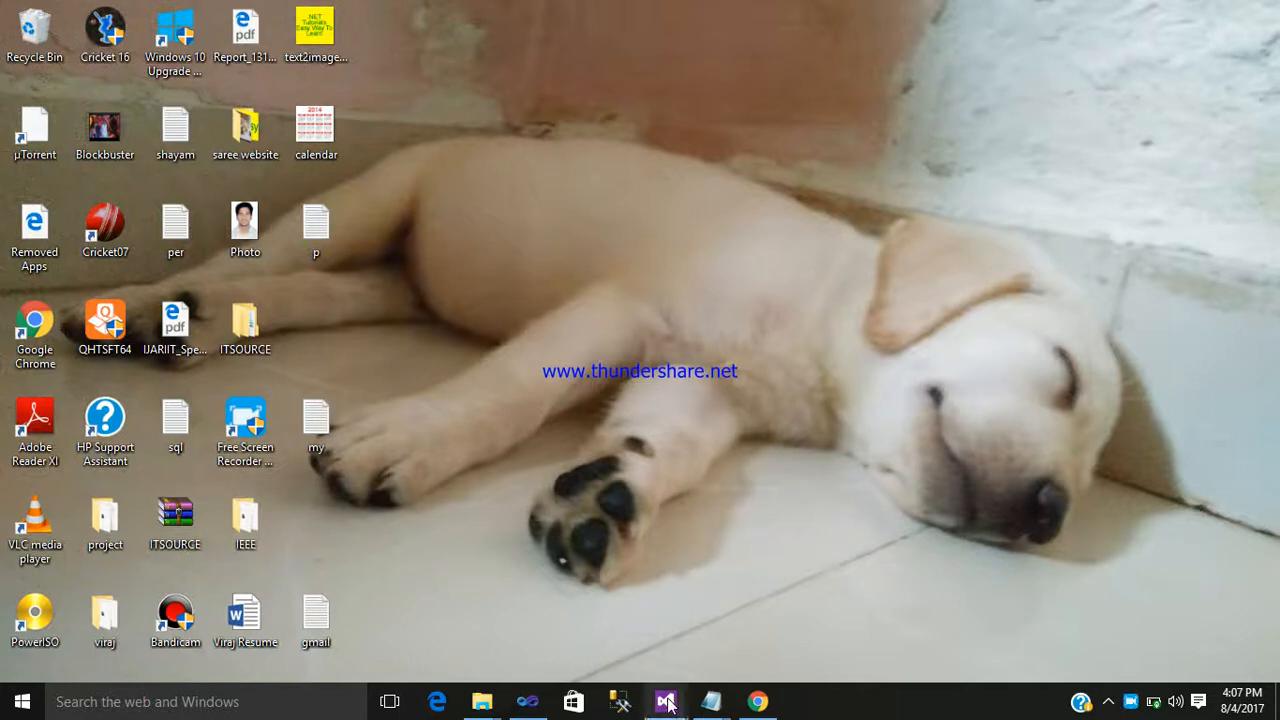
Step: Launch Visual Studio 2012 from the taskbar and open the FILE > New menu
{"action": "right_click", "coordinate": [665, 700]}
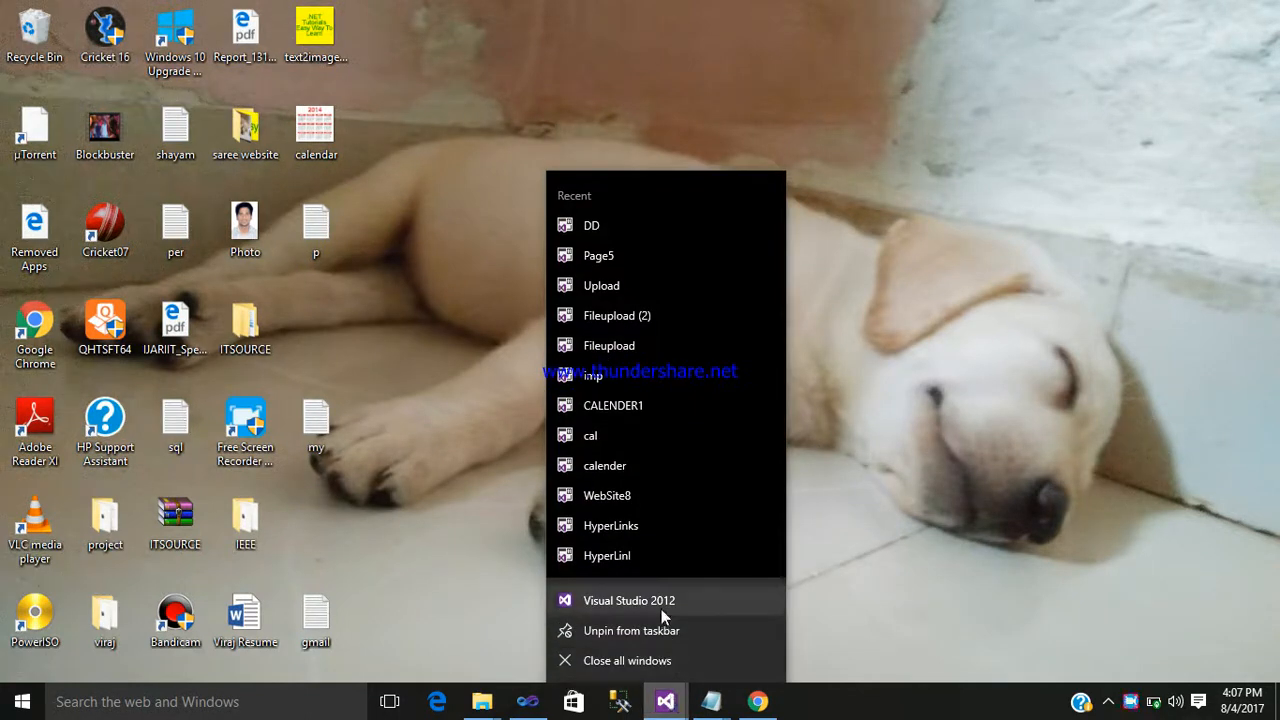
{"action": "left_click", "coordinate": [629, 600]}
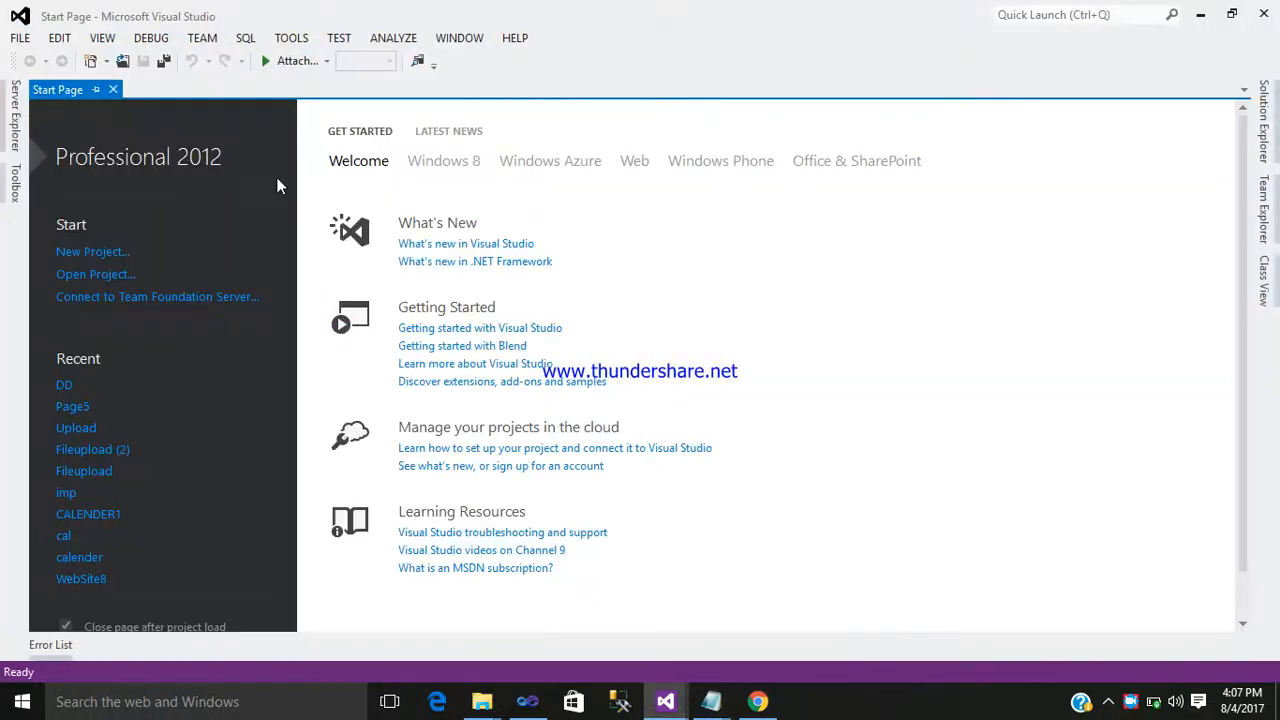
{"action": "left_click", "coordinate": [19, 38]}
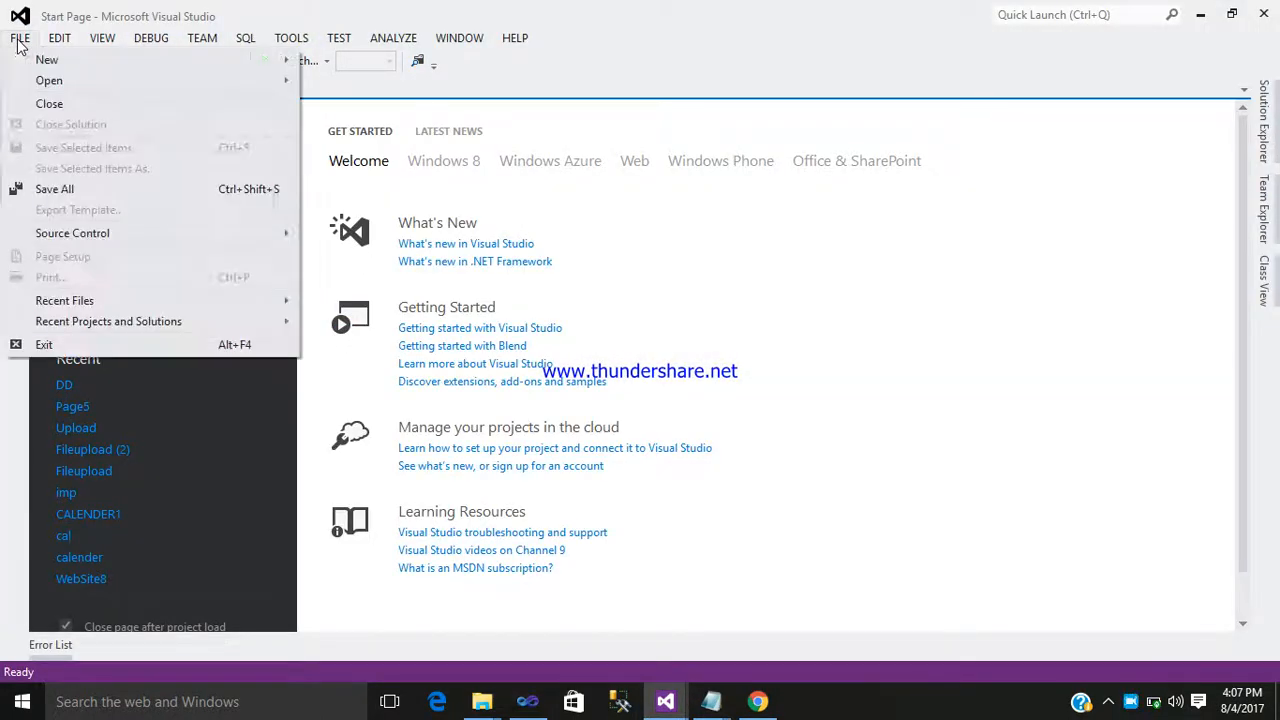
{"action": "left_click", "coordinate": [47, 59]}
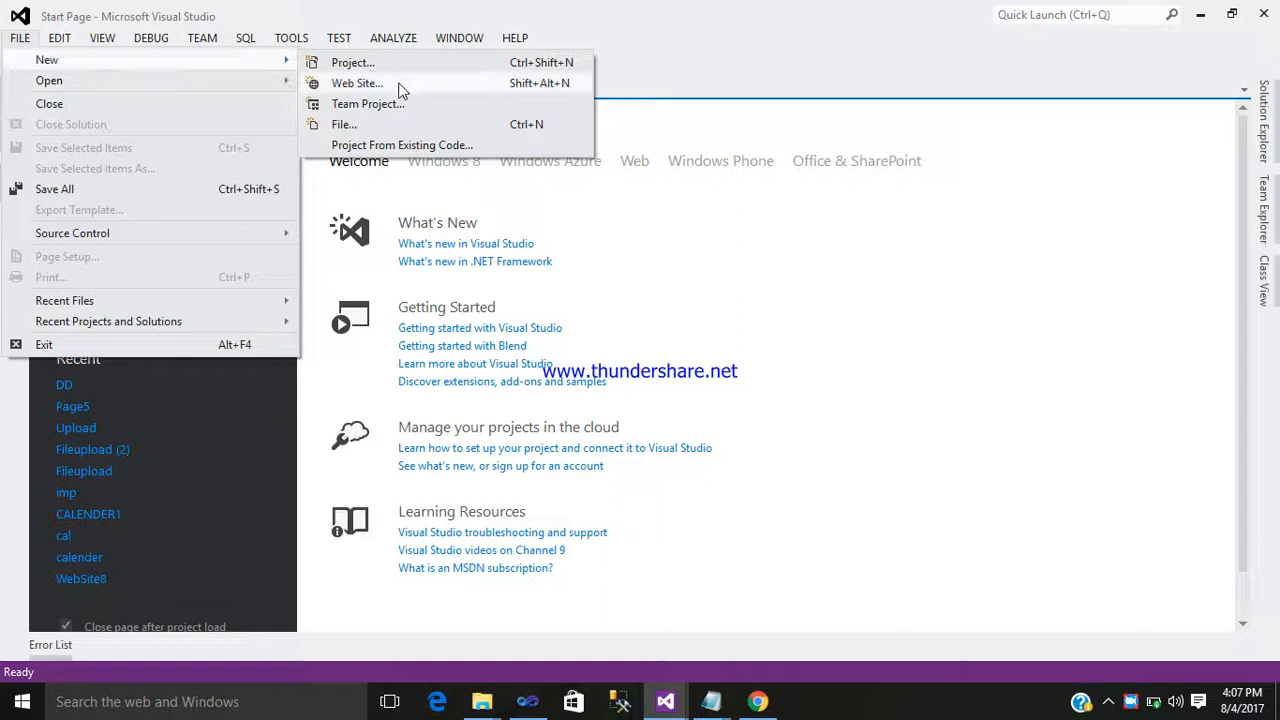
Step: Create an ASP.NET Empty Web Site in folder 'uu', dismiss the warning, and show Solution Explorer
{"action": "left_click", "coordinate": [357, 83]}
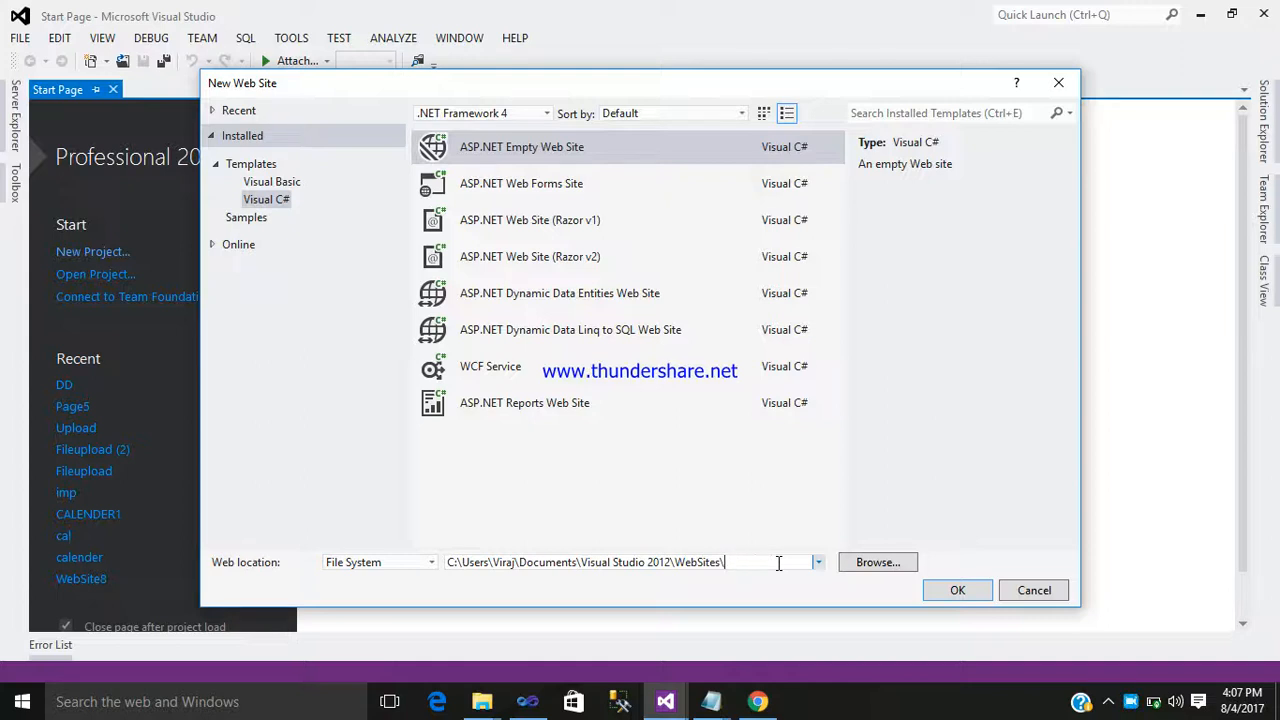
{"action": "type", "text": "uu"}
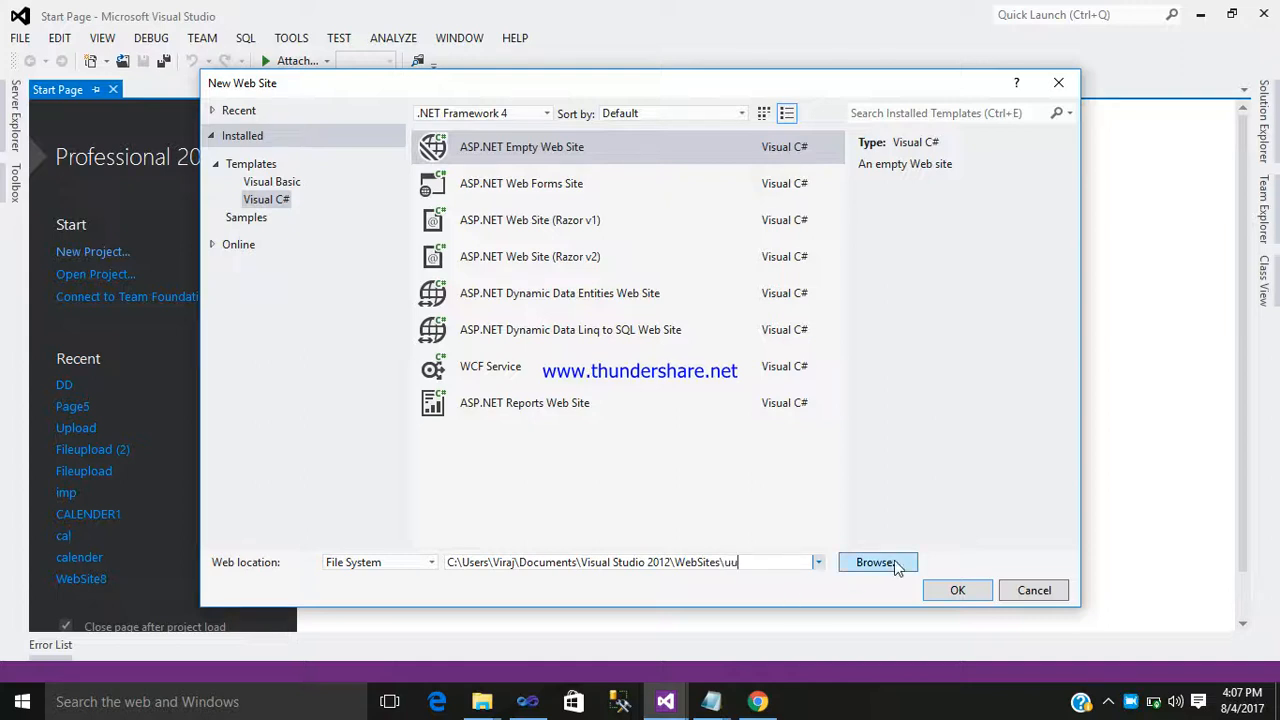
{"action": "left_click", "coordinate": [956, 590]}
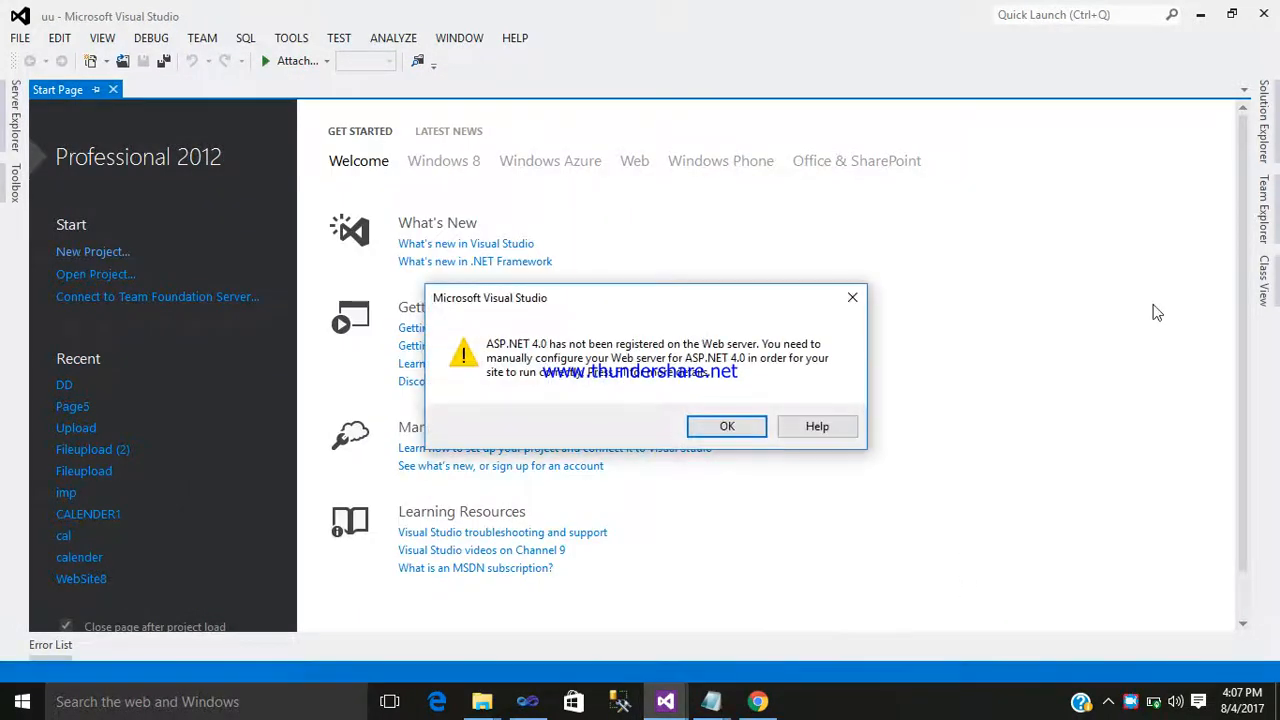
{"action": "left_click", "coordinate": [727, 426]}
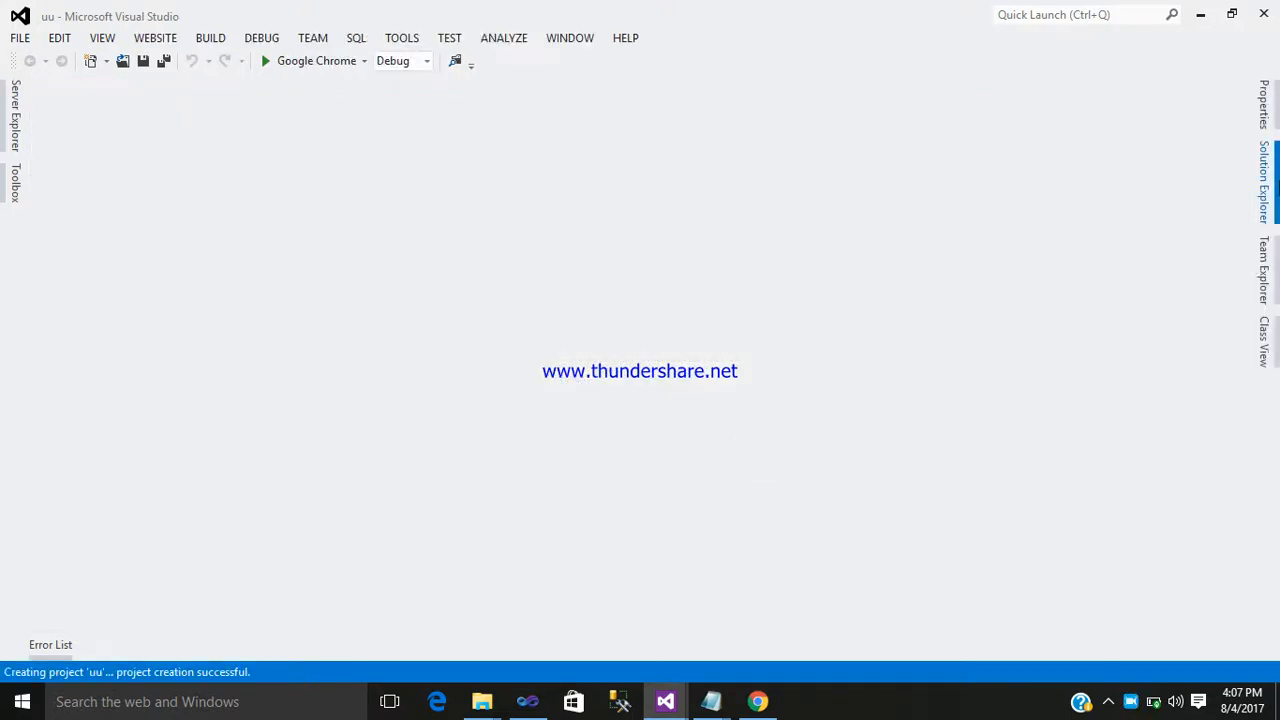
{"action": "left_click", "coordinate": [1262, 185]}
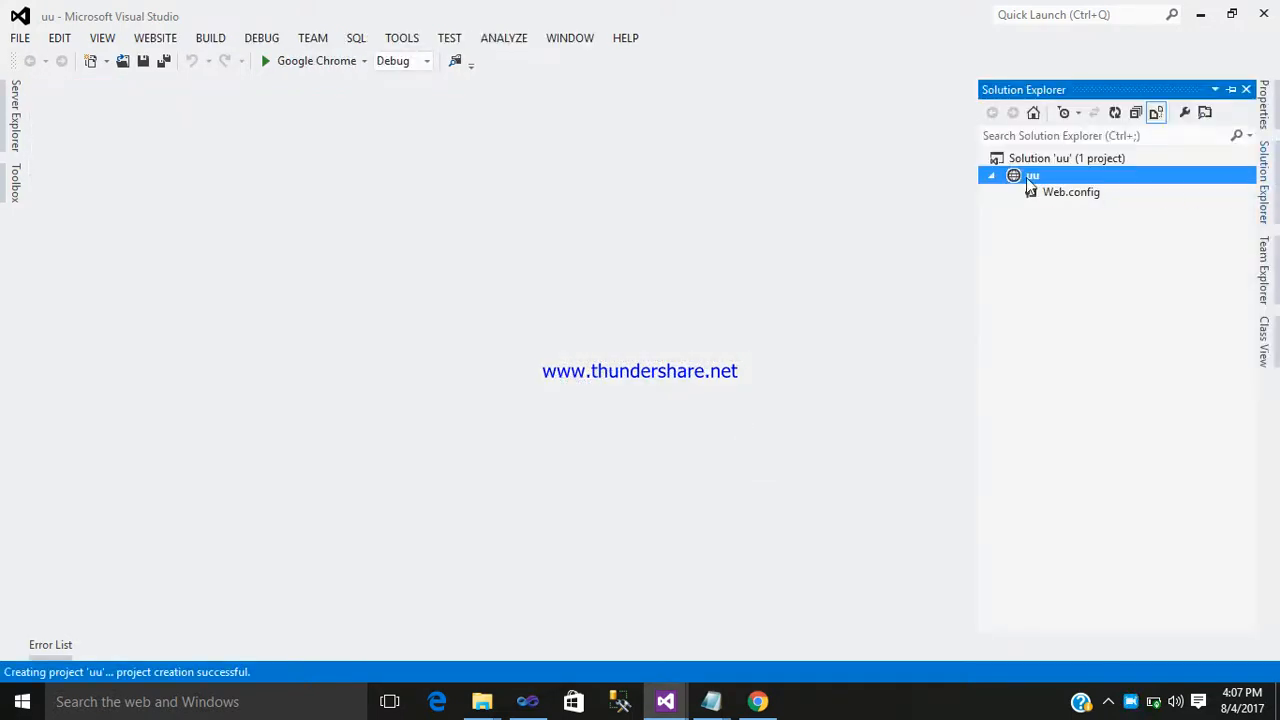
Step: Add a Web Form named max.aspx to the uu project
{"action": "right_click", "coordinate": [1032, 175]}
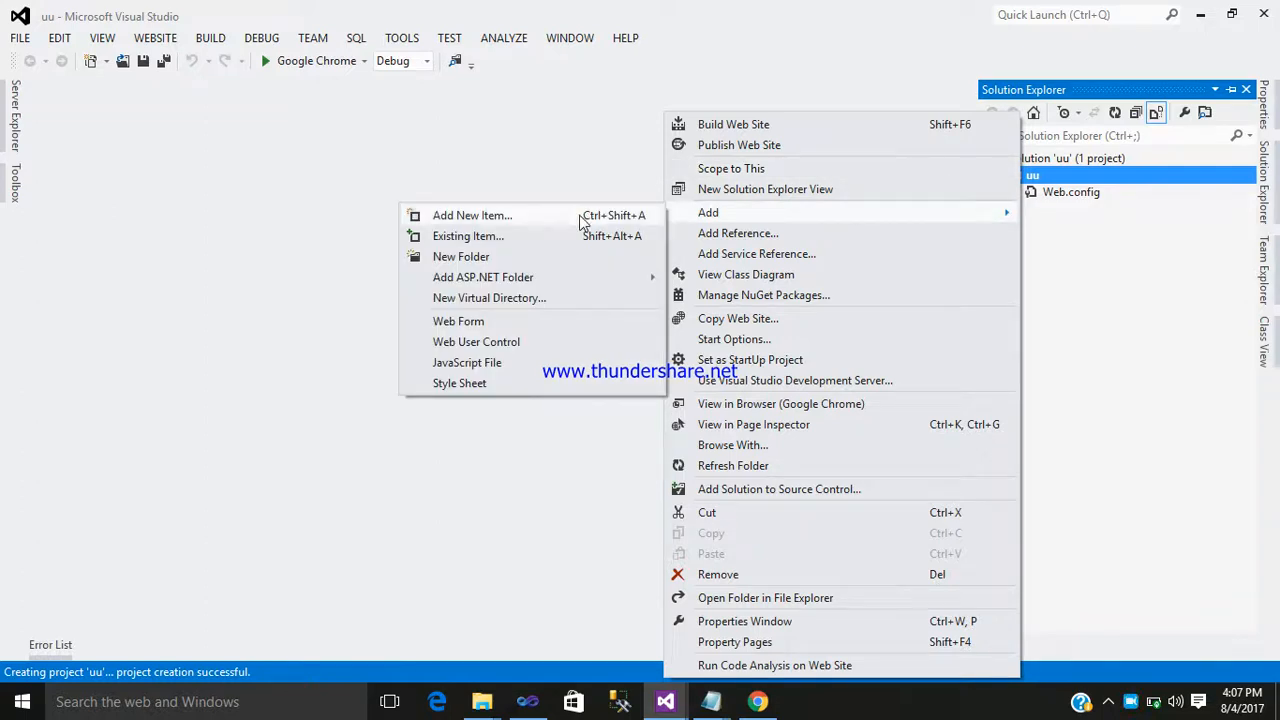
{"action": "left_click", "coordinate": [471, 215]}
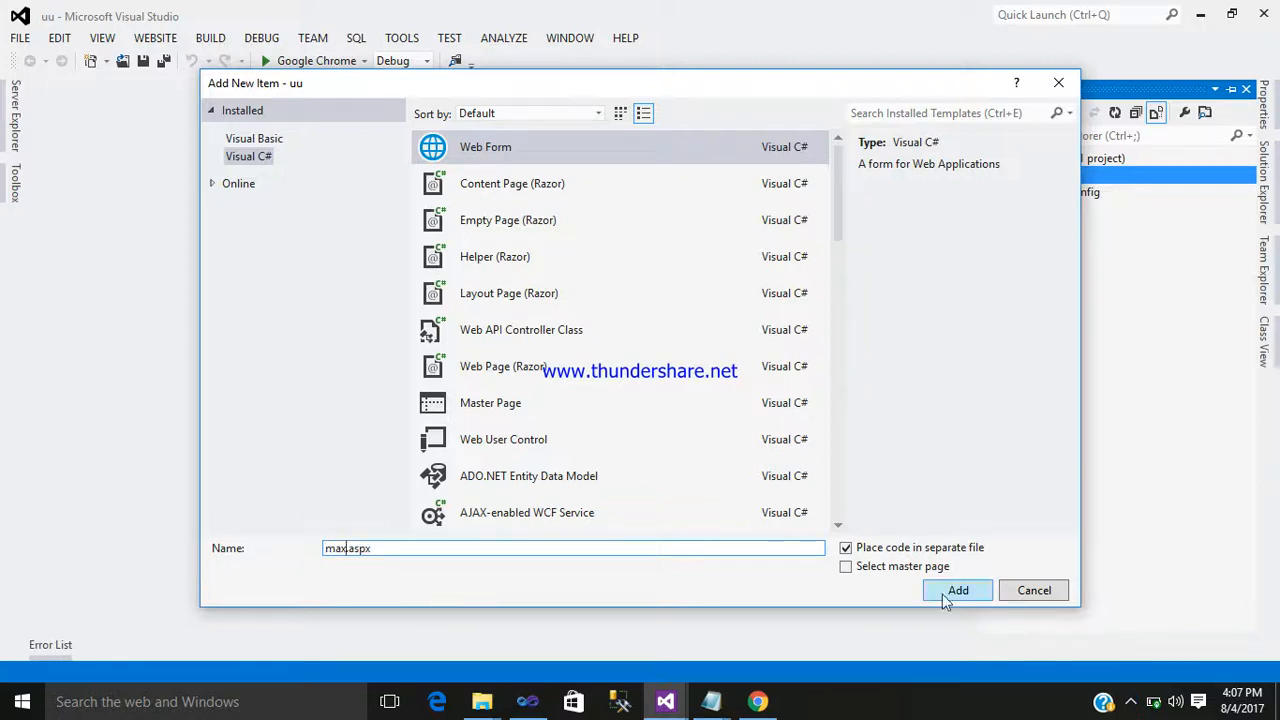
{"action": "left_click", "coordinate": [957, 590]}
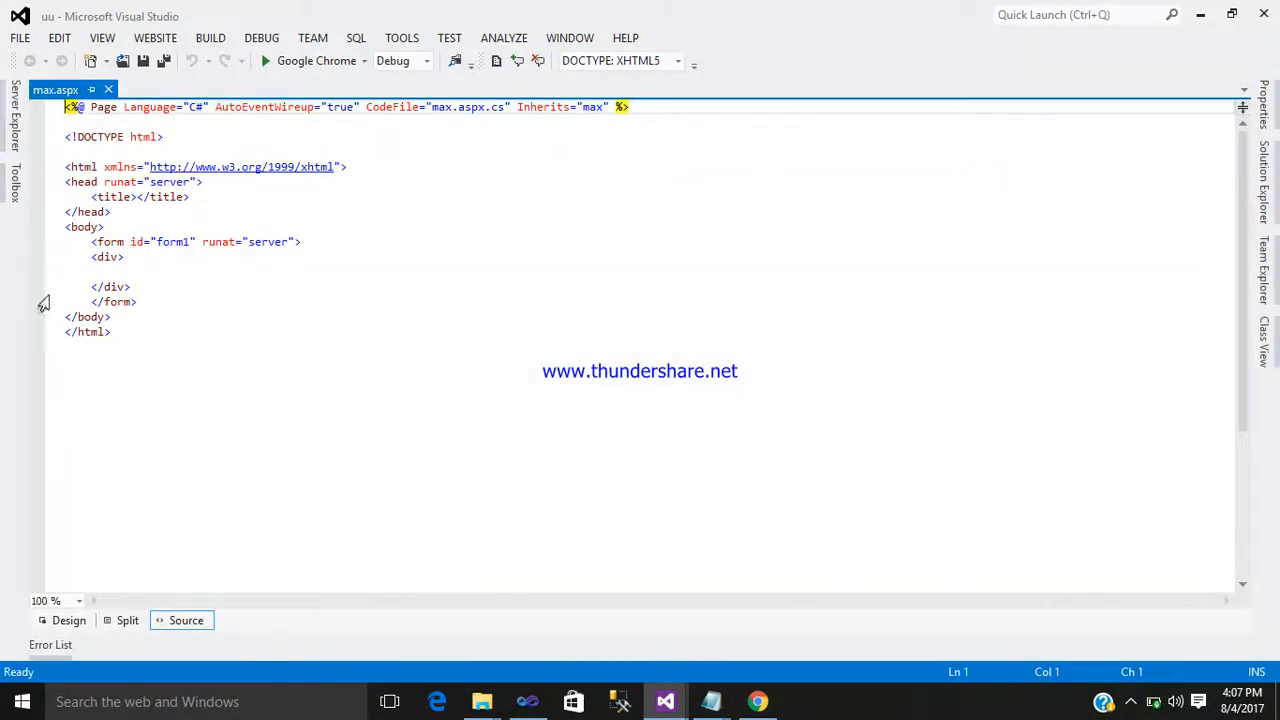
{"action": "mouse_move", "coordinate": [174, 600]}
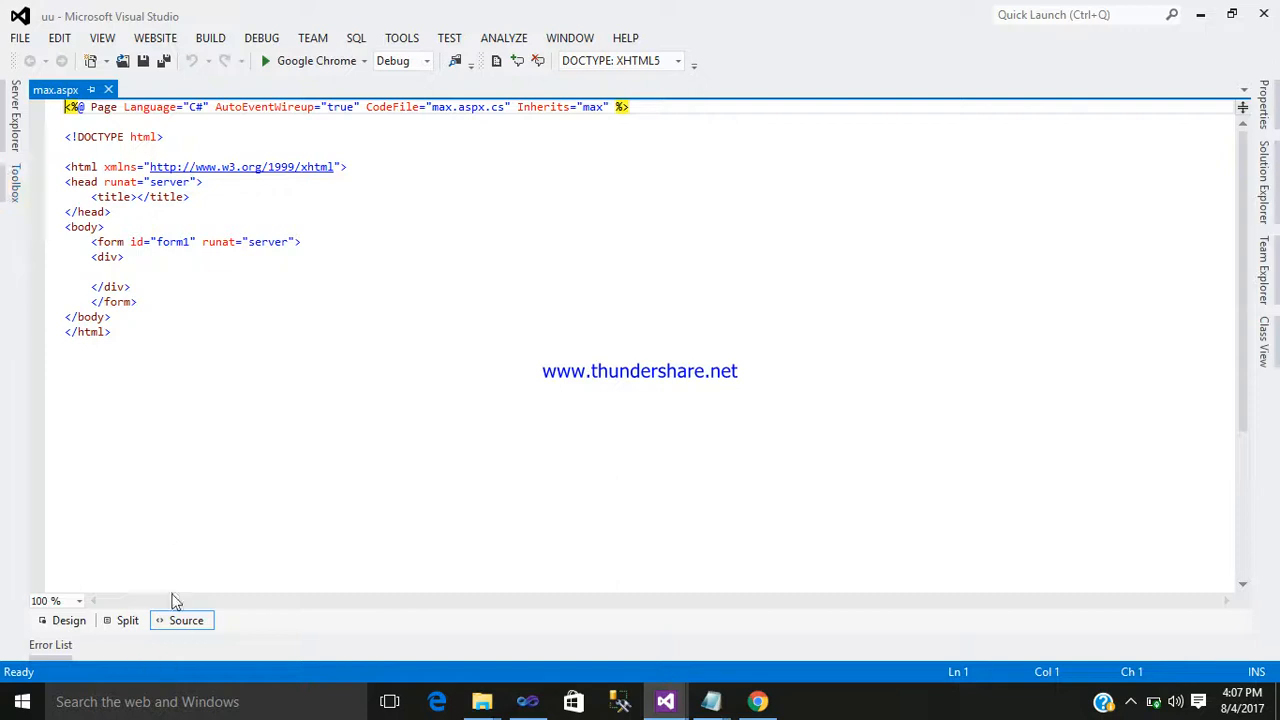
Step: Place a FileUpload control on max.aspx in Design view and request View in Browser
{"action": "left_click", "coordinate": [69, 620]}
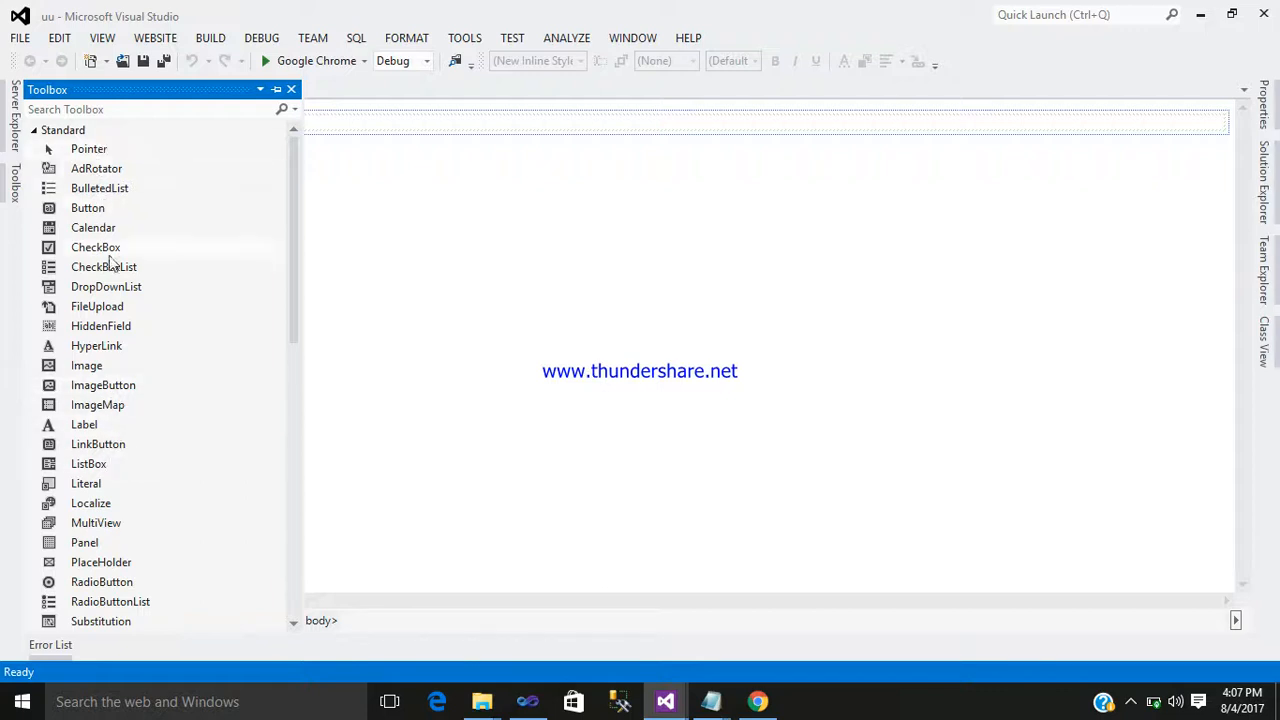
{"action": "mouse_move", "coordinate": [117, 367]}
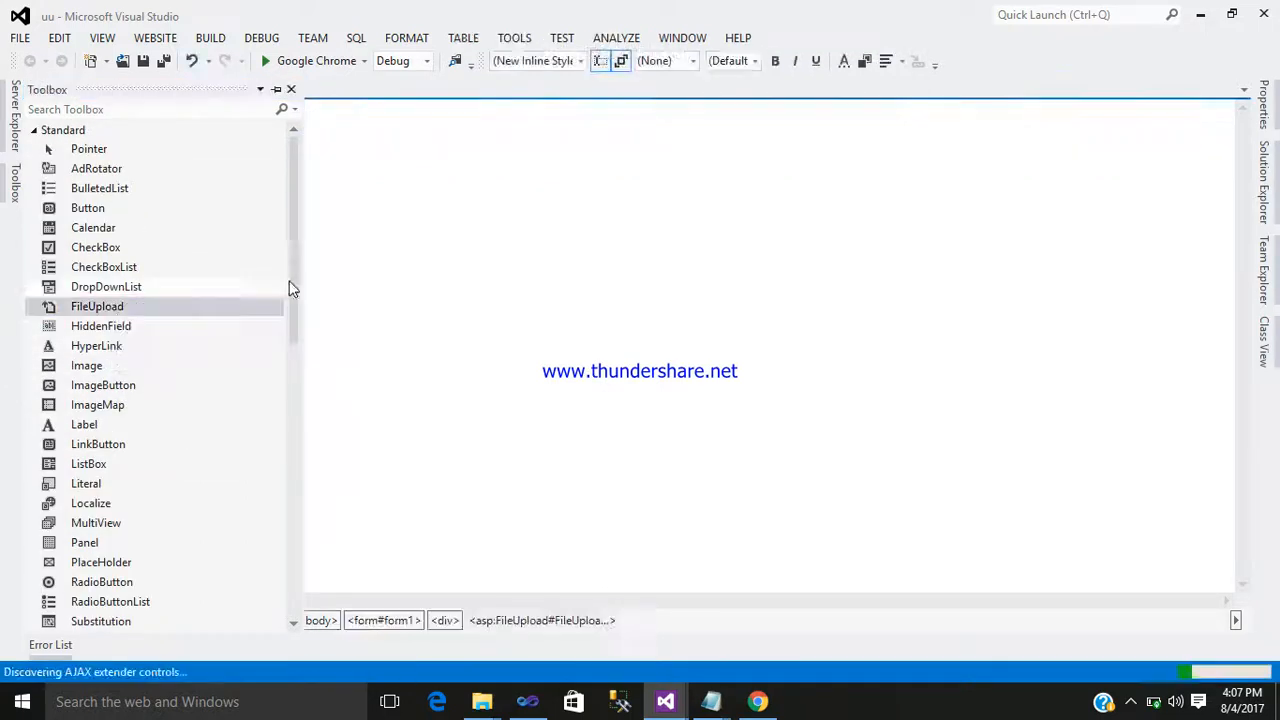
{"action": "right_click", "coordinate": [389, 224]}
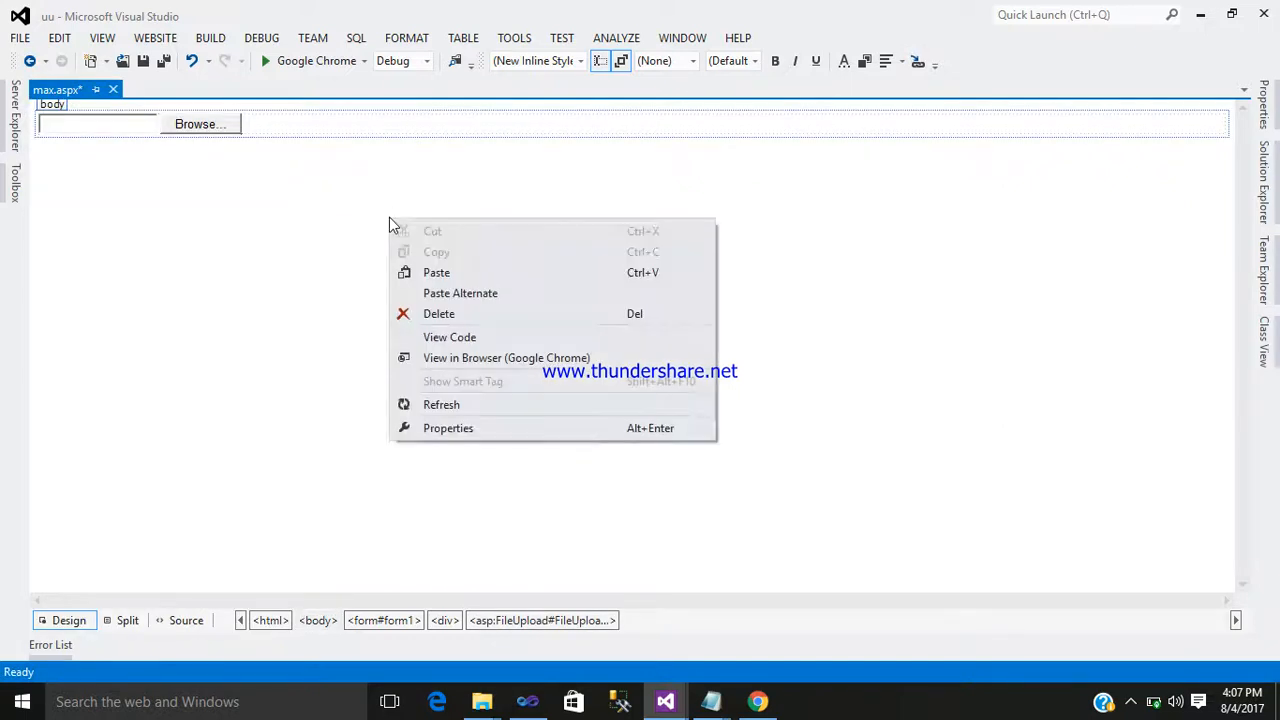
{"action": "left_click", "coordinate": [506, 357]}
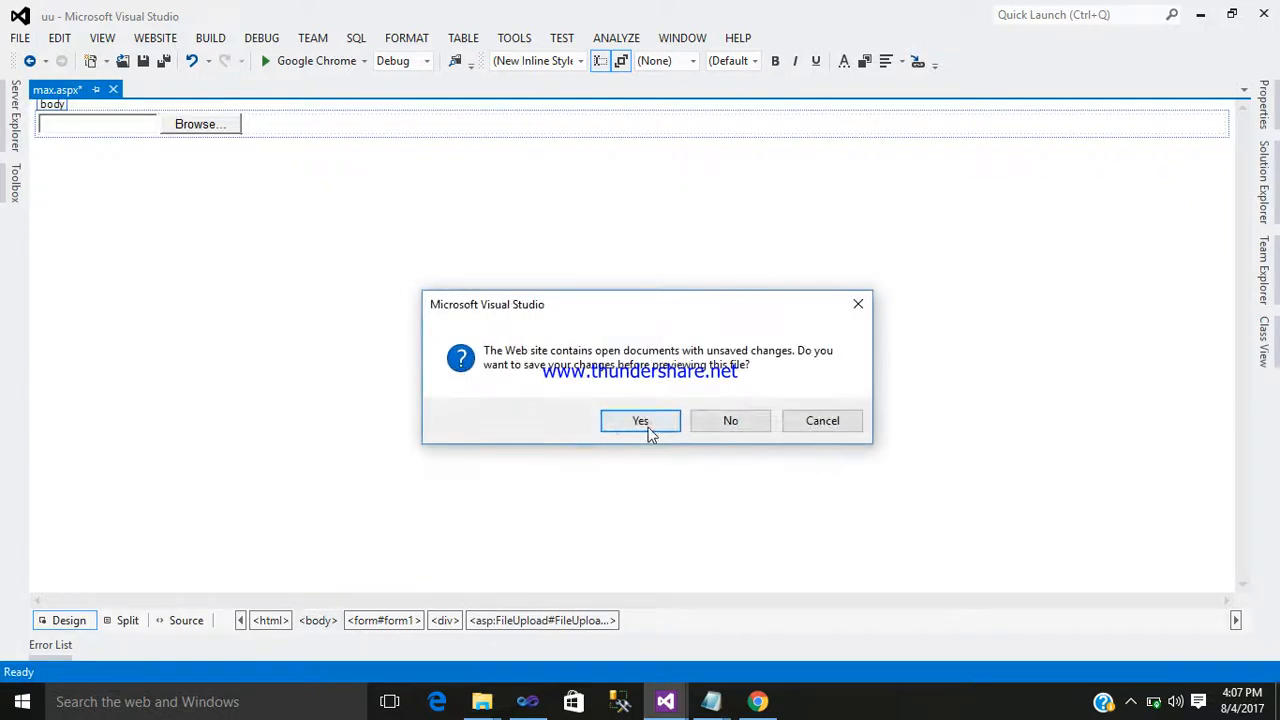
Step: Save changes, pick calendar.jpg from the Desktop in Chrome's upload field, and return to Visual Studio
{"action": "left_click", "coordinate": [640, 420]}
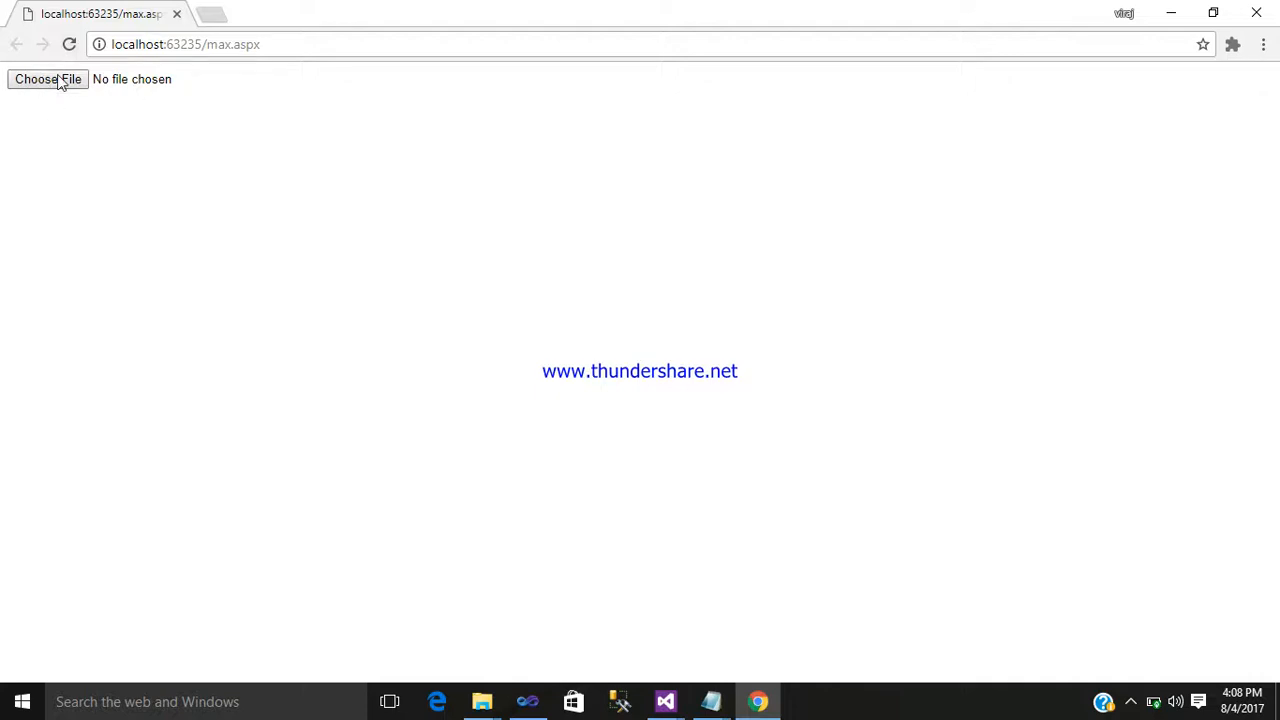
{"action": "left_click", "coordinate": [47, 79]}
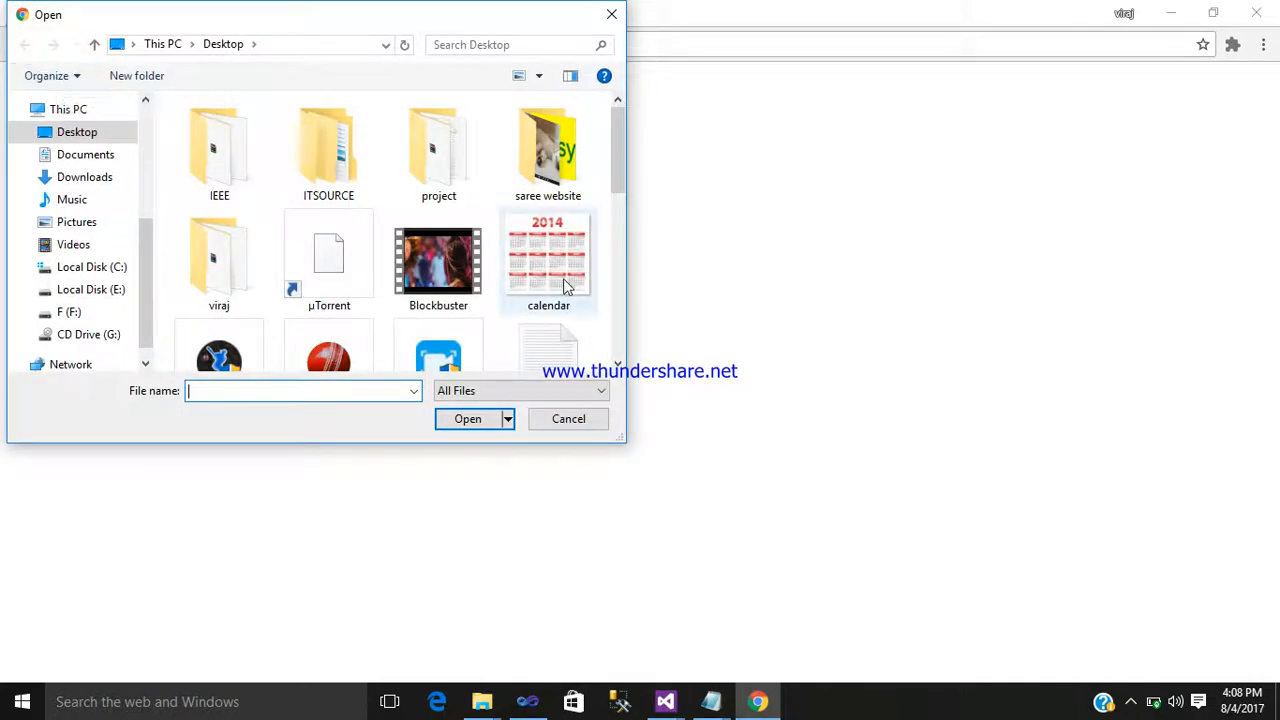
{"action": "left_click", "coordinate": [548, 260]}
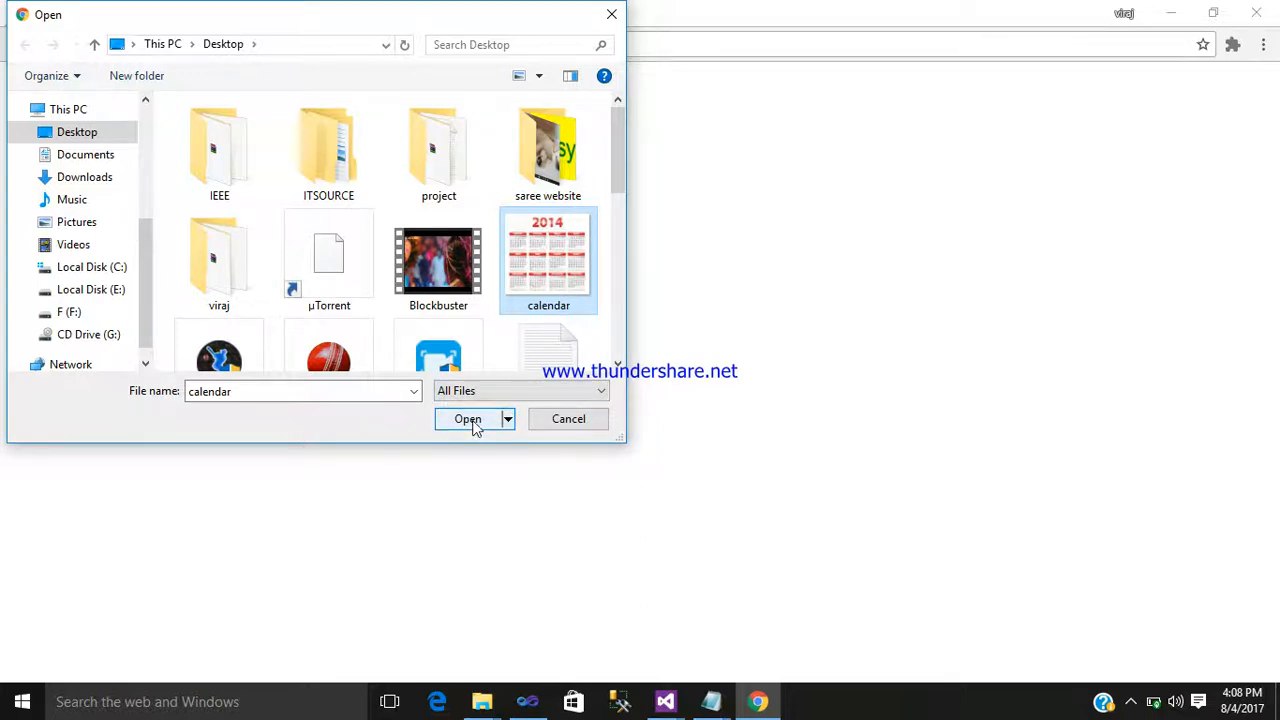
{"action": "left_click", "coordinate": [467, 419]}
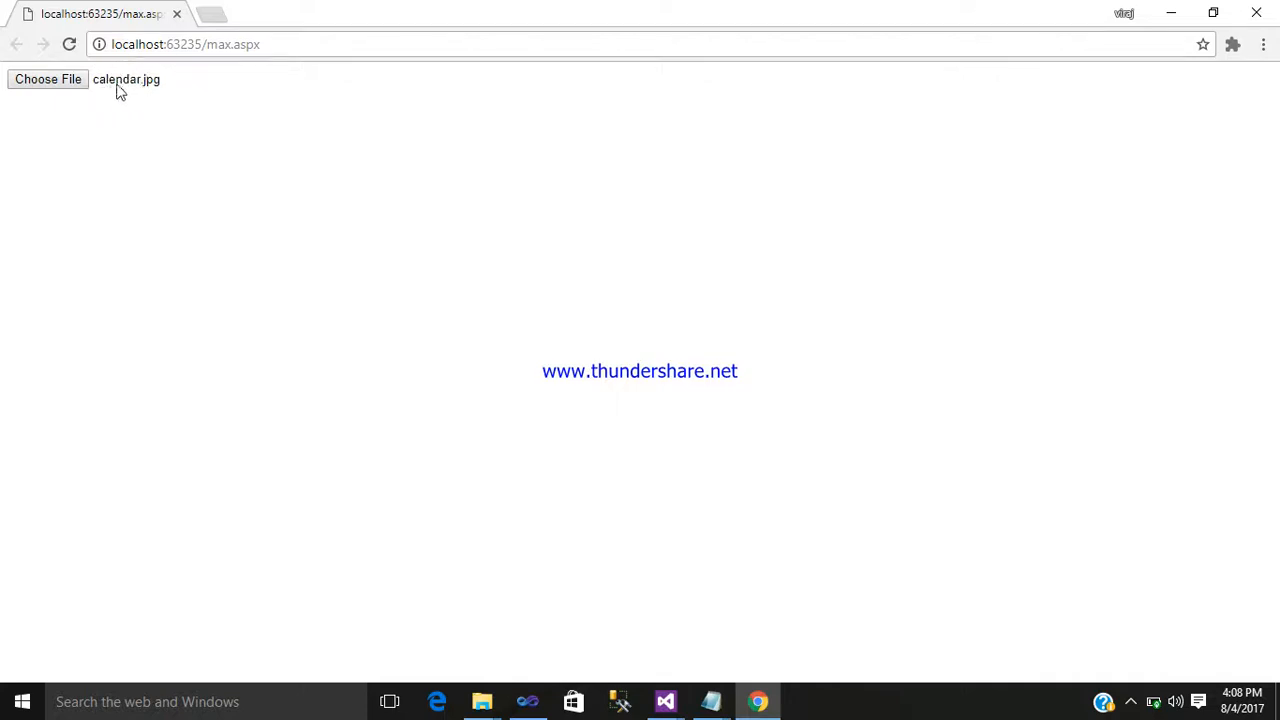
{"action": "mouse_move", "coordinate": [139, 96]}
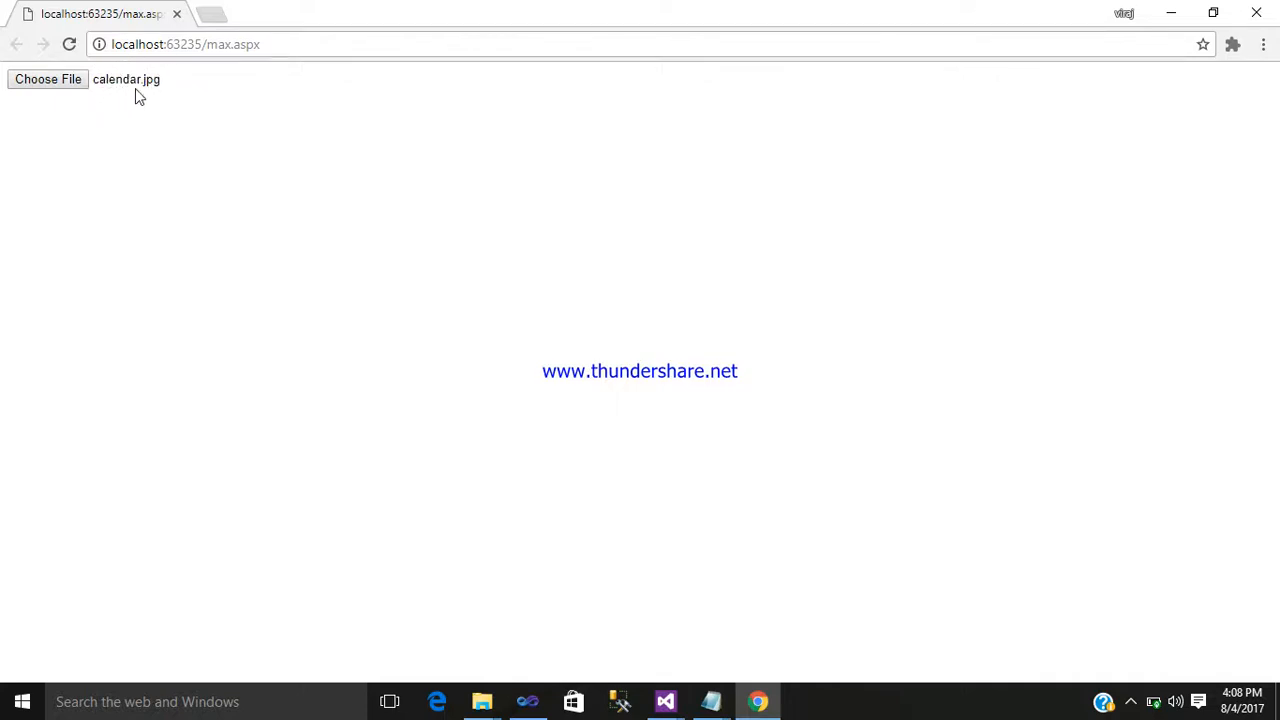
{"action": "mouse_move", "coordinate": [137, 93]}
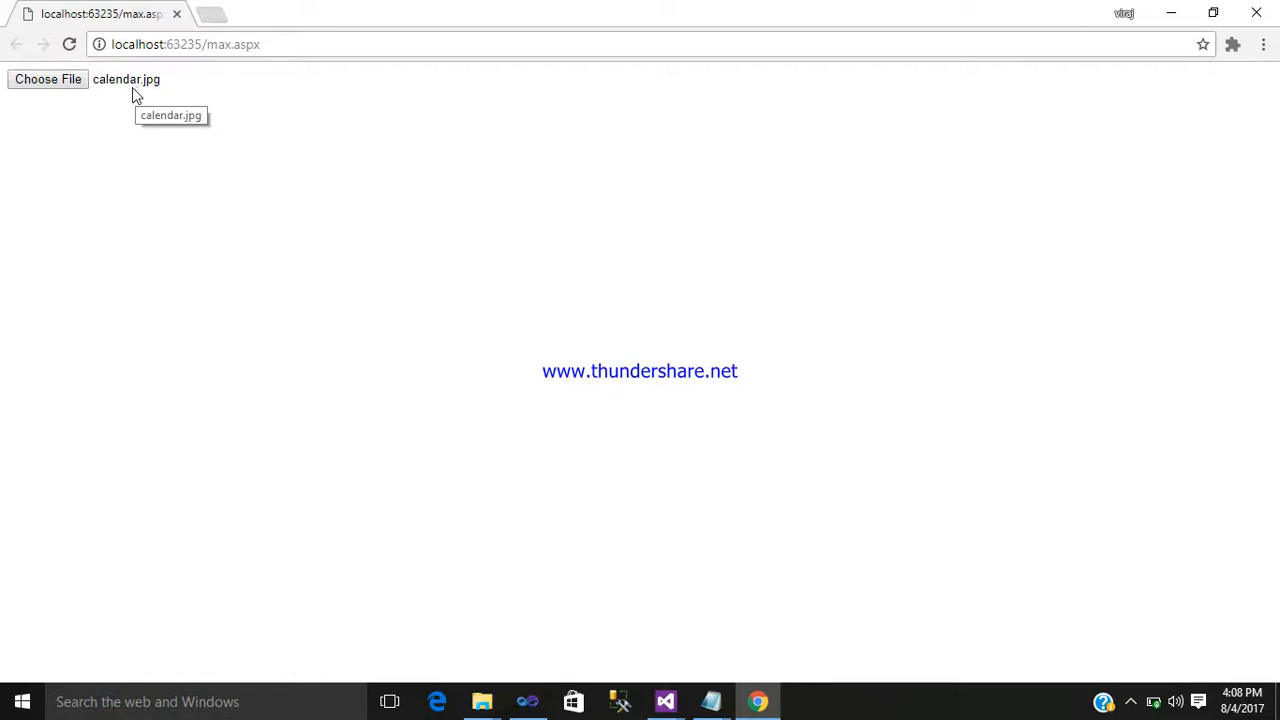
{"action": "mouse_move", "coordinate": [120, 90]}
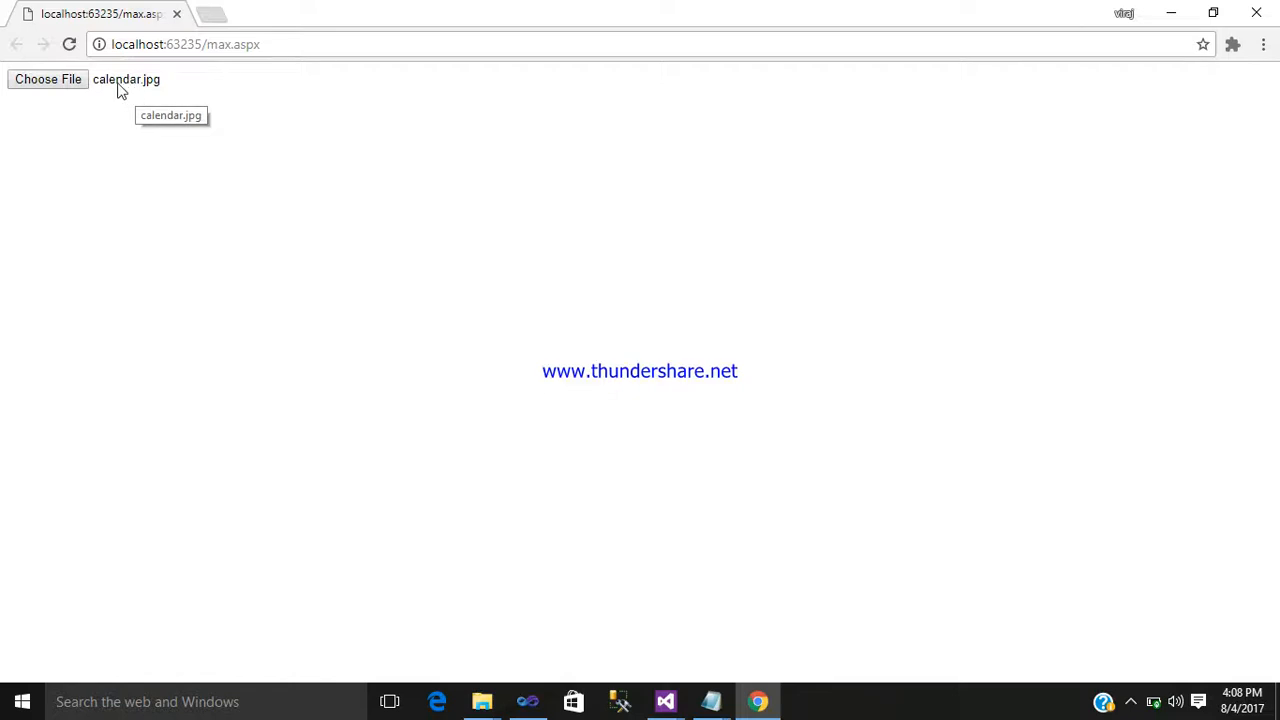
{"action": "left_click", "coordinate": [665, 701]}
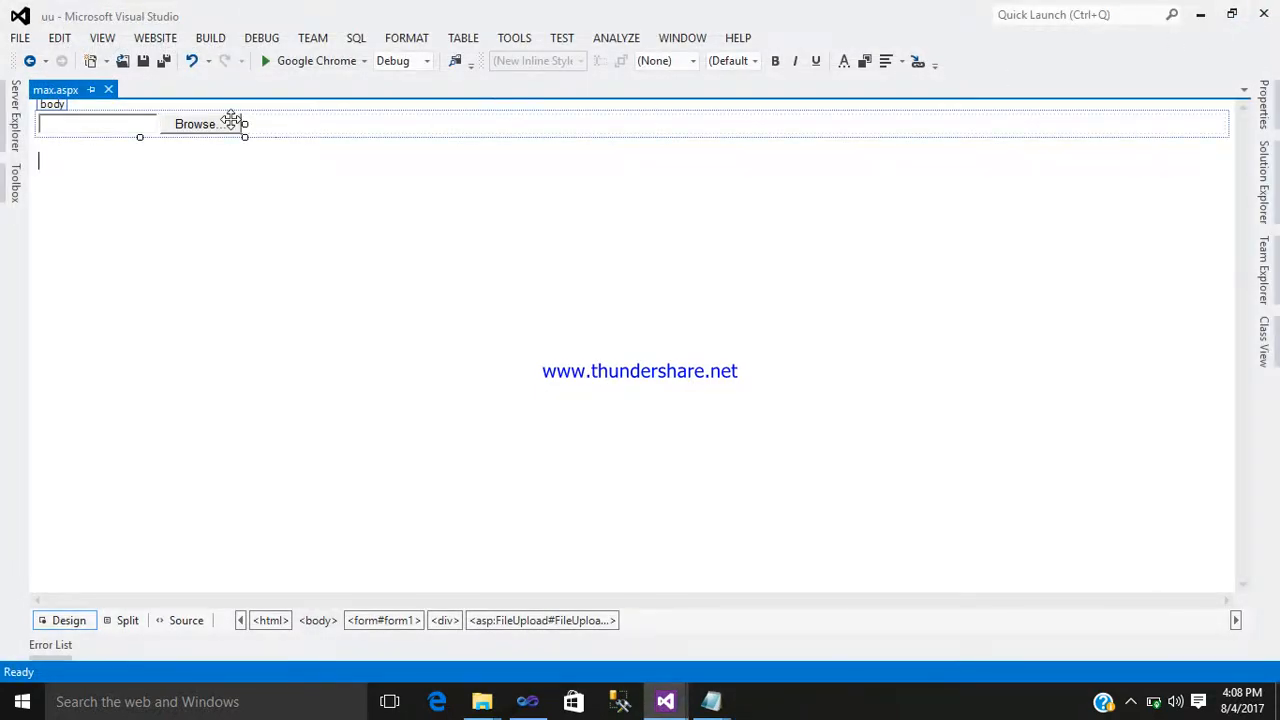
Step: Give the FileUpload control a #660066 background, a yellow border and border width 10
{"action": "left_click", "coordinate": [95, 123]}
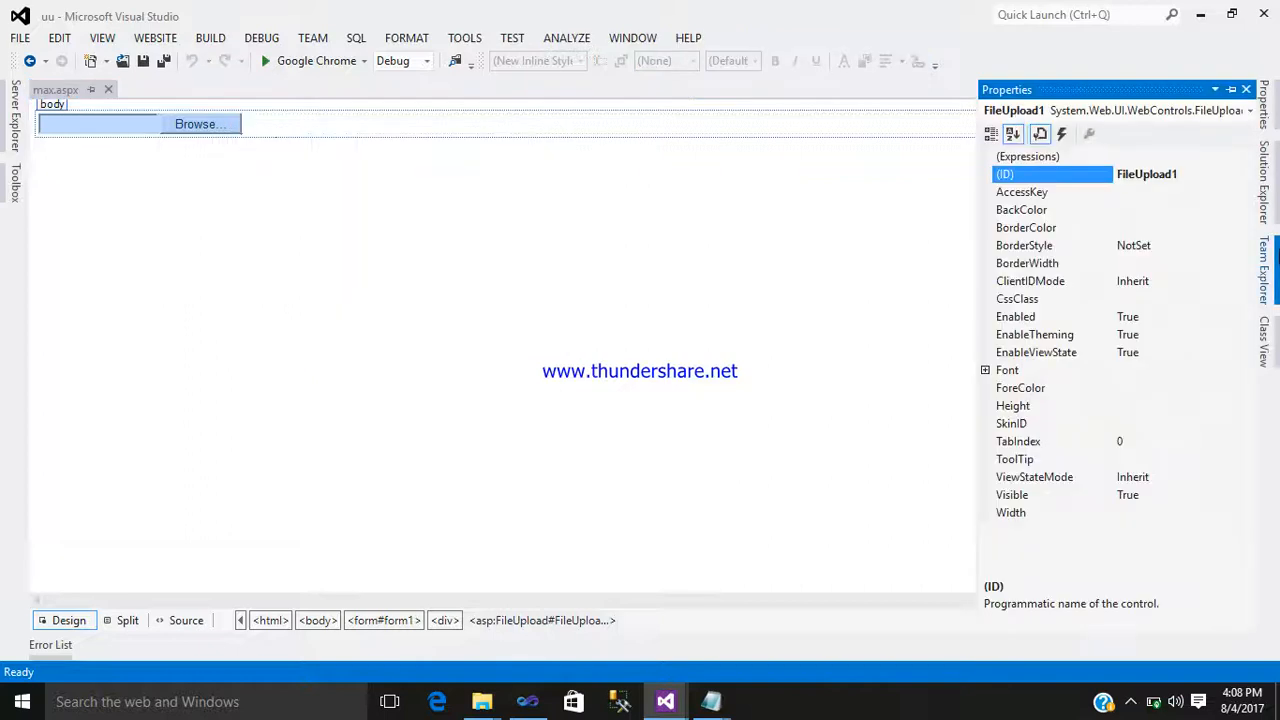
{"action": "left_click", "coordinate": [1021, 209]}
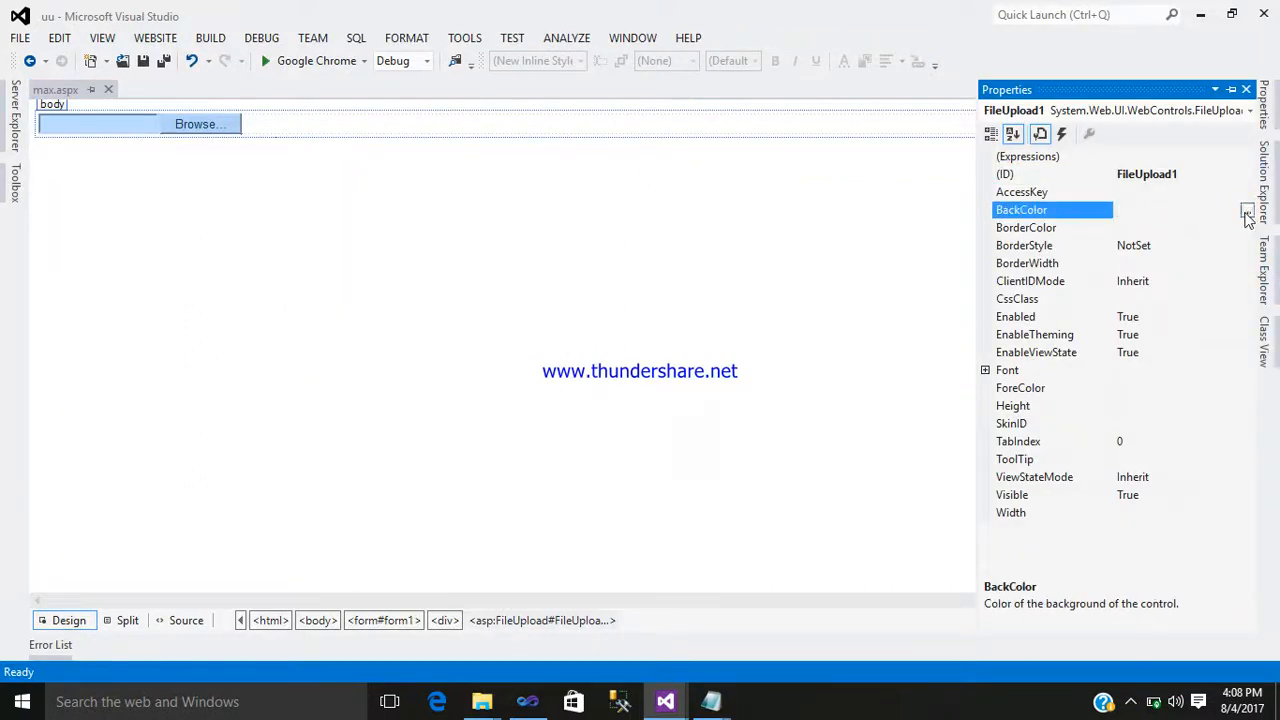
{"action": "left_click", "coordinate": [1248, 210]}
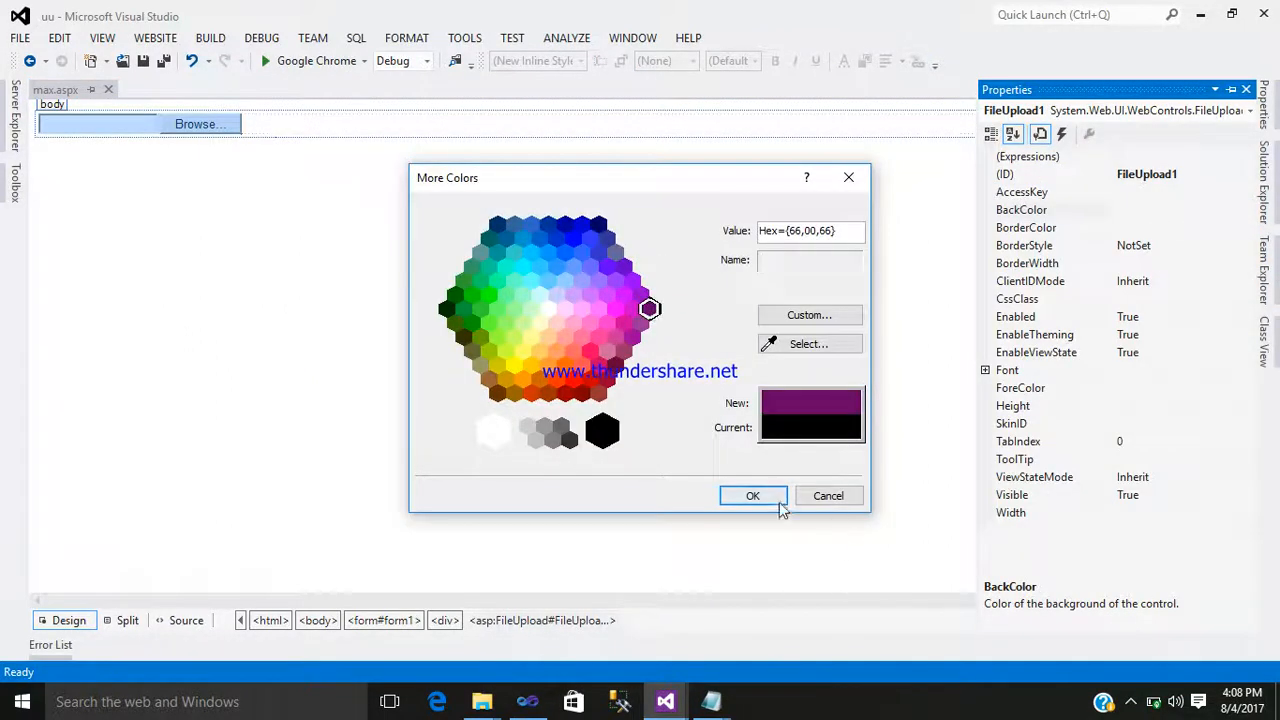
{"action": "left_click", "coordinate": [753, 495]}
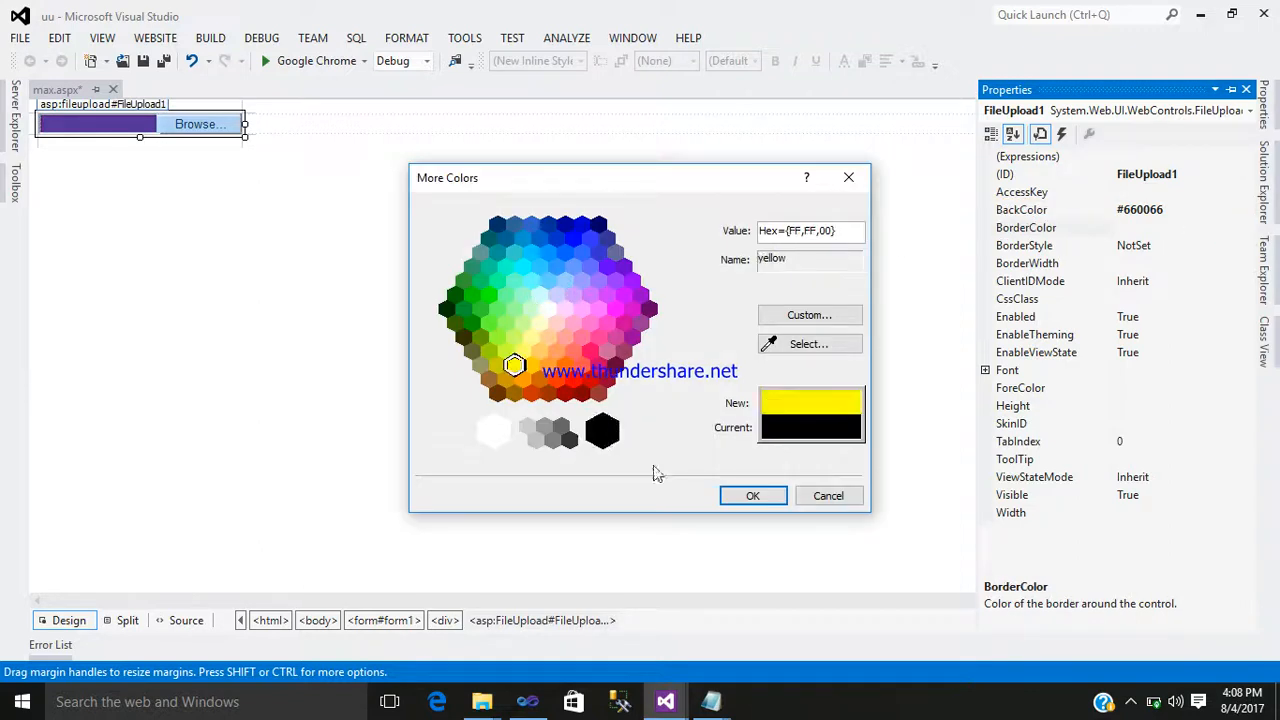
{"action": "left_click", "coordinate": [753, 495]}
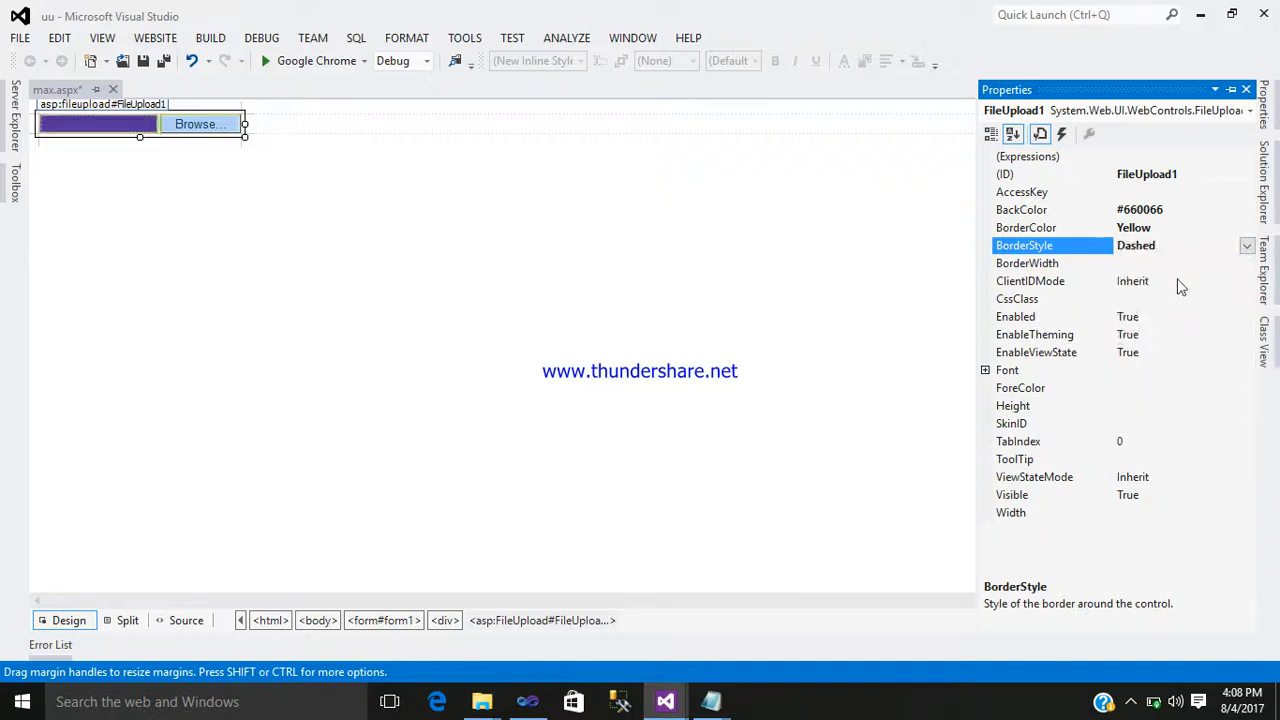
{"action": "left_click", "coordinate": [1027, 263]}
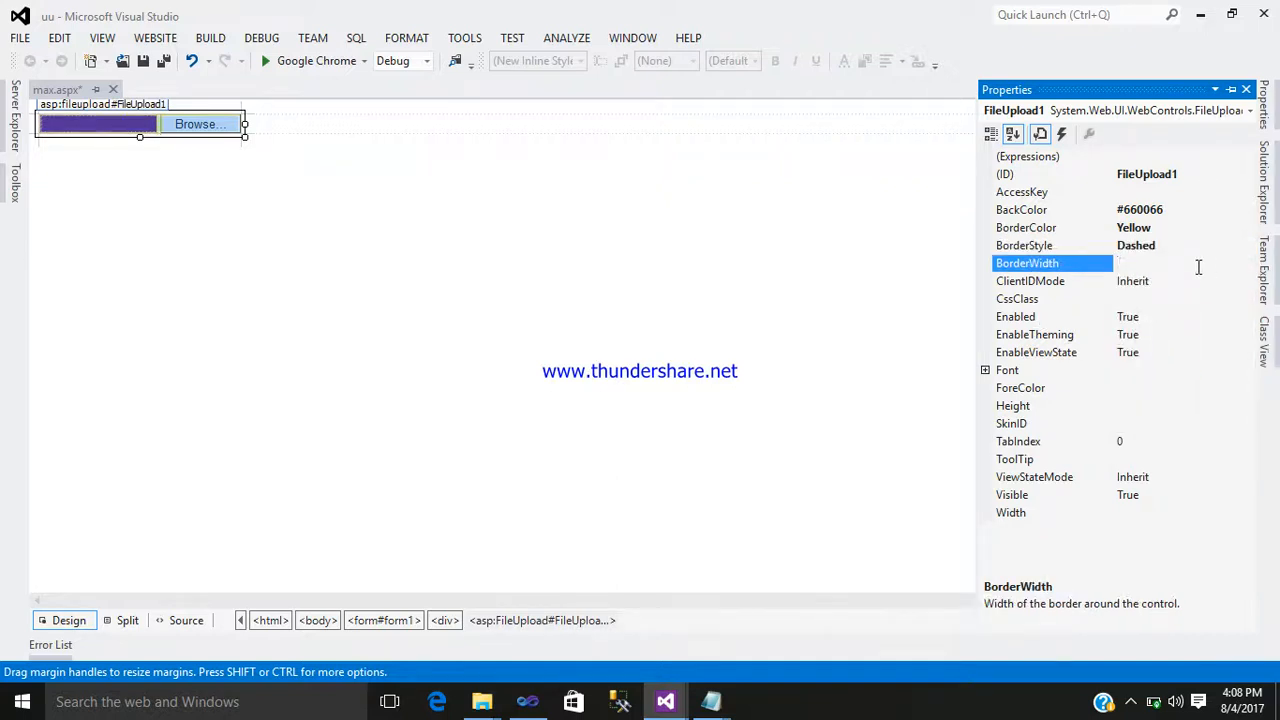
{"action": "type", "text": "10"}
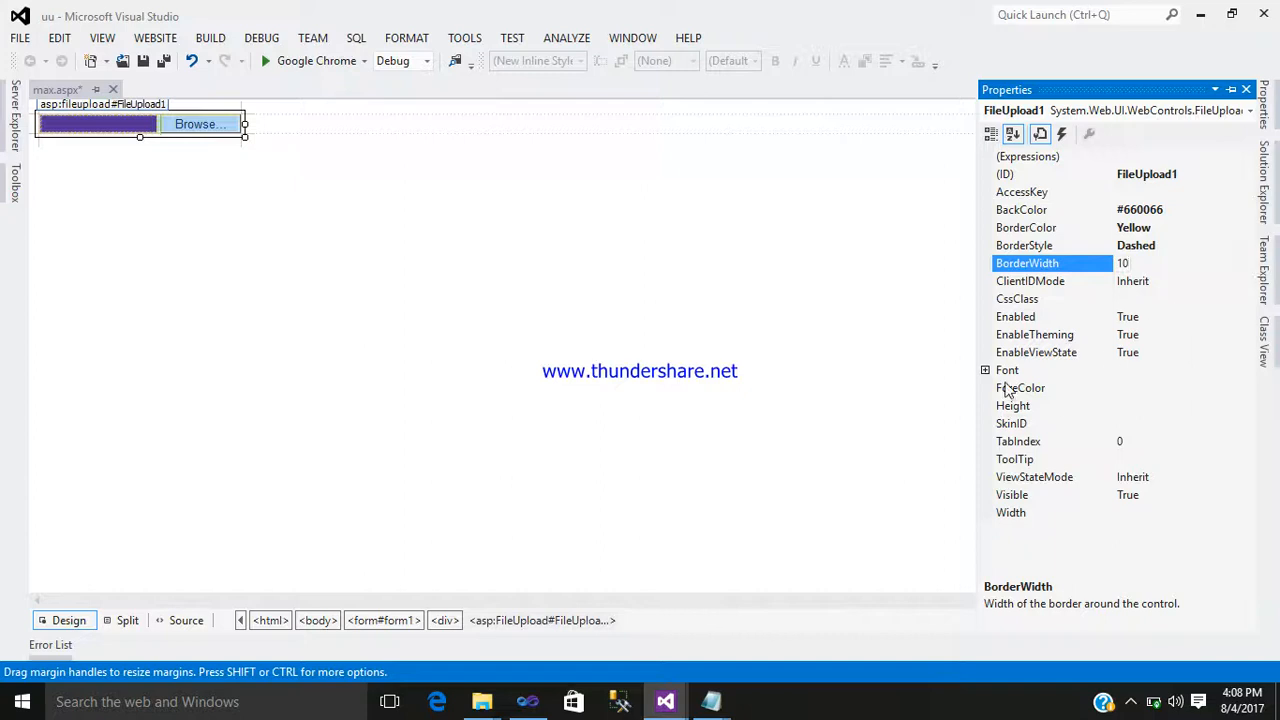
Step: Set the FileUpload font's Bold, Italic, Overline, Strikeout and Underline properties to True
{"action": "left_click", "coordinate": [985, 370]}
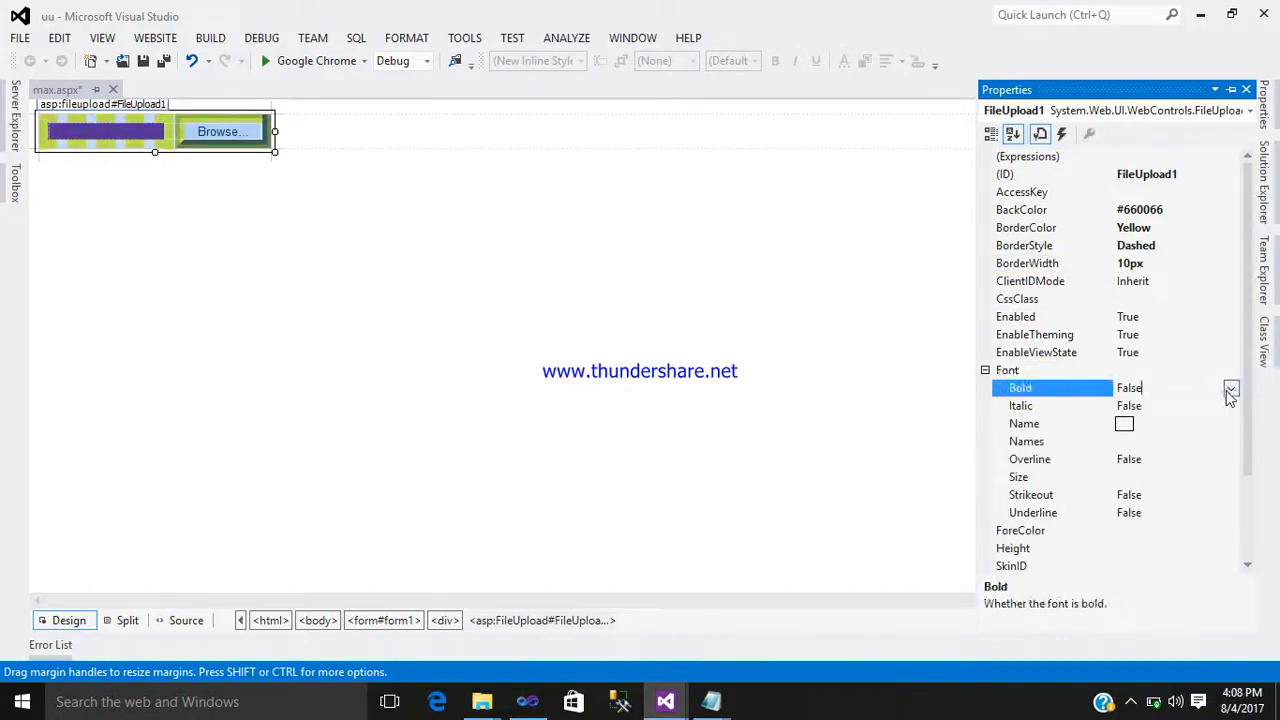
{"action": "left_click", "coordinate": [1231, 388]}
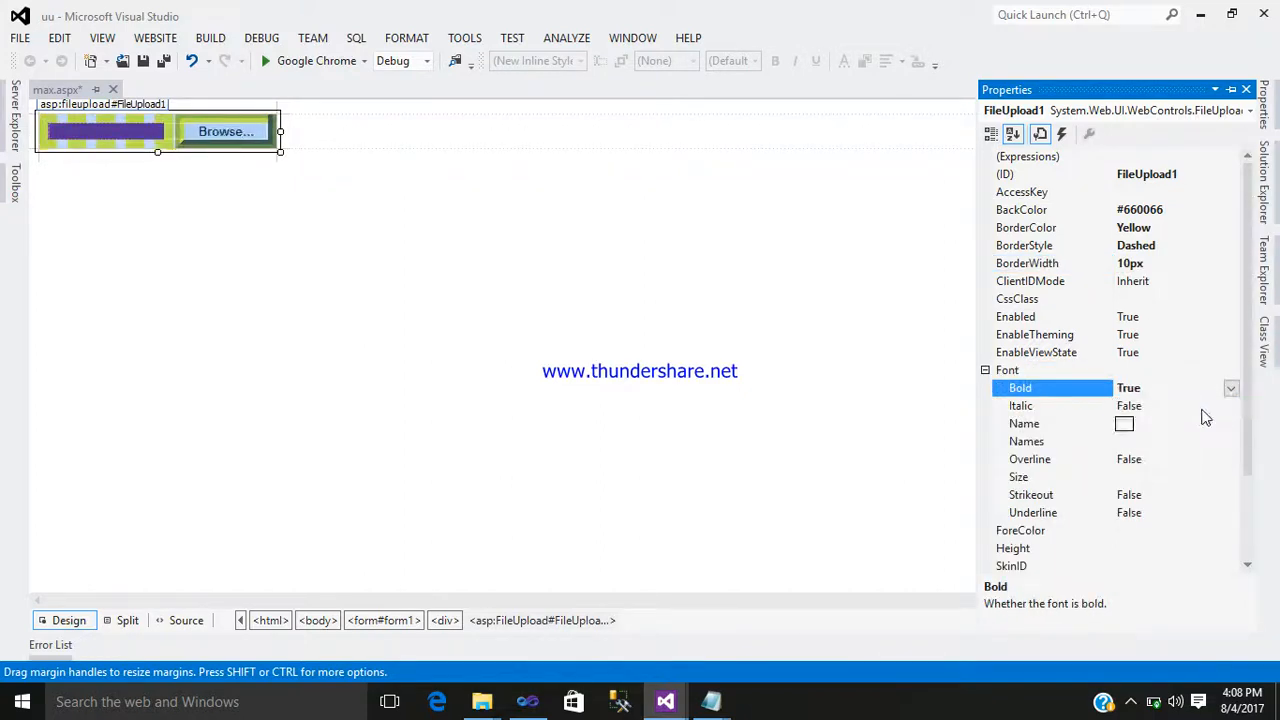
{"action": "left_click", "coordinate": [1020, 405]}
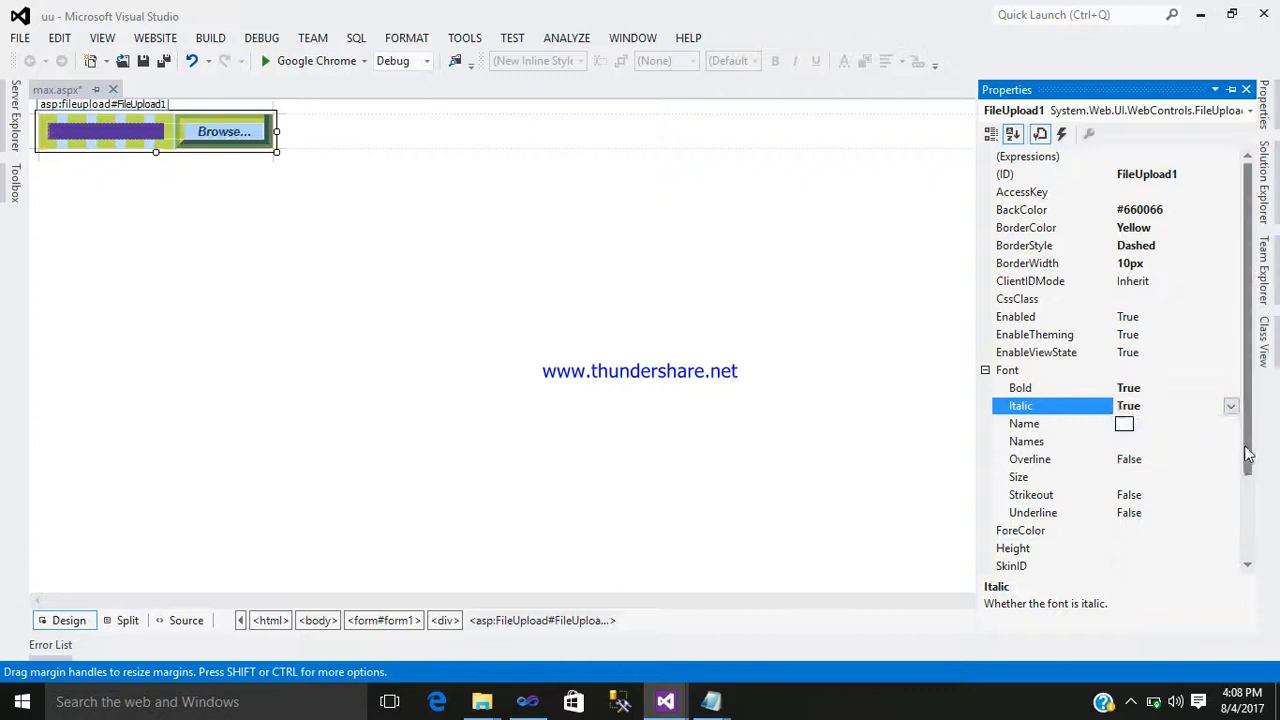
{"action": "left_click", "coordinate": [1030, 459]}
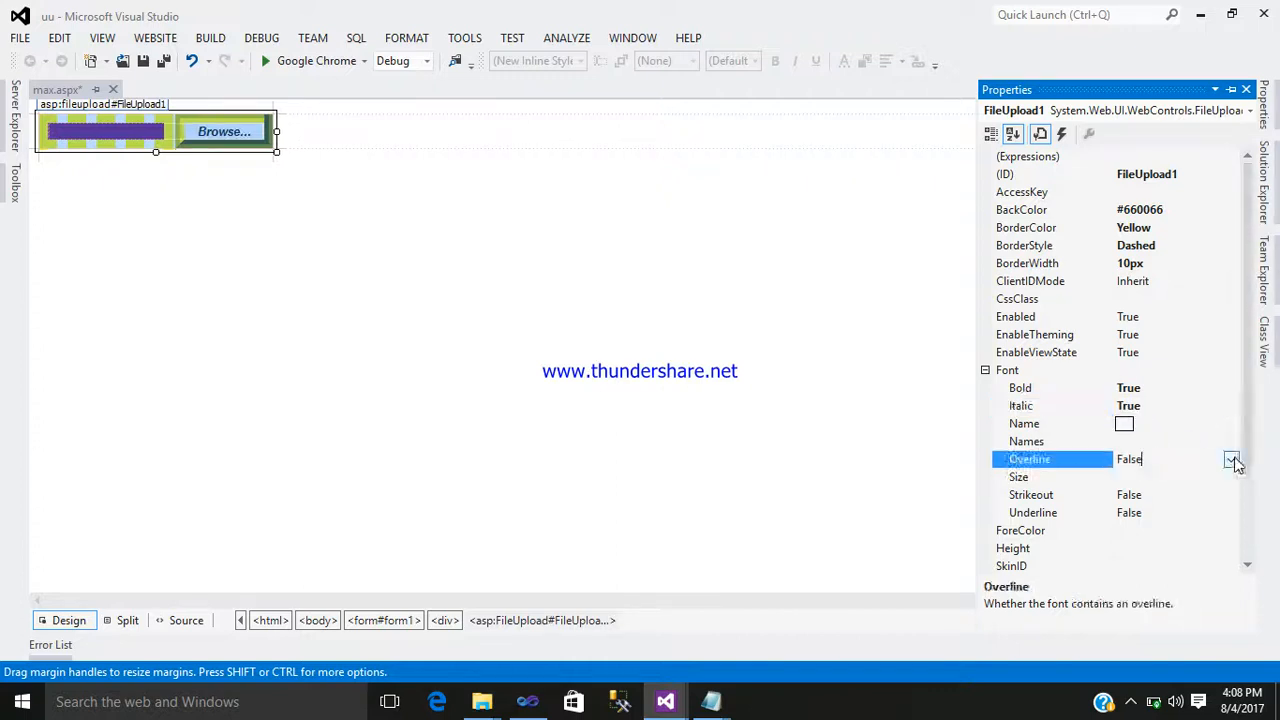
{"action": "left_click", "coordinate": [1231, 459]}
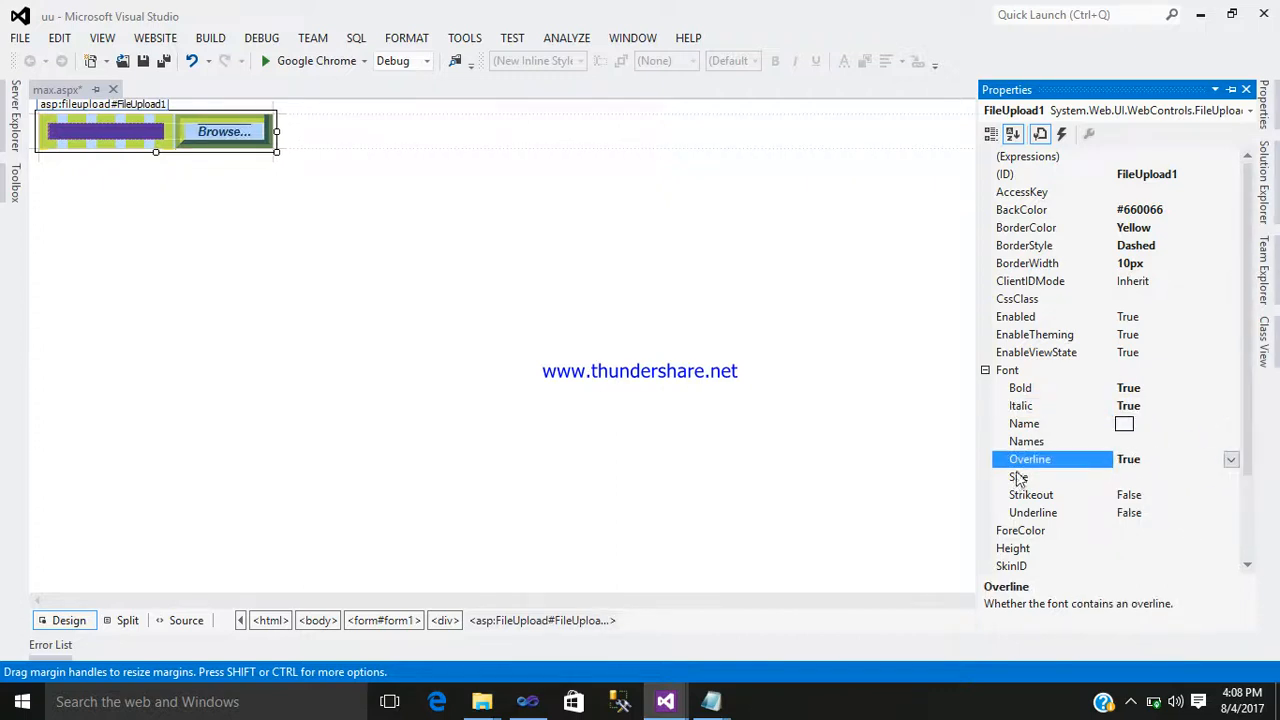
{"action": "left_click", "coordinate": [1031, 494]}
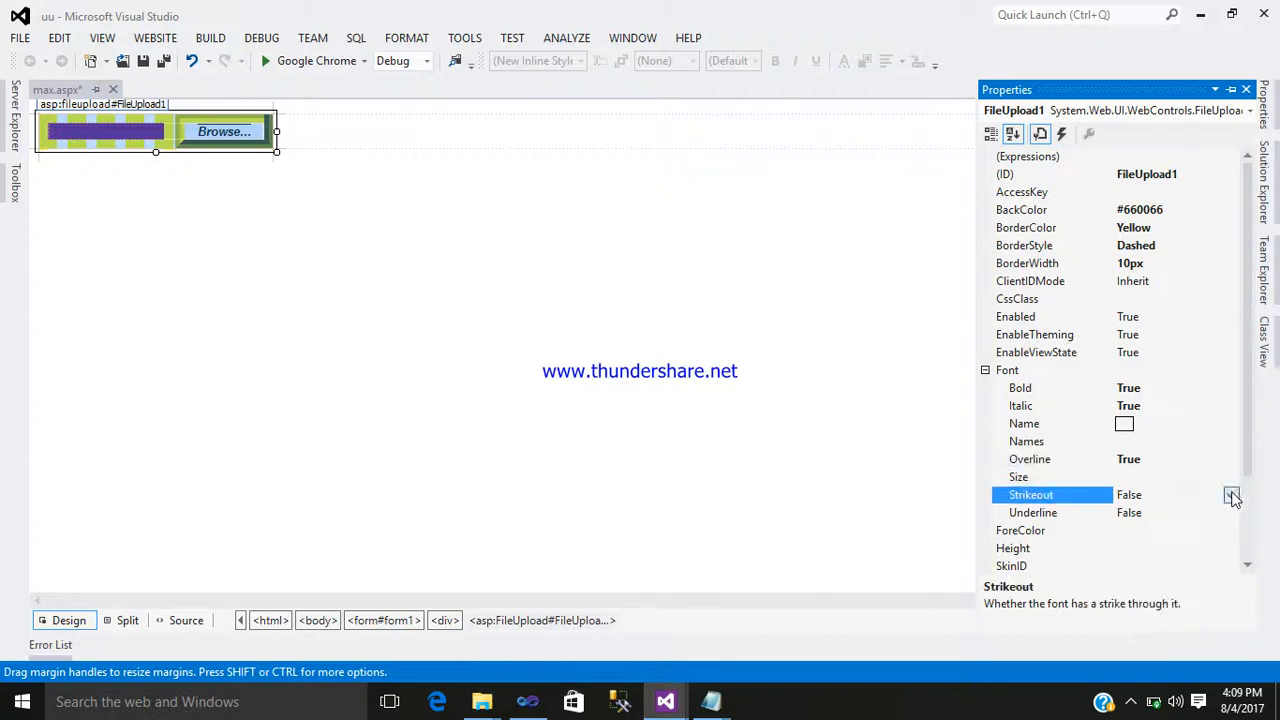
{"action": "left_click", "coordinate": [1231, 494]}
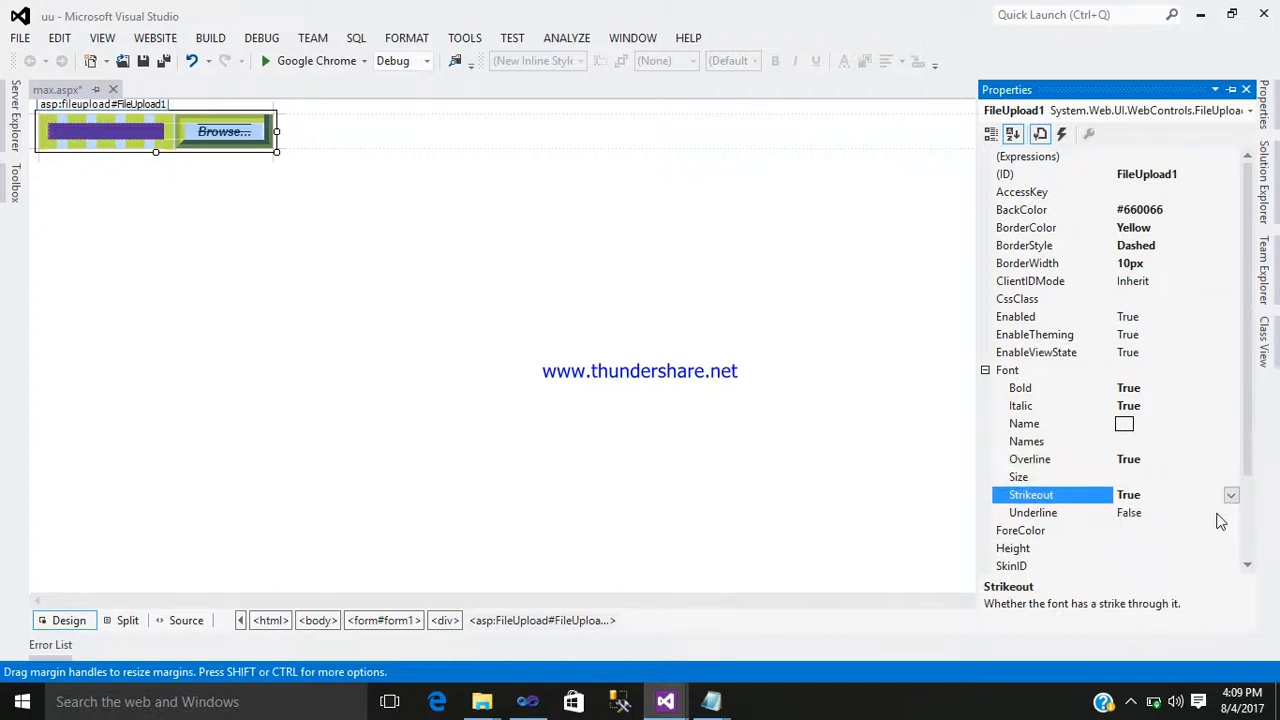
{"action": "left_click", "coordinate": [1032, 512]}
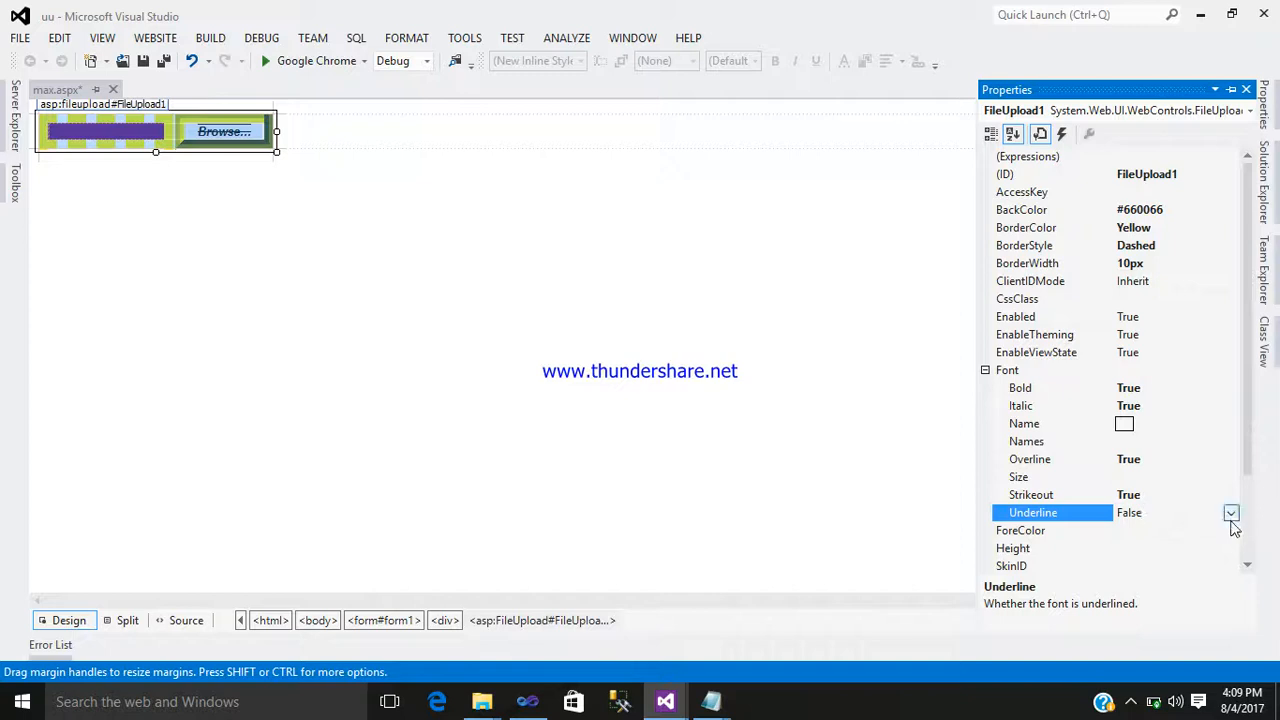
{"action": "left_click", "coordinate": [1231, 512]}
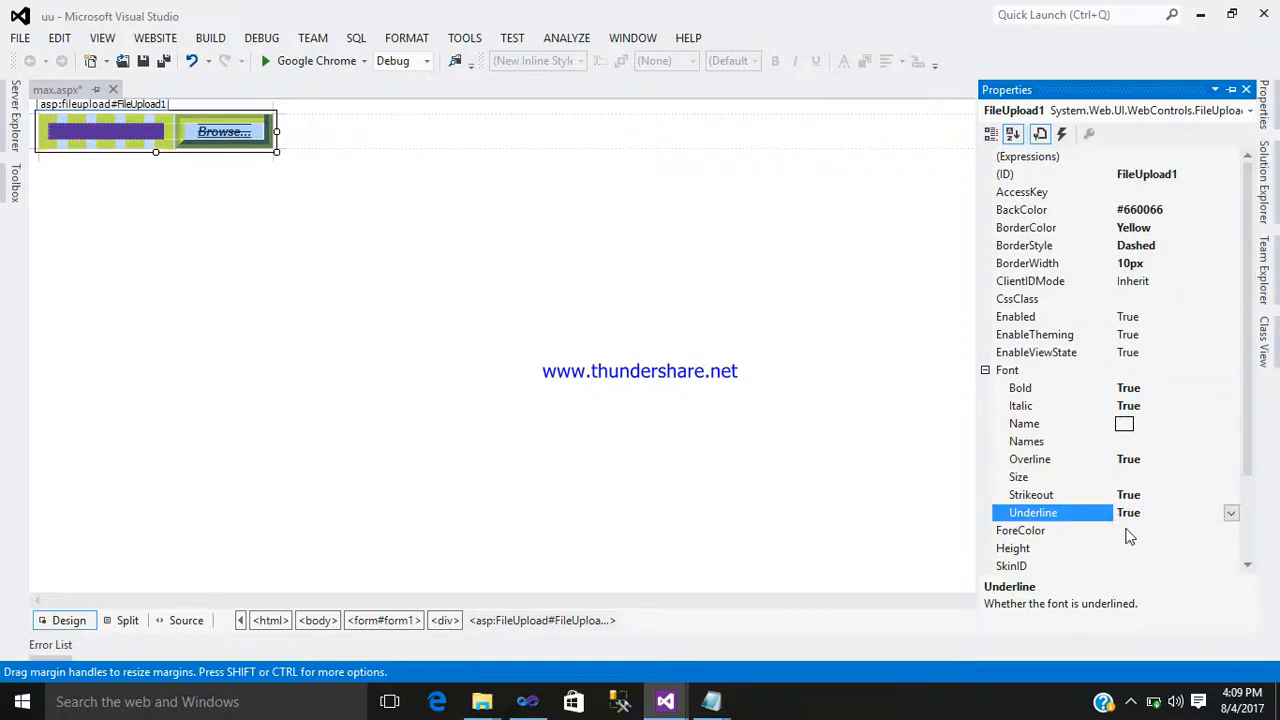
{"action": "left_click", "coordinate": [1020, 530]}
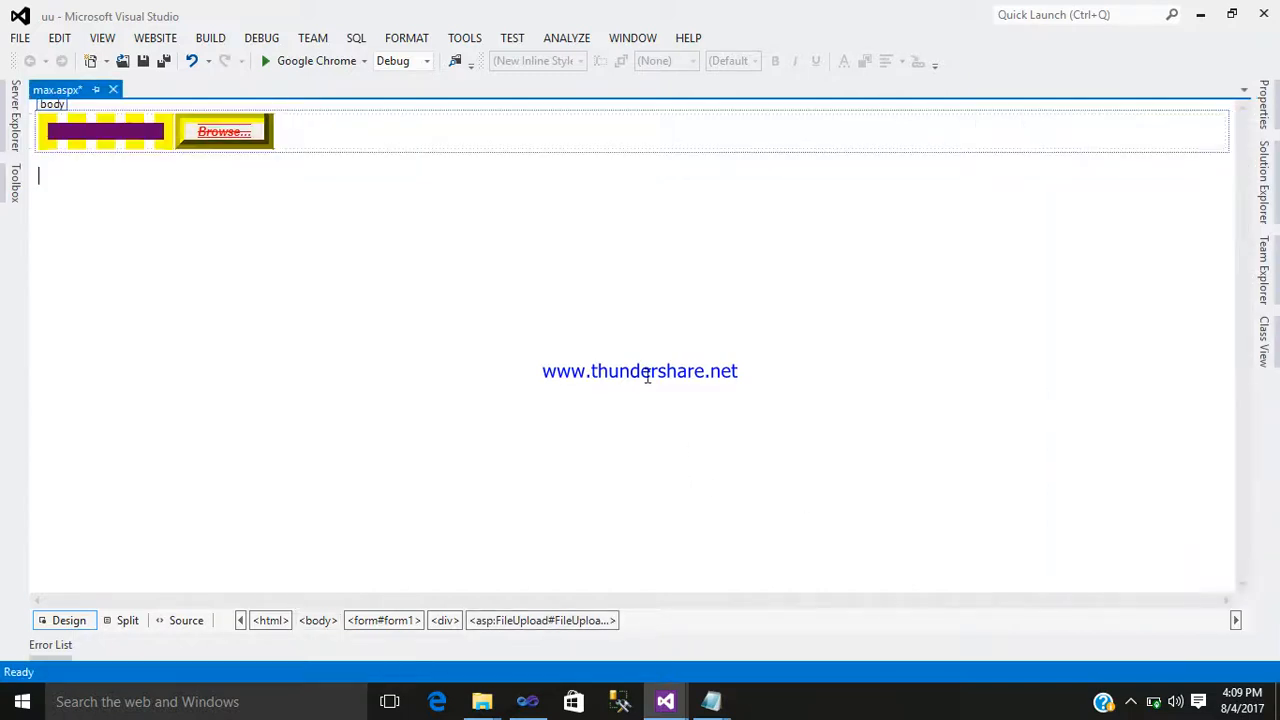
Step: Preview max.aspx in Chrome, select gmail.txt in the upload field, and return to Visual Studio
{"action": "right_click", "coordinate": [647, 378]}
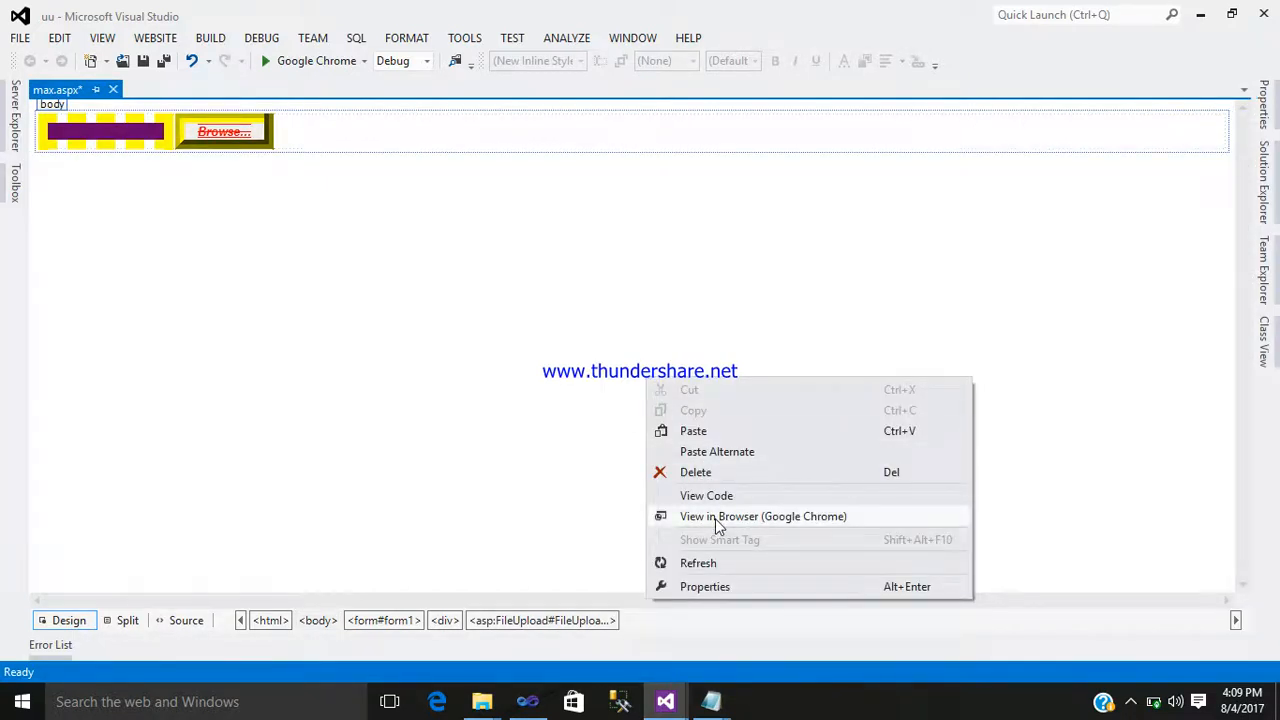
{"action": "left_click", "coordinate": [763, 516]}
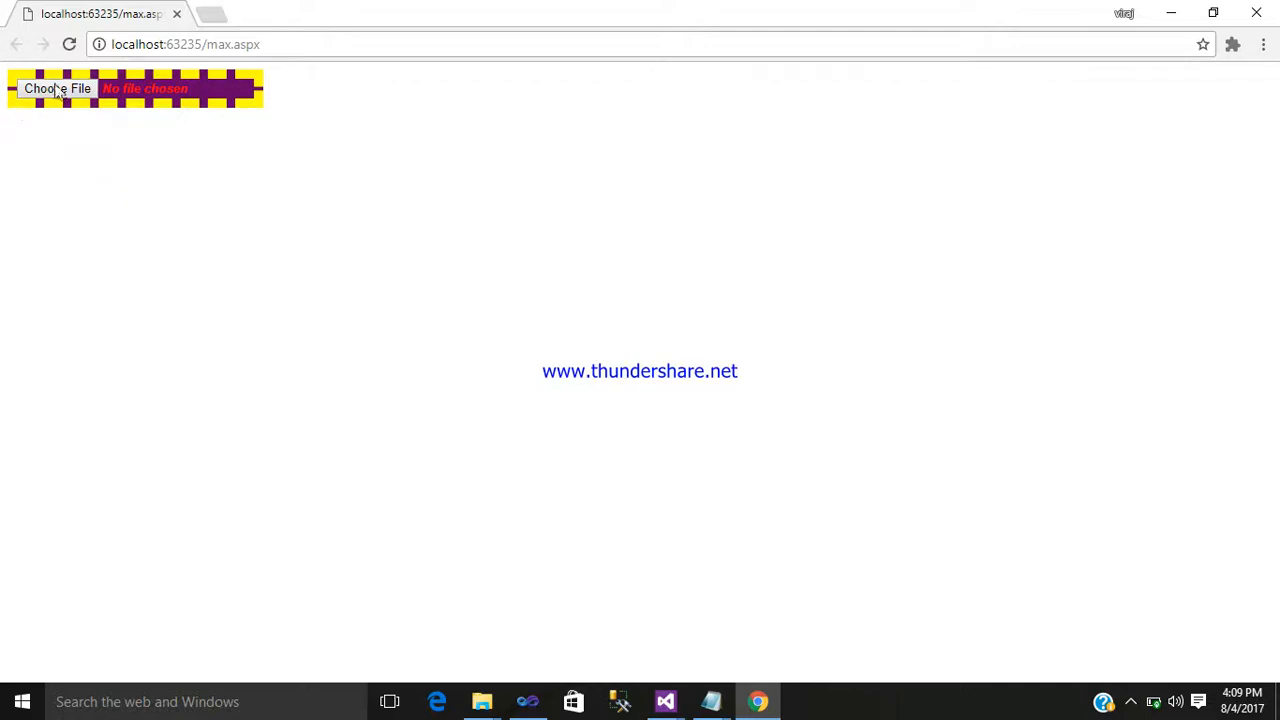
{"action": "mouse_move", "coordinate": [57, 88]}
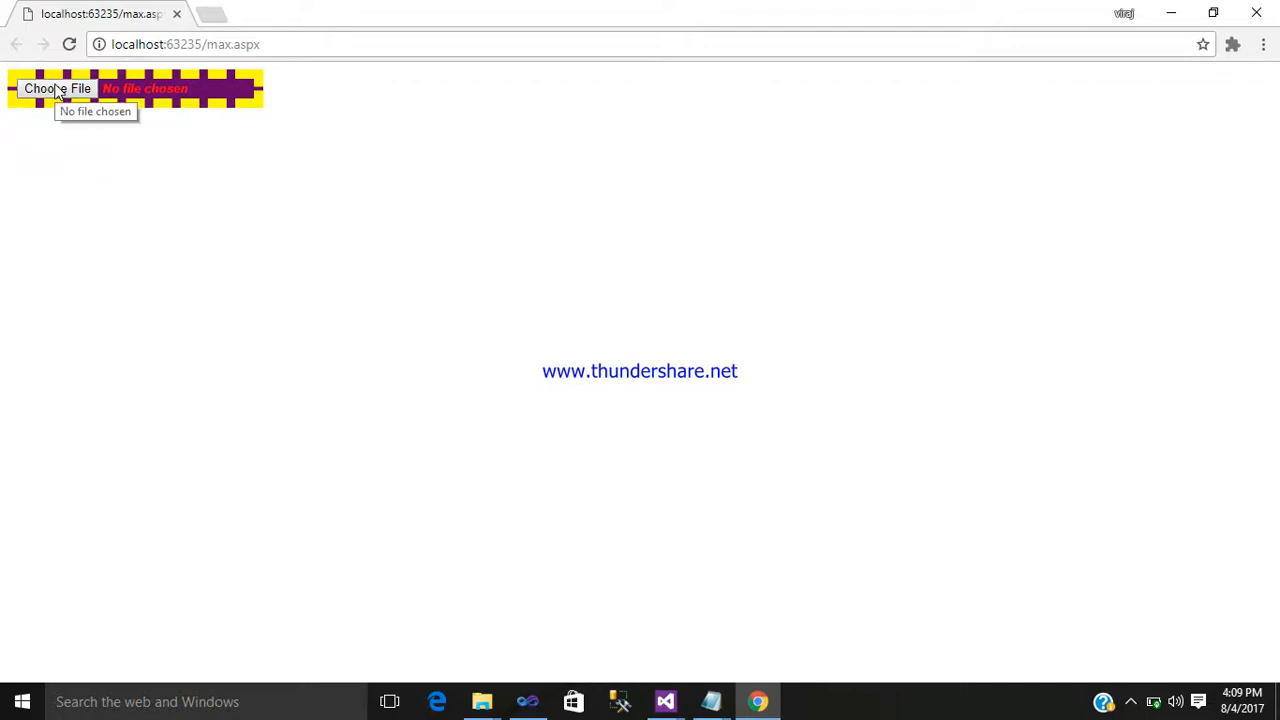
{"action": "left_click", "coordinate": [57, 88]}
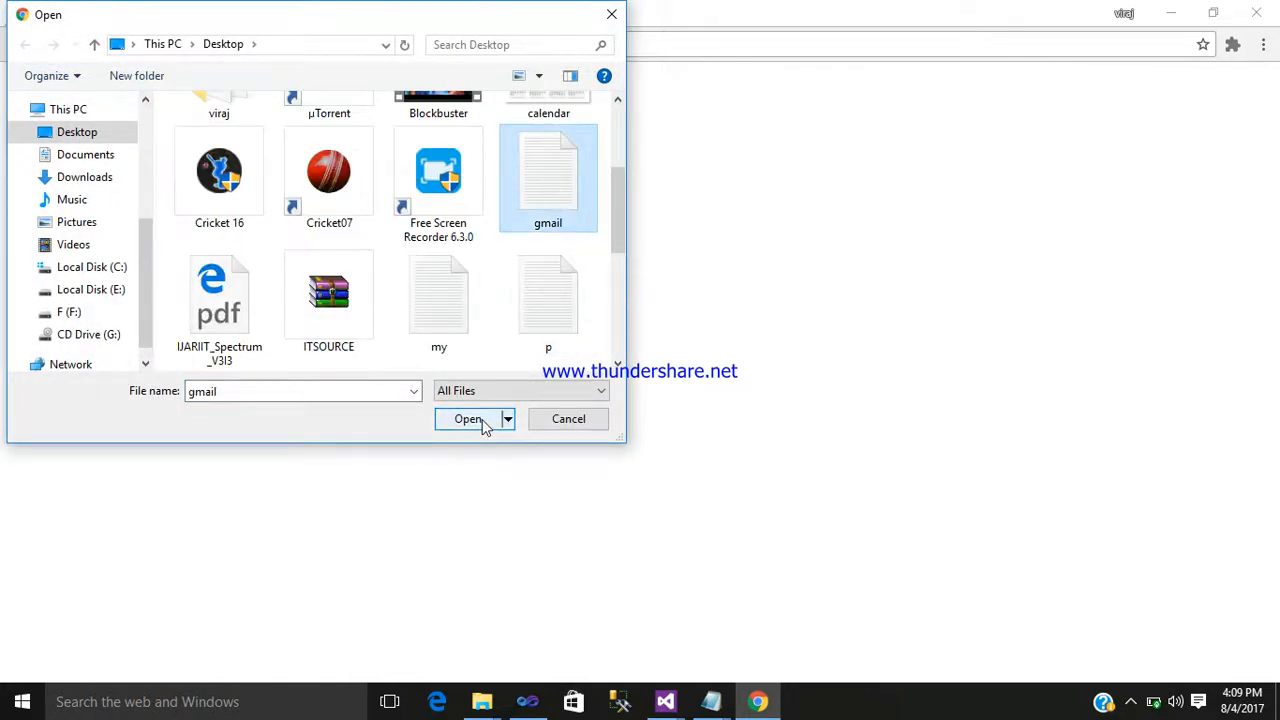
{"action": "left_click", "coordinate": [468, 418]}
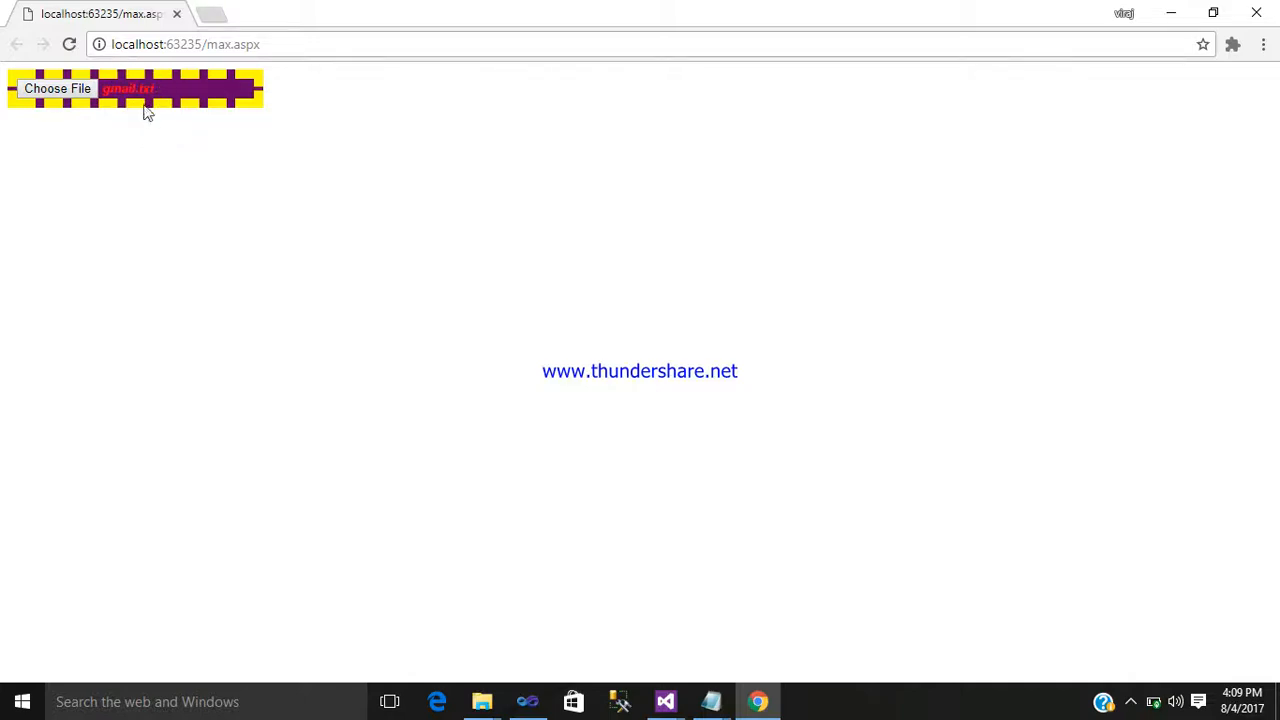
{"action": "mouse_move", "coordinate": [140, 105]}
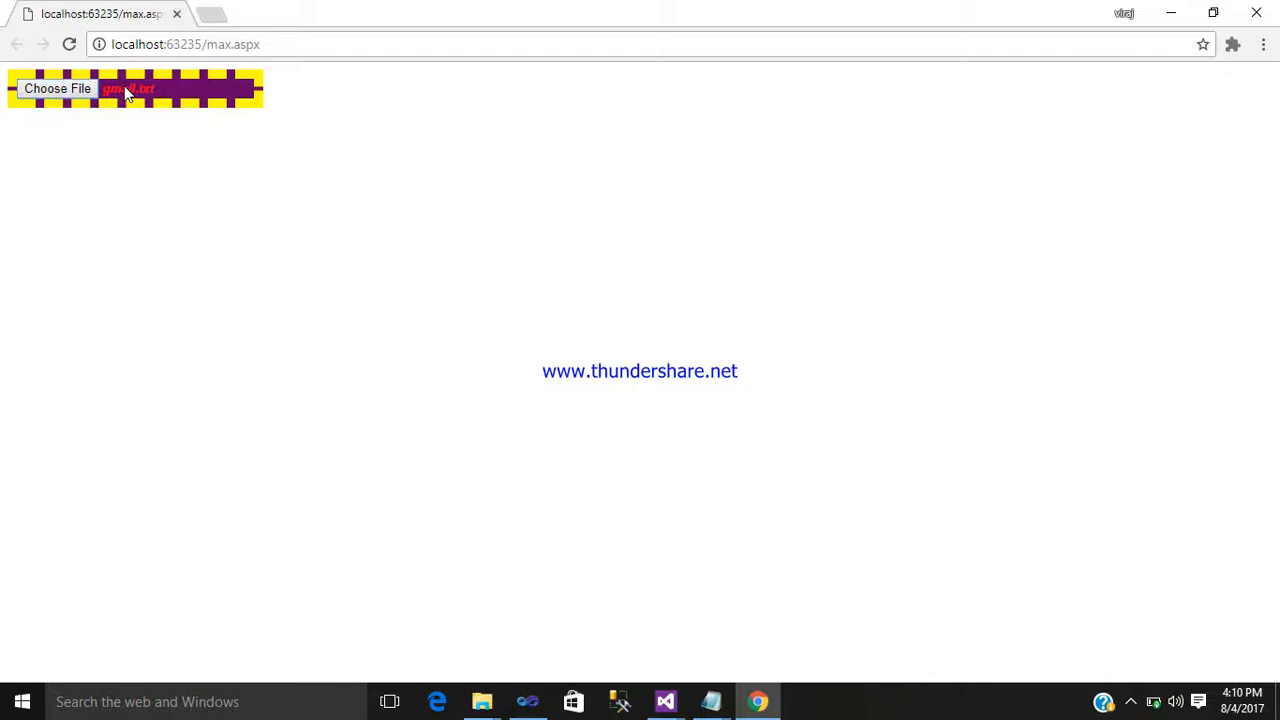
{"action": "left_click", "coordinate": [665, 701]}
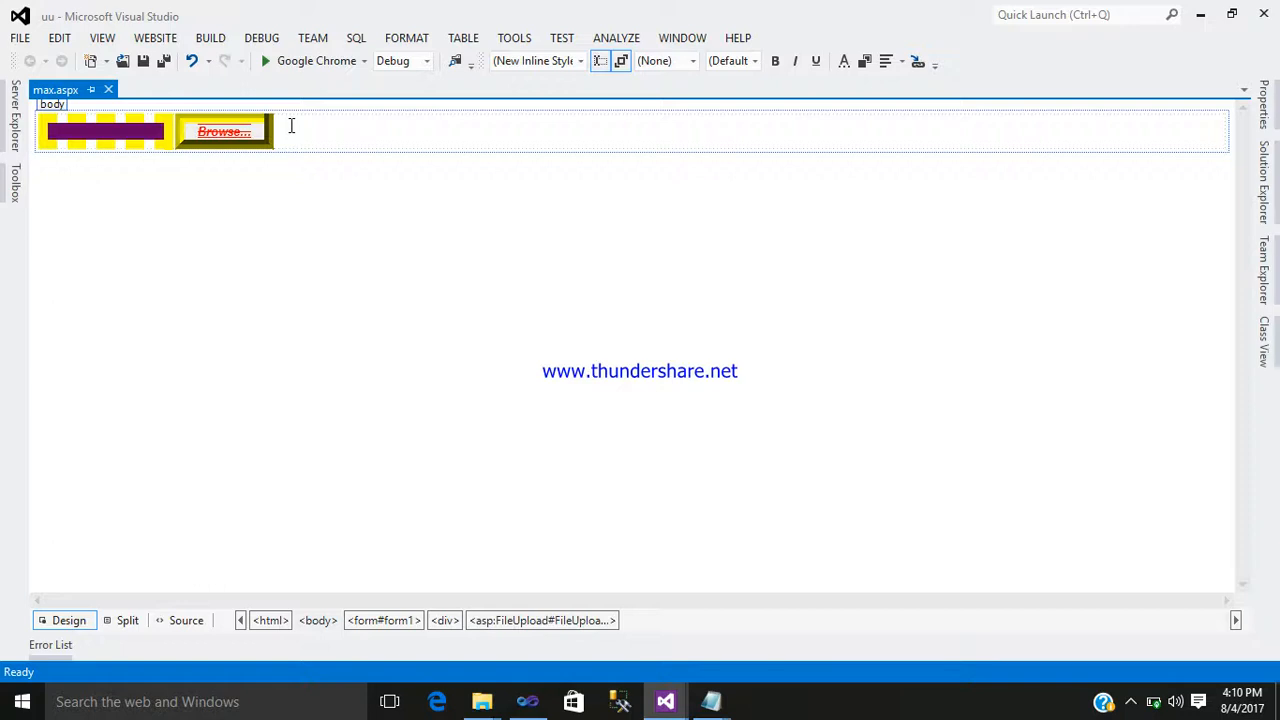
Step: Add a new folder to the uu project and type its name 'Upl'
{"action": "left_click", "coordinate": [287, 135]}
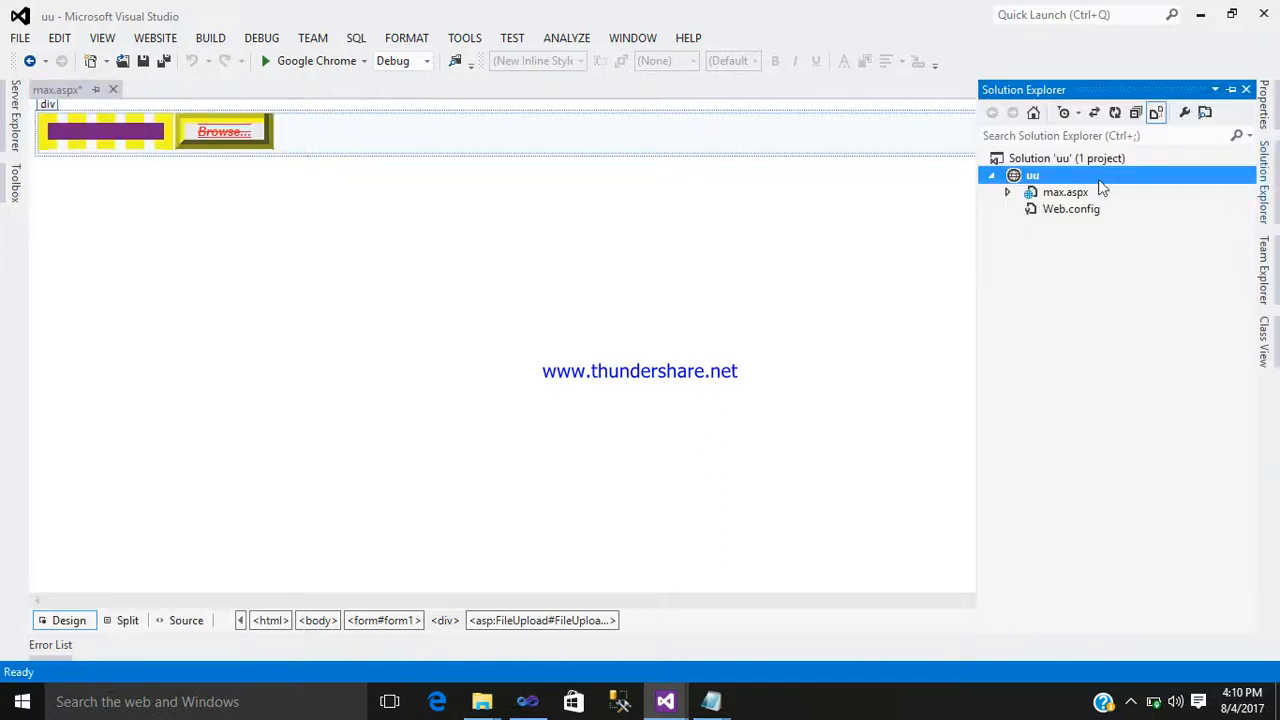
{"action": "right_click", "coordinate": [1032, 175]}
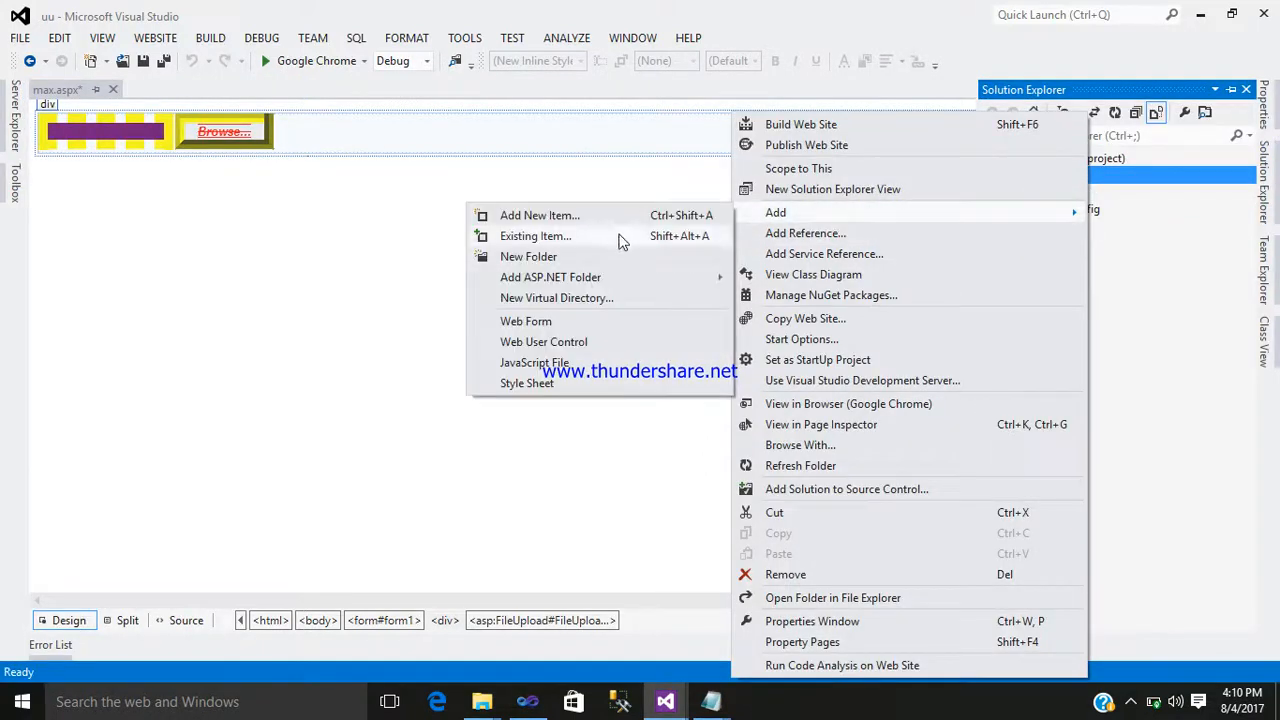
{"action": "left_click", "coordinate": [539, 215]}
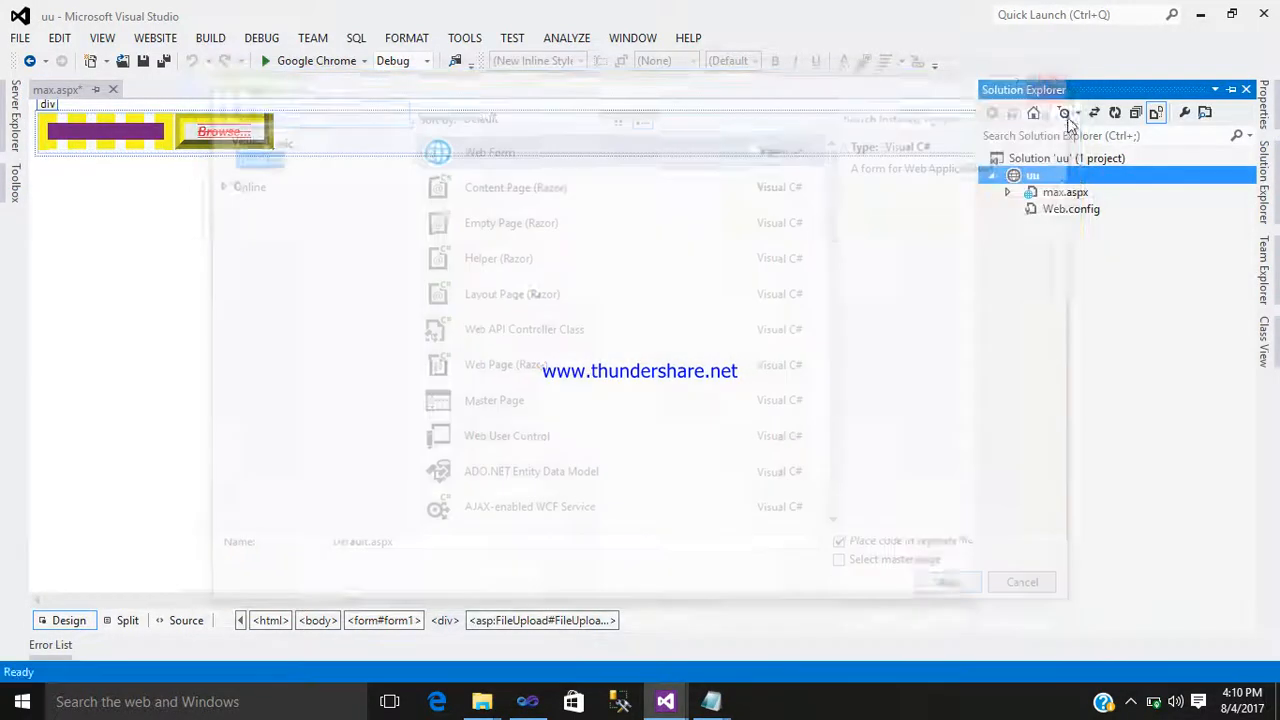
{"action": "right_click", "coordinate": [1033, 175]}
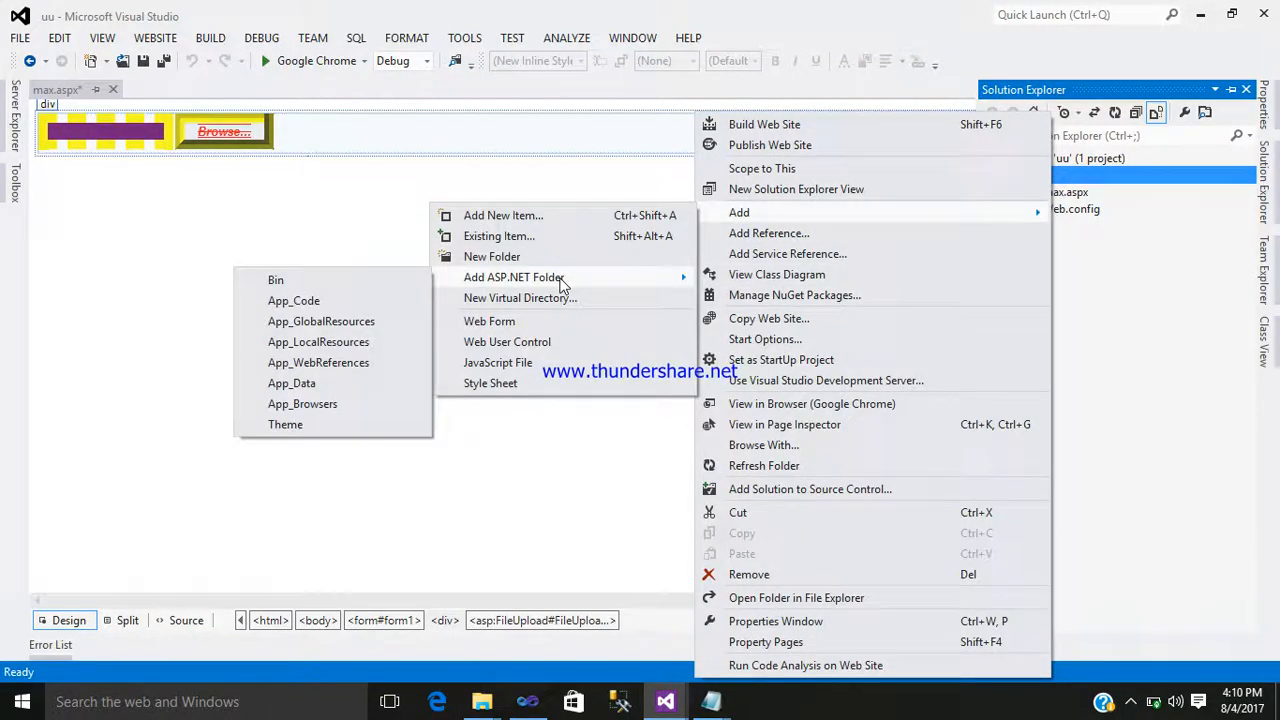
{"action": "left_click", "coordinate": [491, 256]}
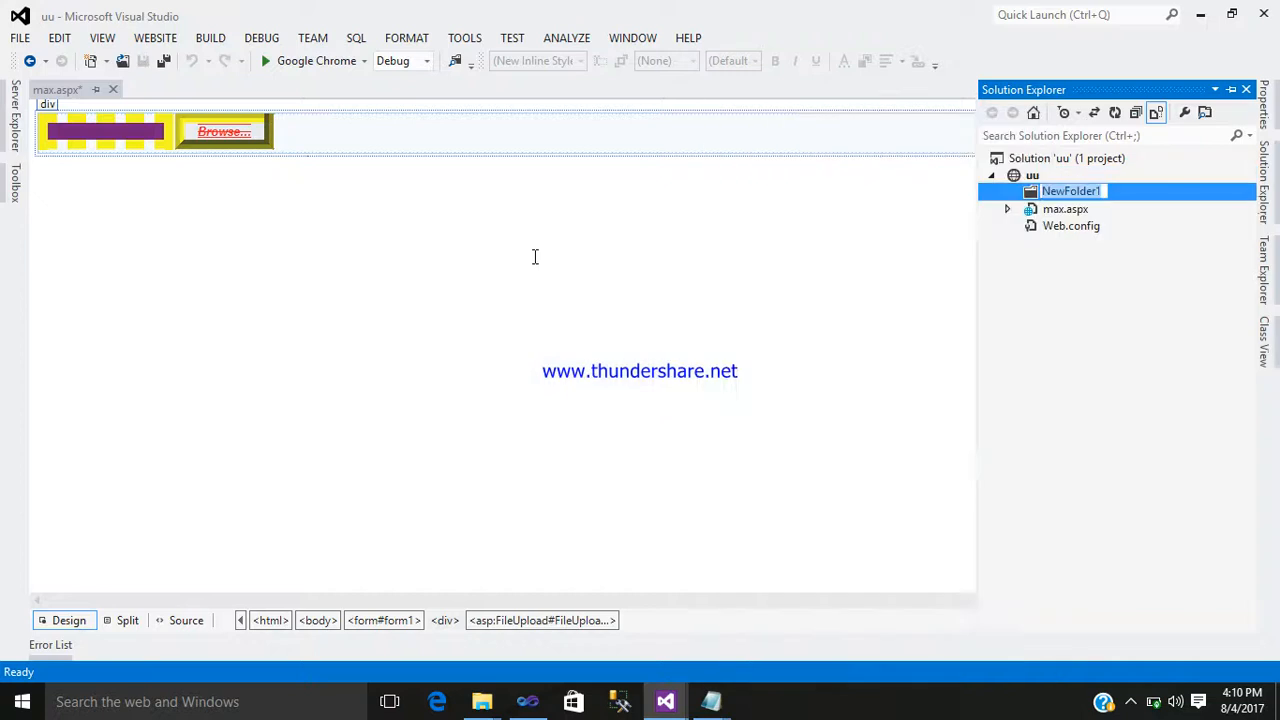
{"action": "type", "text": "Y"}
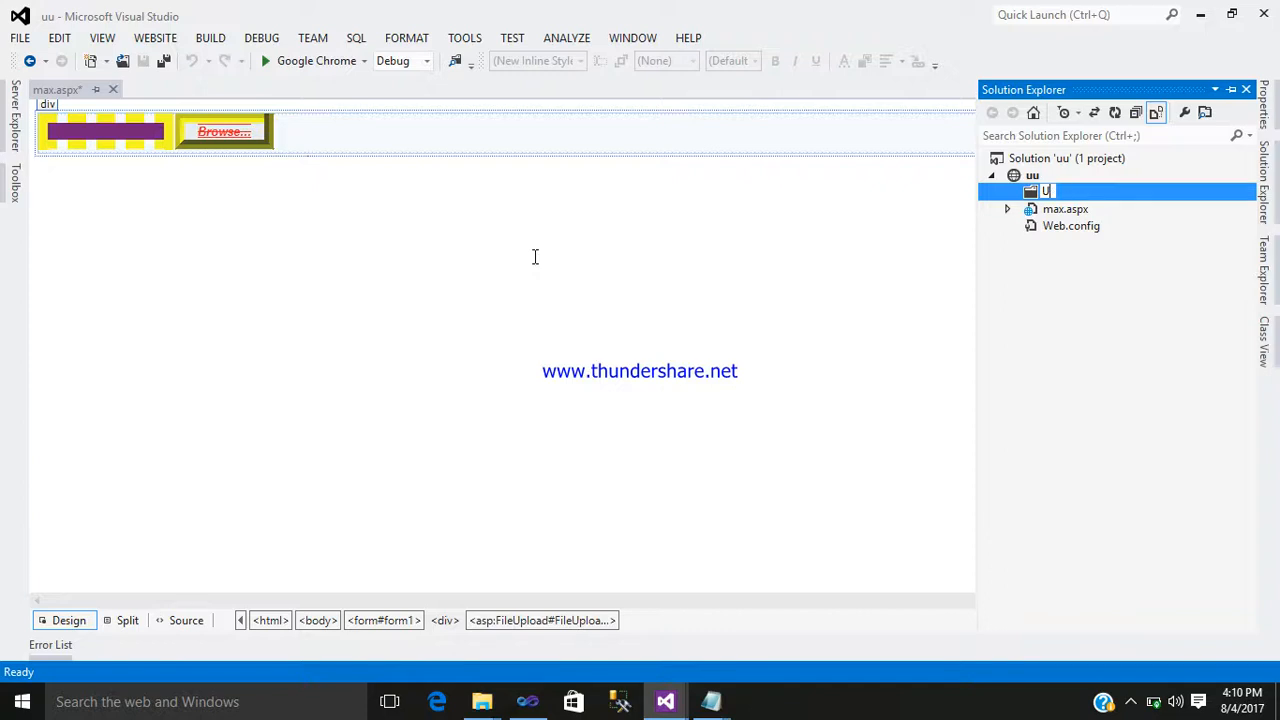
{"action": "type", "text": "Upl"}
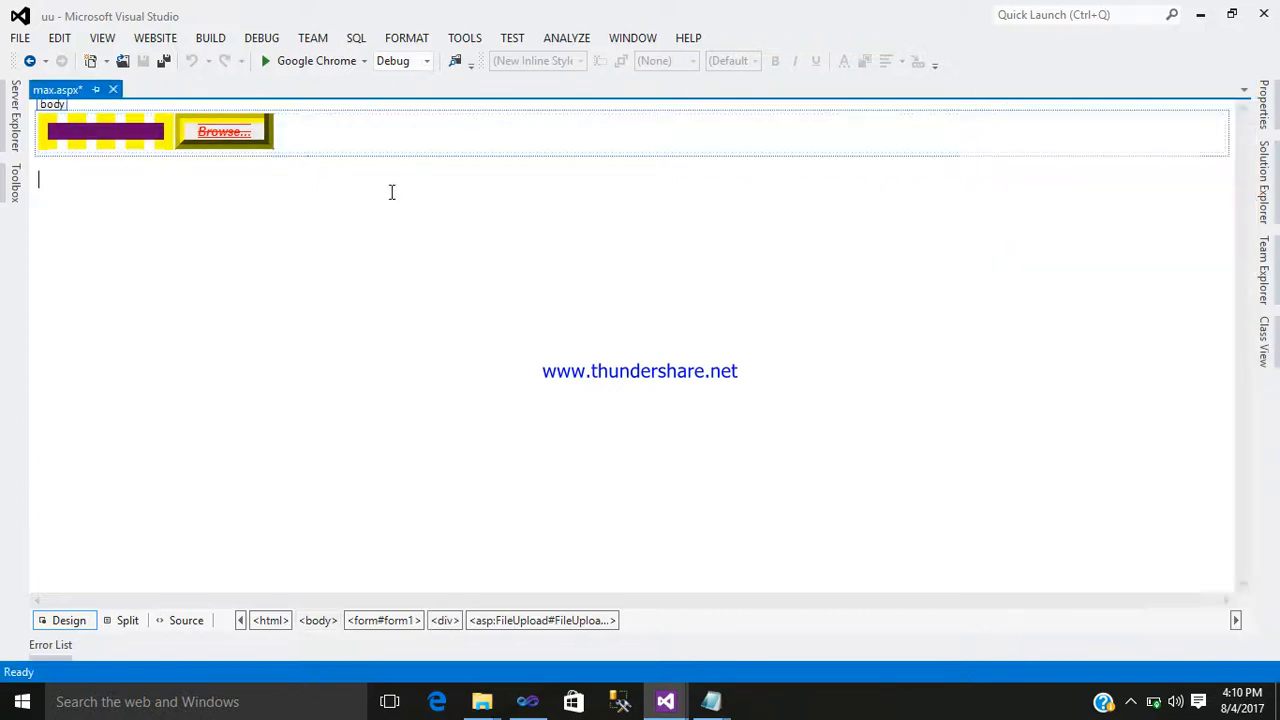
Step: Select the button and give it a dark purple #660066 background and a yellow border
{"action": "left_click", "coordinate": [280, 140]}
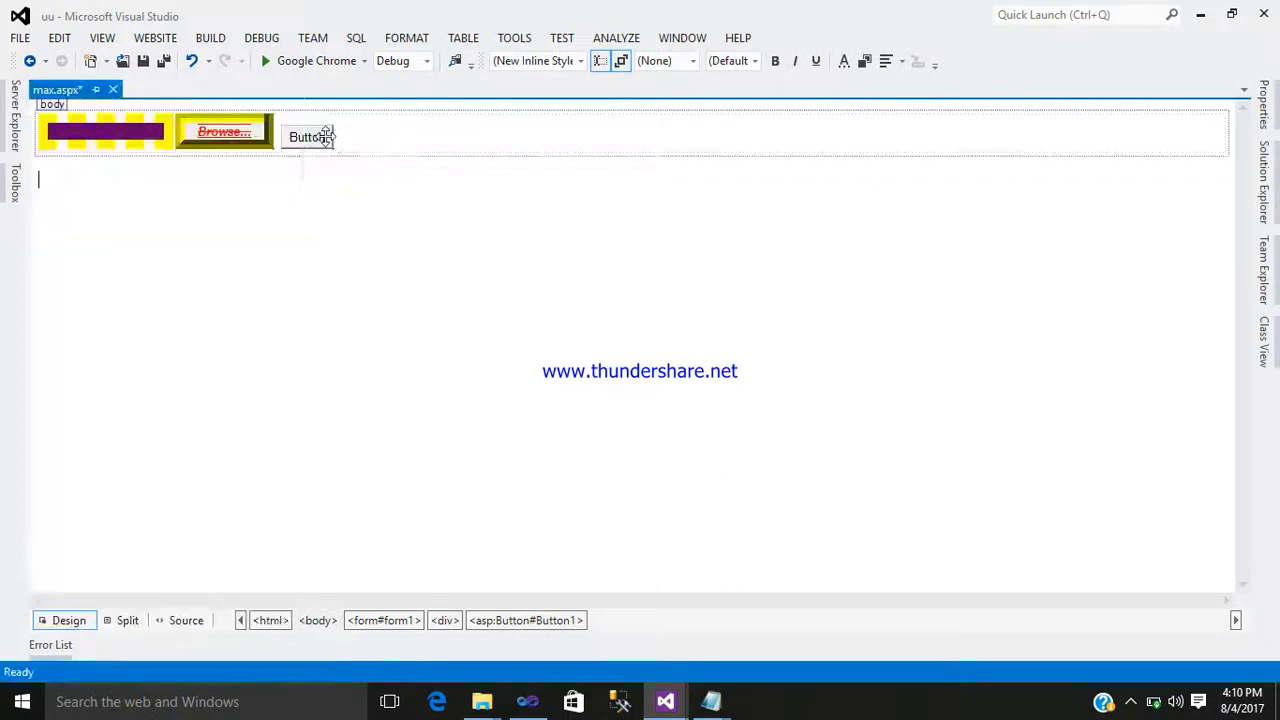
{"action": "left_click", "coordinate": [307, 137]}
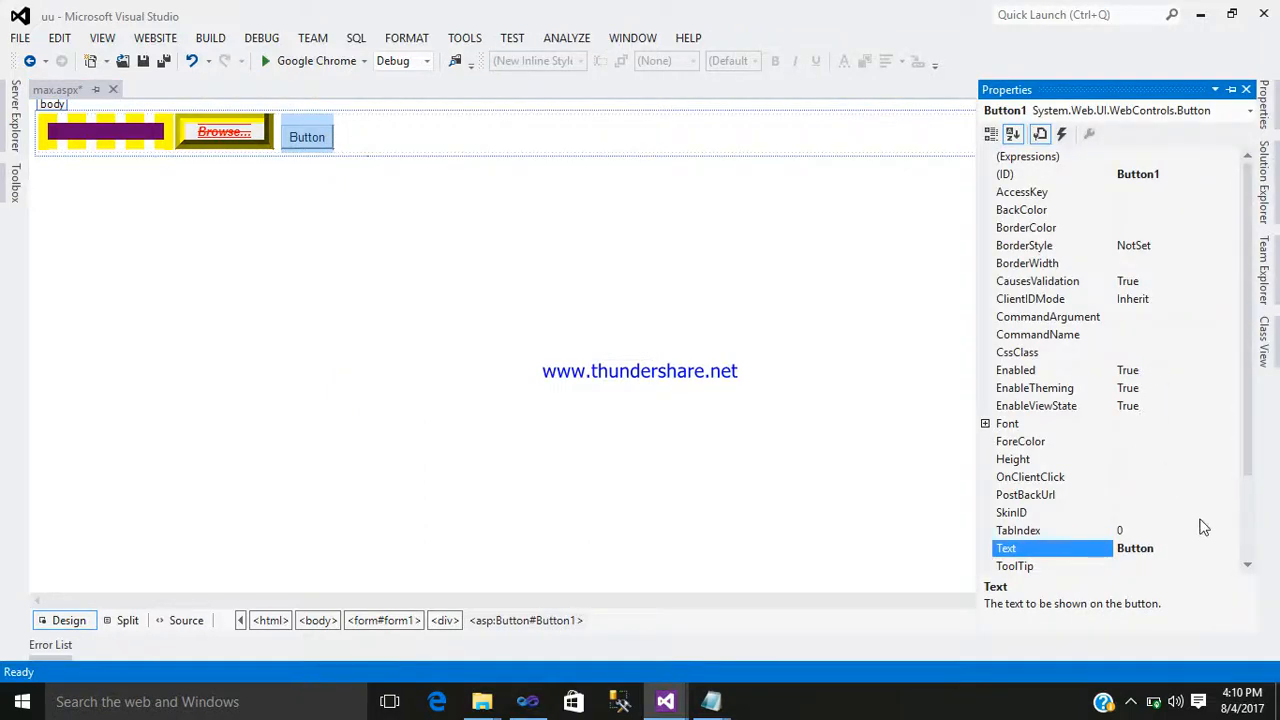
{"action": "left_click", "coordinate": [1050, 209]}
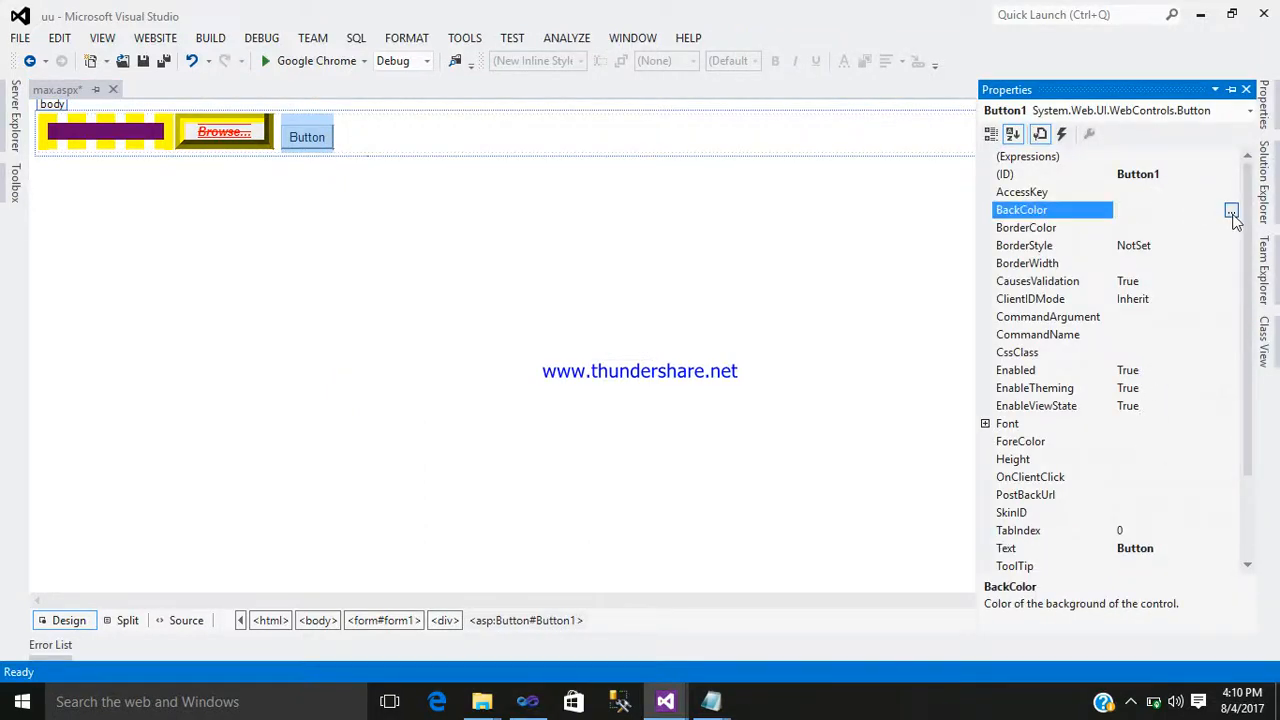
{"action": "left_click", "coordinate": [1231, 210]}
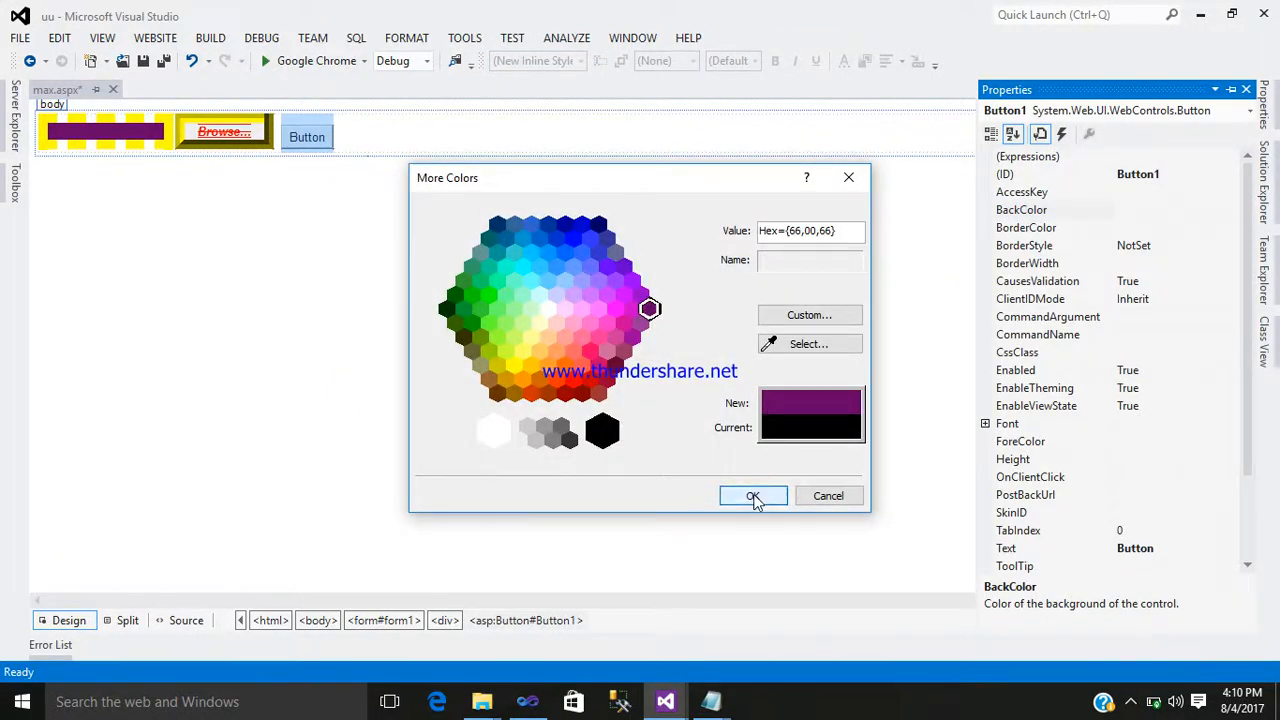
{"action": "left_click", "coordinate": [753, 495]}
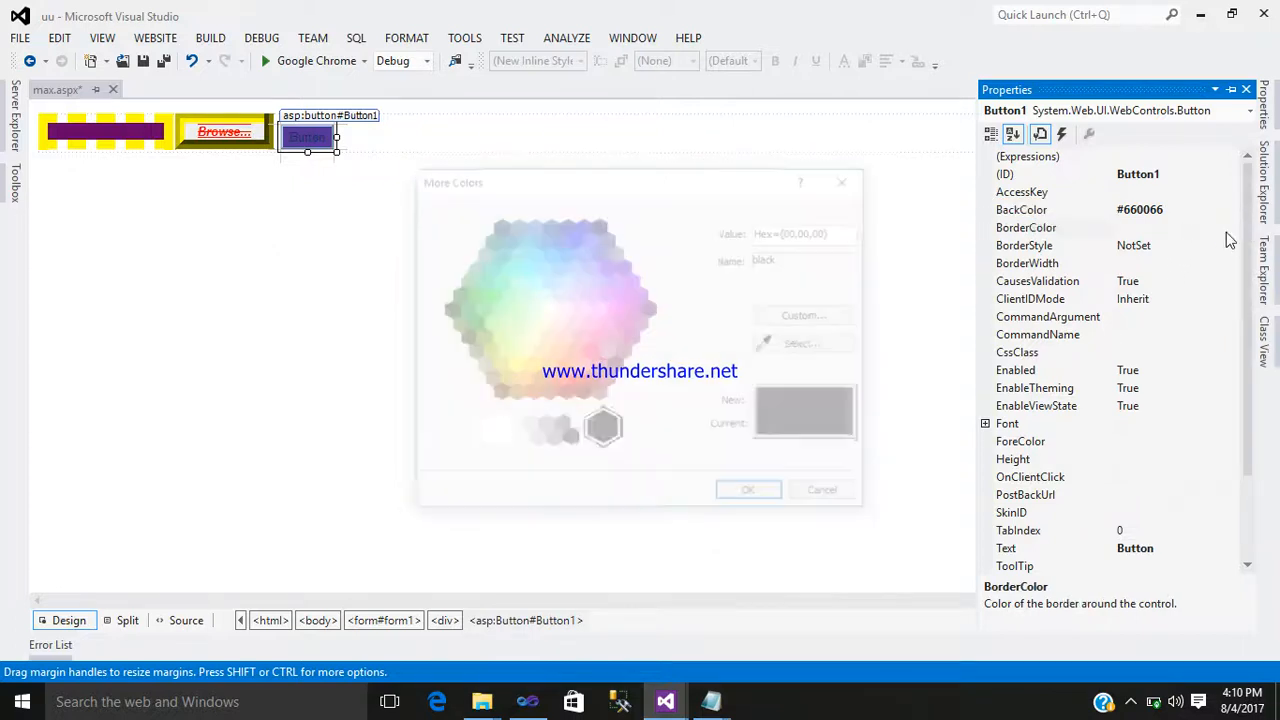
{"action": "left_click", "coordinate": [512, 365]}
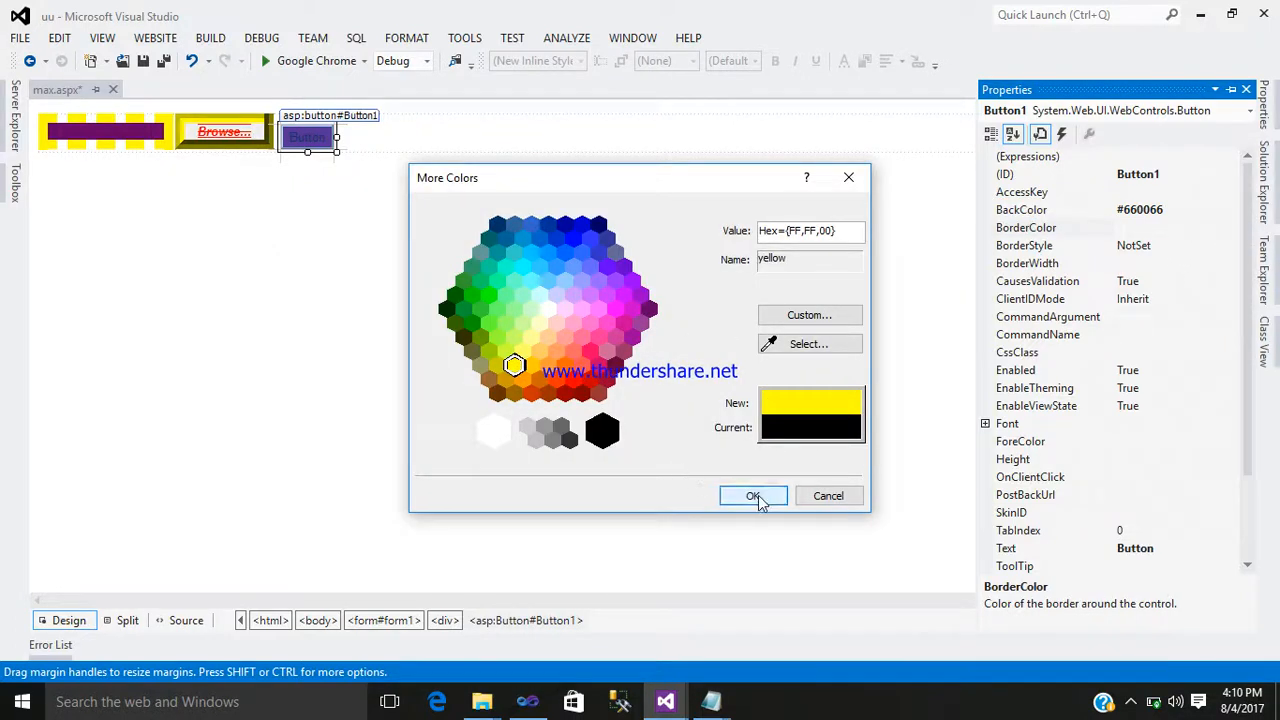
{"action": "left_click", "coordinate": [753, 496]}
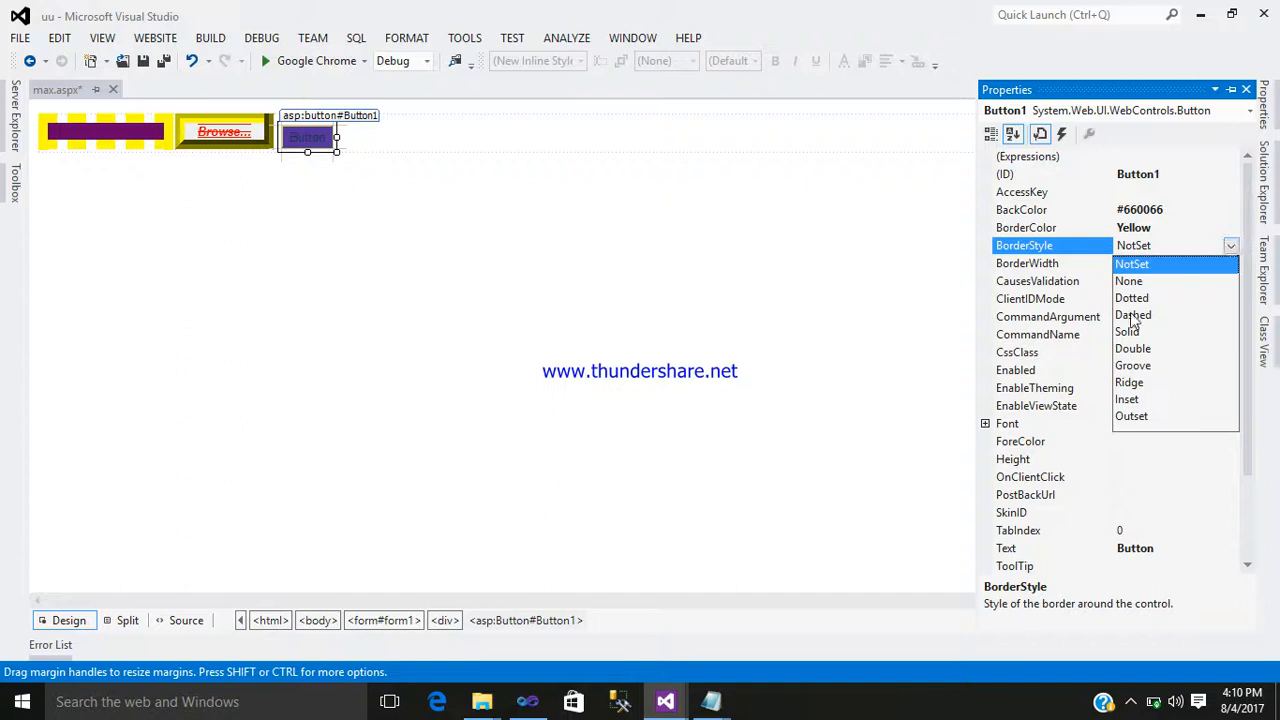
Step: Set the button border width to 10, overline and strike through its text, and make it Red
{"action": "left_click", "coordinate": [1131, 297]}
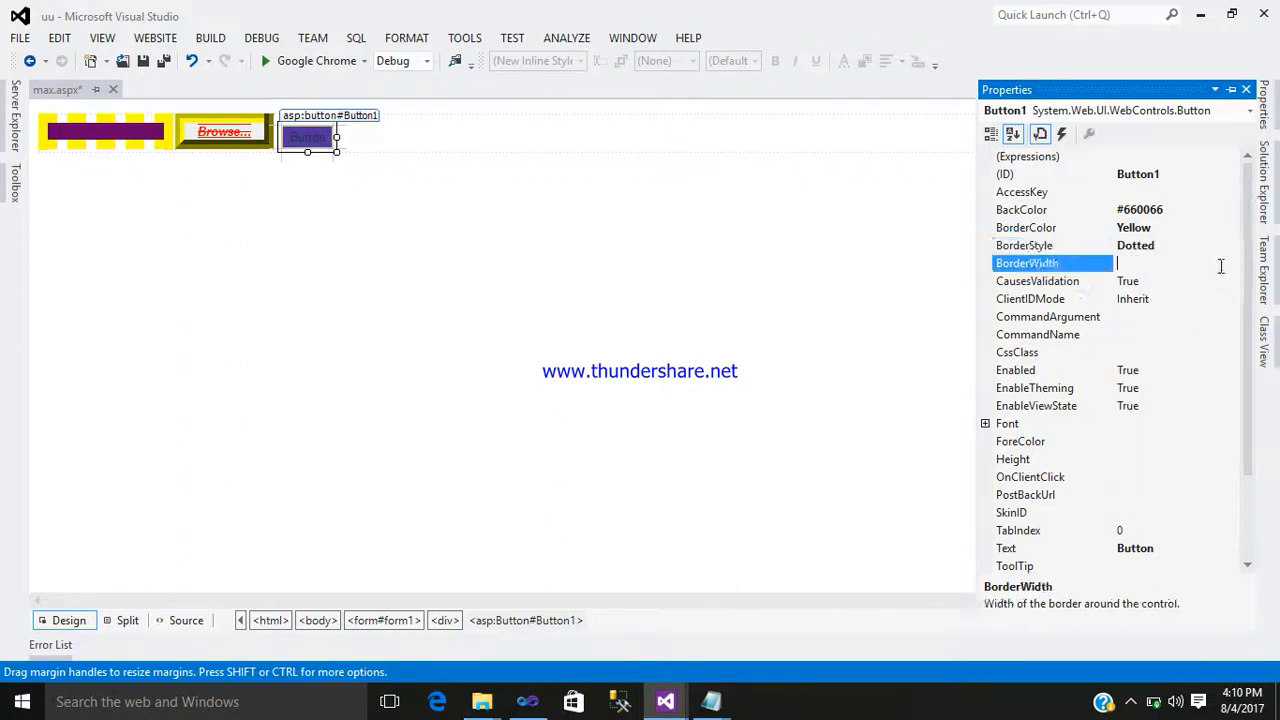
{"action": "type", "text": "10px"}
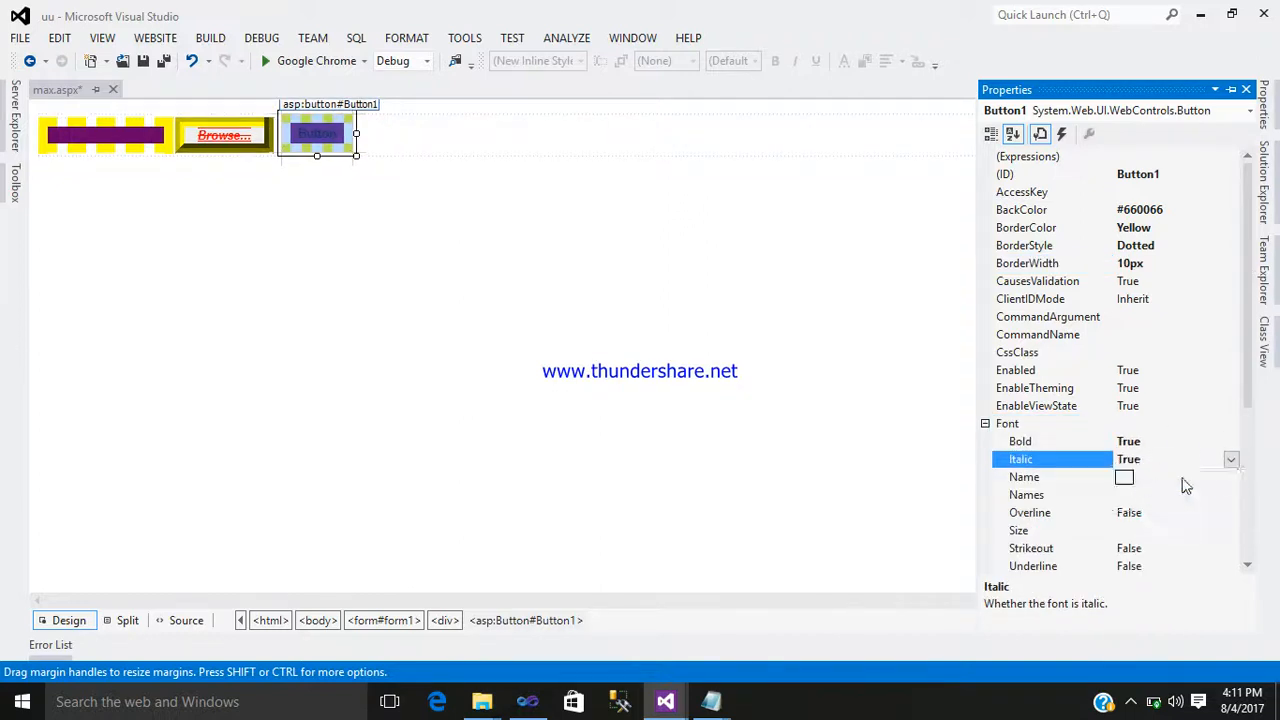
{"action": "left_click", "coordinate": [1230, 512]}
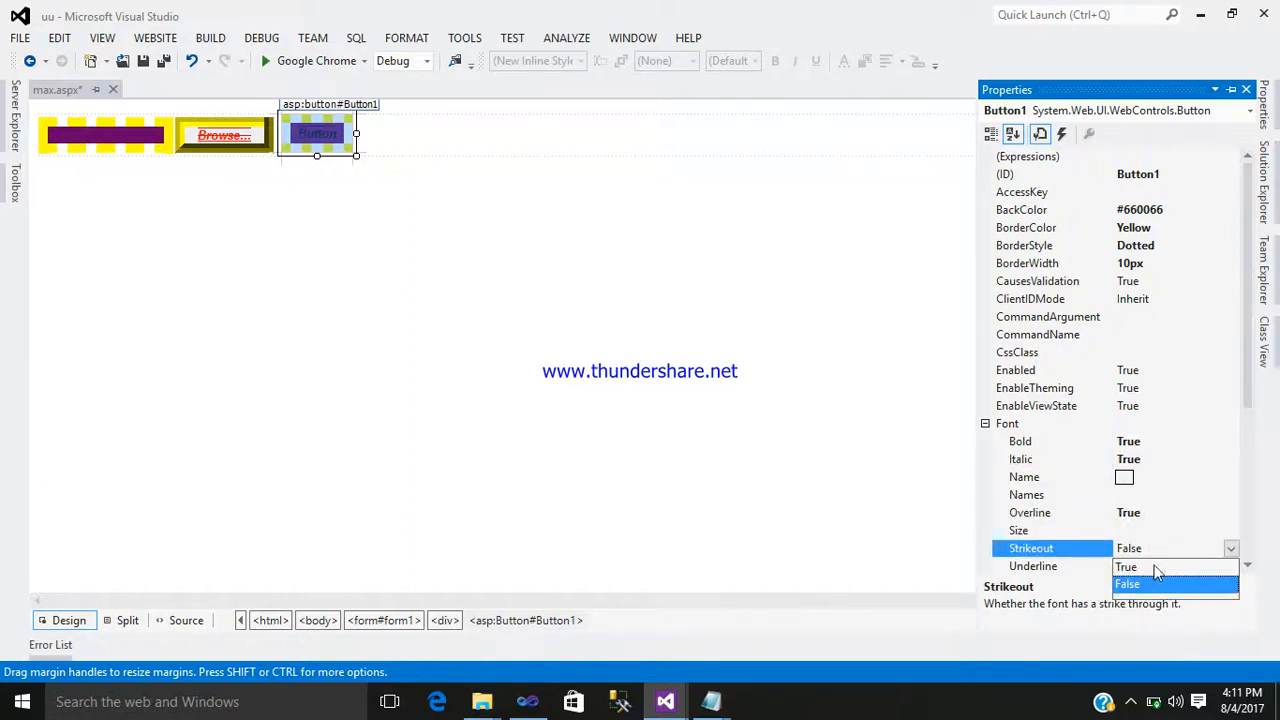
{"action": "left_click", "coordinate": [1127, 567]}
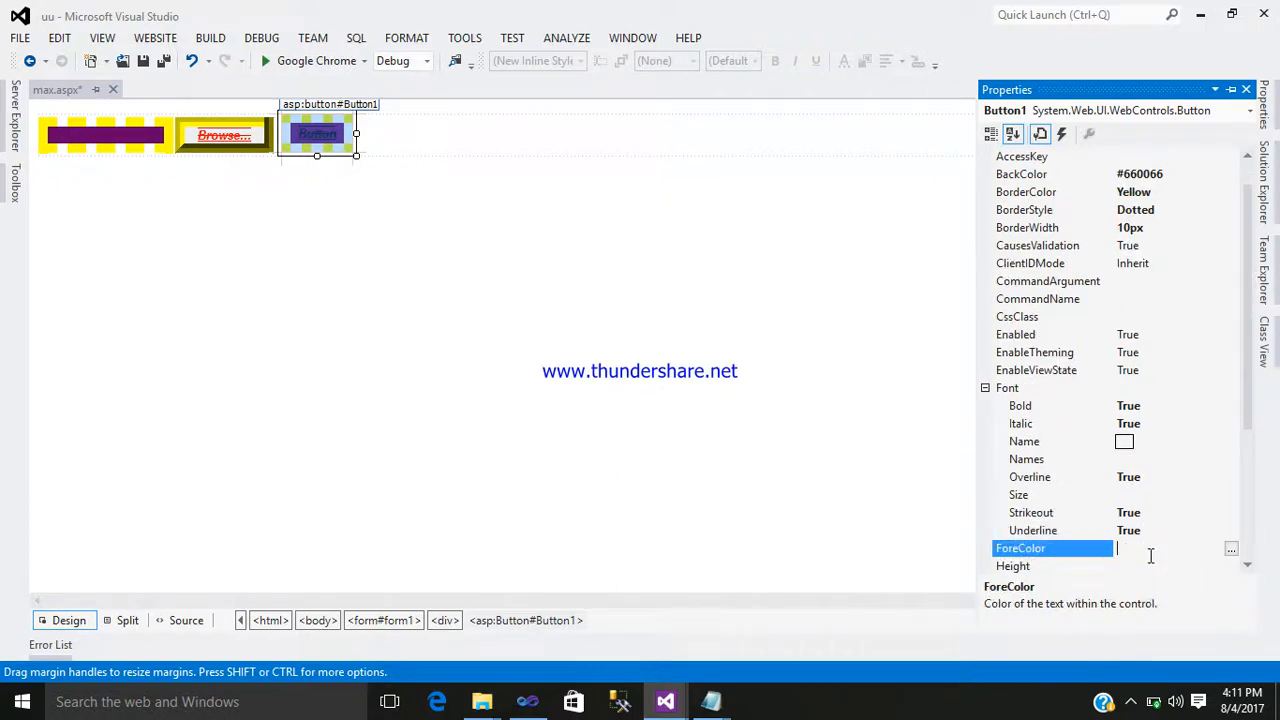
{"action": "type", "text": "Red"}
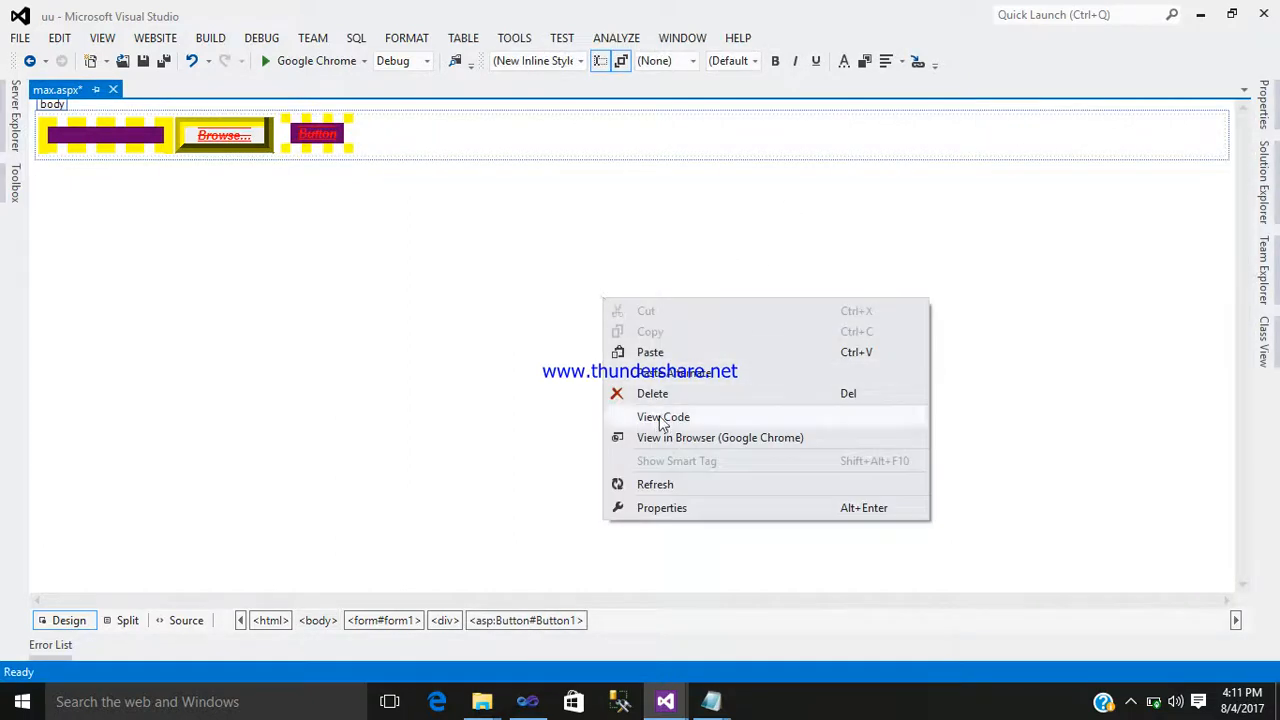
Step: Save max.aspx, preview the styled page in Google Chrome, then close the browser
{"action": "left_click", "coordinate": [720, 437]}
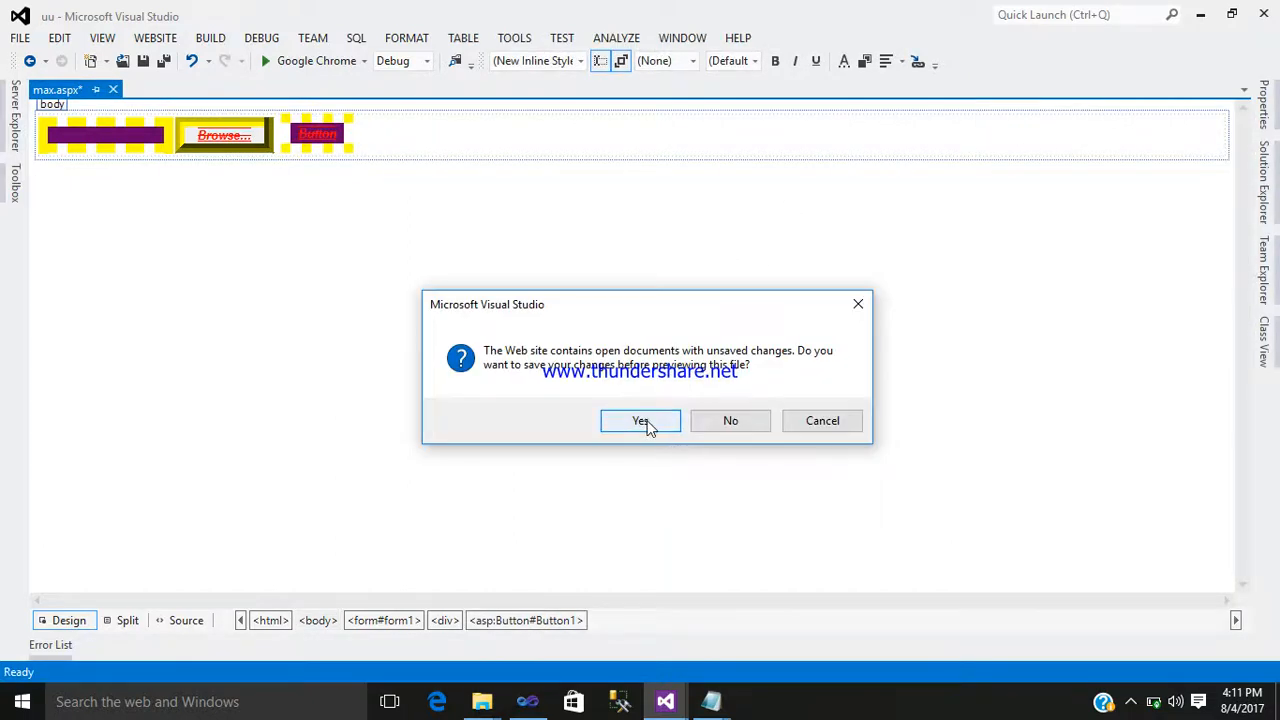
{"action": "left_click", "coordinate": [640, 420]}
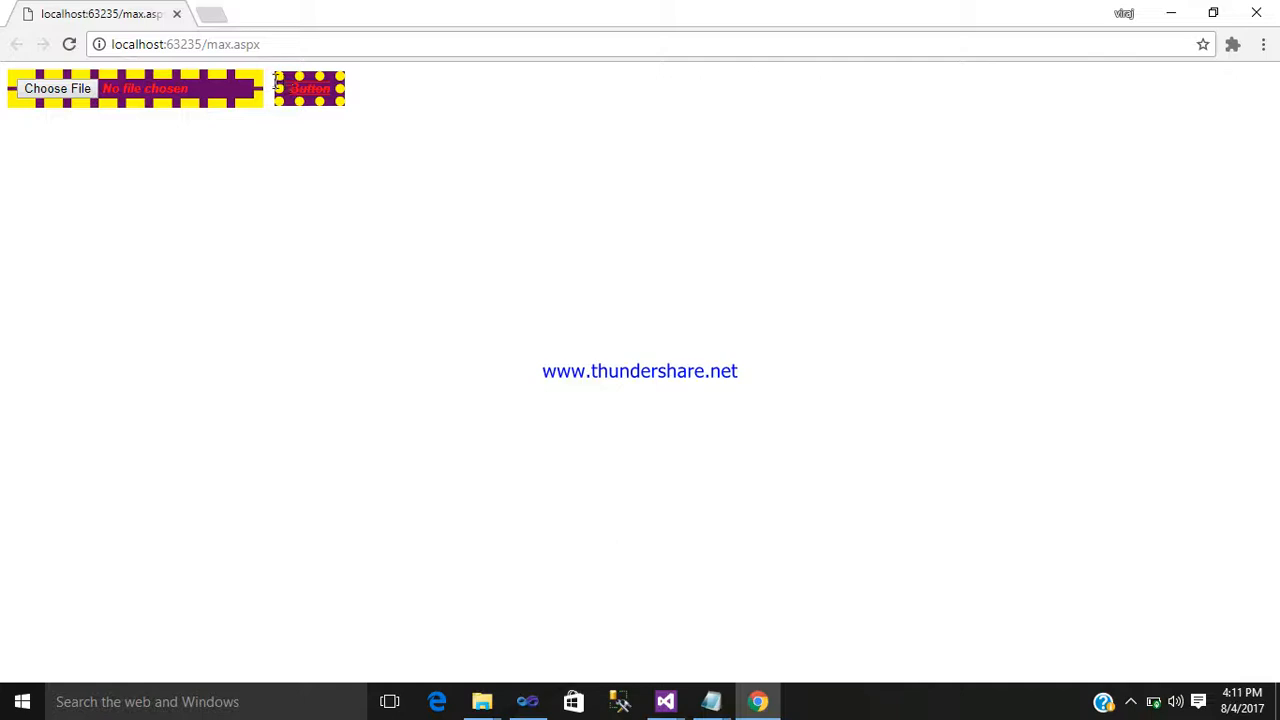
{"action": "left_click", "coordinate": [665, 701]}
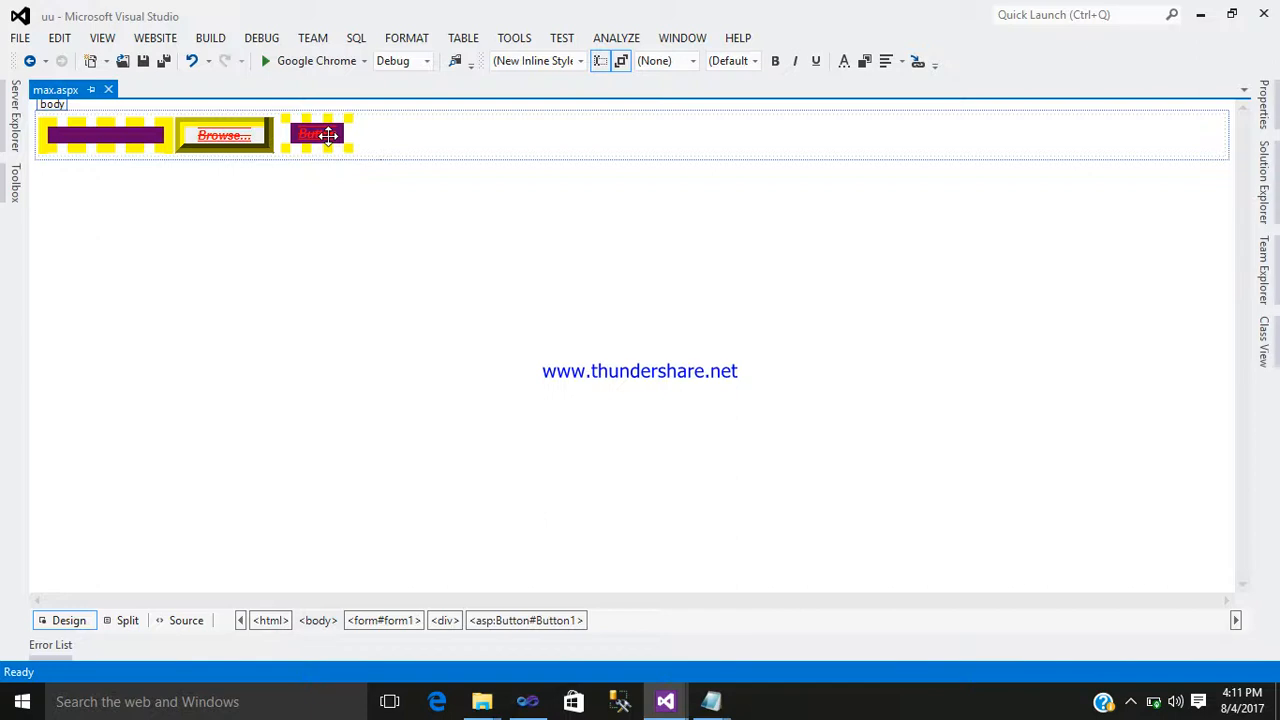
Step: In Button1_Click, declare string file = Path.GetFileName, importing System.IO
{"action": "double_click", "coordinate": [315, 134]}
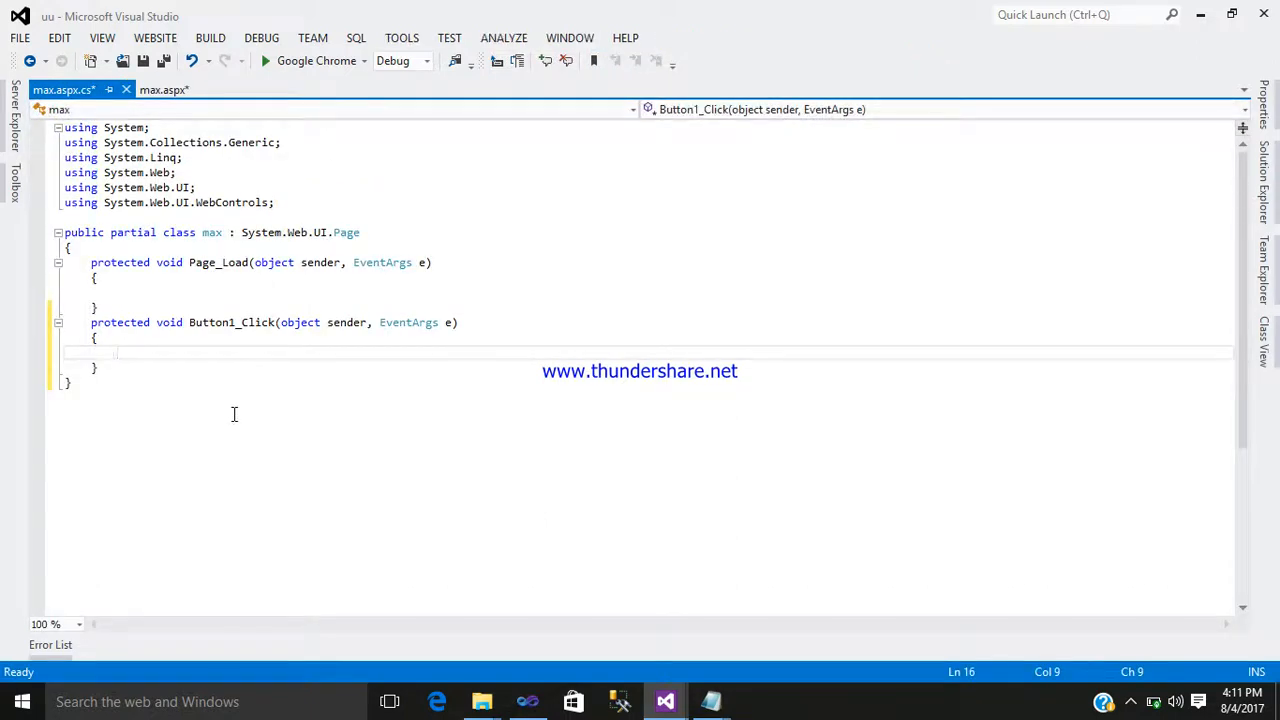
{"action": "type", "text": "string"}
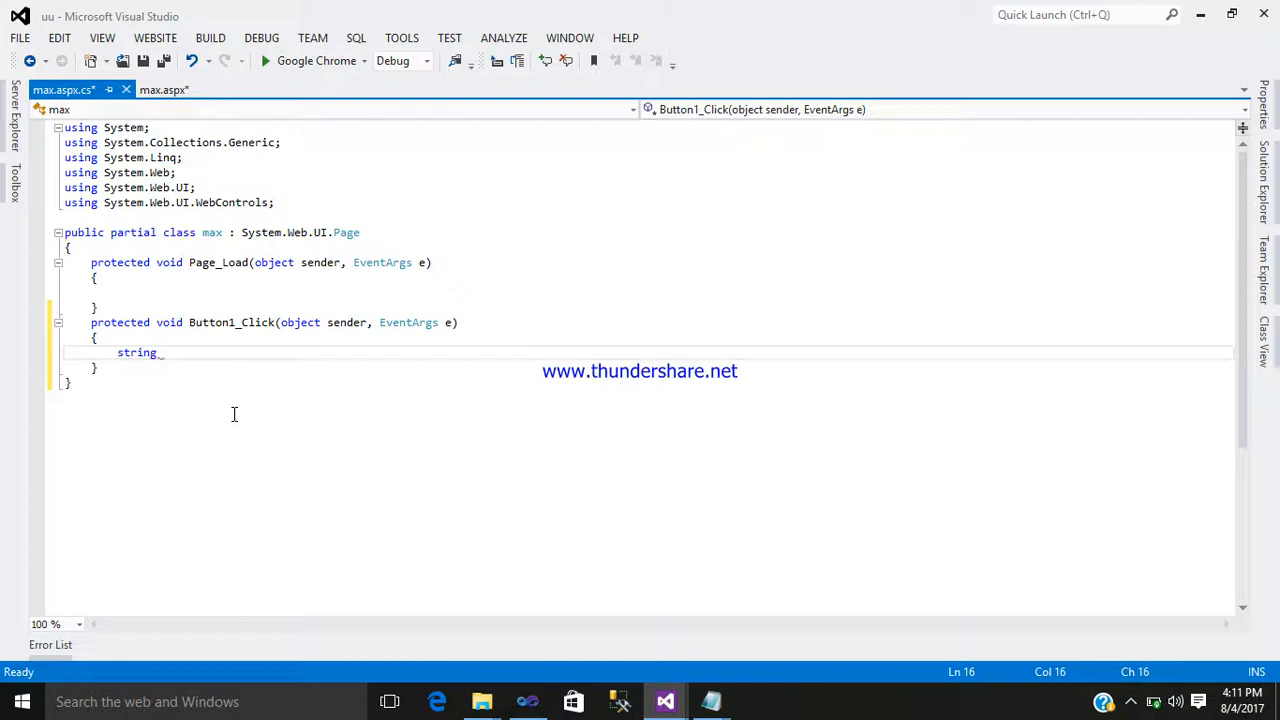
{"action": "type", "text": "file"}
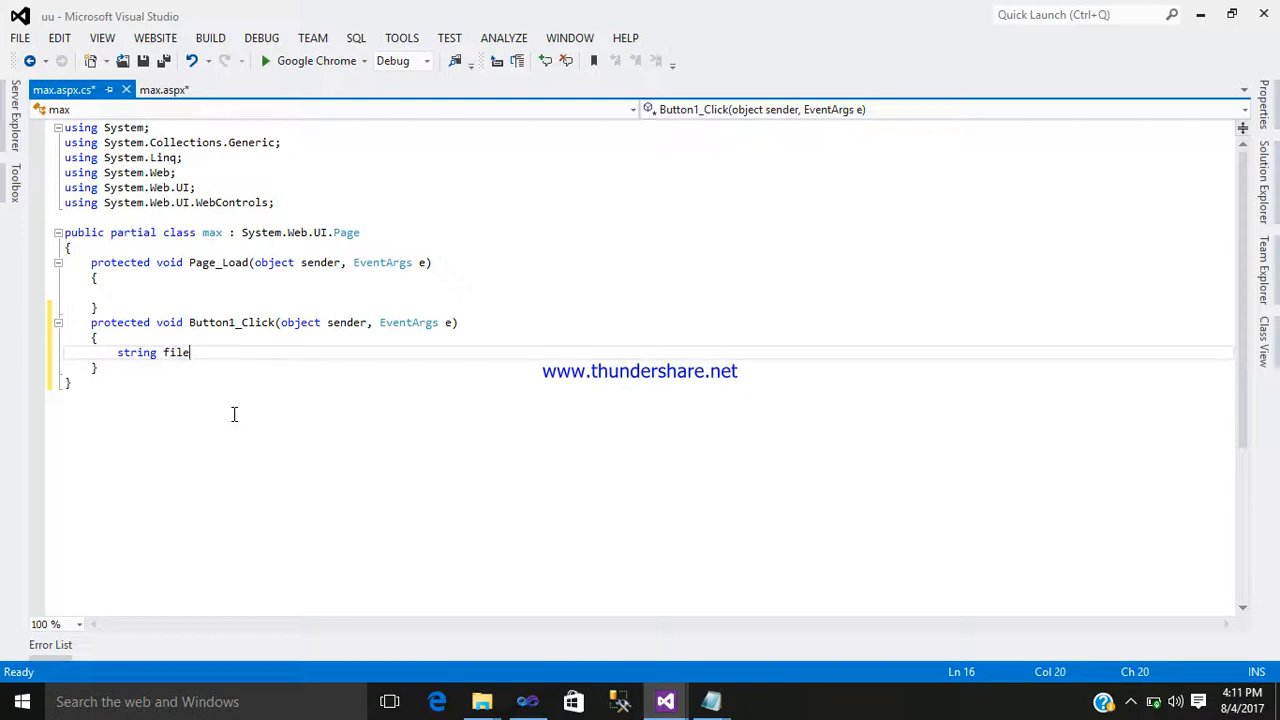
{"action": "type", "text": "=p"}
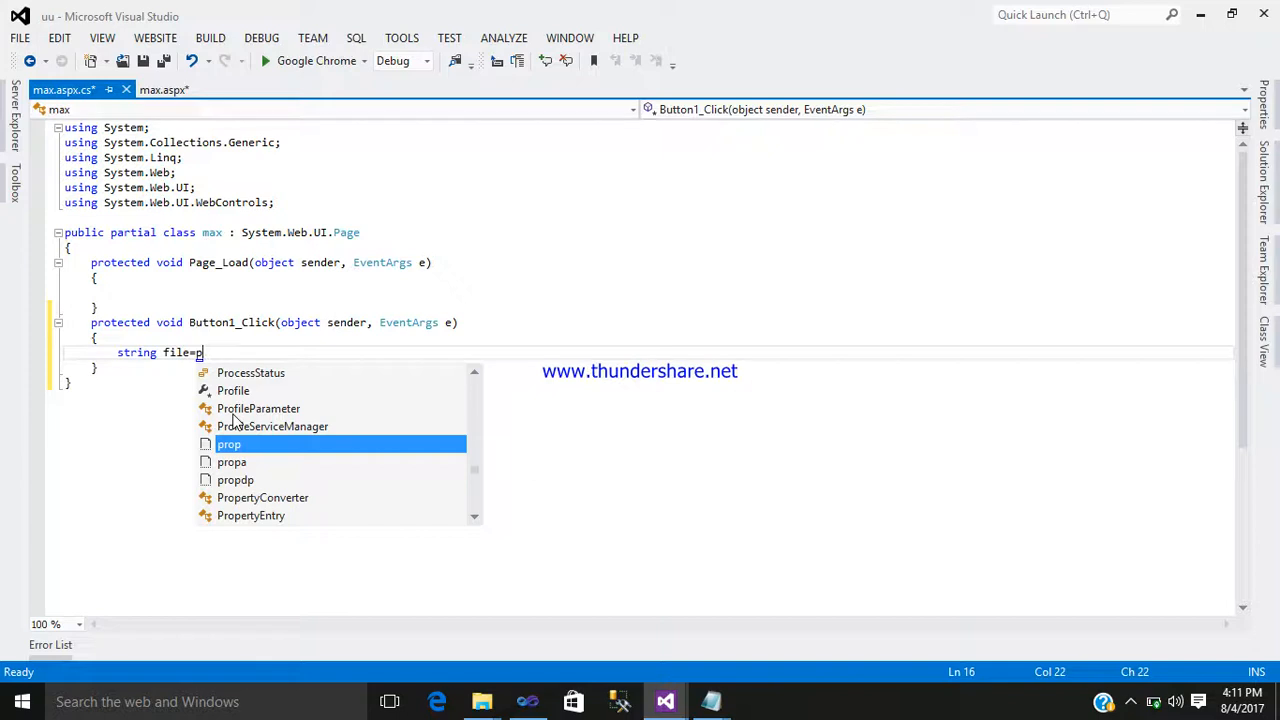
{"action": "type", "text": "a"}
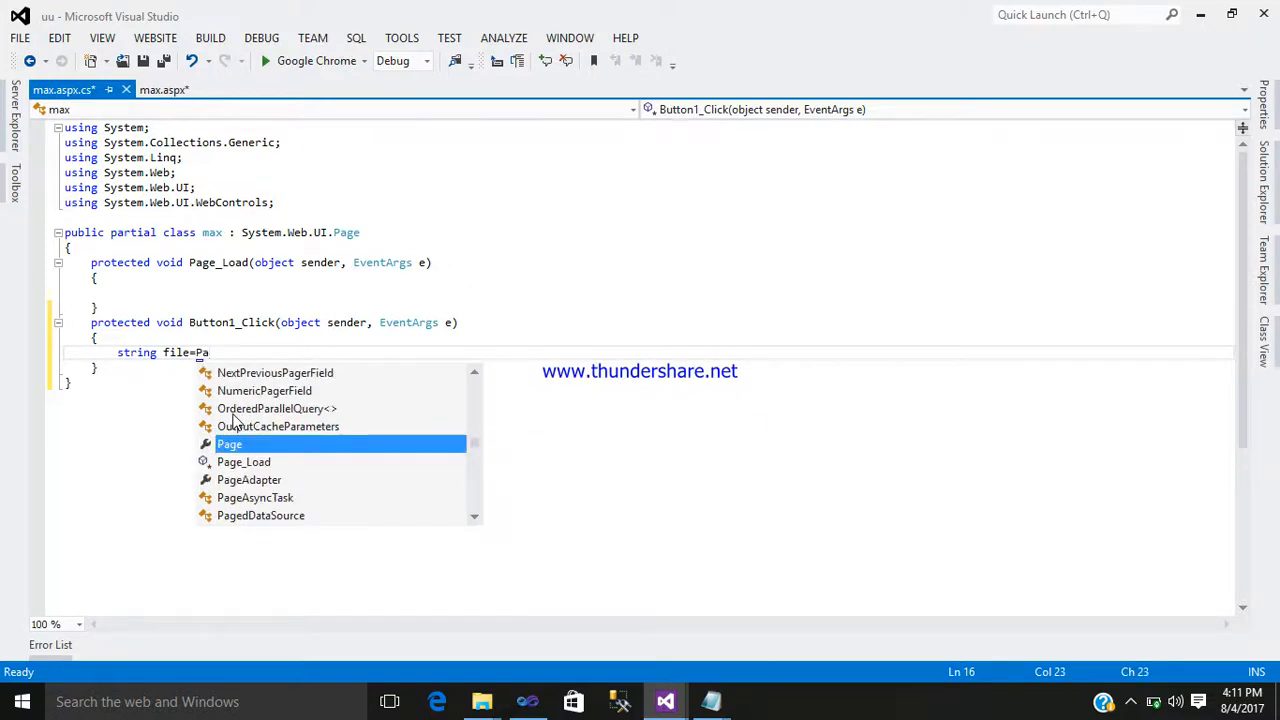
{"action": "type", "text": "th"}
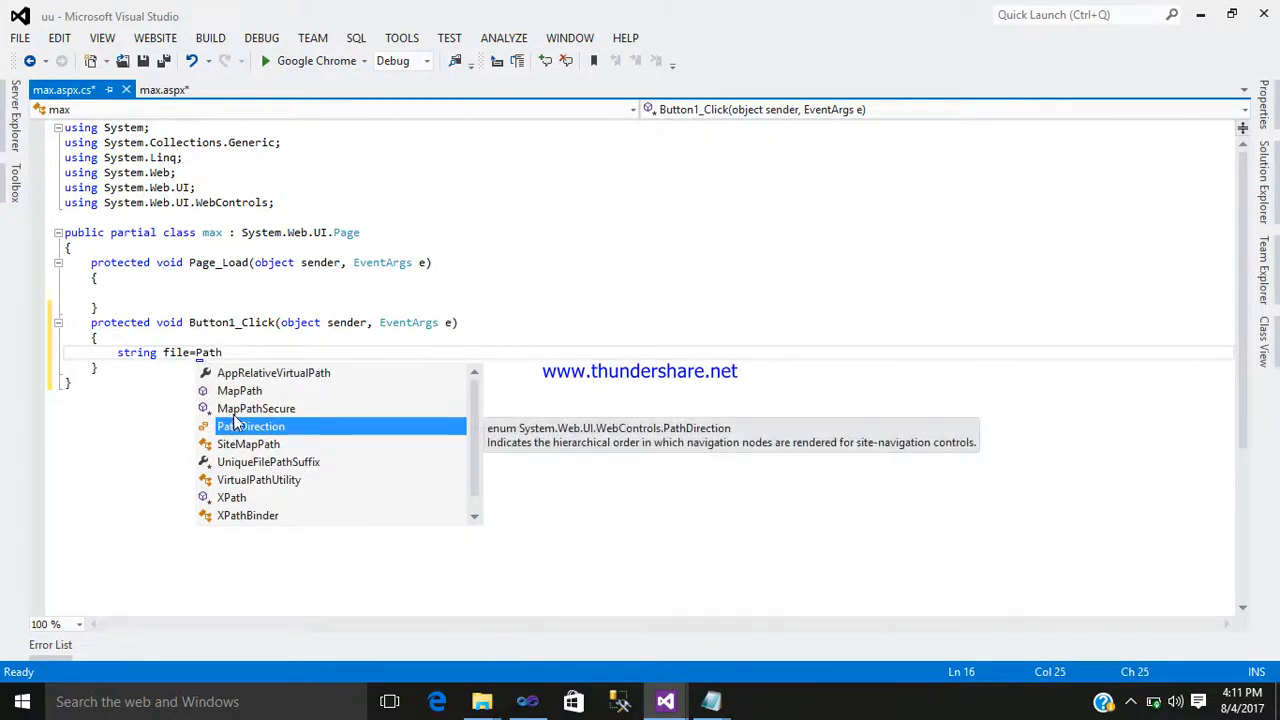
{"action": "key", "text": "Escape"}
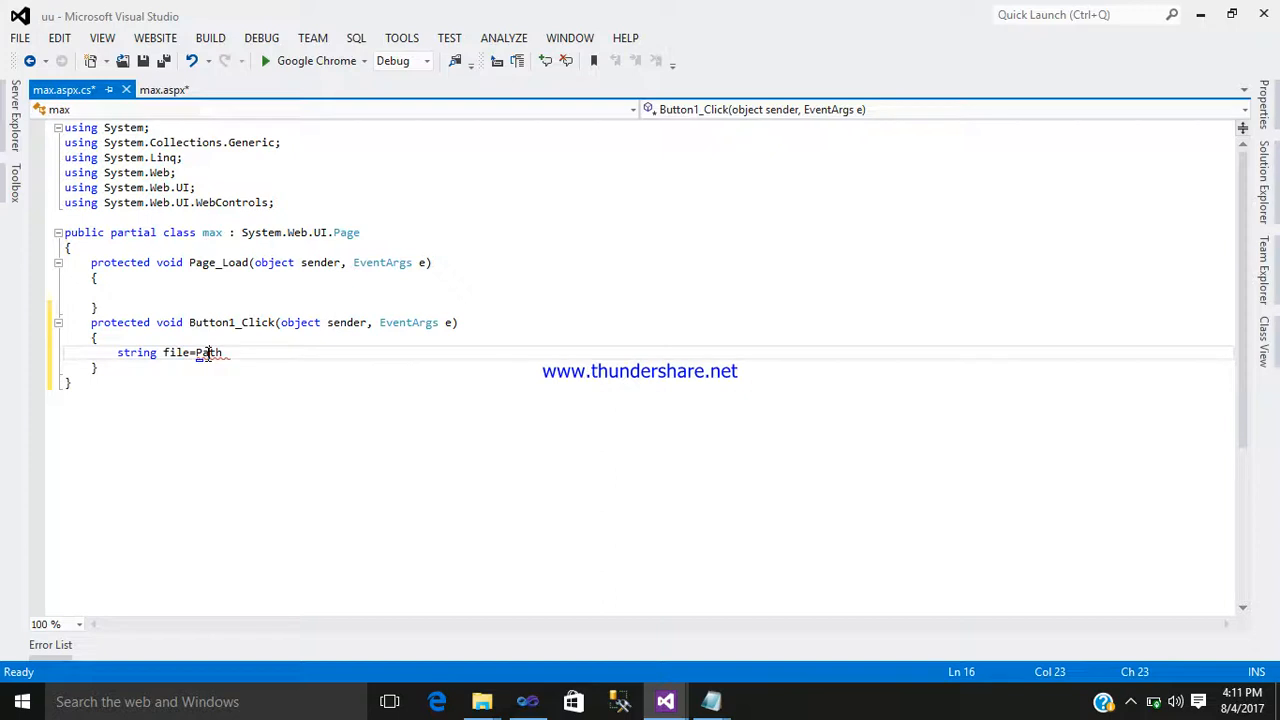
{"action": "right_click", "coordinate": [205, 352]}
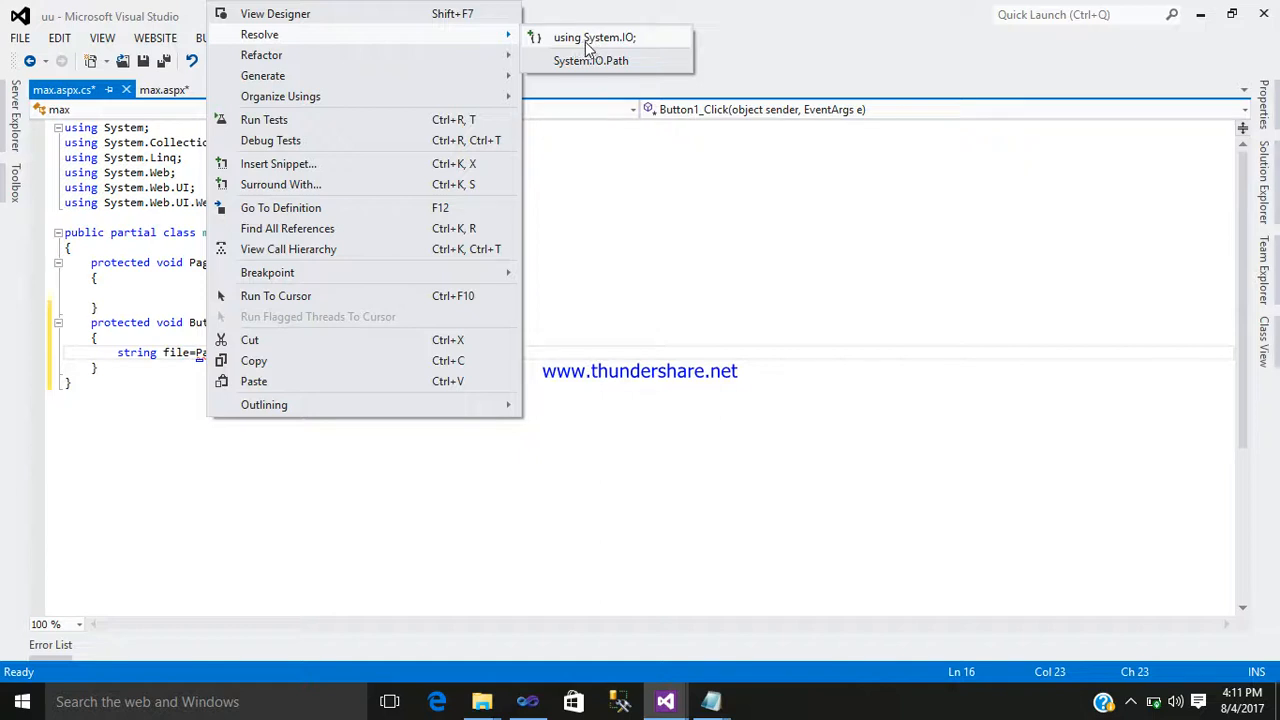
{"action": "left_click", "coordinate": [594, 37]}
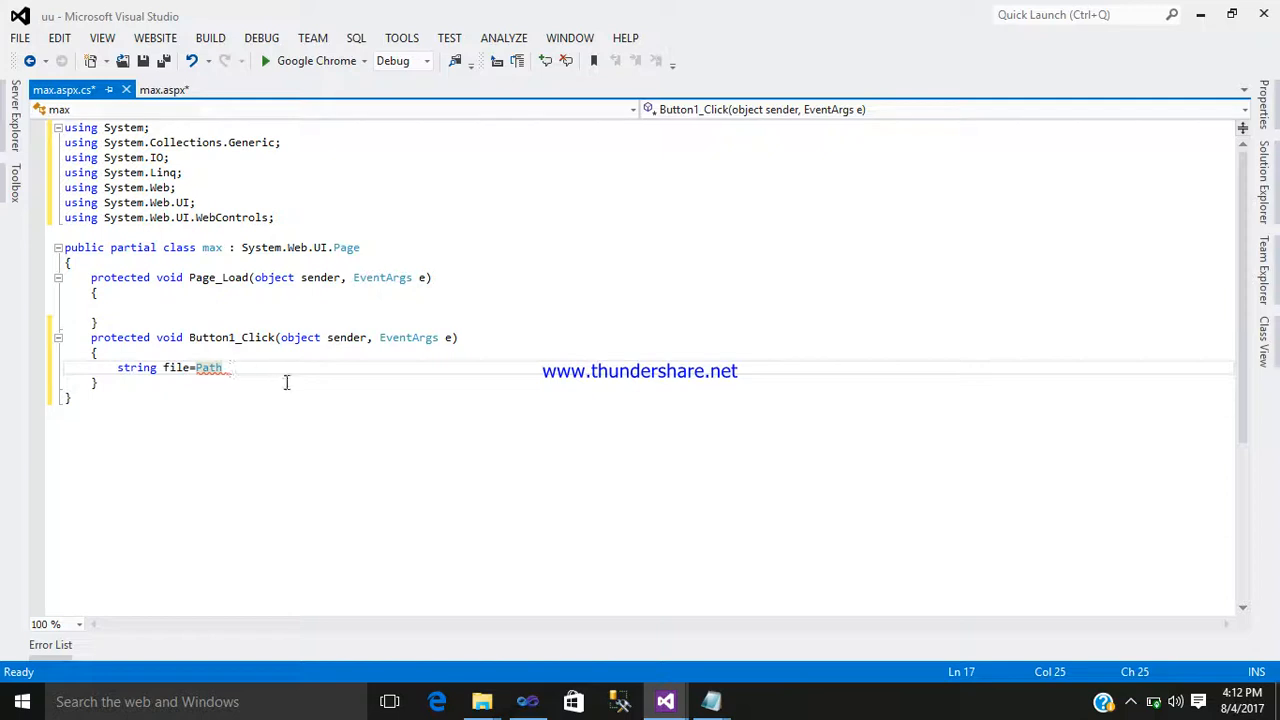
{"action": "mouse_move", "coordinate": [347, 378]}
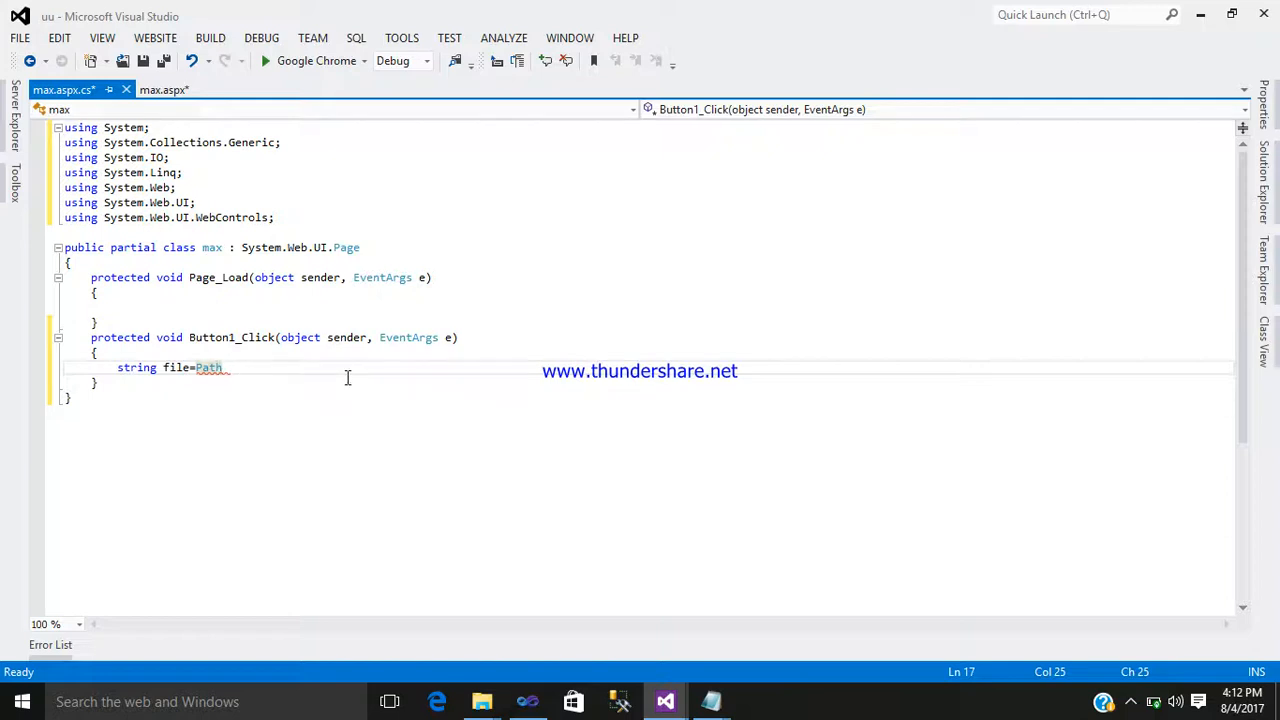
{"action": "type", "text": "."}
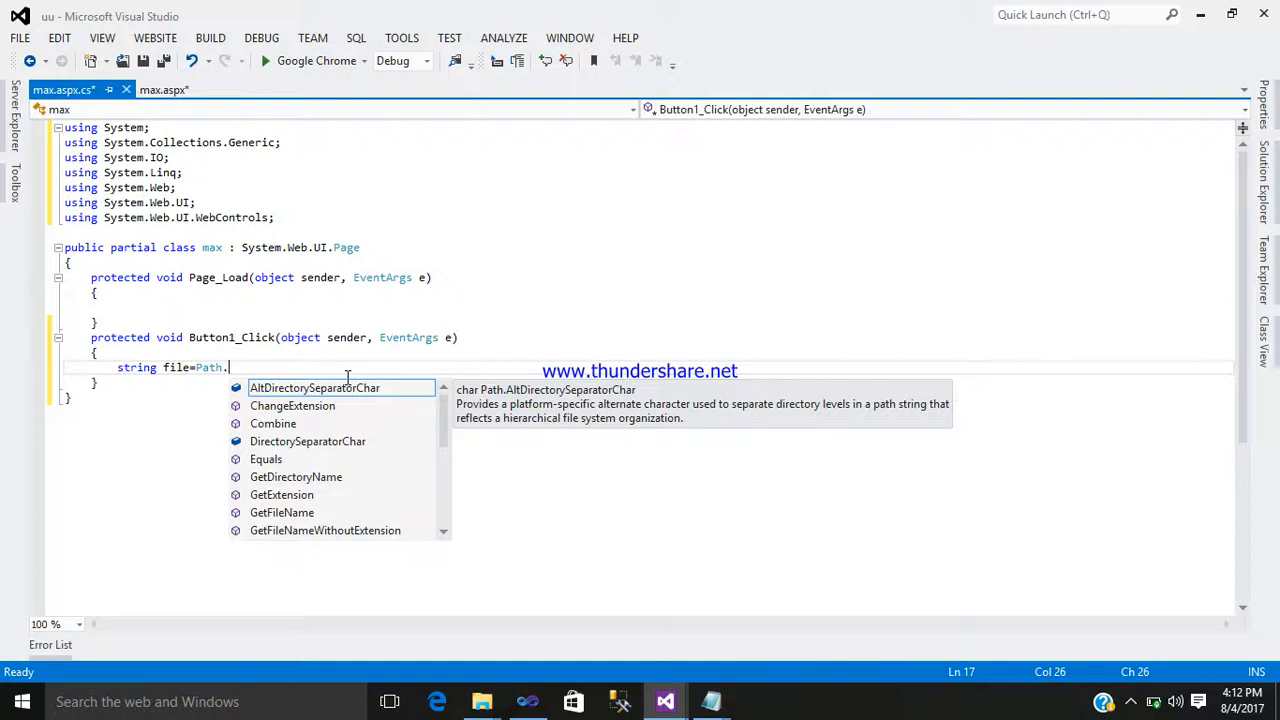
{"action": "type", "text": "G"}
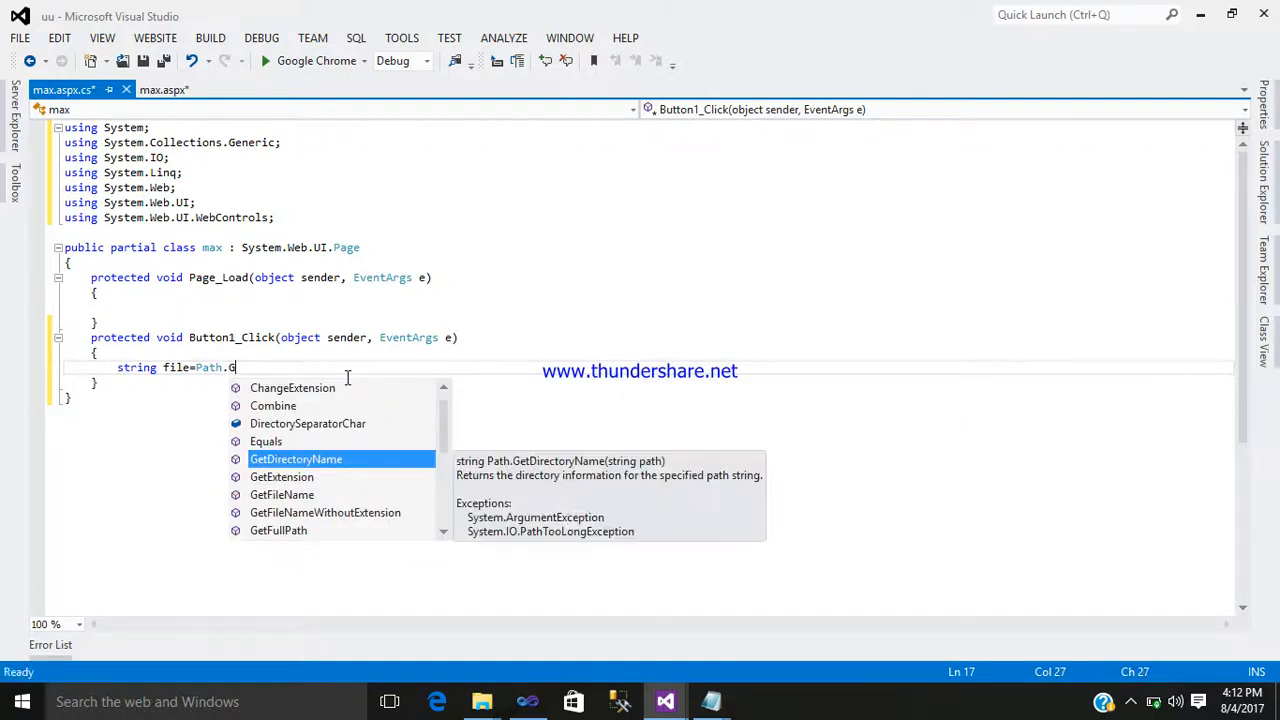
{"action": "type", "text": "etFileName("}
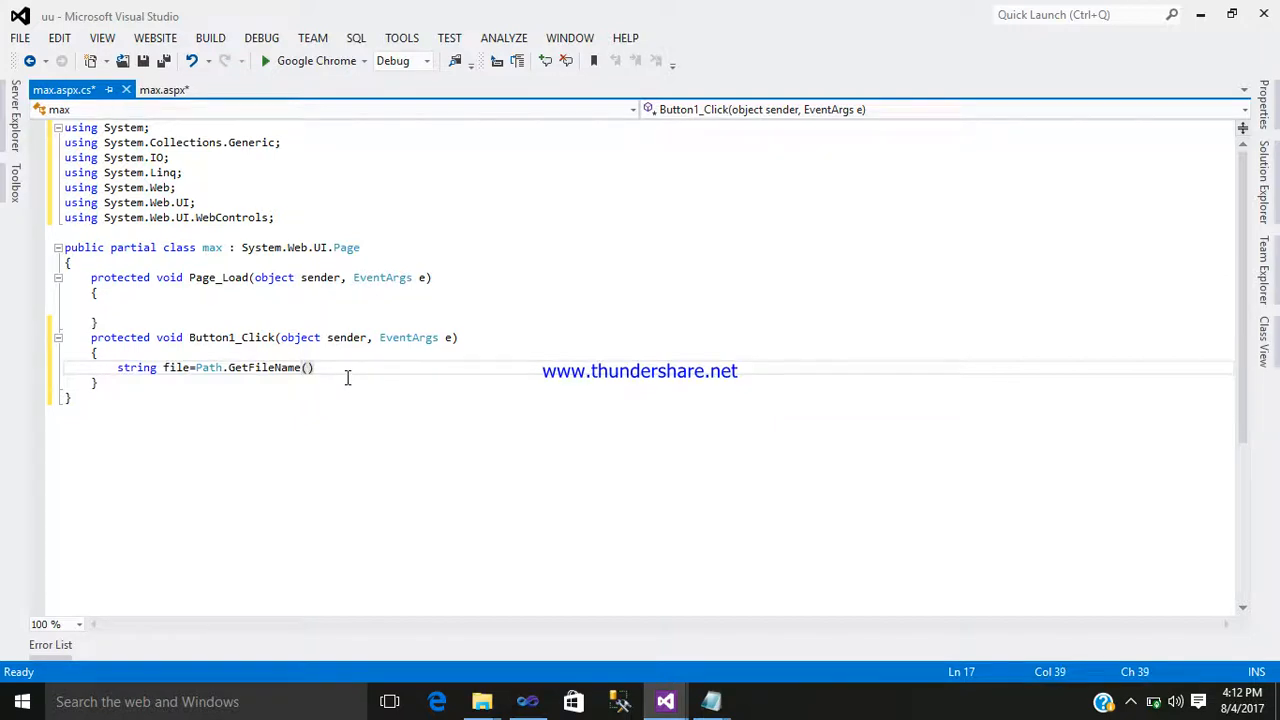
{"action": "type", "text": ";"}
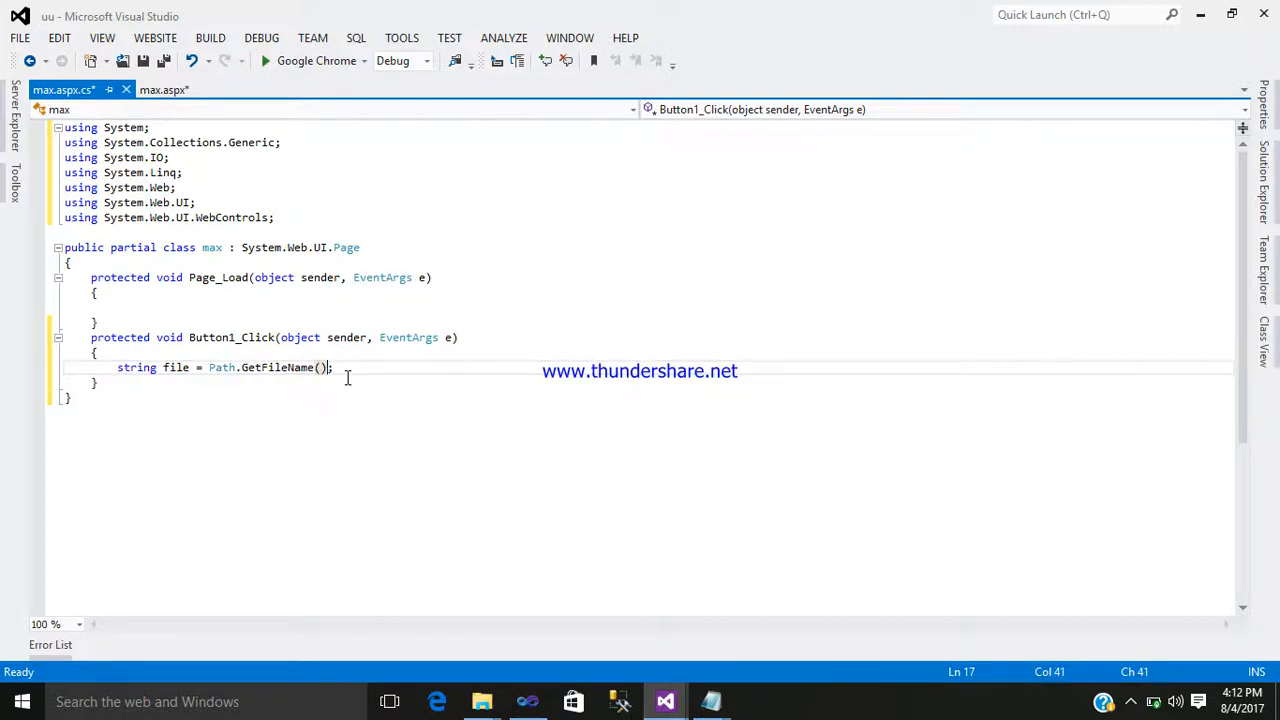
Step: Add FileUpload1's PostedFile file name and a FileUpload1.SaveAs() call via IntelliSense
{"action": "type", "text": "F"}
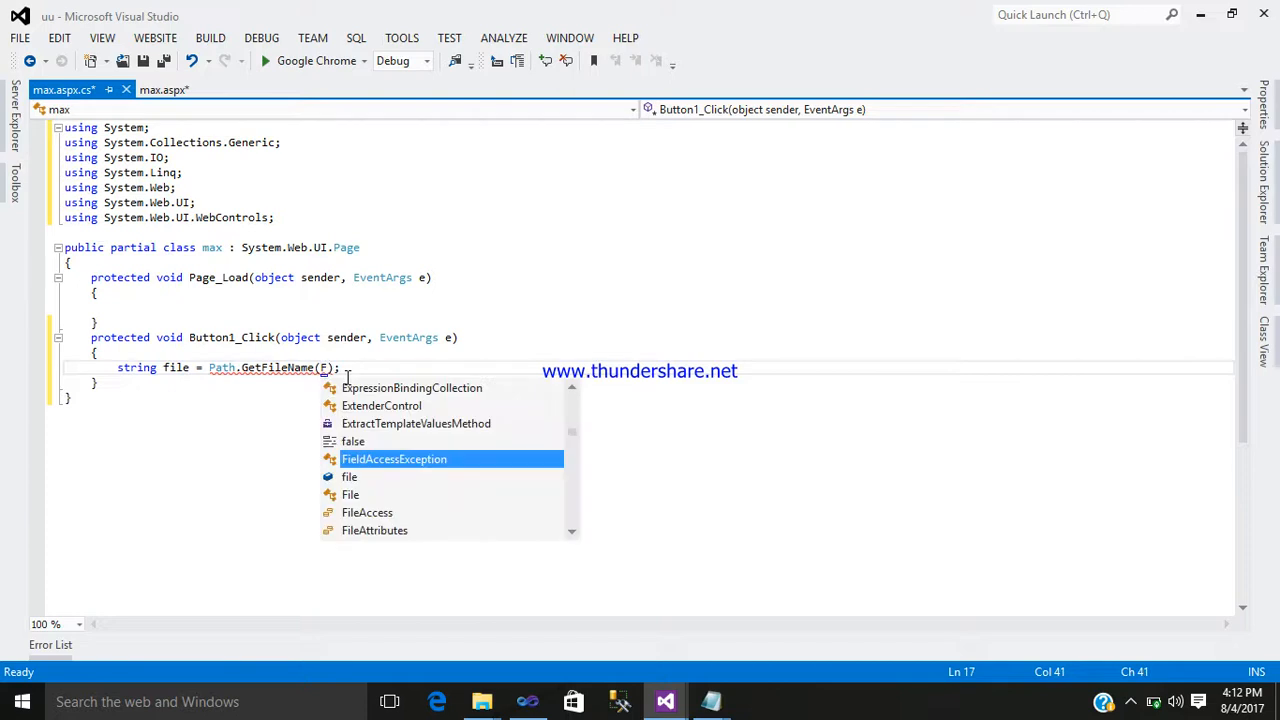
{"action": "type", "text": "ileUpload1."}
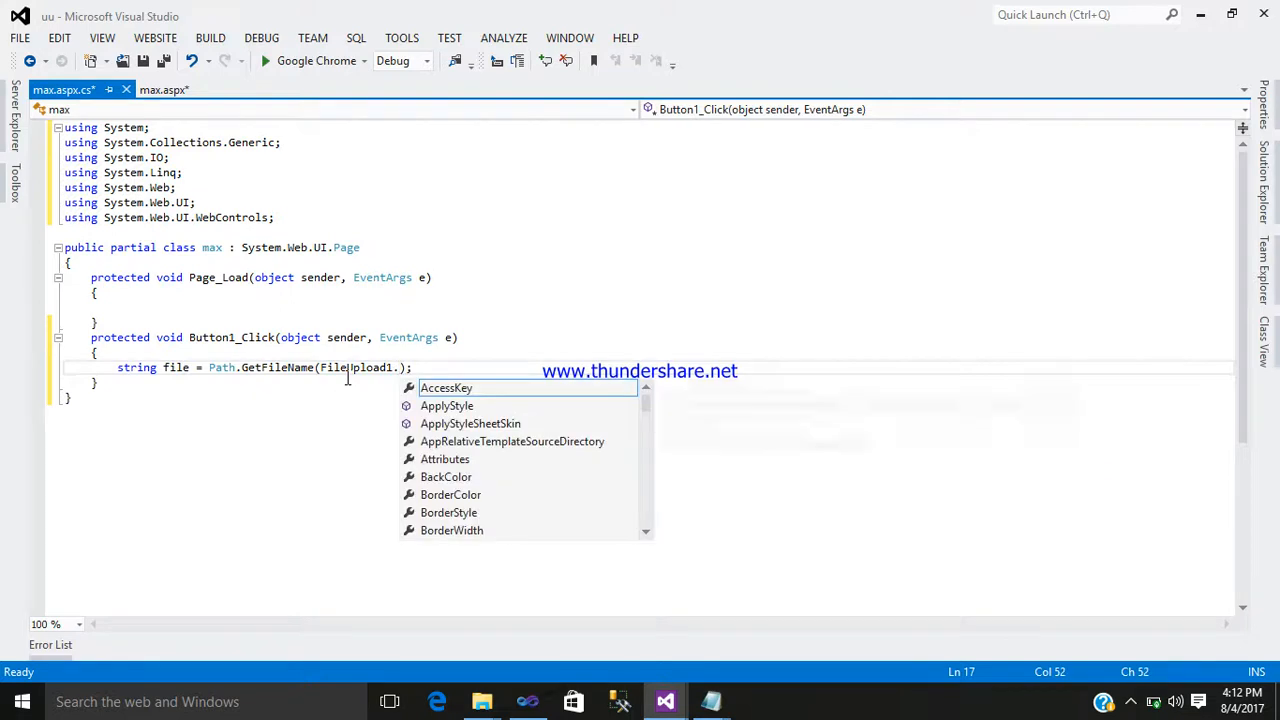
{"action": "type", "text": "Get"}
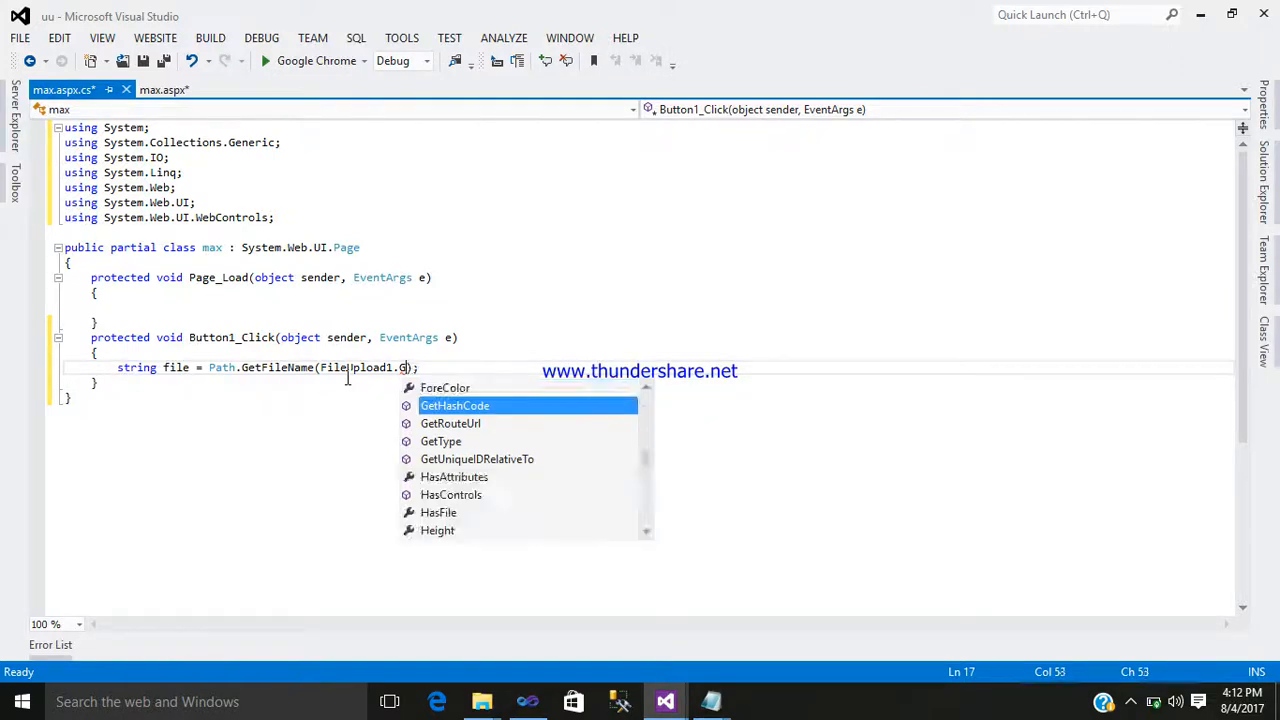
{"action": "type", "text": "P"}
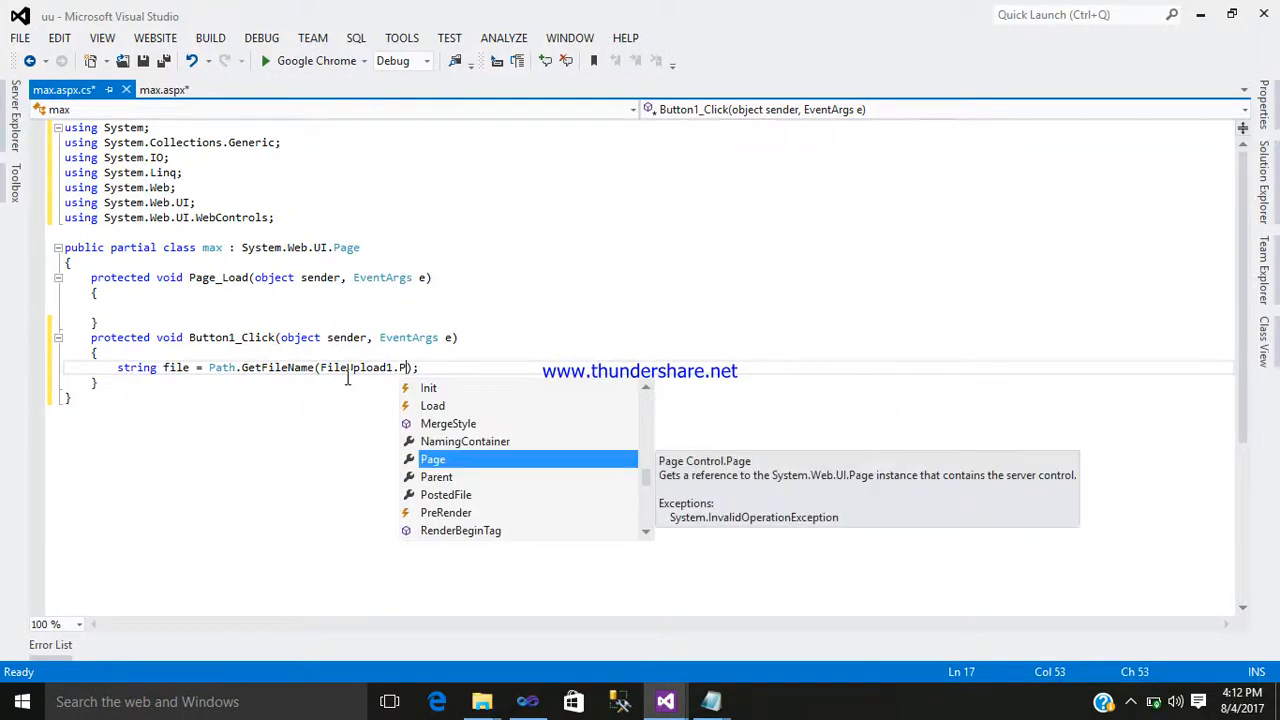
{"action": "type", "text": "ostedFile"}
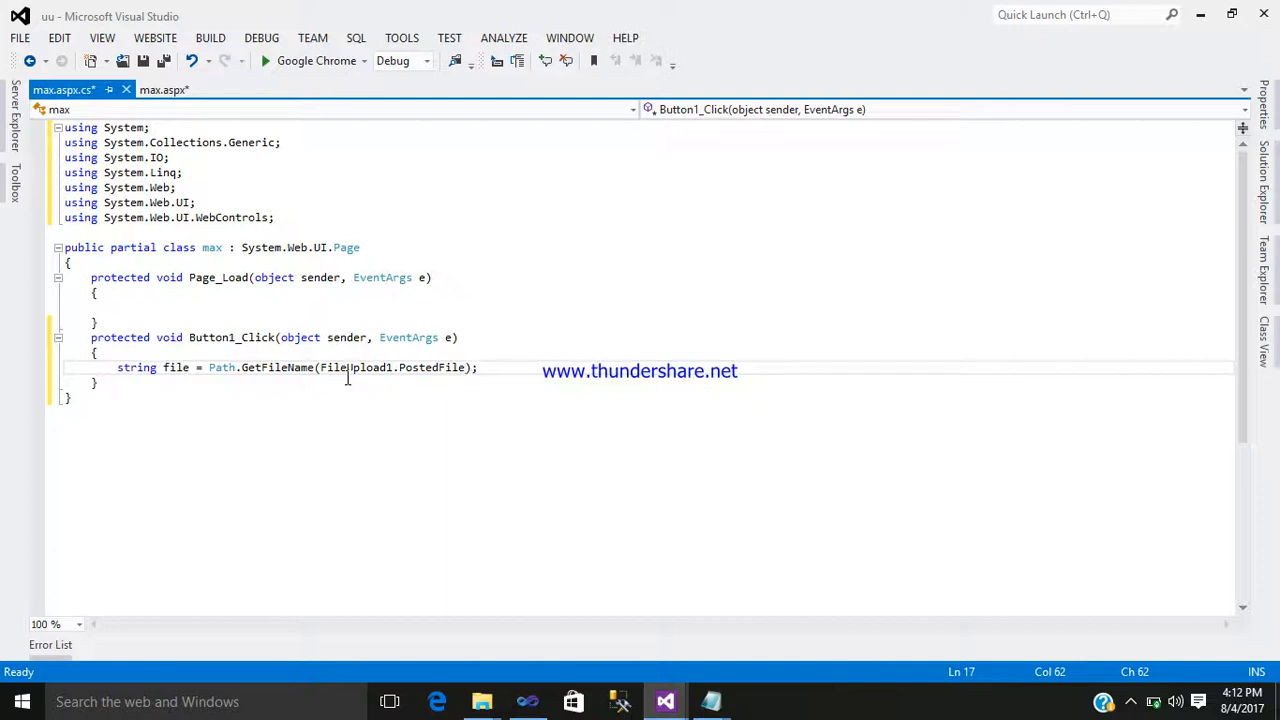
{"action": "type", "text": "."}
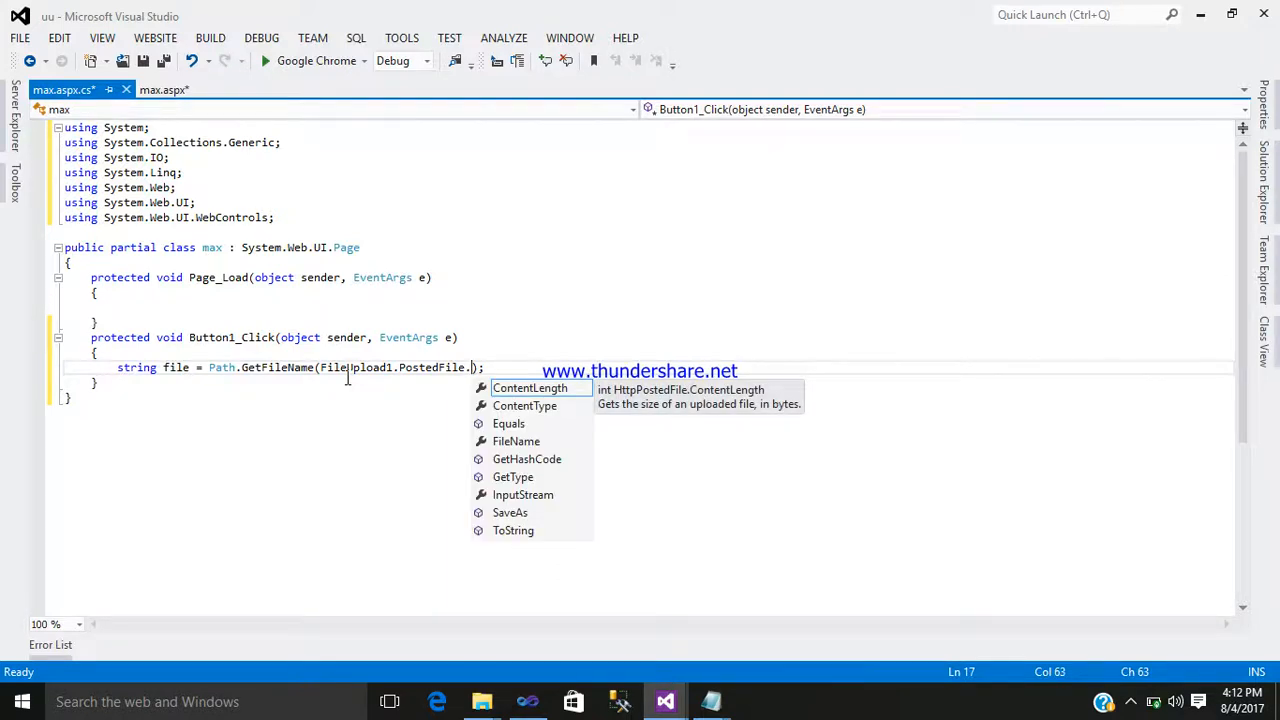
{"action": "type", "text": "FileName"}
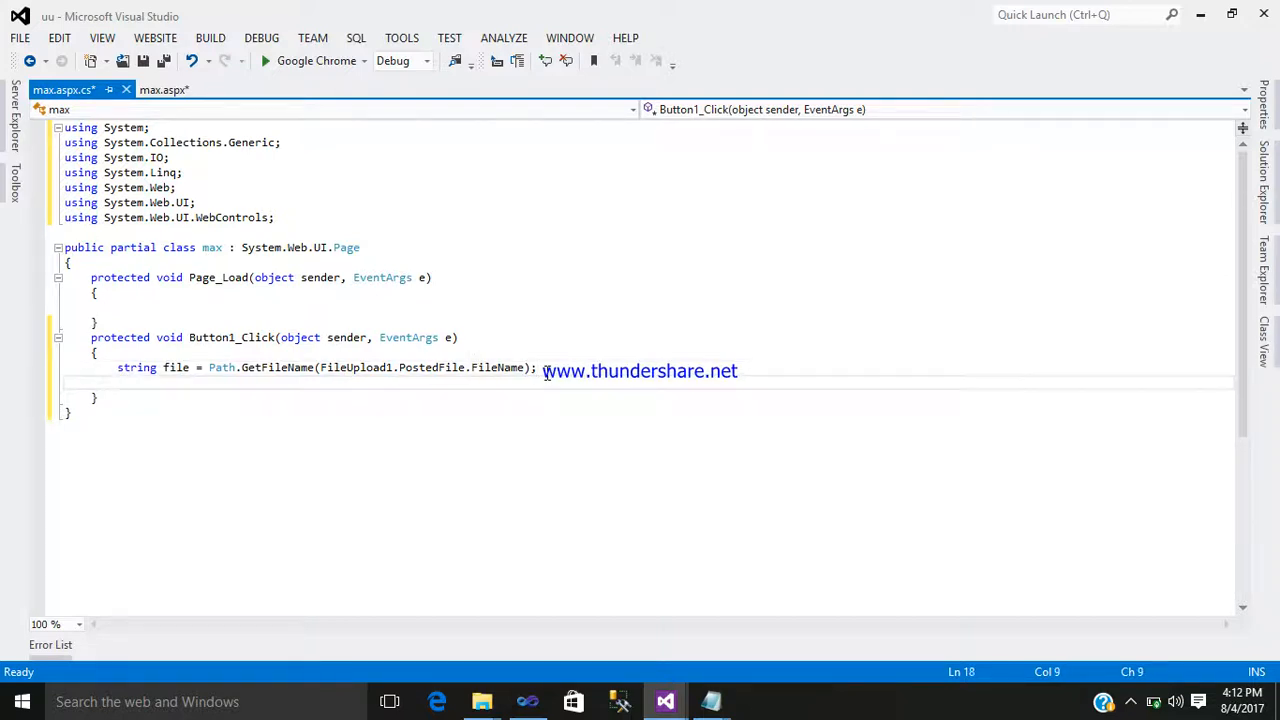
{"action": "type", "text": "FileUpload1."}
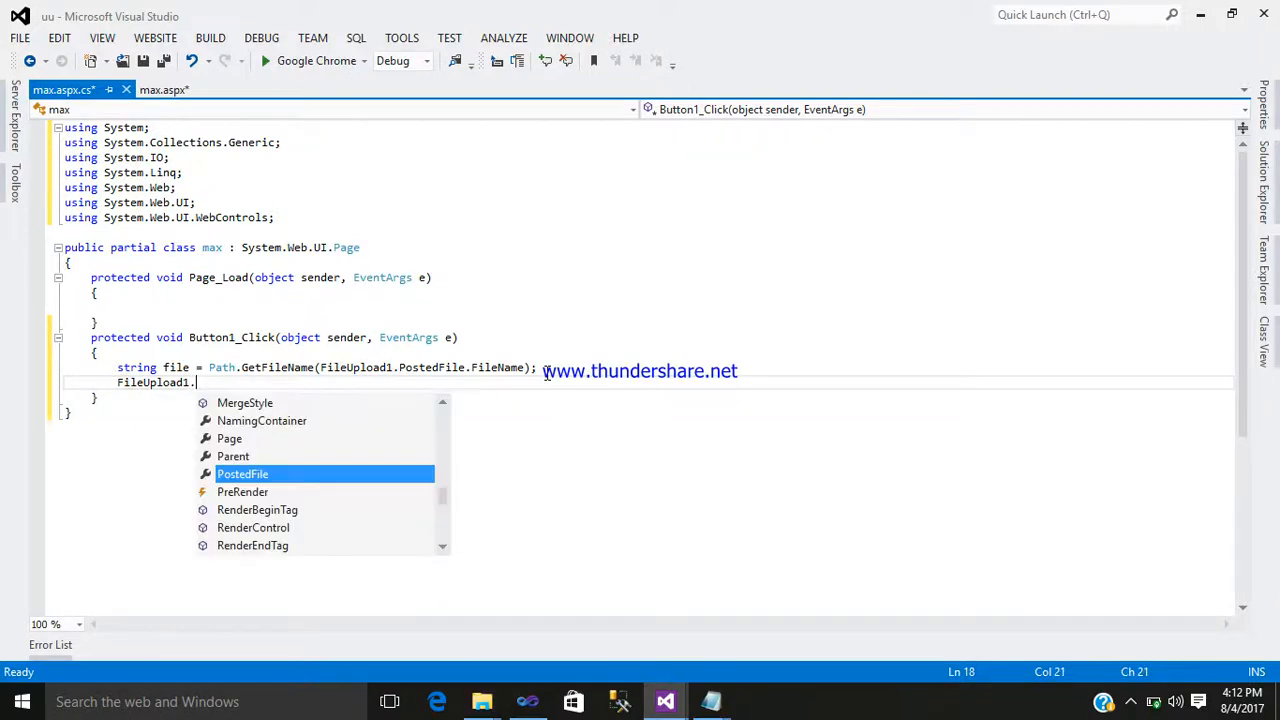
{"action": "type", "text": "SaveAs"}
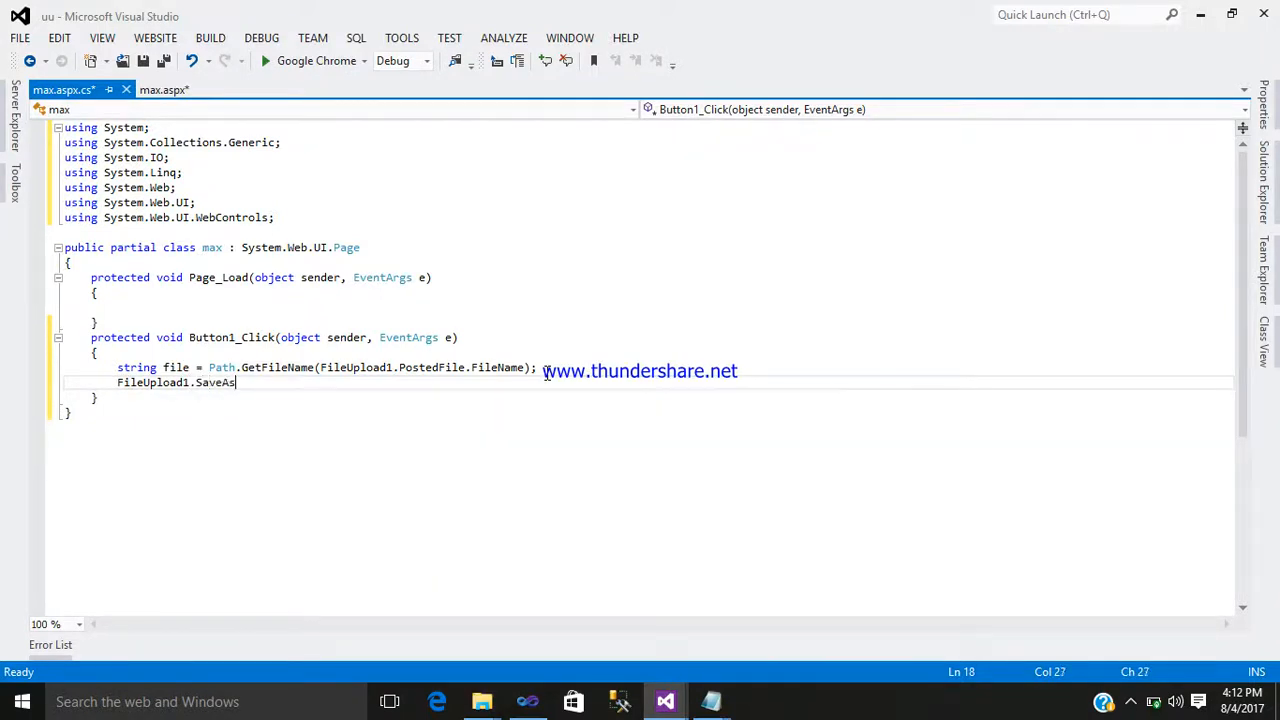
{"action": "type", "text": "();"}
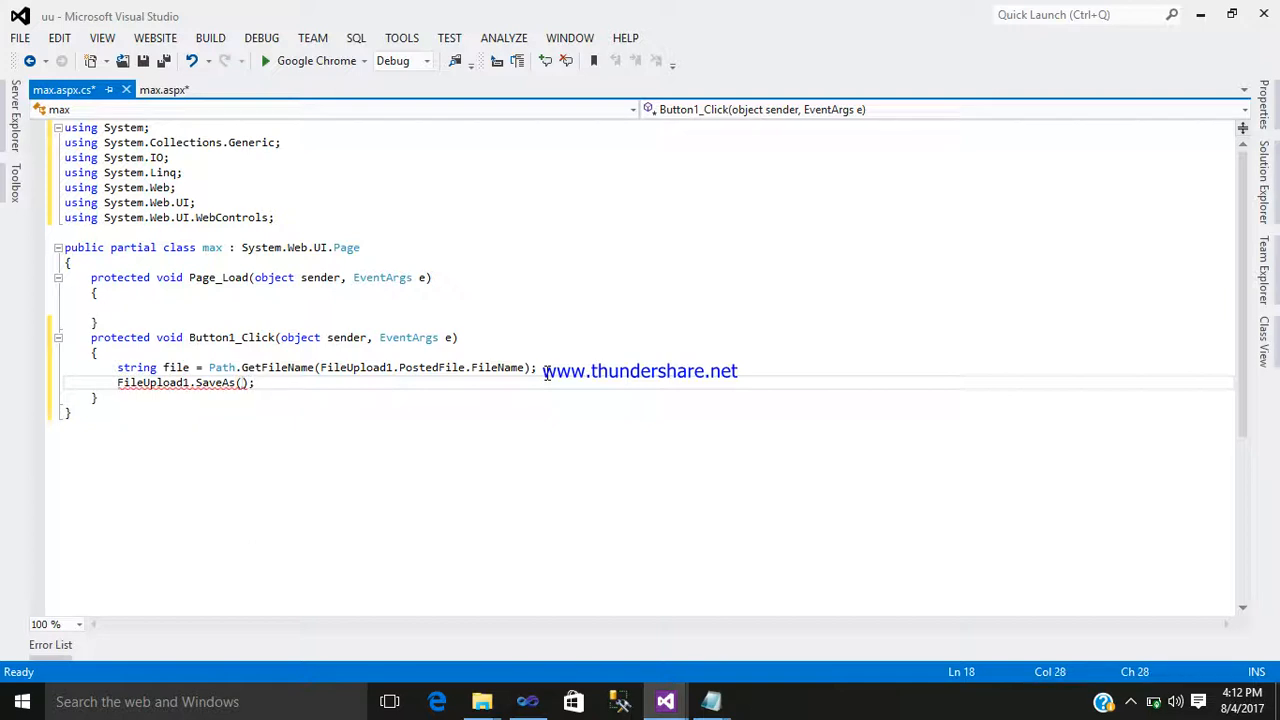
Step: Pass Server.MapPath("~/Upload/" + FileUpload1.FileName) into SaveAs
{"action": "left_click", "coordinate": [243, 383]}
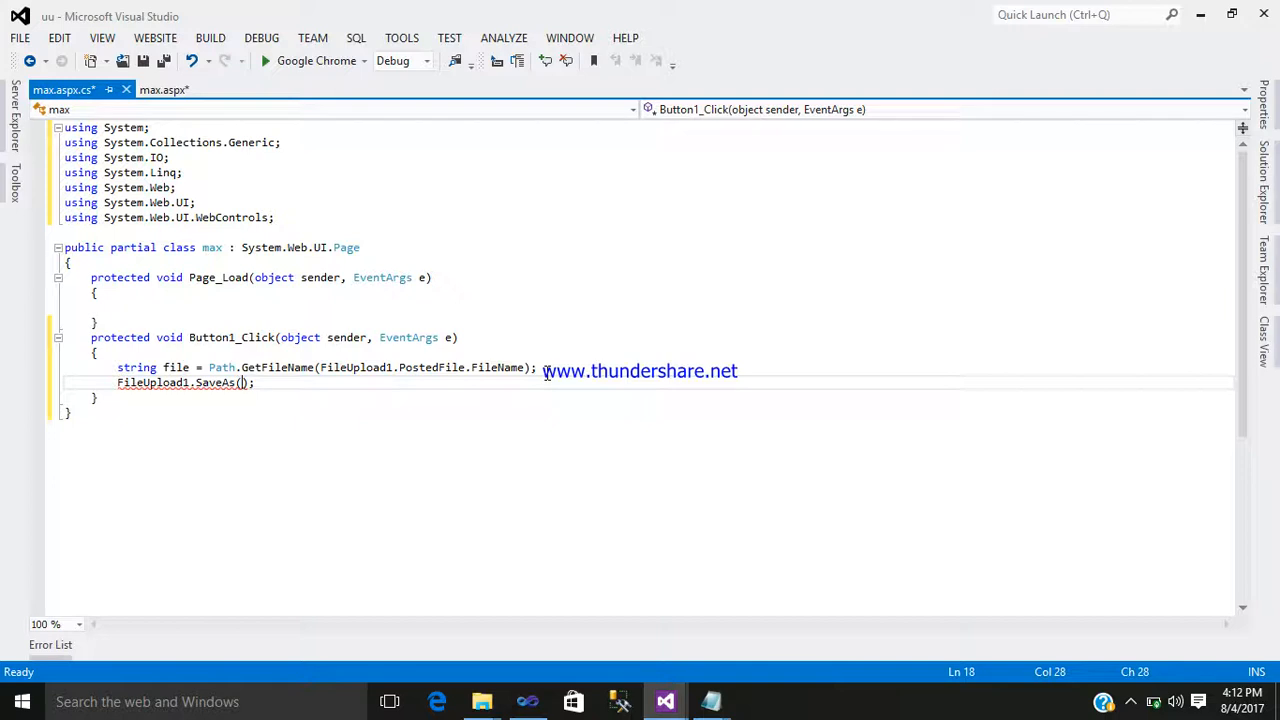
{"action": "type", "text": "Sel"}
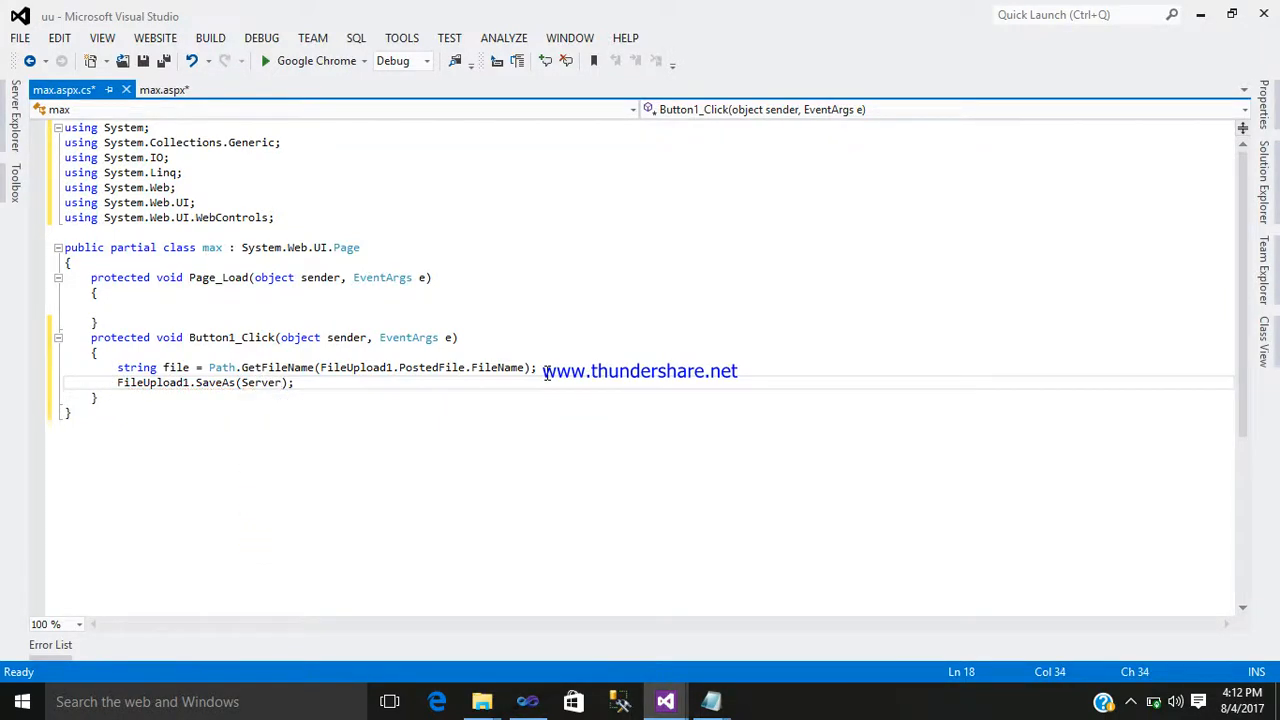
{"action": "type", "text": "."}
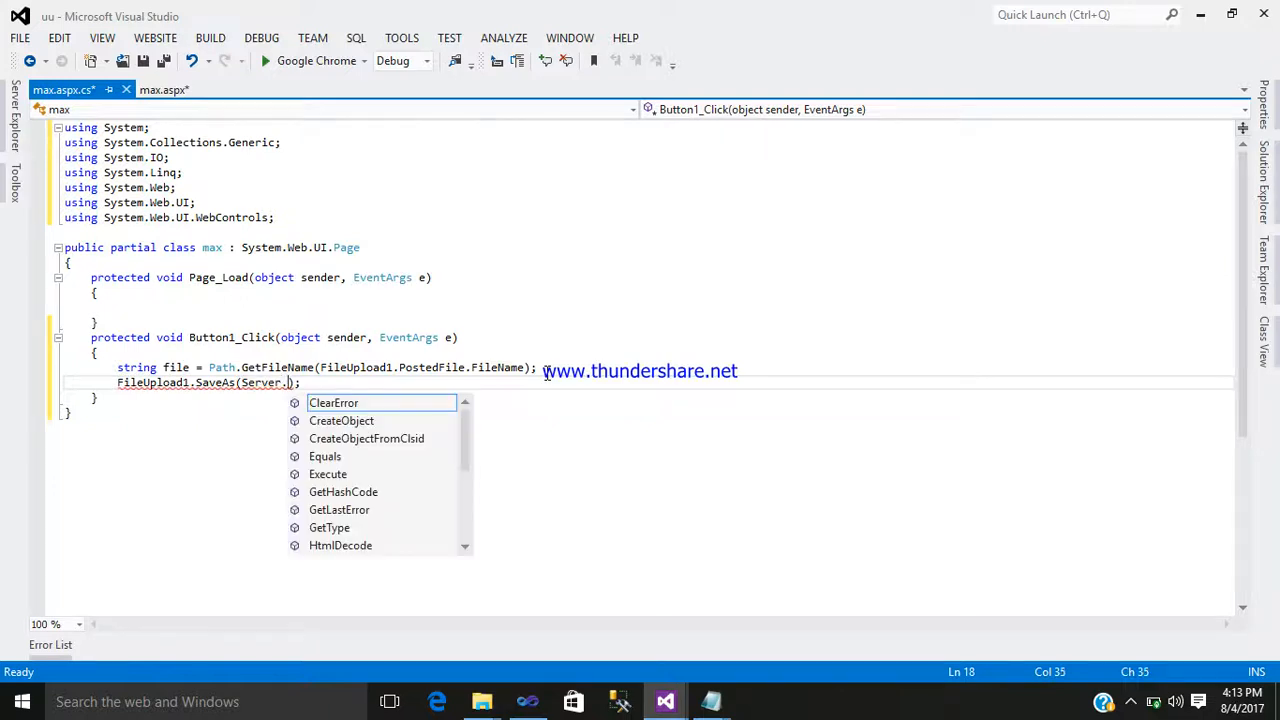
{"action": "mouse_move", "coordinate": [333, 403]}
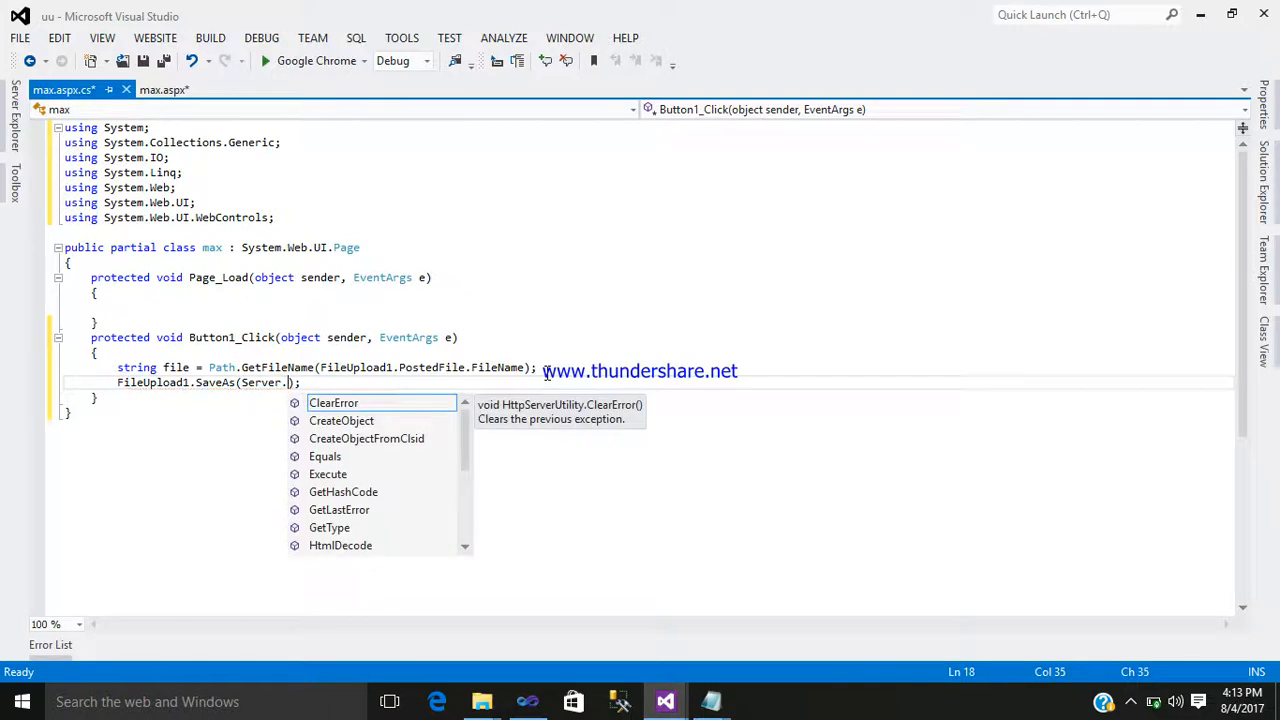
{"action": "type", "text": "G"}
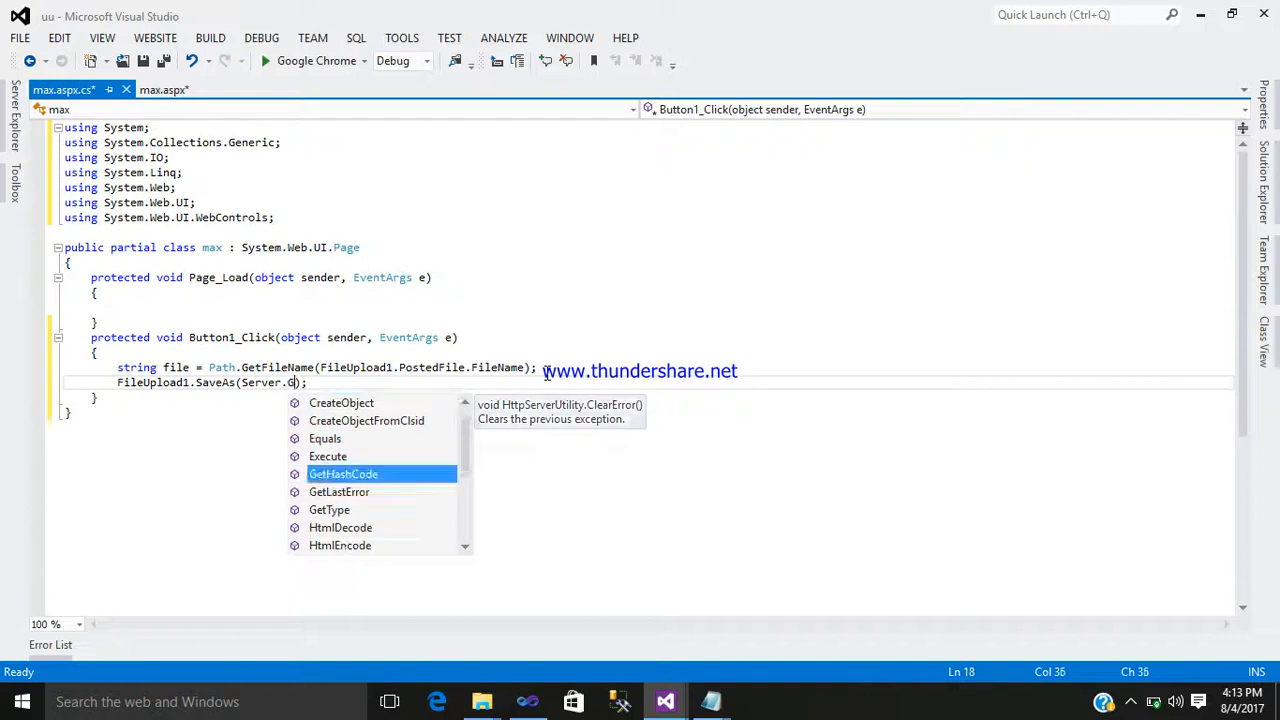
{"action": "type", "text": "et"}
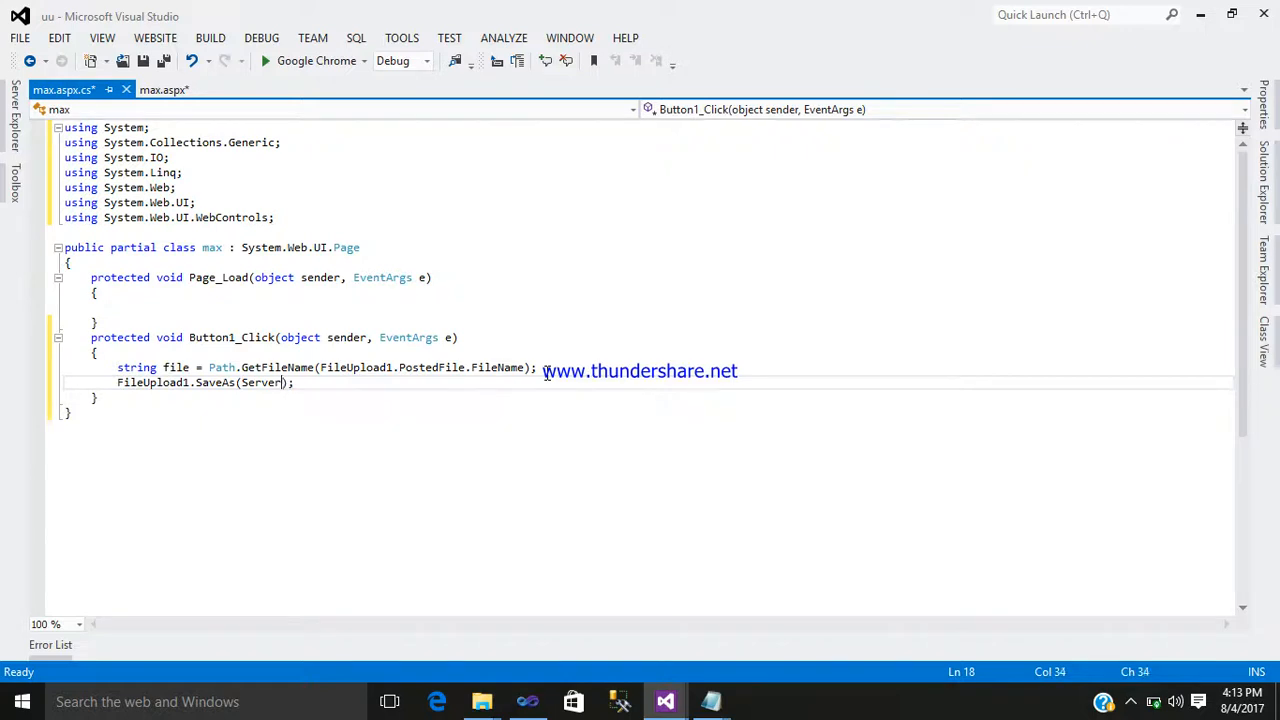
{"action": "type", "text": "."}
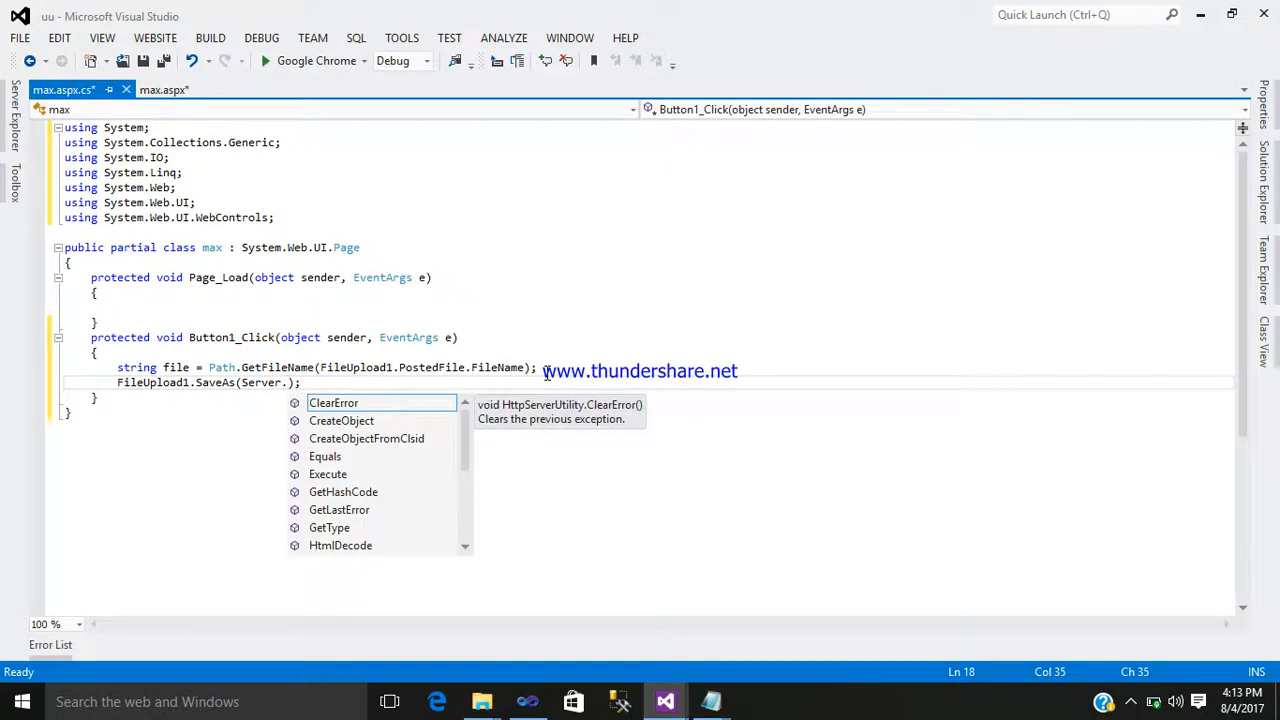
{"action": "type", "text": "SAv"}
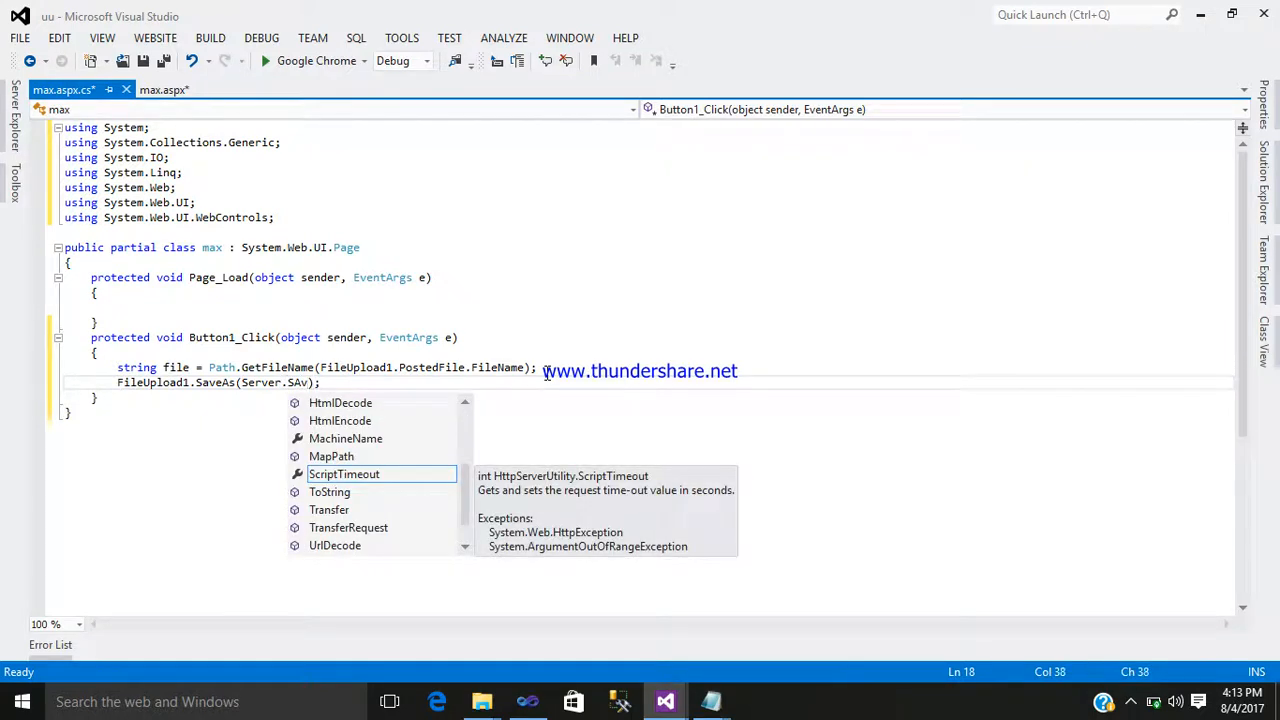
{"action": "key", "text": "BackSpace"}
{"action": "type", "text": "MapPath"}
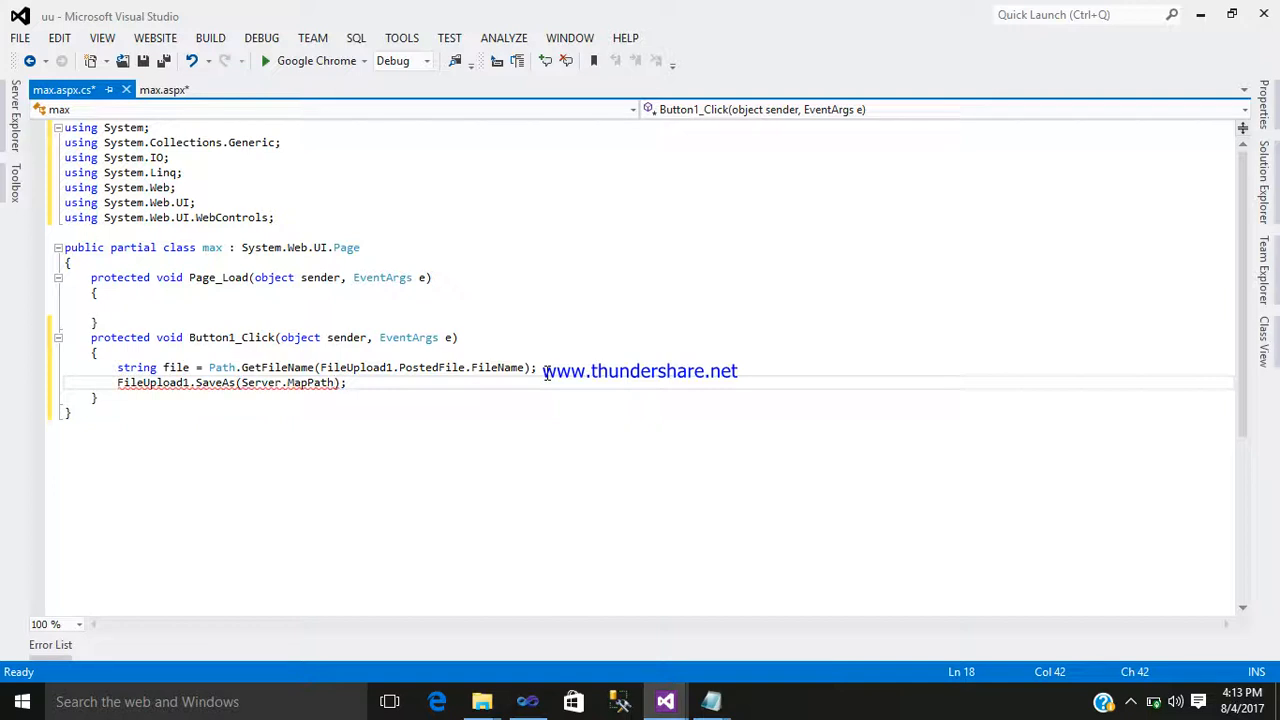
{"action": "type", "text": "()"}
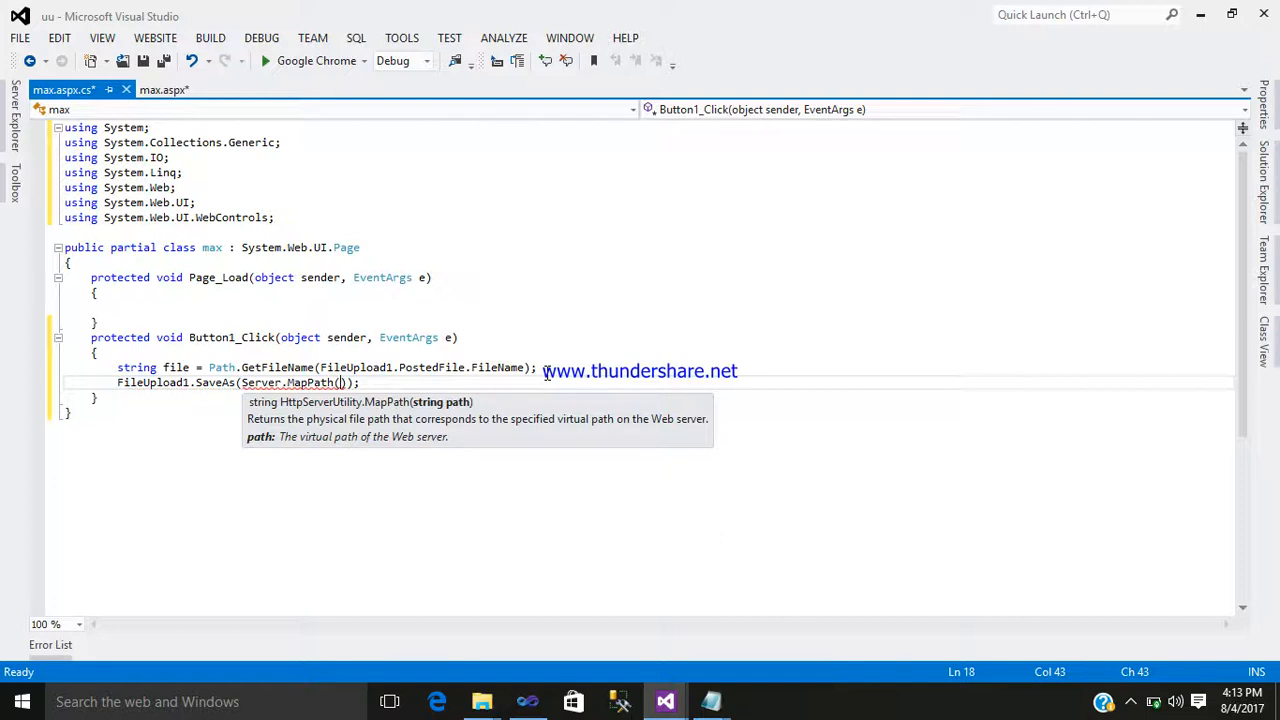
{"action": "type", "text": "\"\""}
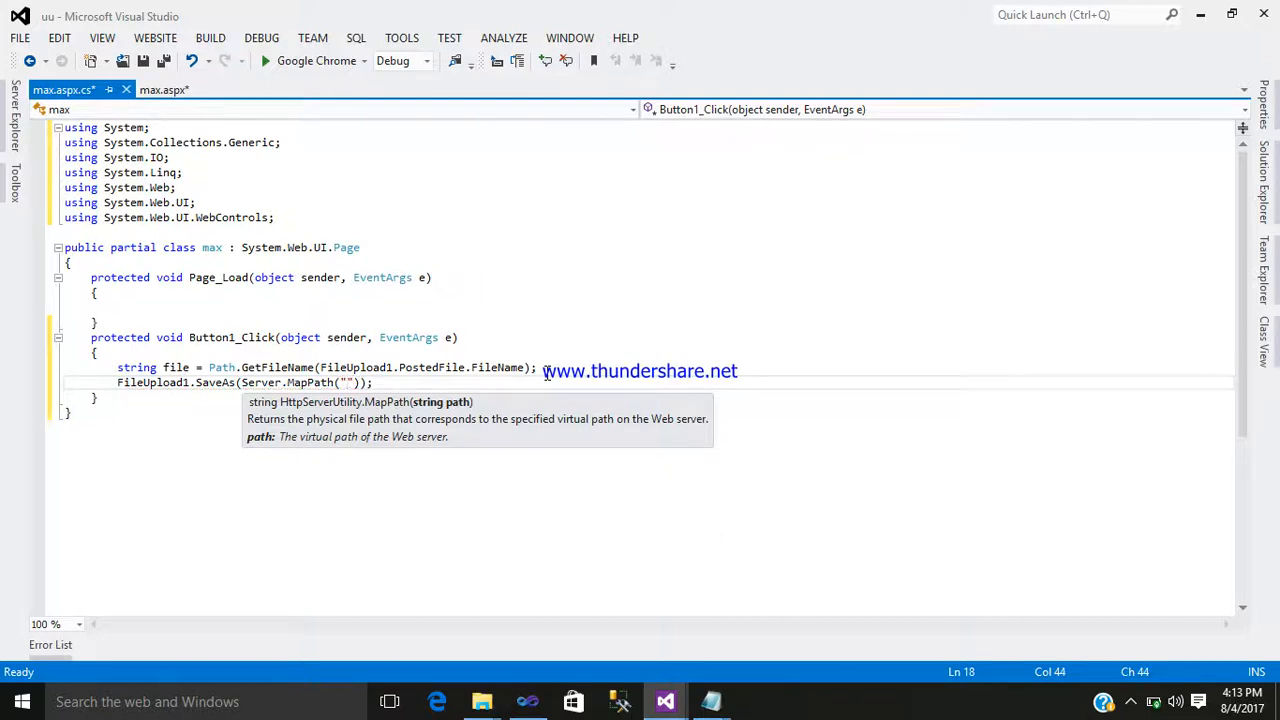
{"action": "type", "text": "~//"}
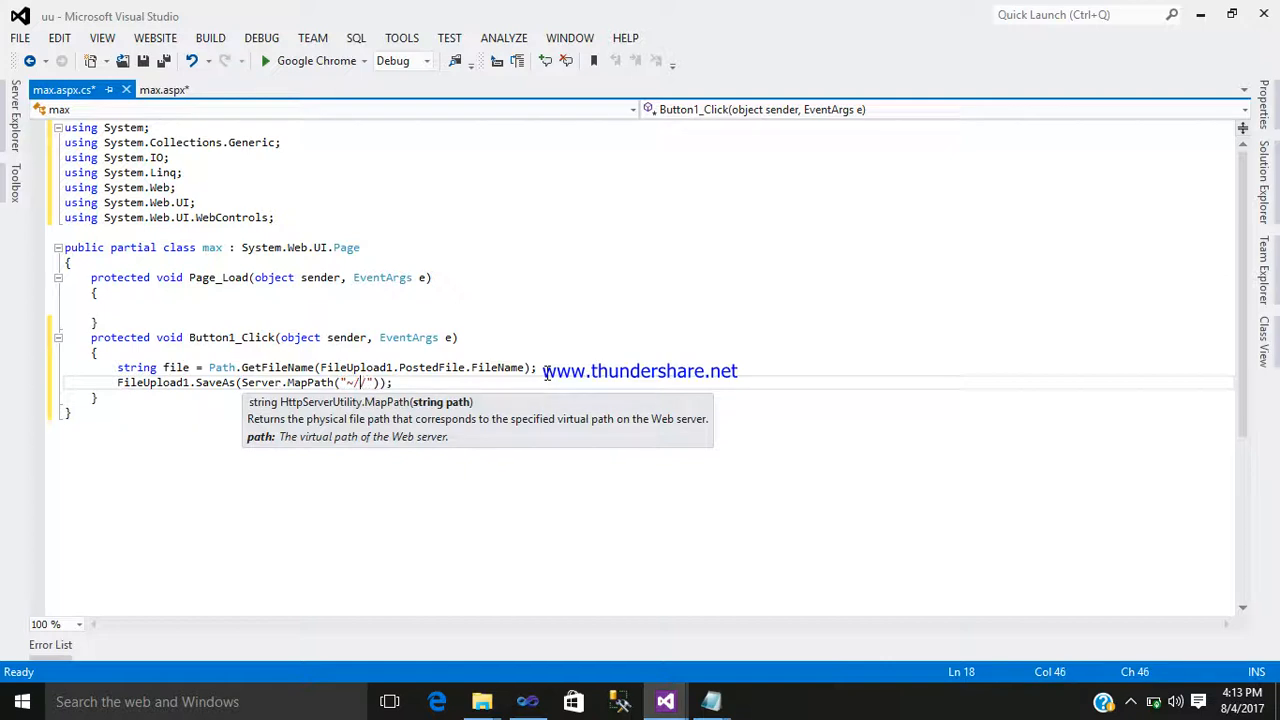
{"action": "type", "text": "Upload"}
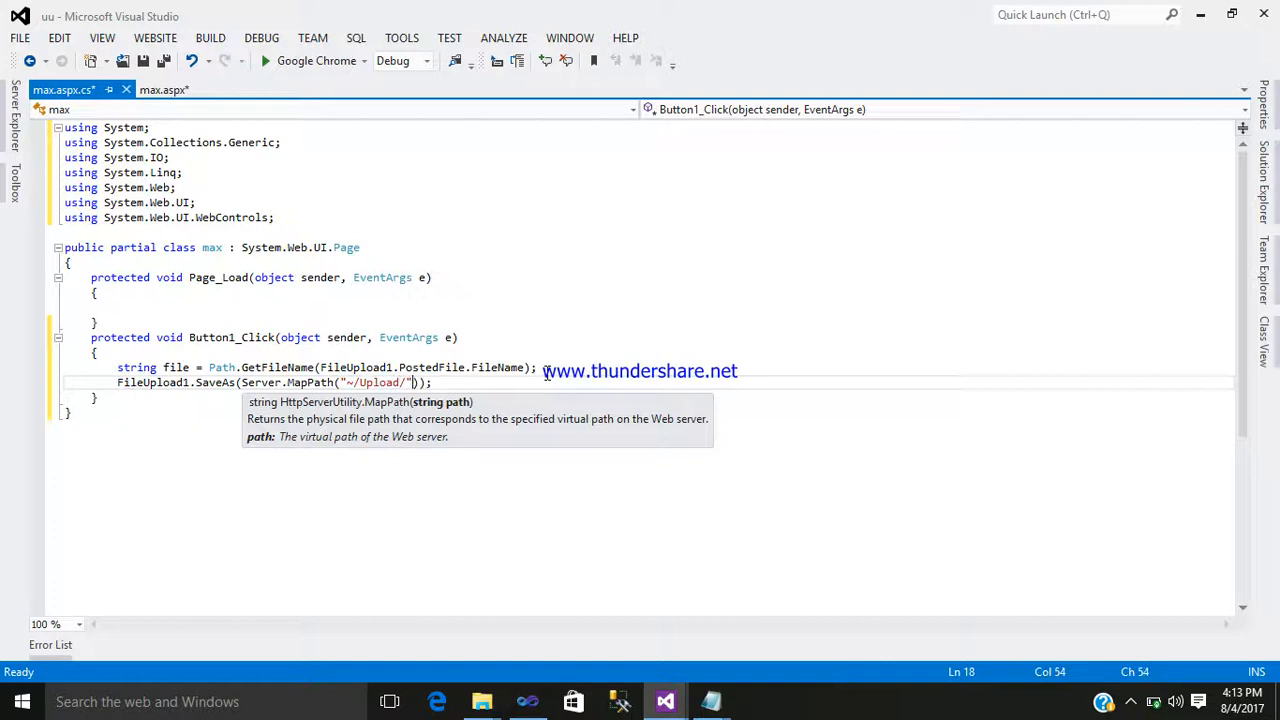
{"action": "type", "text": "+FileUpload1."}
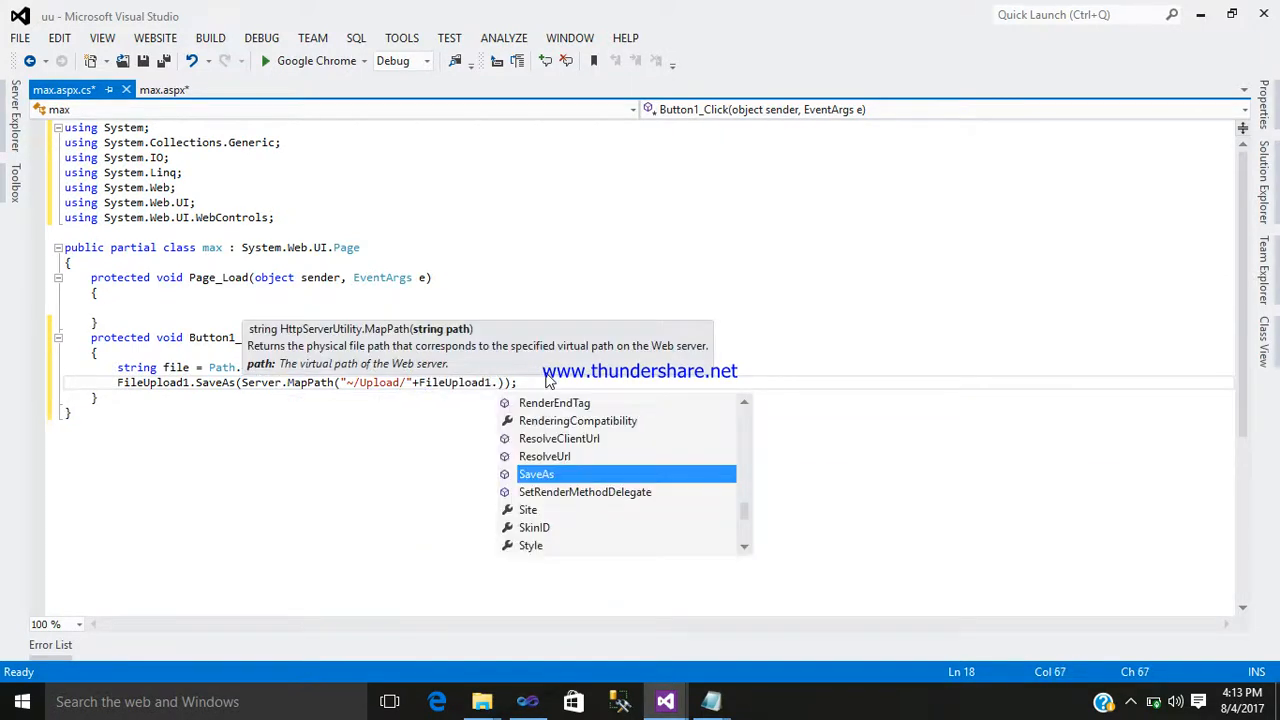
{"action": "type", "text": "FileName.ToString("}
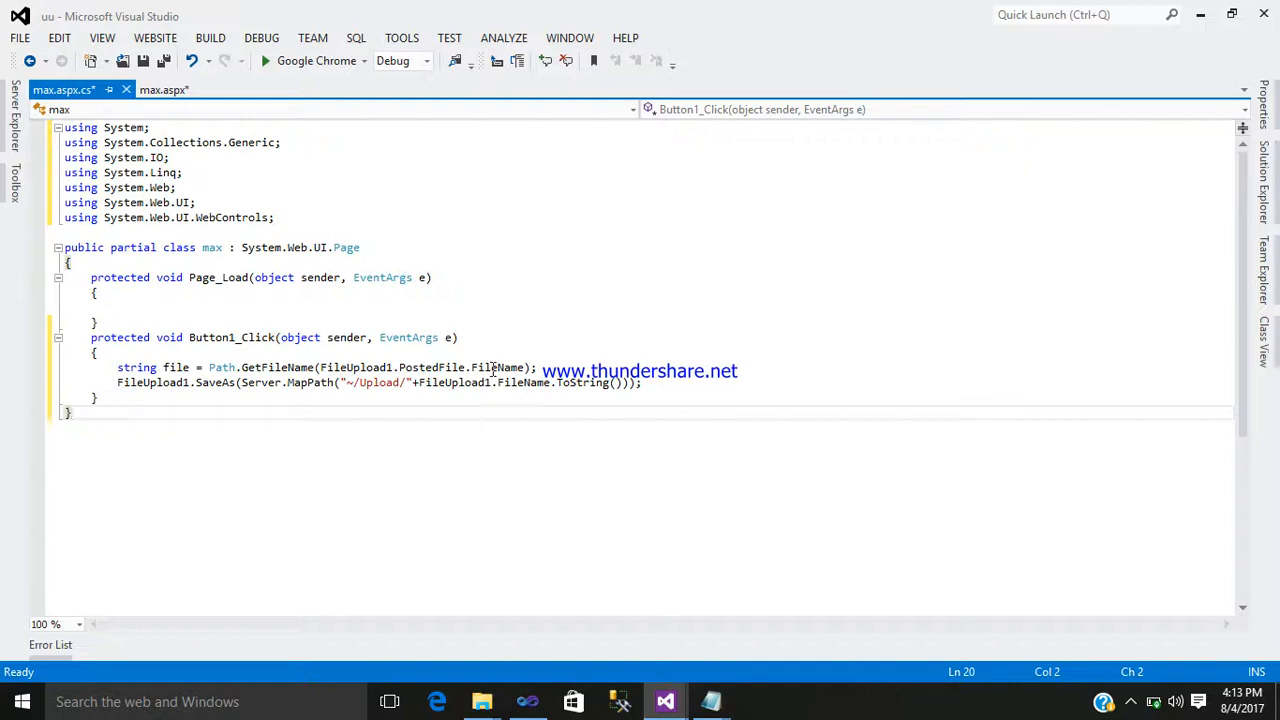
{"action": "mouse_move", "coordinate": [140, 388]}
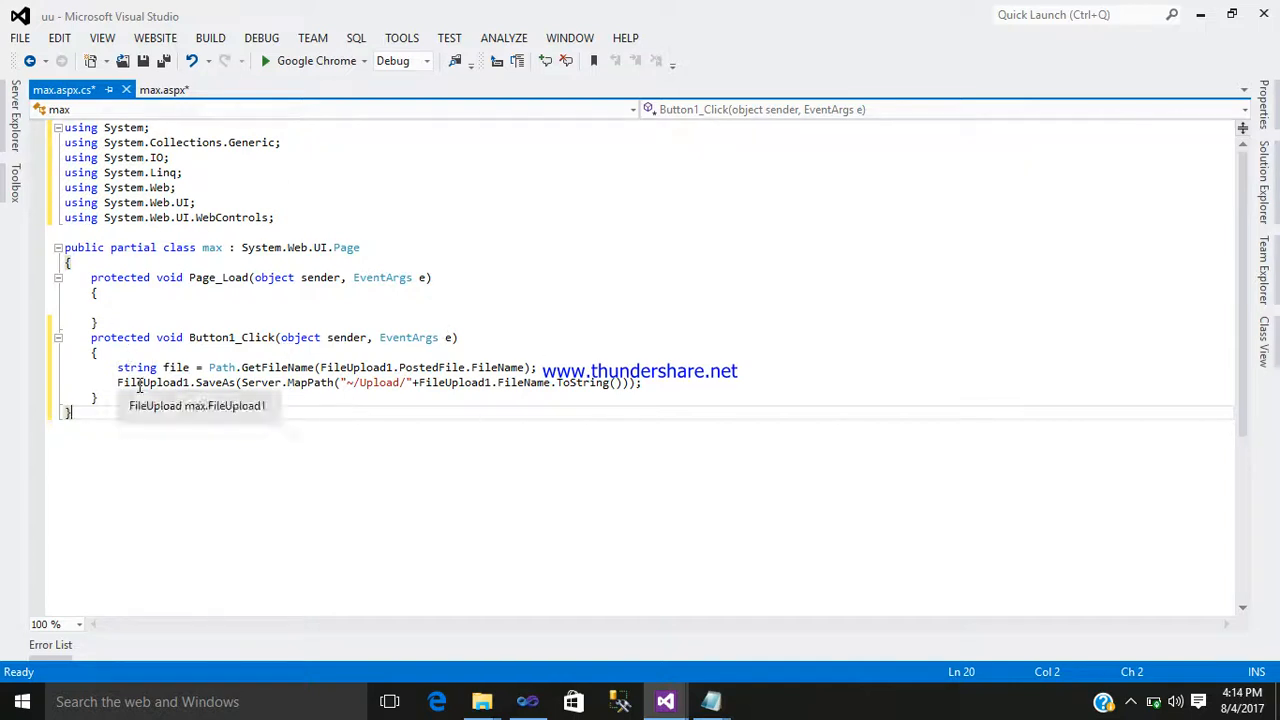
{"action": "mouse_move", "coordinate": [137, 367]}
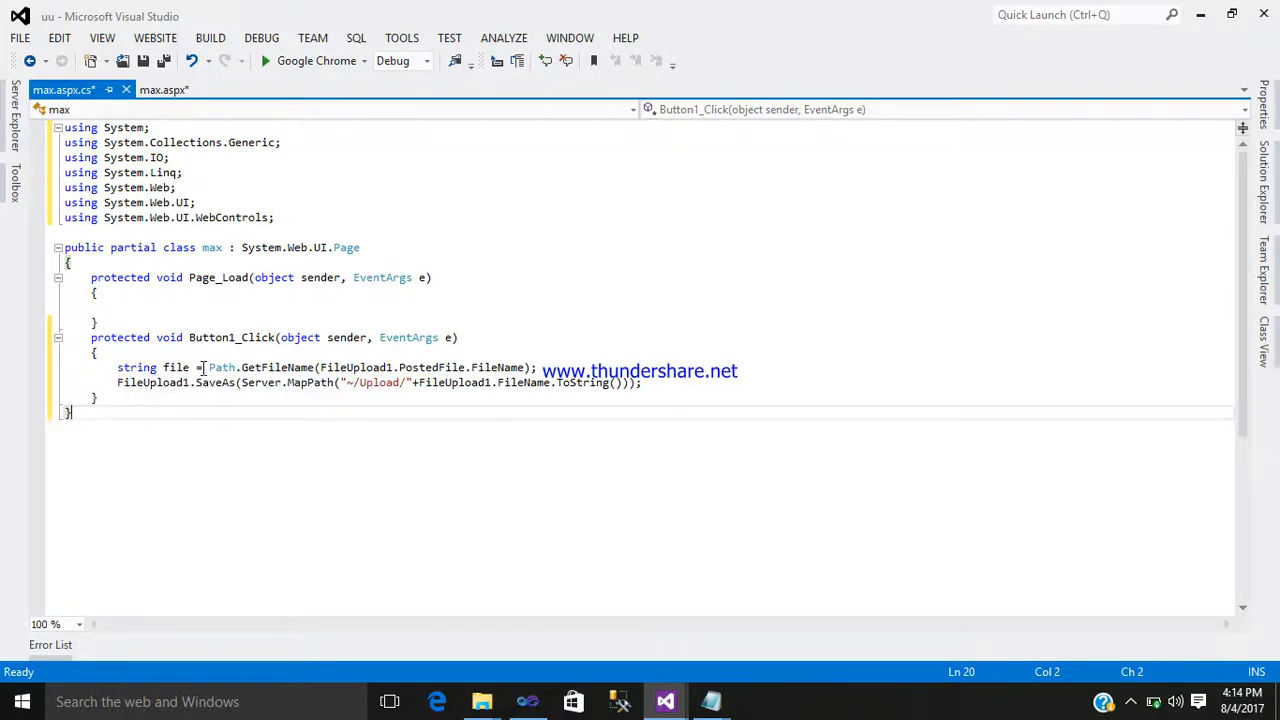
{"action": "mouse_move", "coordinate": [220, 367]}
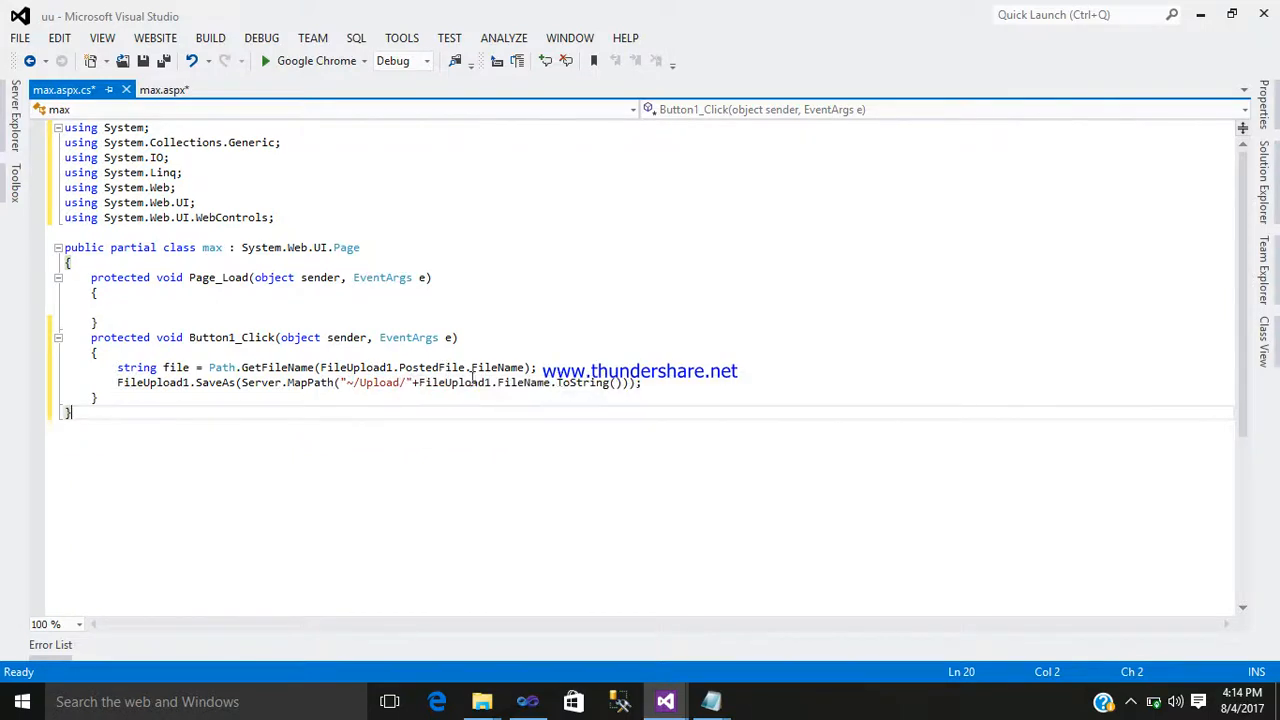
{"action": "mouse_move", "coordinate": [360, 383]}
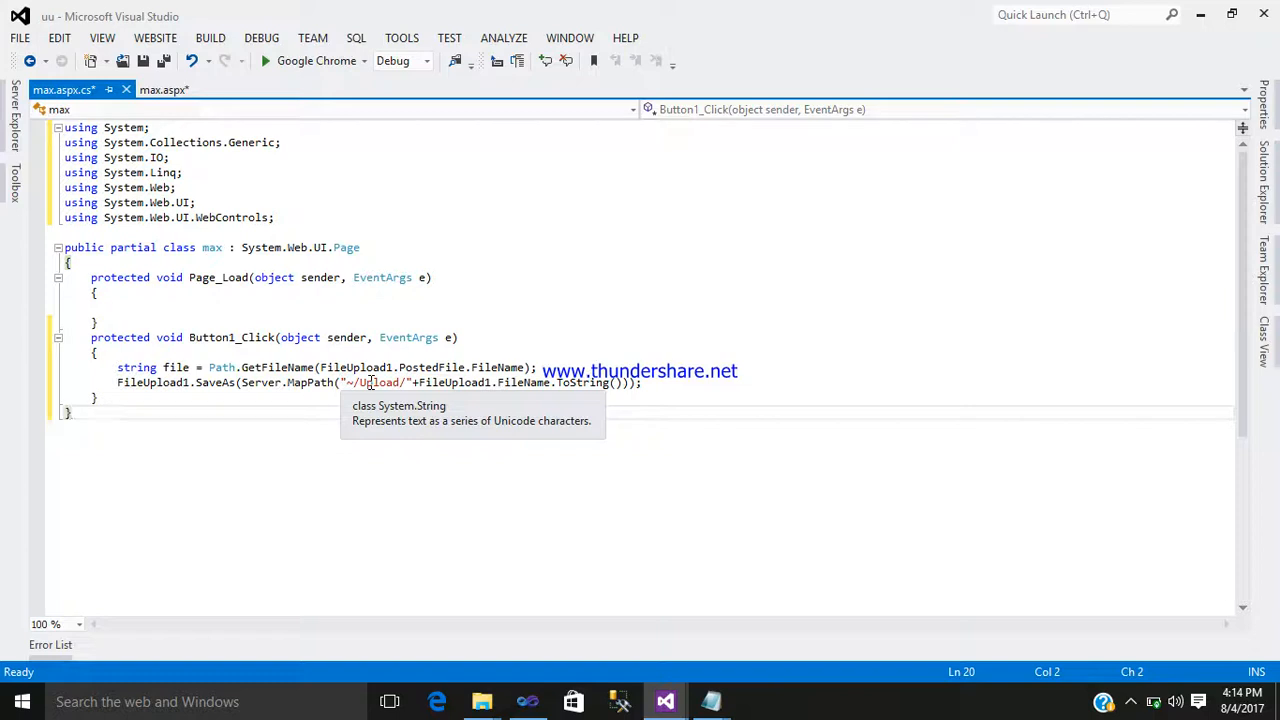
{"action": "mouse_move", "coordinate": [267, 240]}
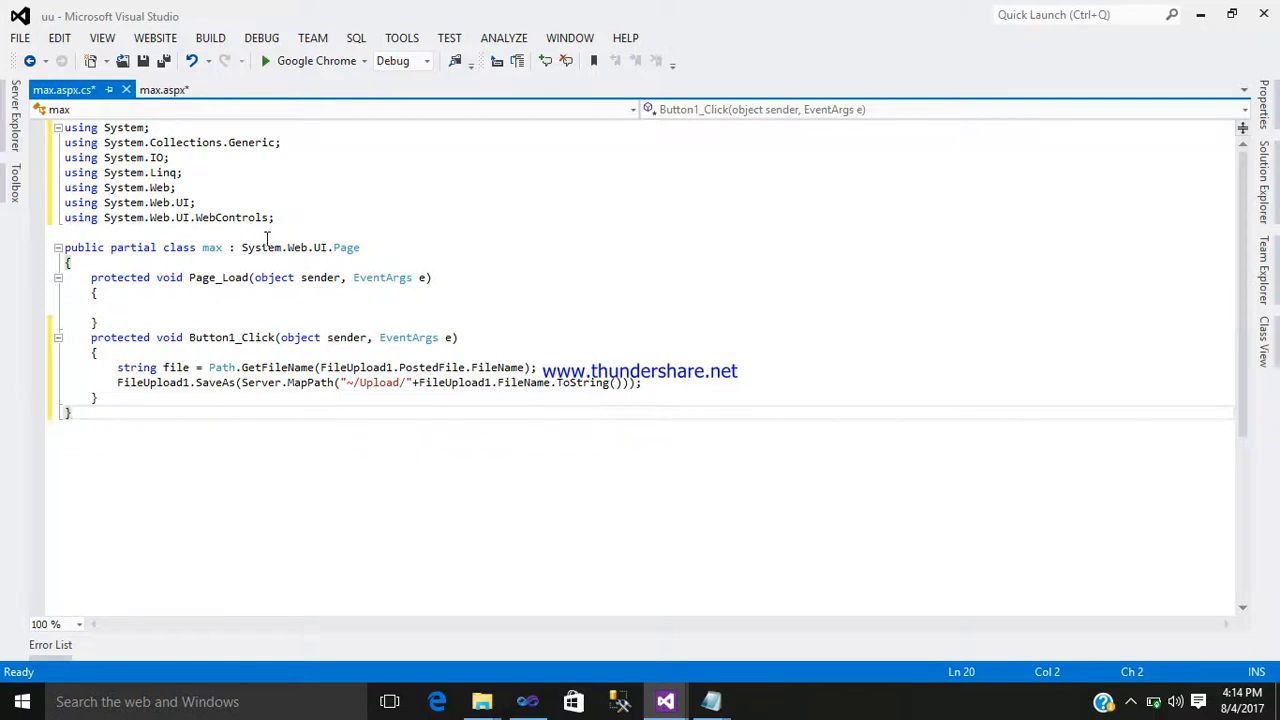
Step: Switch to the max.aspx document tab
{"action": "left_click", "coordinate": [162, 89]}
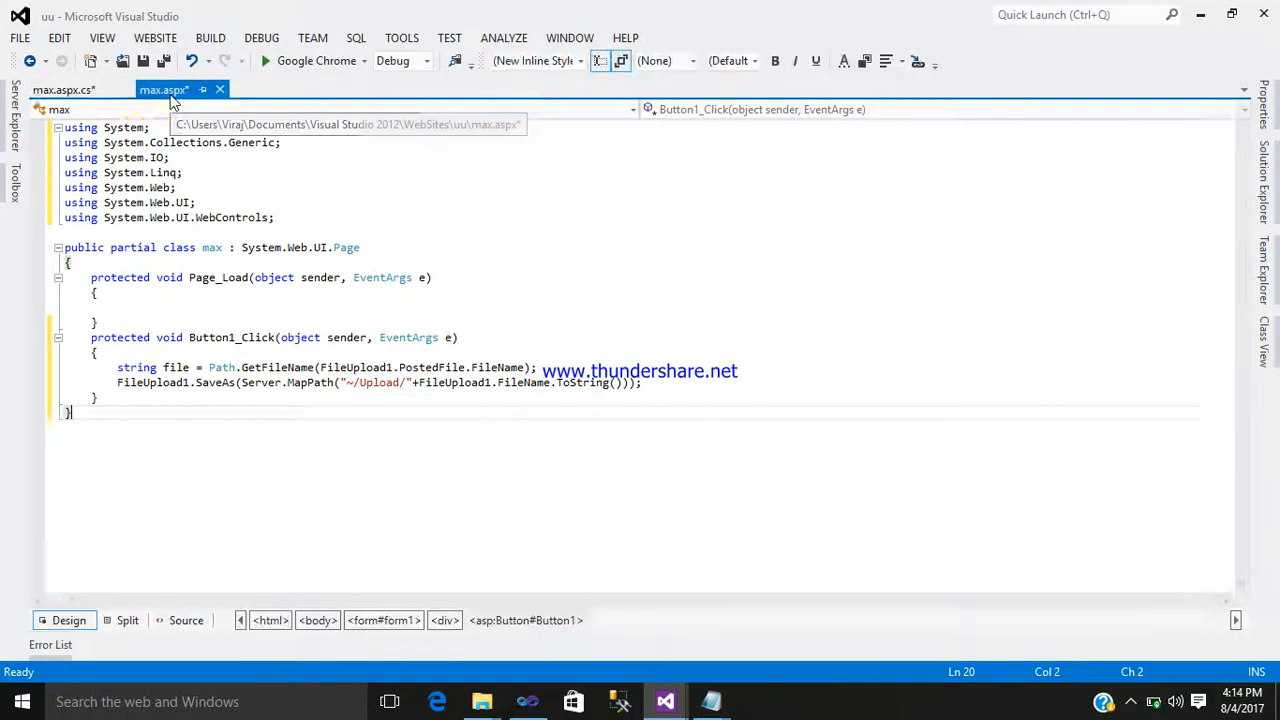
Step: Save all changes and view max.aspx in Google Chrome
{"action": "left_click", "coordinate": [69, 620]}
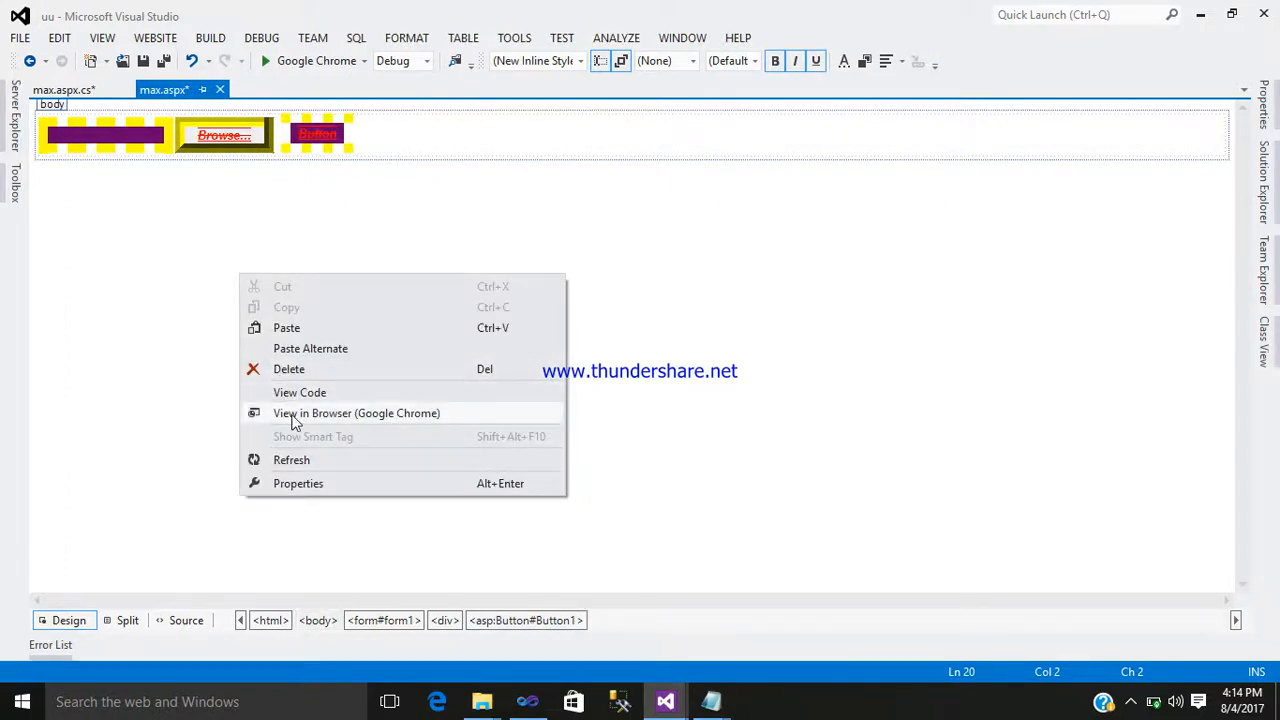
{"action": "left_click", "coordinate": [356, 413]}
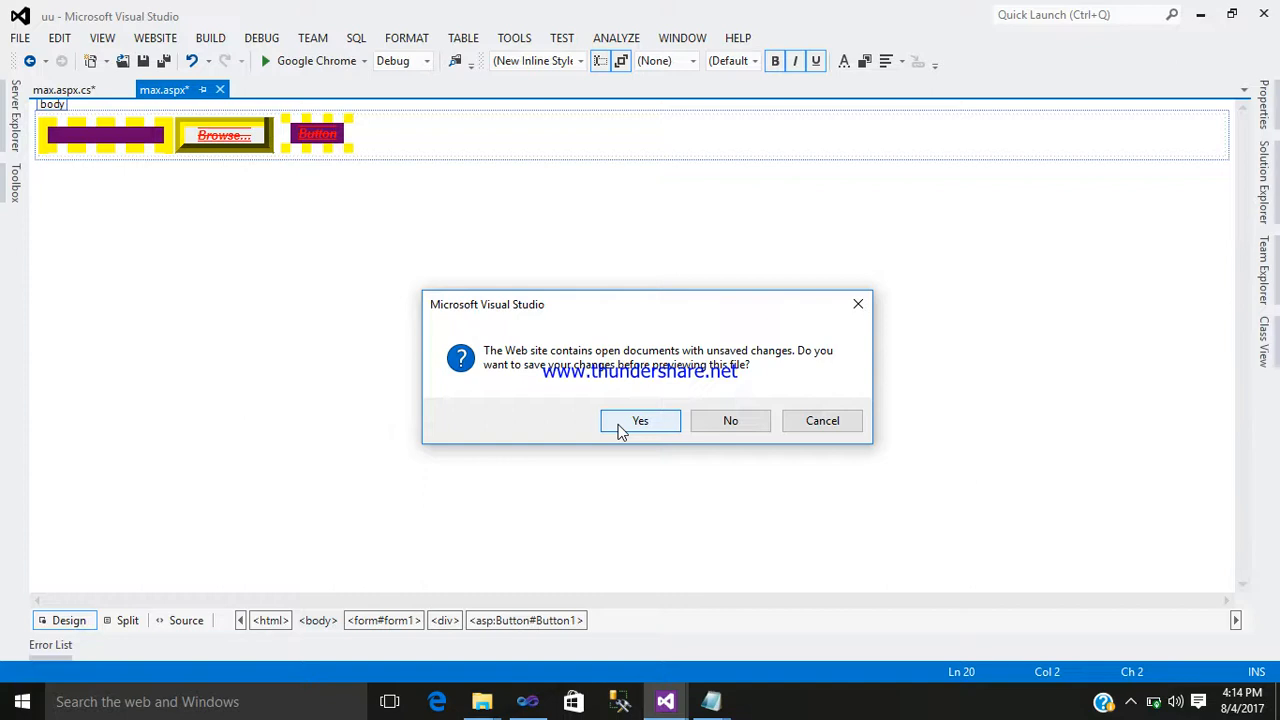
{"action": "left_click", "coordinate": [640, 420]}
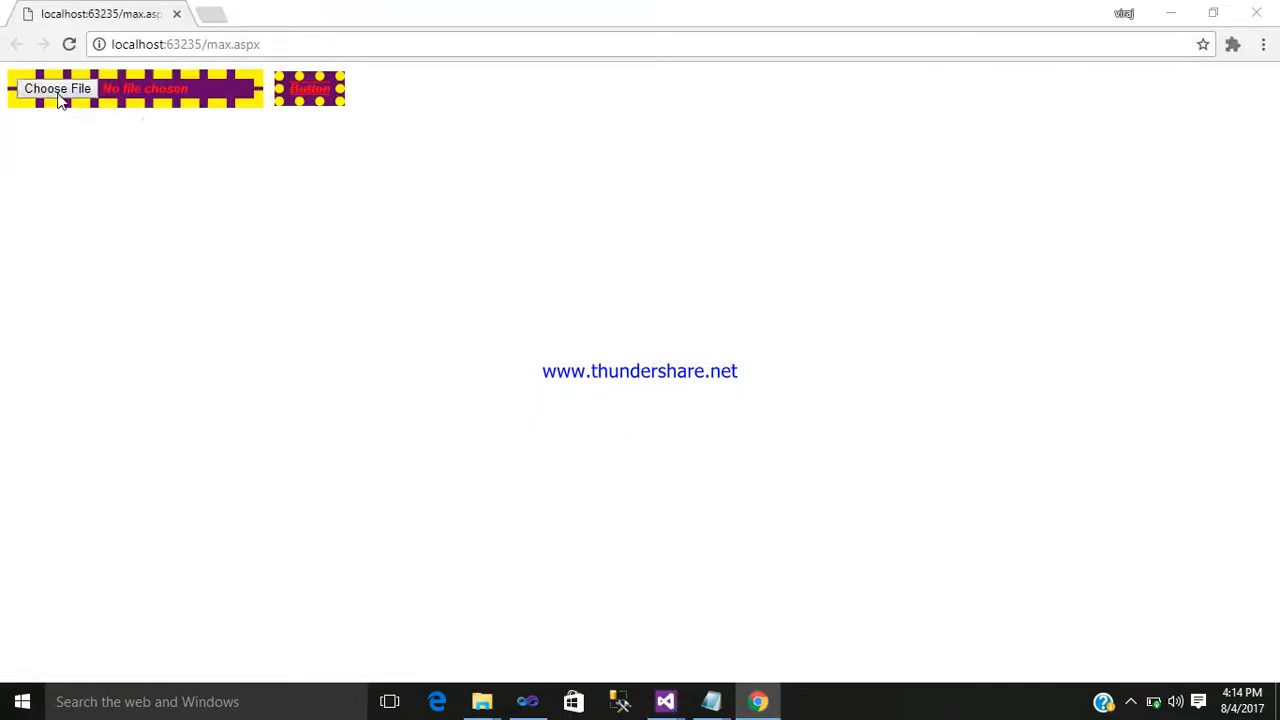
Step: Choose the Desktop calendar file, submit it, and close Chrome
{"action": "left_click", "coordinate": [57, 88]}
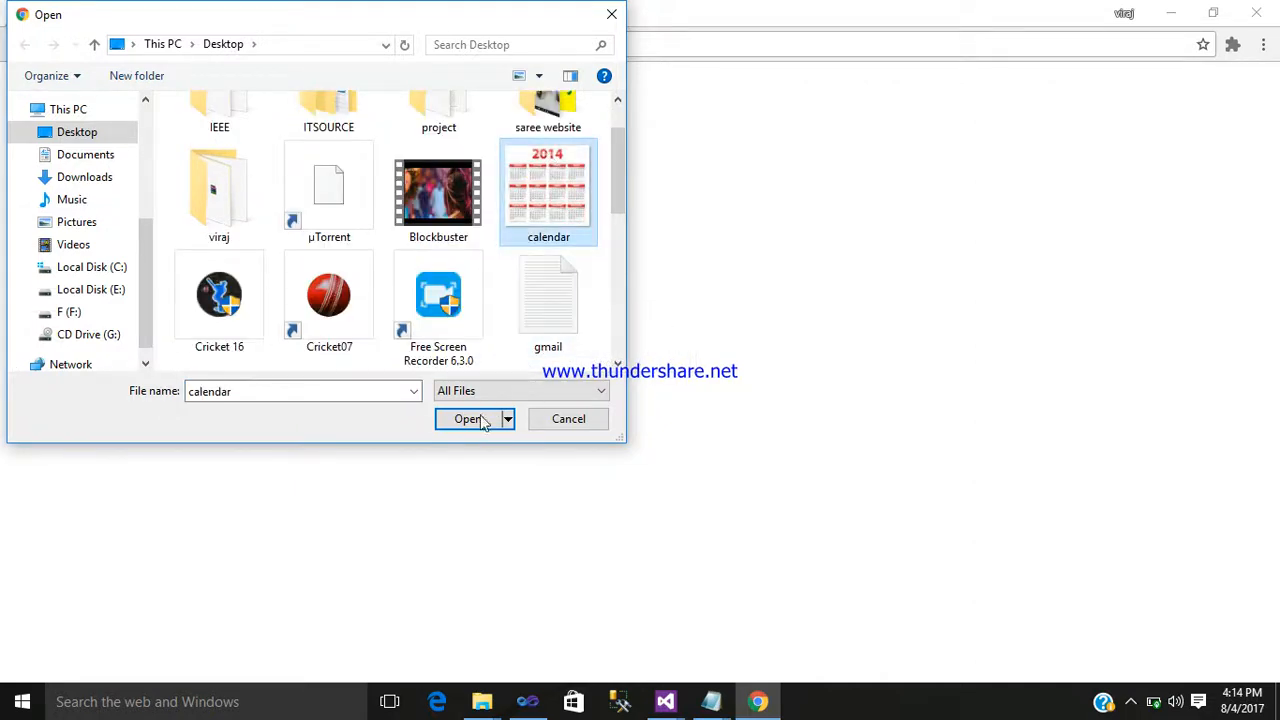
{"action": "left_click", "coordinate": [467, 418]}
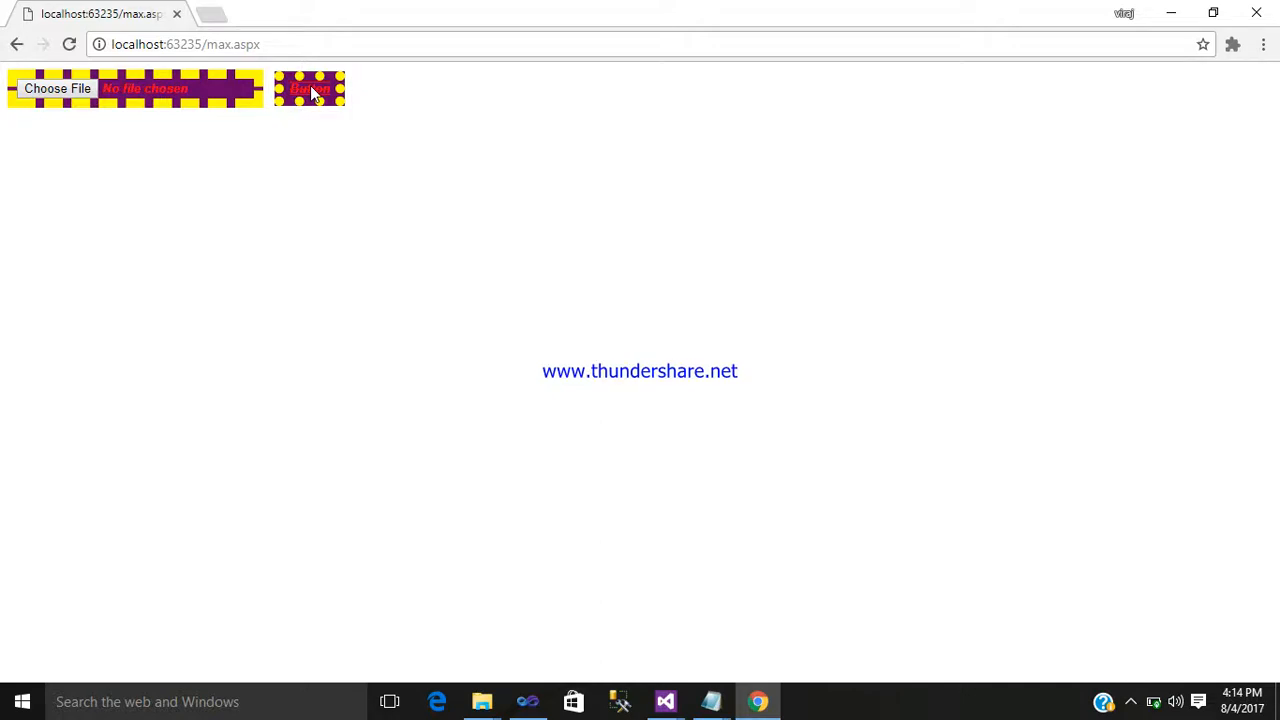
{"action": "mouse_move", "coordinate": [1257, 11]}
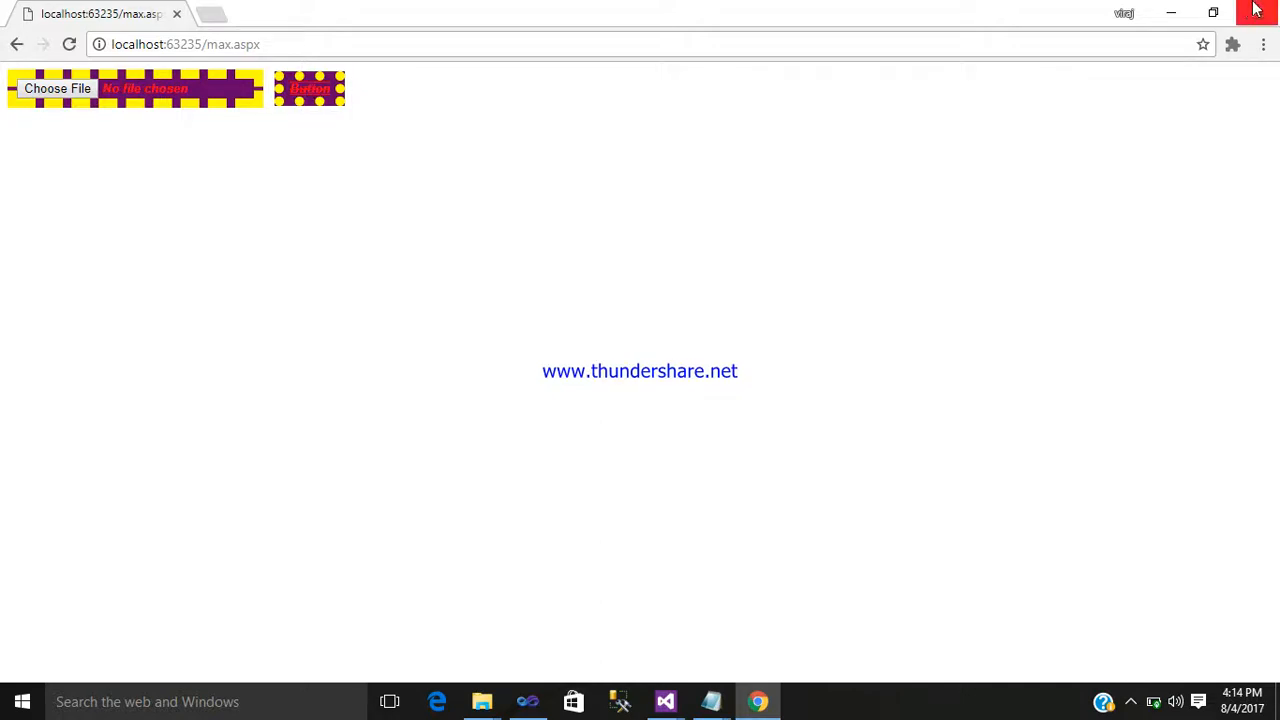
{"action": "mouse_move", "coordinate": [1171, 12]}
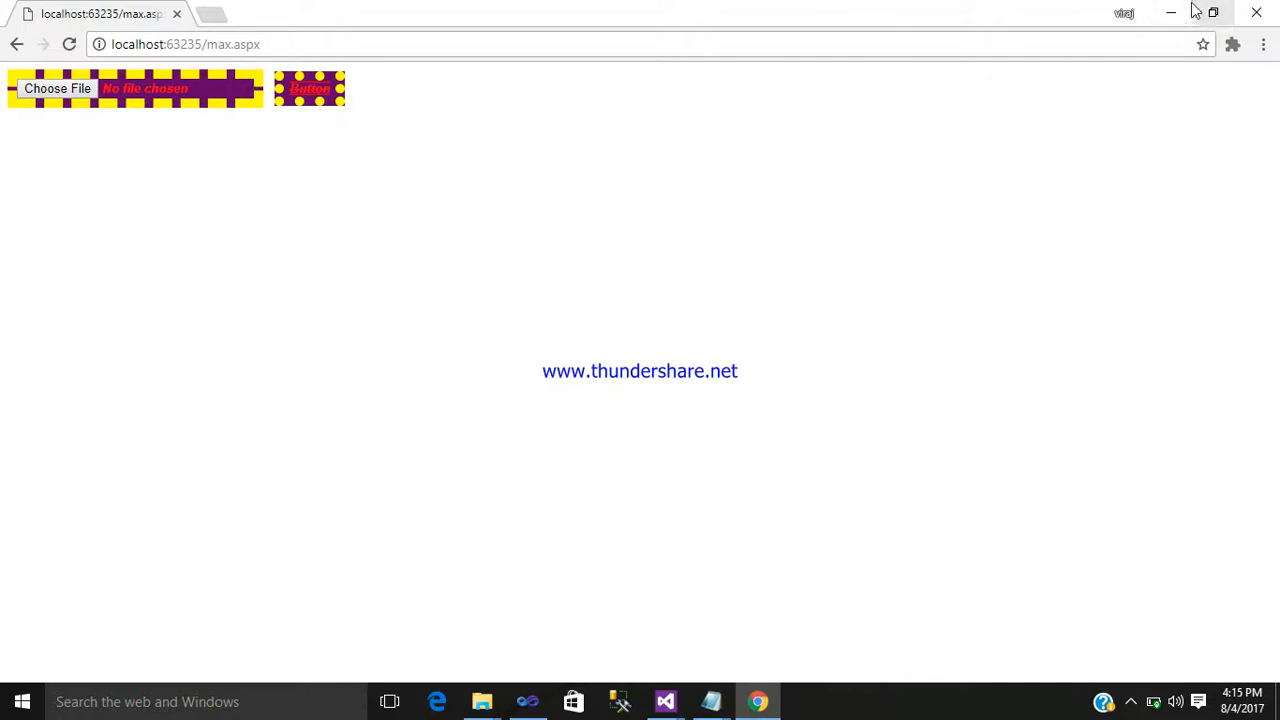
{"action": "left_click", "coordinate": [665, 701]}
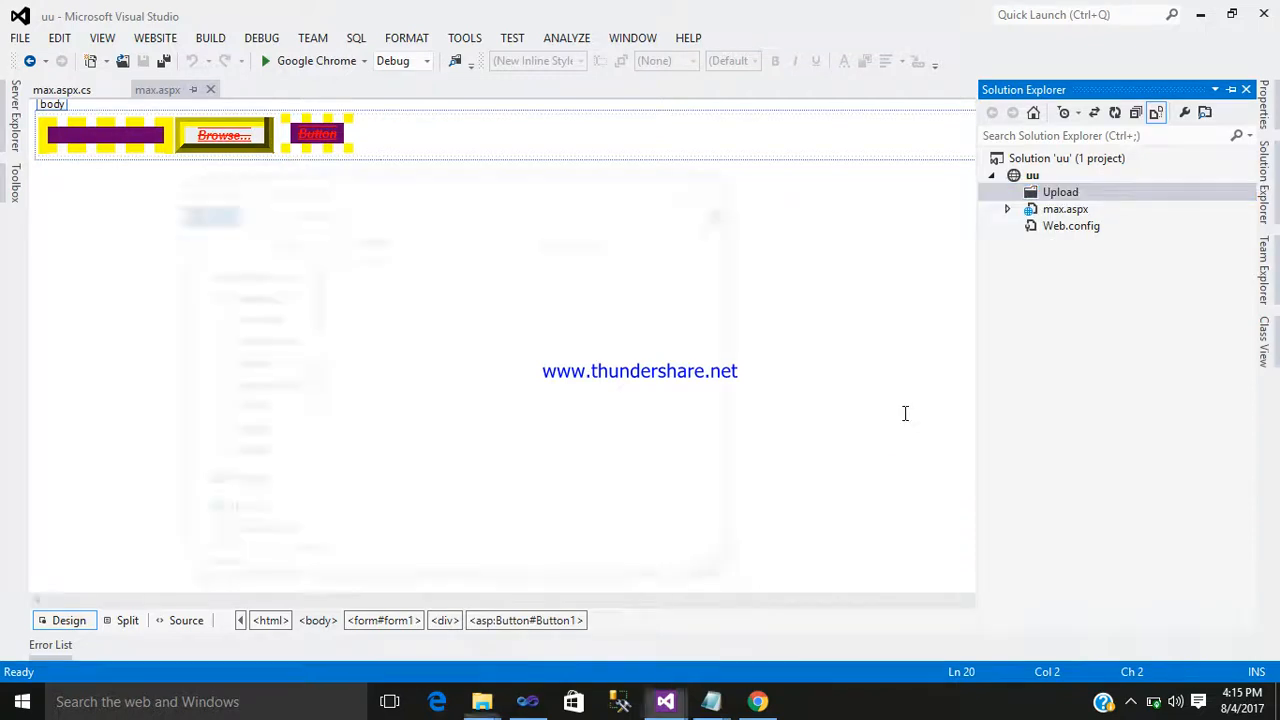
Step: Select the Upload folder and open the uu project's context menu
{"action": "left_click", "coordinate": [224, 135]}
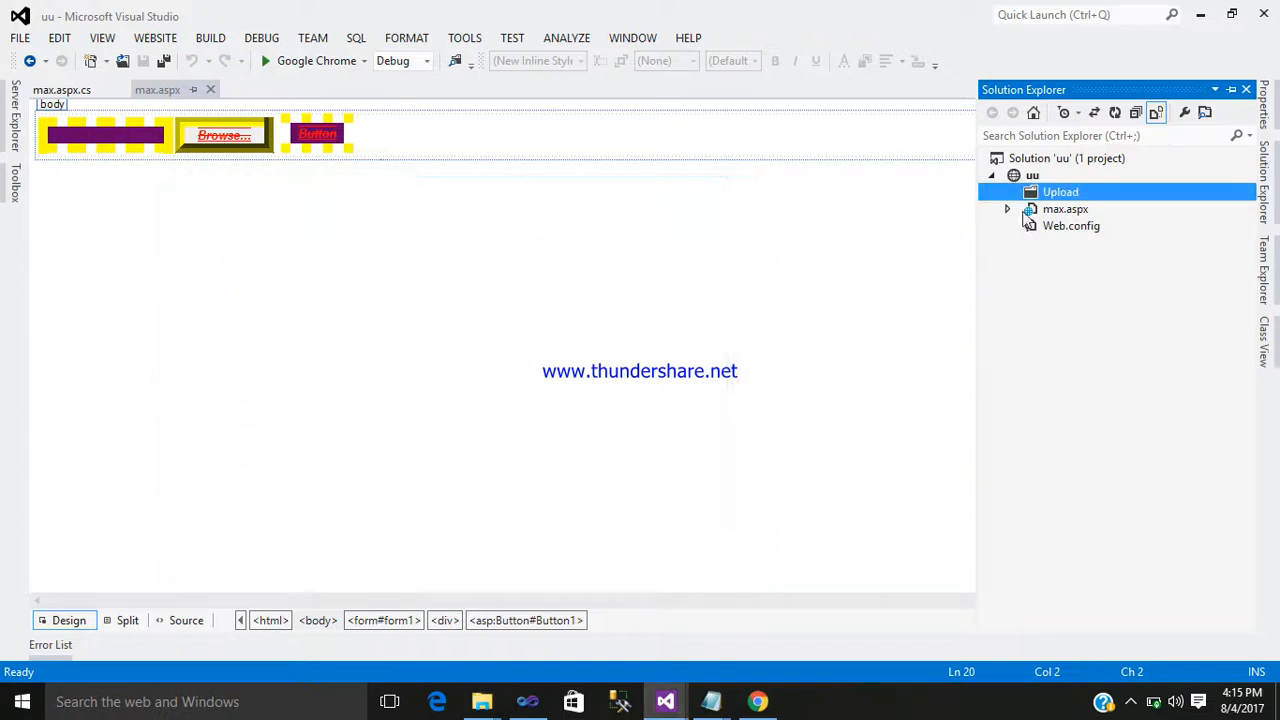
{"action": "right_click", "coordinate": [1032, 175]}
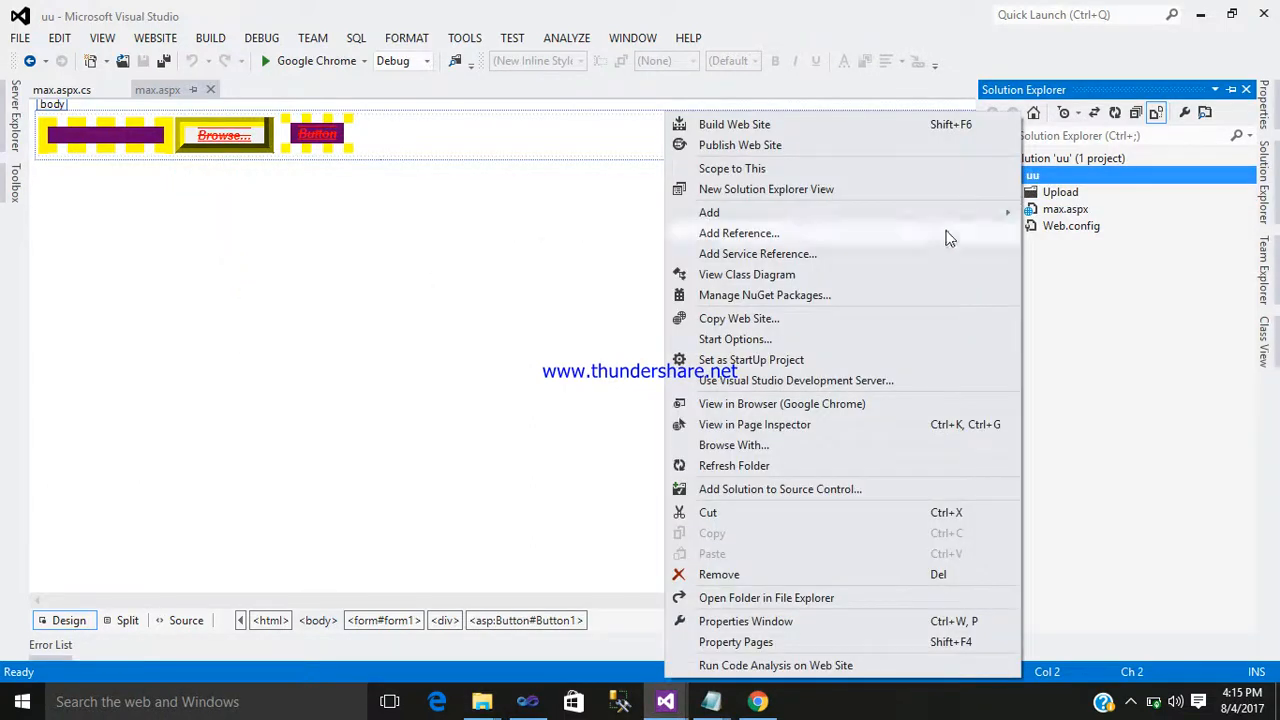
{"action": "mouse_move", "coordinate": [735, 339]}
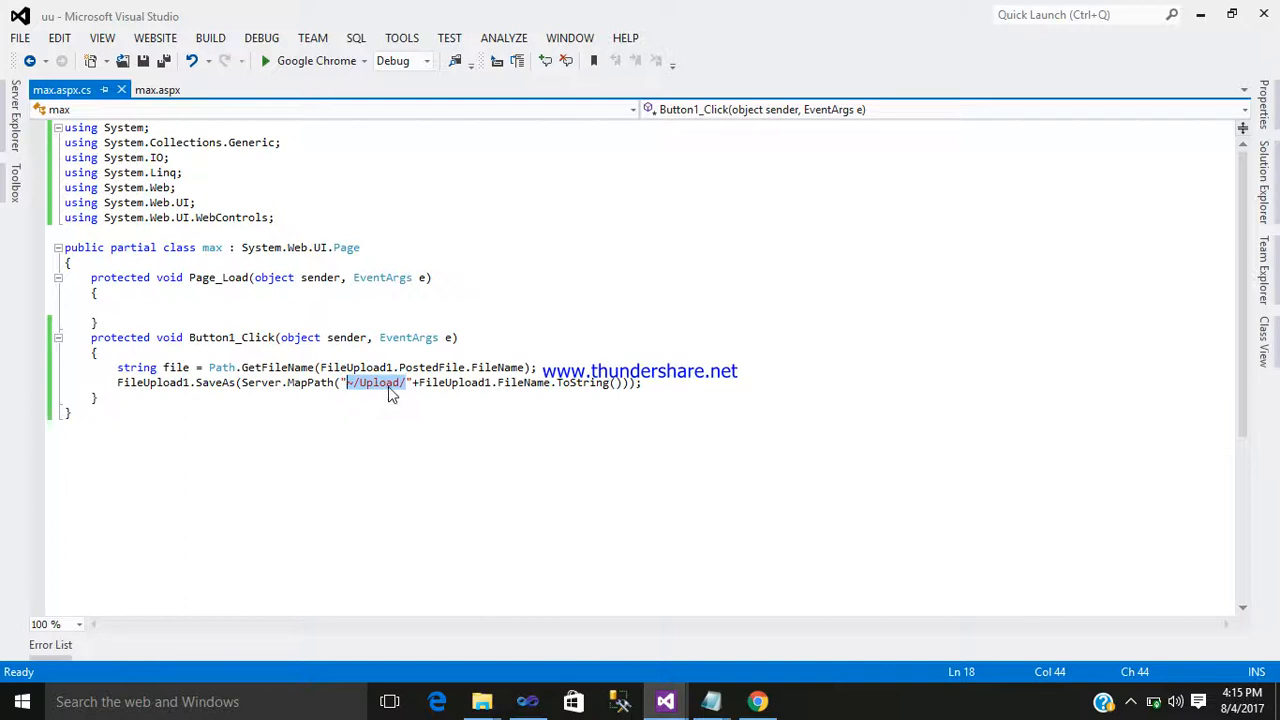
{"action": "mouse_move", "coordinate": [1185, 257]}
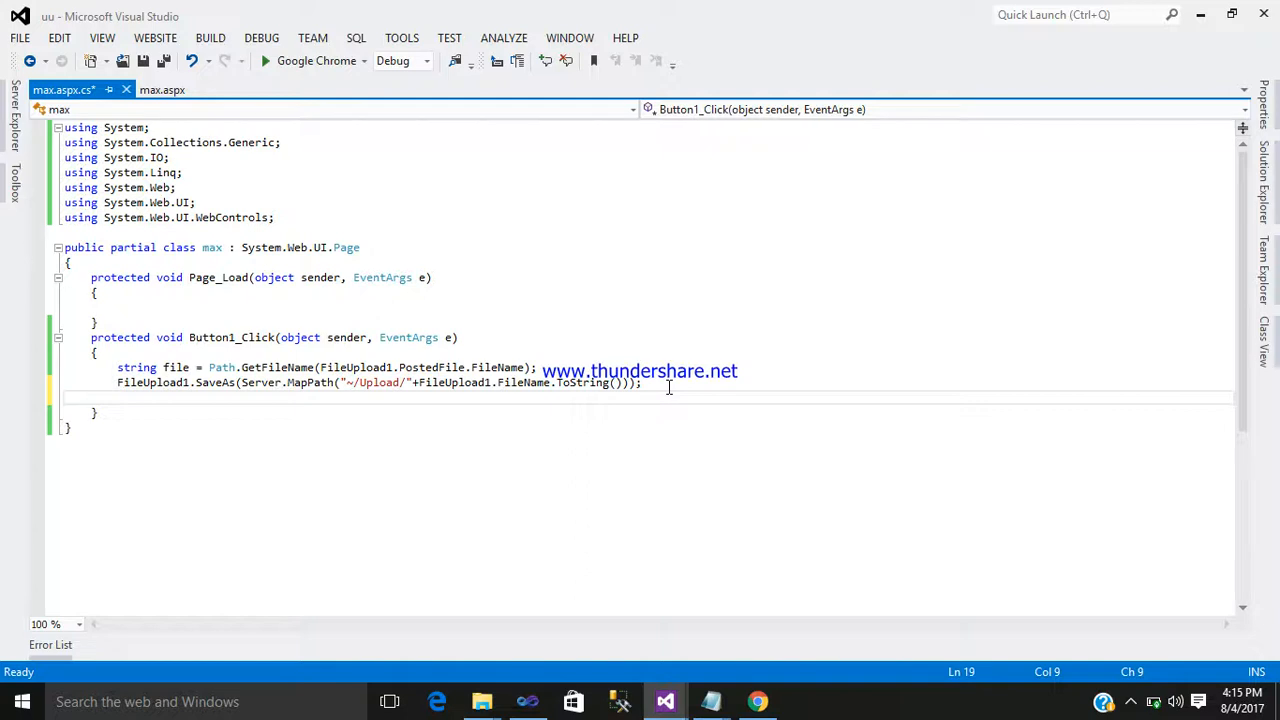
Step: Add Response.Write("SUCESSFULLY UPLOADED"); below the SaveAs line
{"action": "type", "text": "Response"}
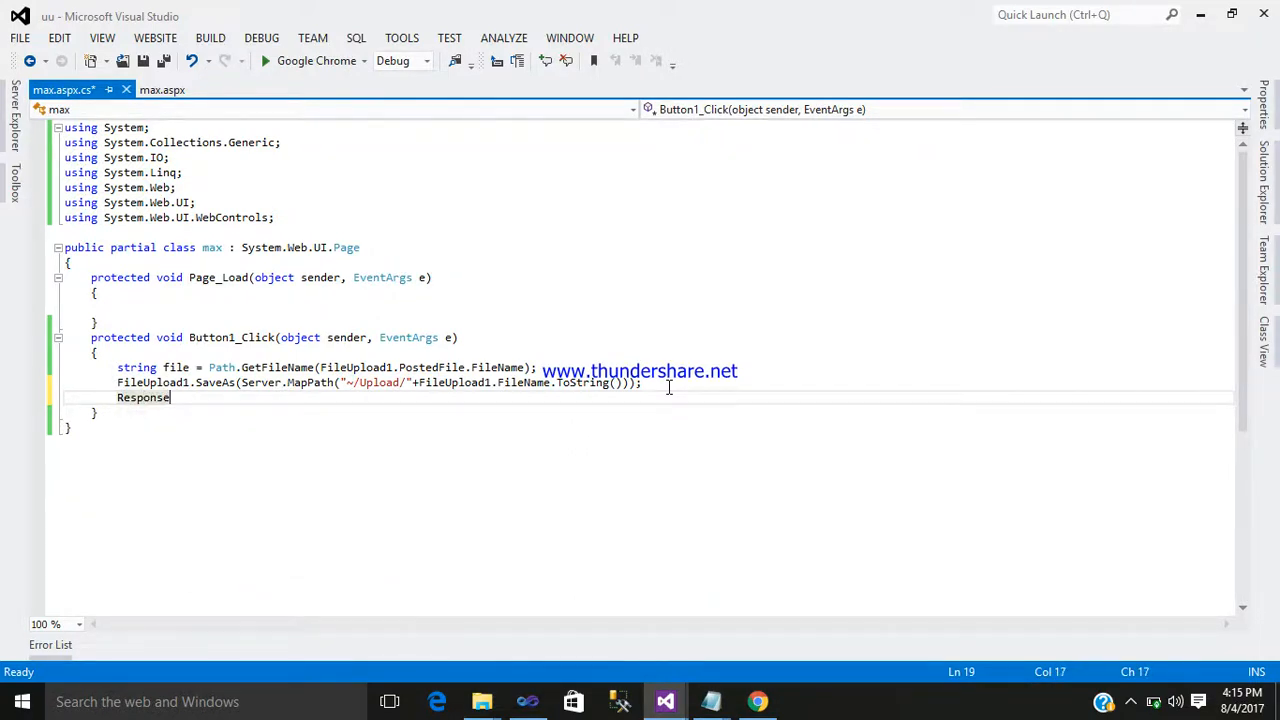
{"action": "type", "text": ".Write();"}
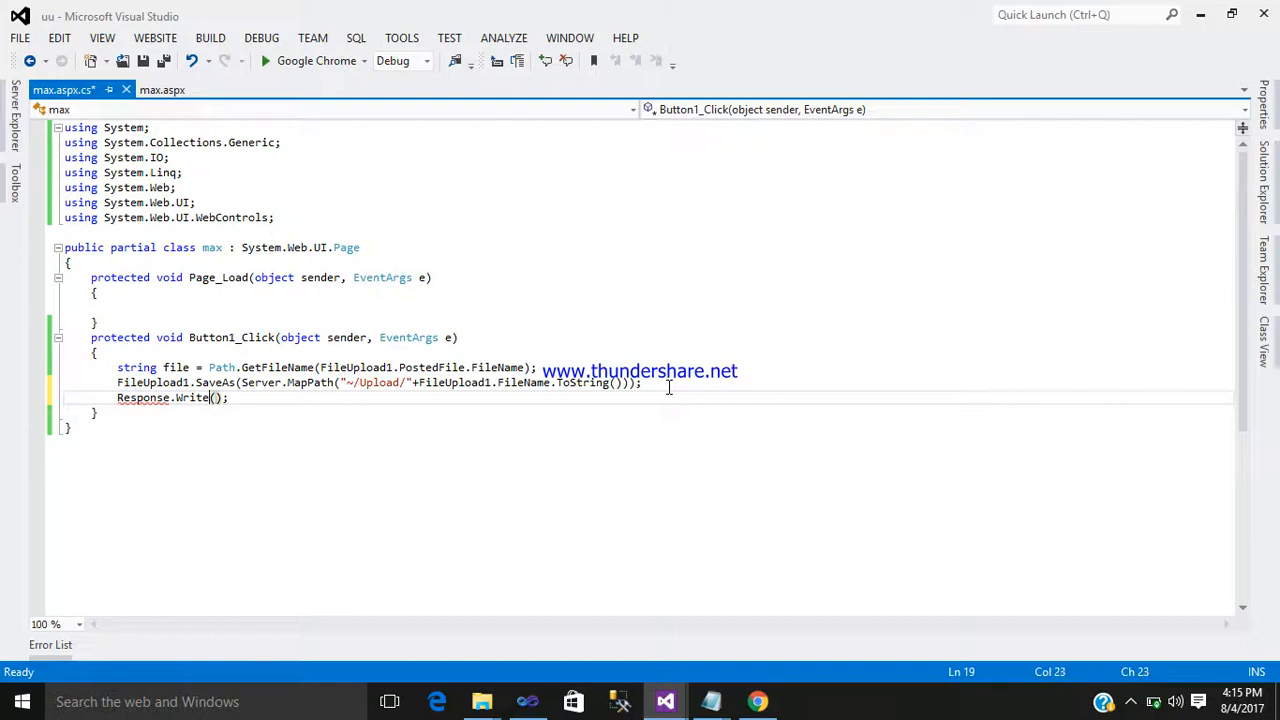
{"action": "type", "text": "\"\""}
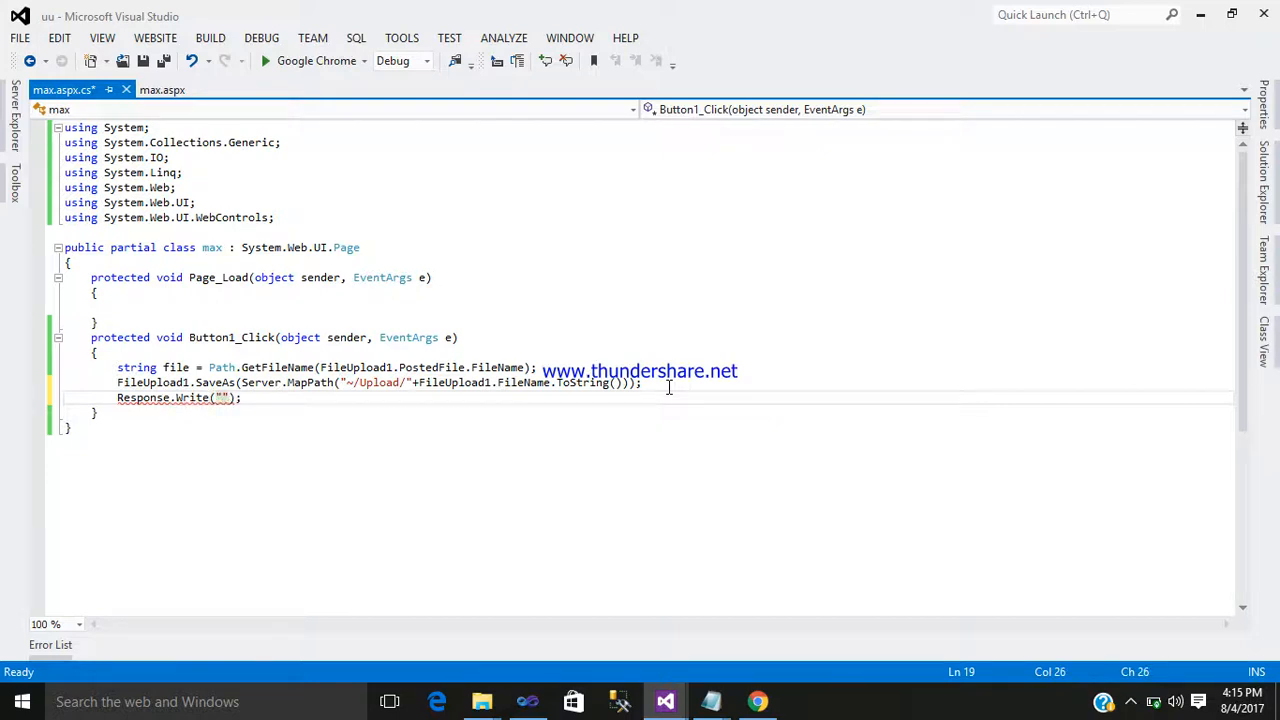
{"action": "type", "text": "SUU"}
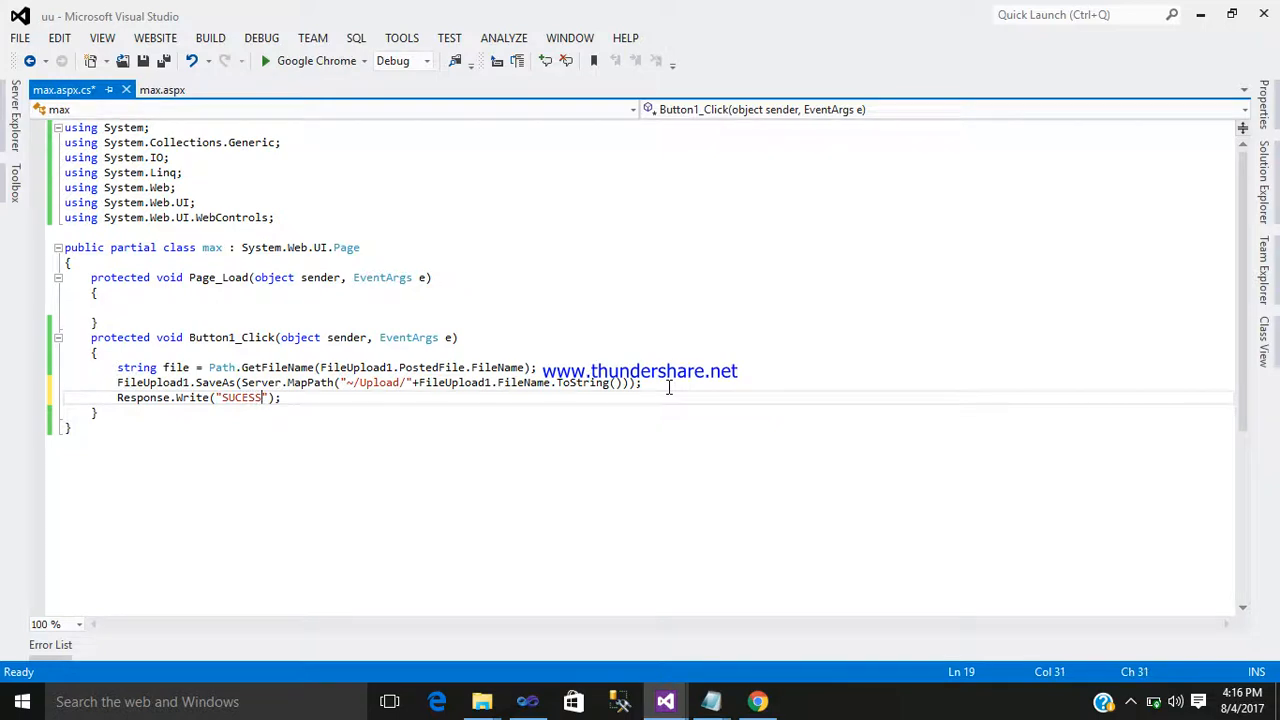
{"action": "type", "text": "FULLY UP"}
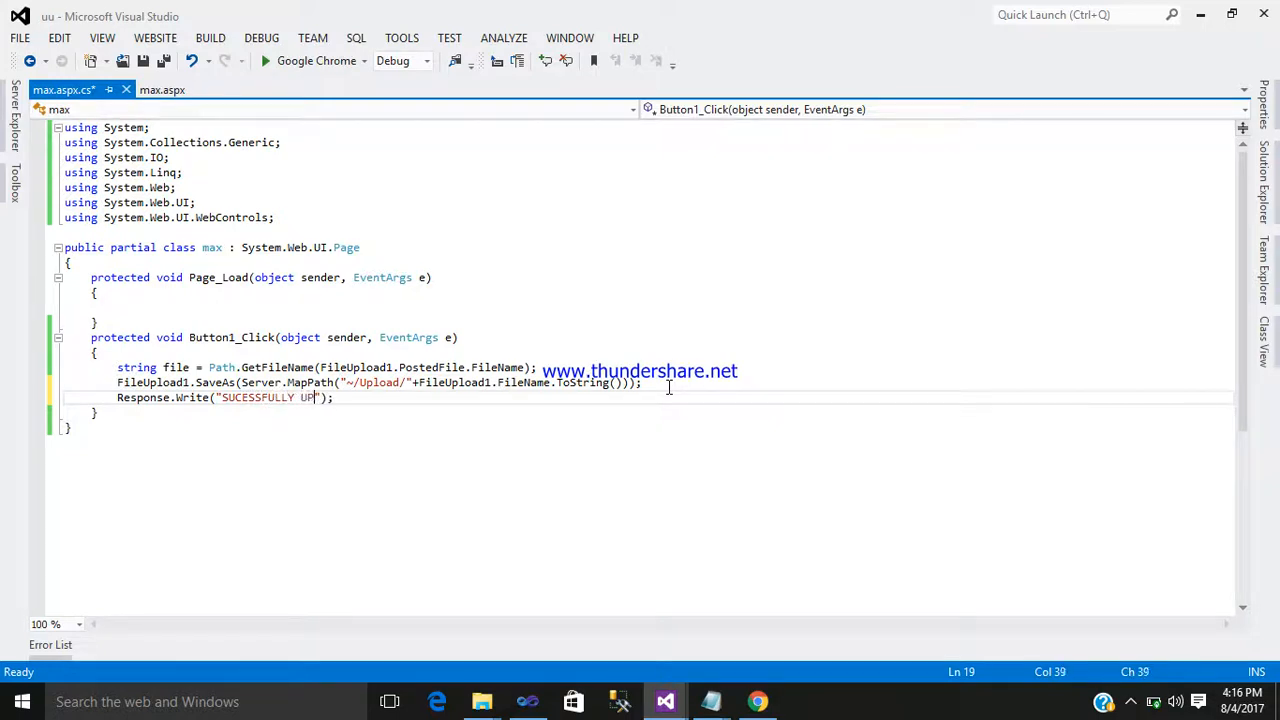
{"action": "type", "text": "LOAD"}
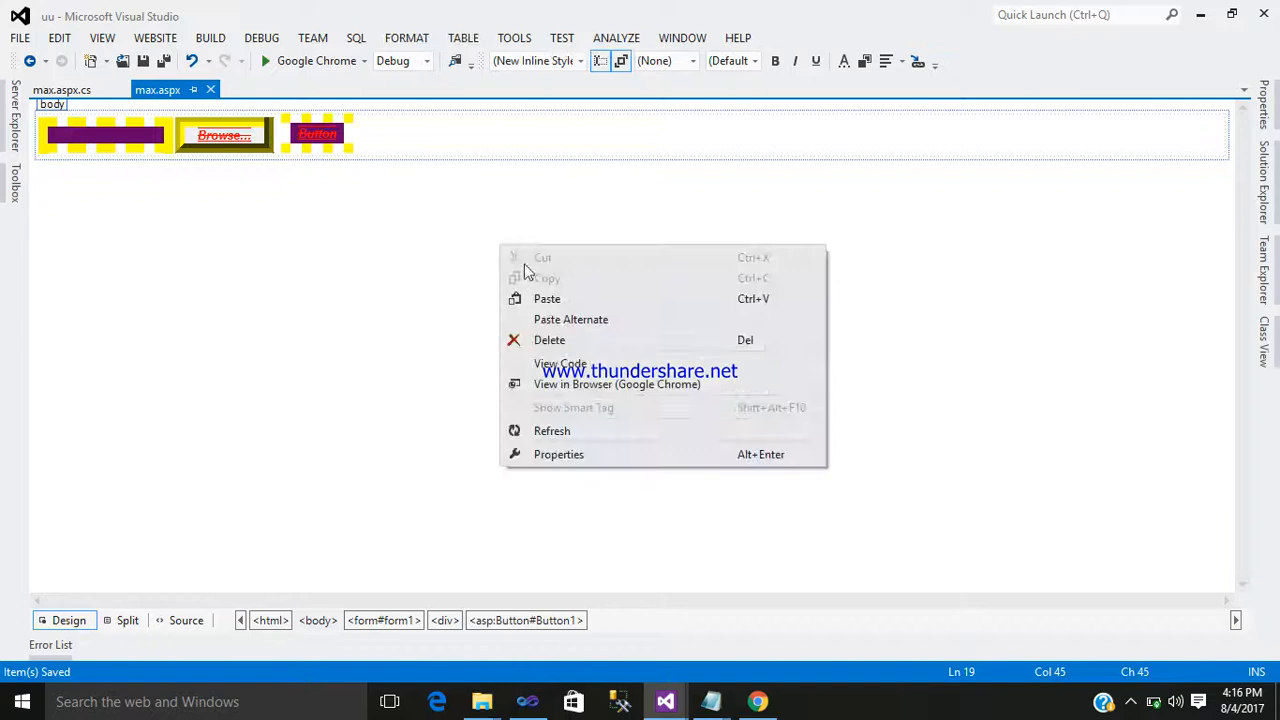
Step: View the page in the browser and upload my.txt
{"action": "left_click", "coordinate": [617, 384]}
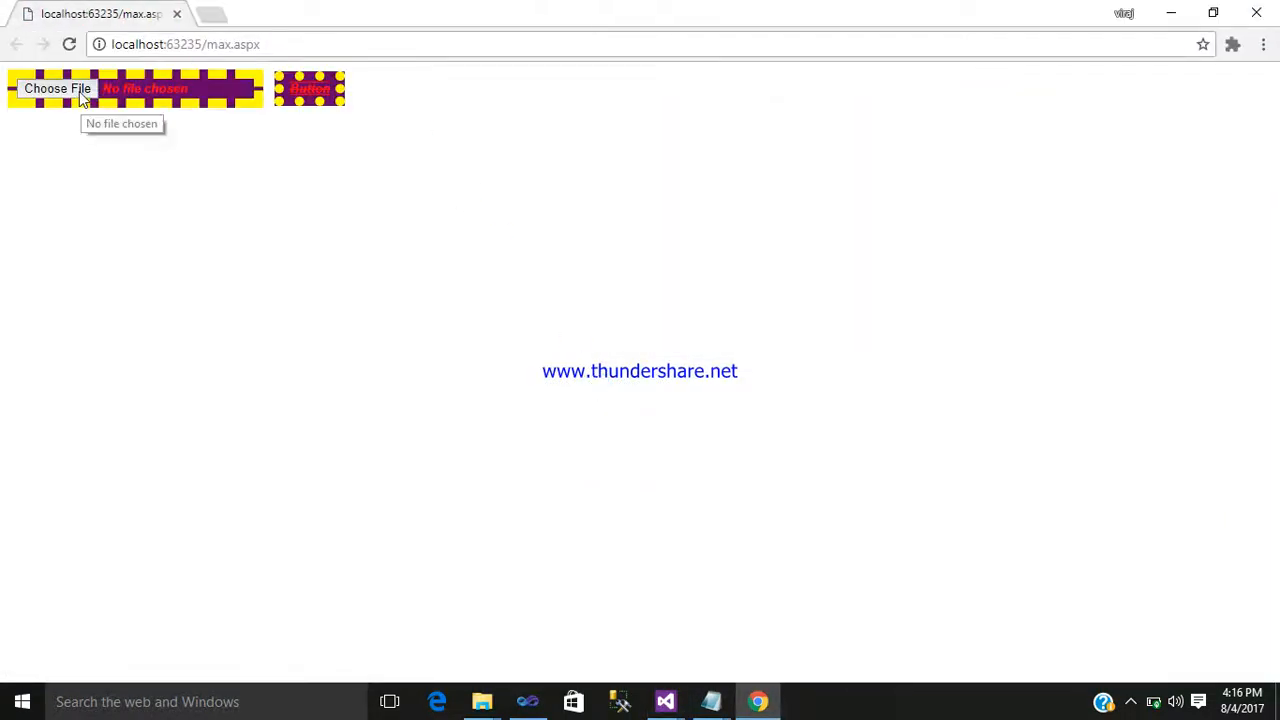
{"action": "left_click", "coordinate": [57, 88]}
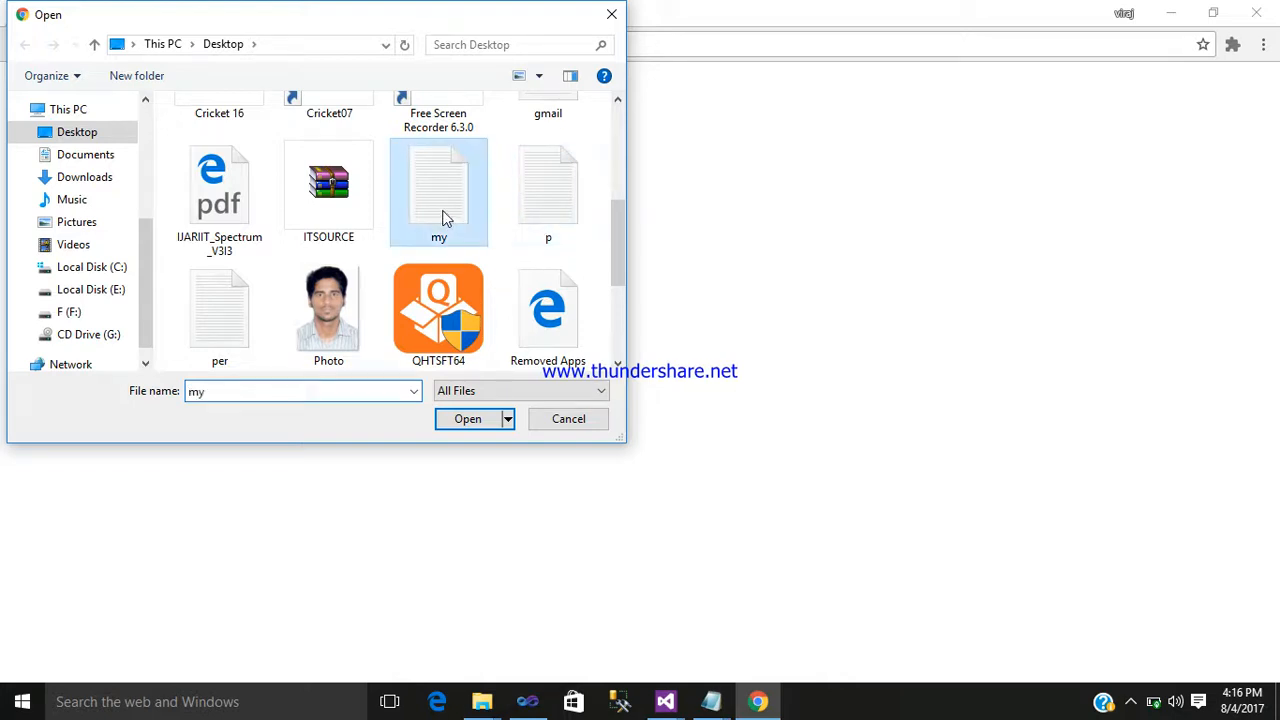
{"action": "left_click", "coordinate": [467, 418]}
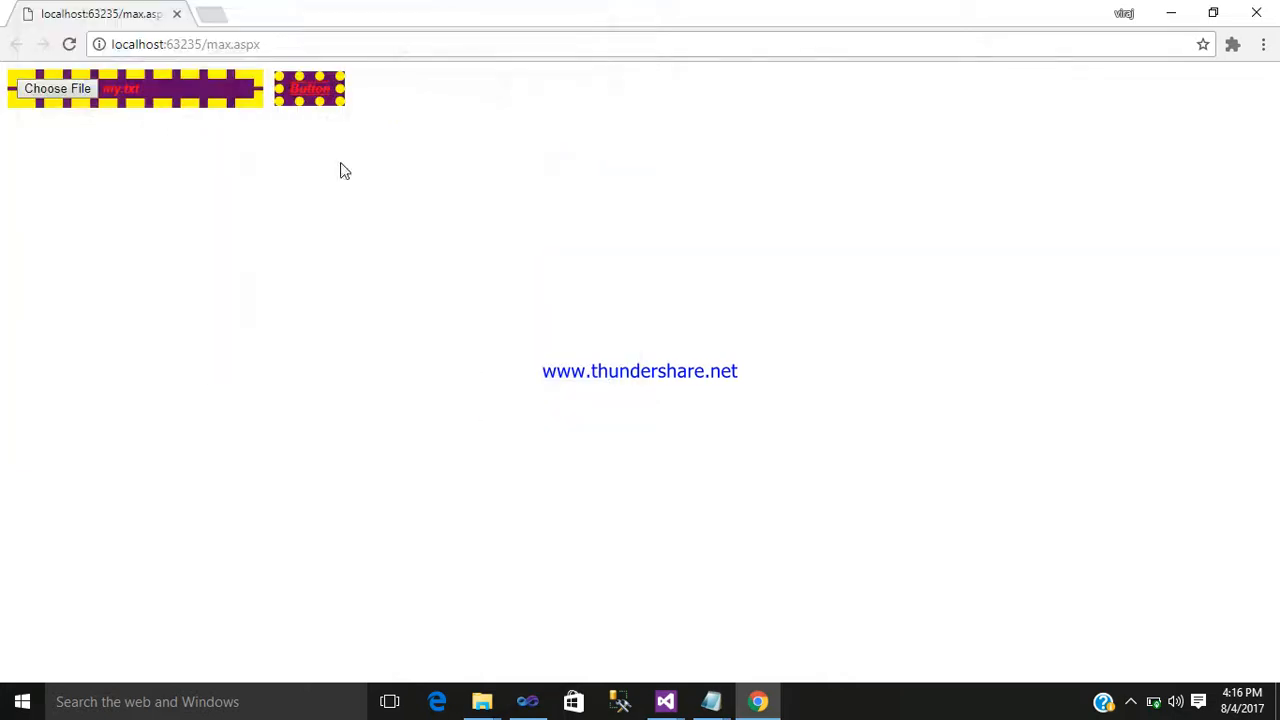
{"action": "left_click", "coordinate": [309, 88]}
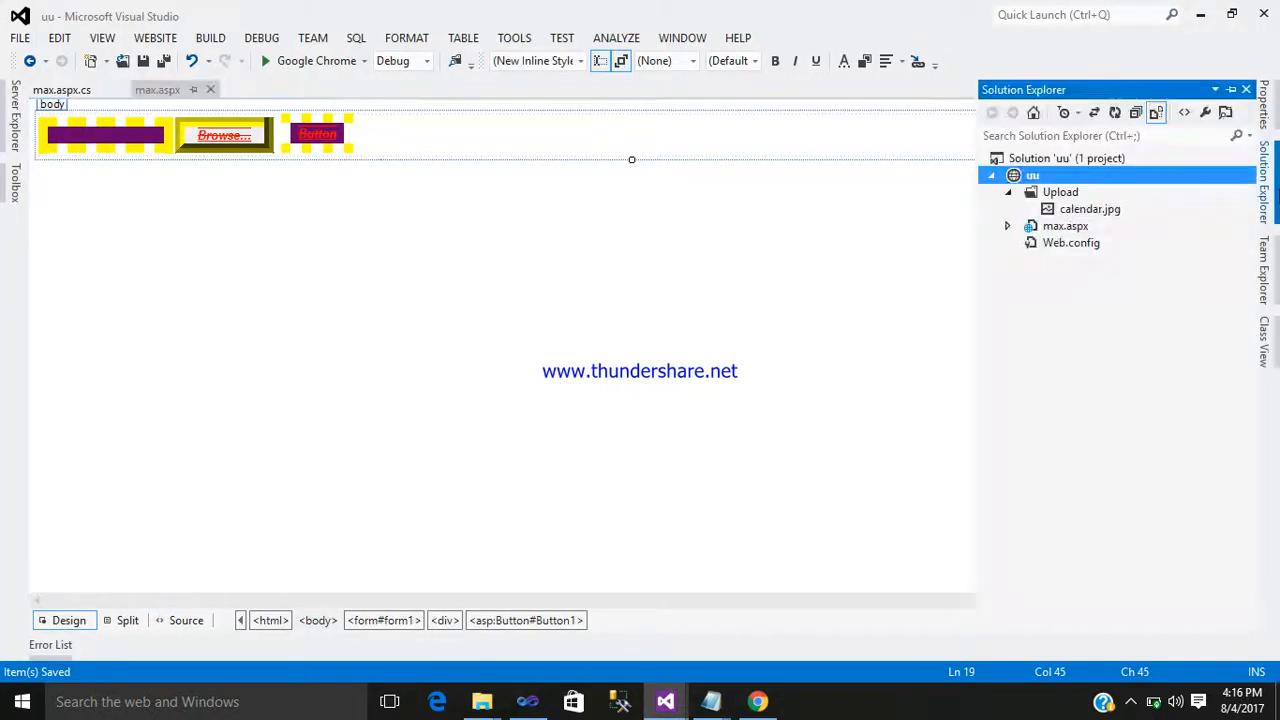
Step: Refresh the uu website folder to show new uploads, then return to max.aspx.cs
{"action": "left_click", "coordinate": [1008, 192]}
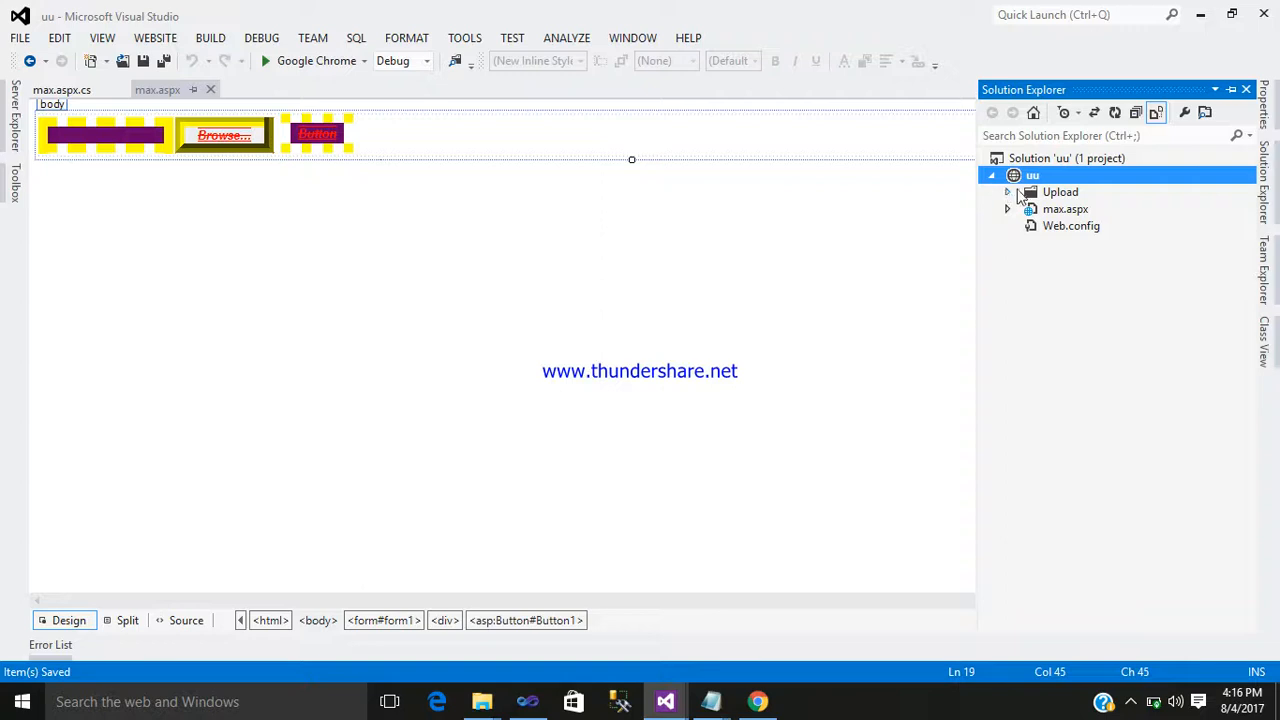
{"action": "right_click", "coordinate": [1032, 175]}
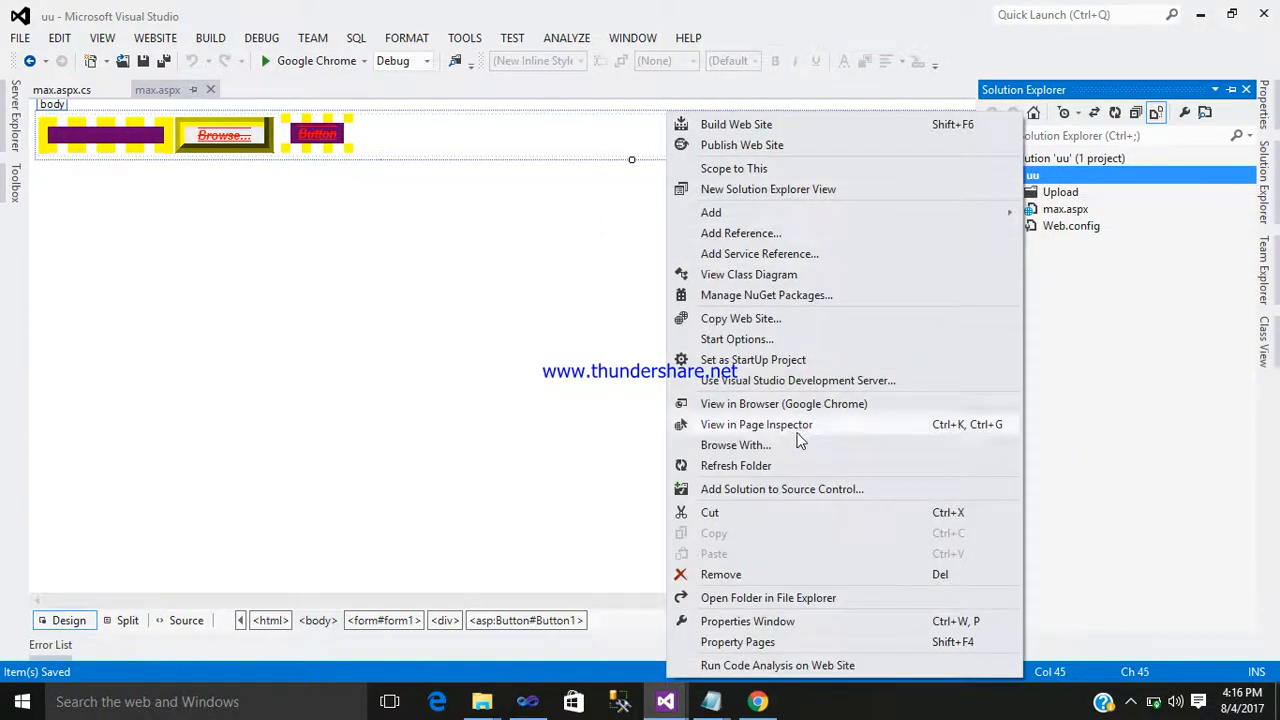
{"action": "mouse_move", "coordinate": [756, 465]}
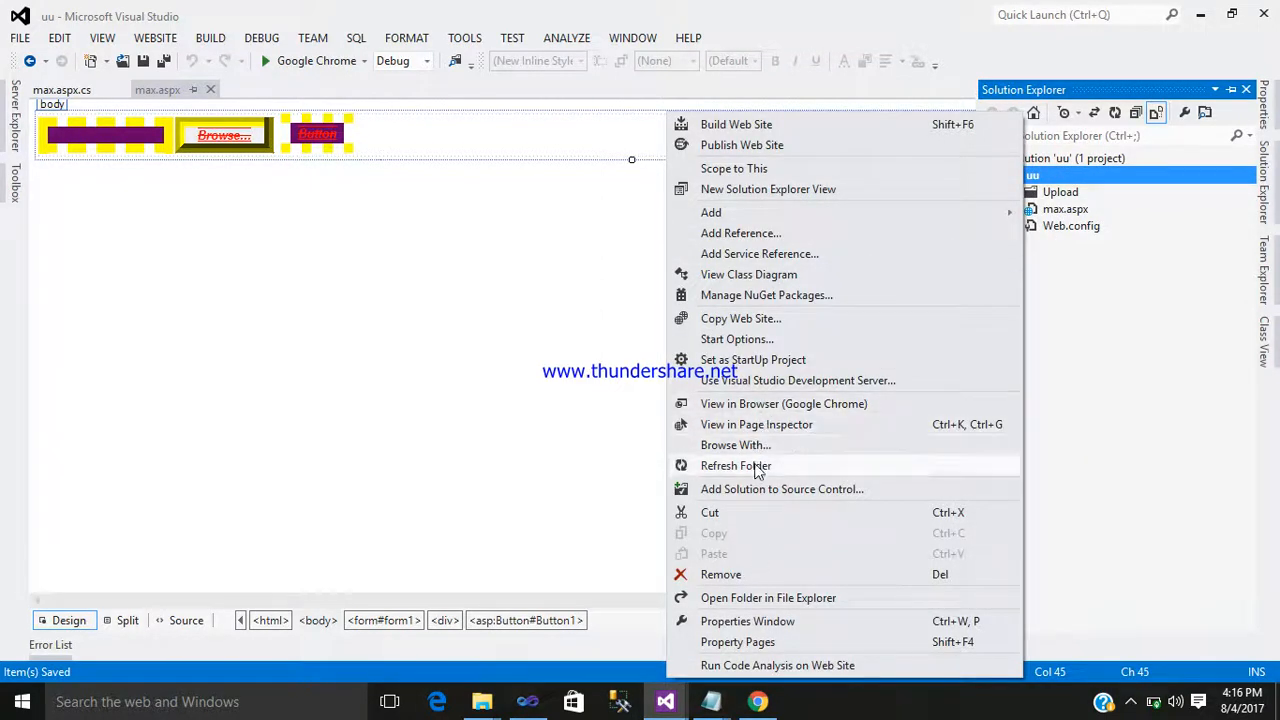
{"action": "left_click", "coordinate": [736, 465]}
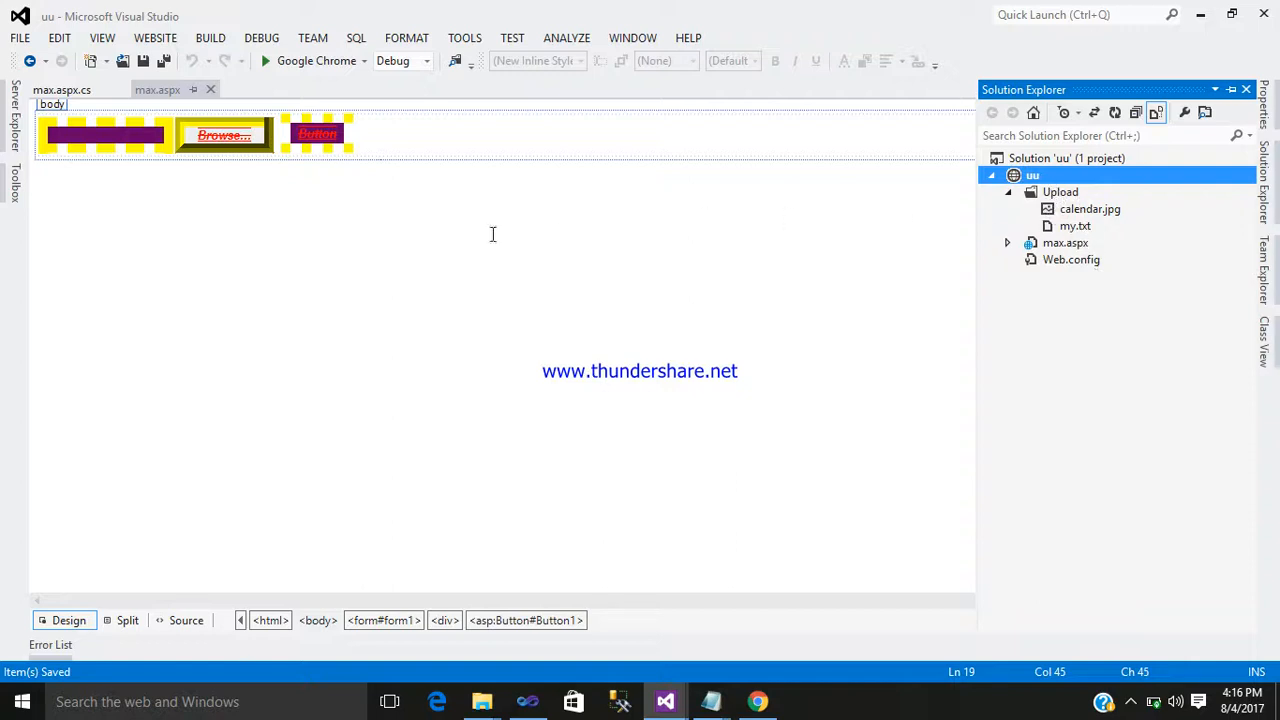
{"action": "left_click", "coordinate": [62, 89]}
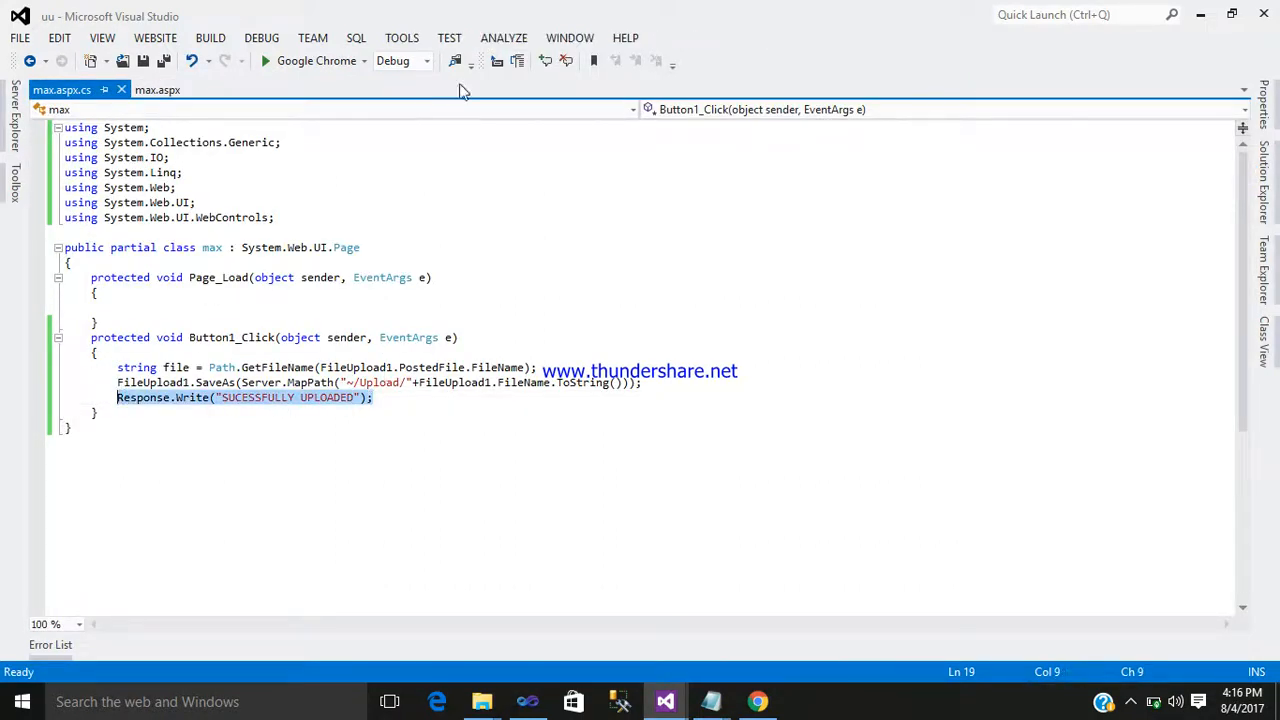
{"action": "mouse_move", "coordinate": [546, 61]}
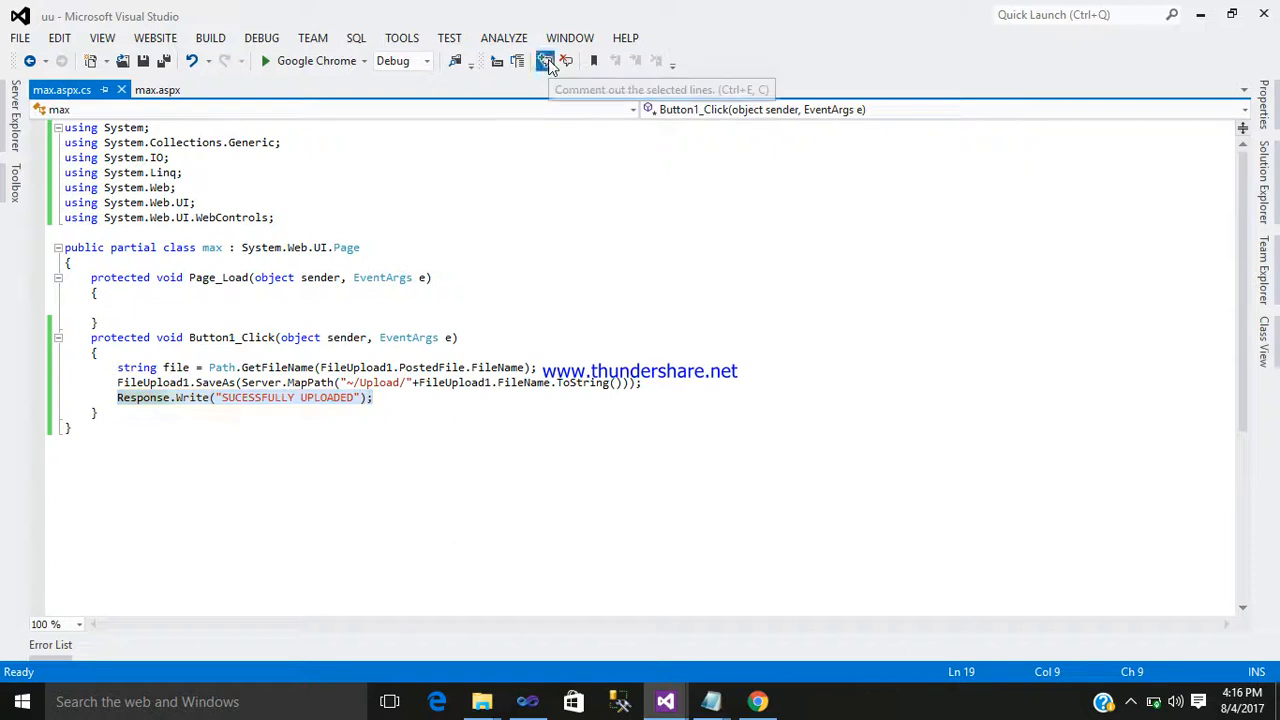
Step: Comment out the Response.Write line and switch to the max.aspx page
{"action": "left_click", "coordinate": [545, 61]}
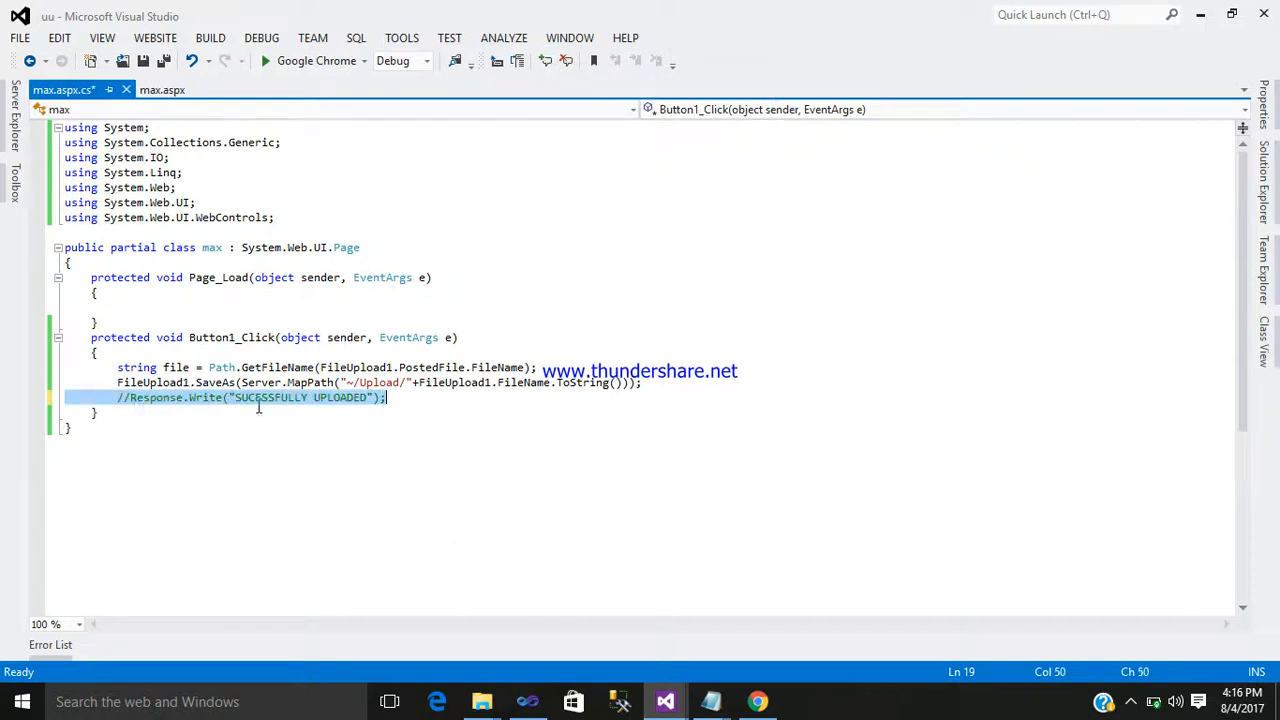
{"action": "left_click", "coordinate": [161, 90]}
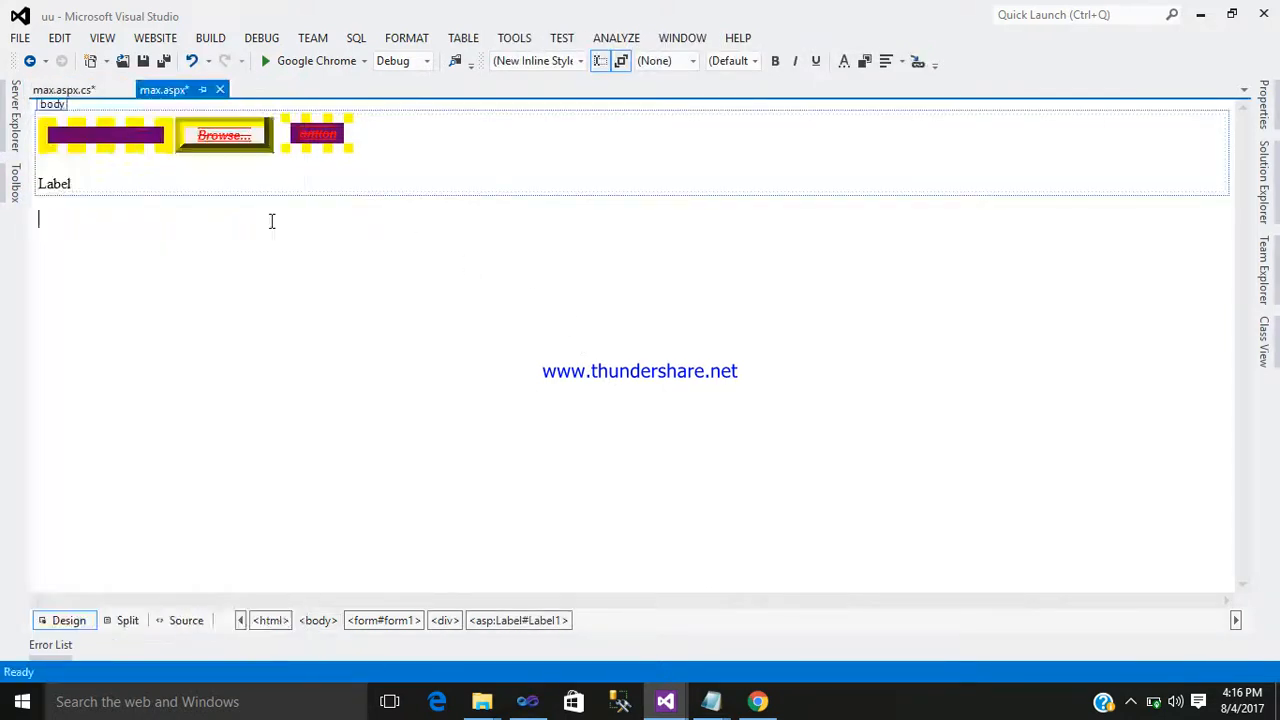
Step: Give Label1 a #660066 background, #CC0000 border colour and a dotted border
{"action": "left_click", "coordinate": [54, 183]}
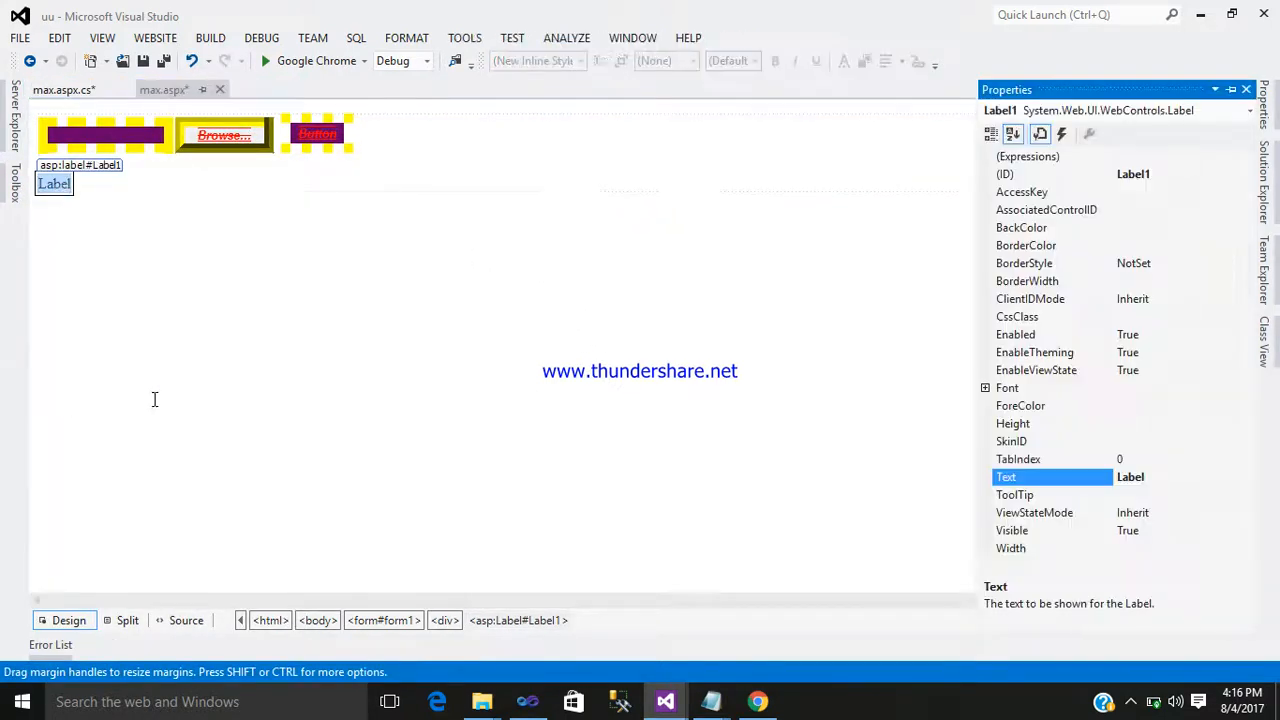
{"action": "left_click", "coordinate": [1130, 476]}
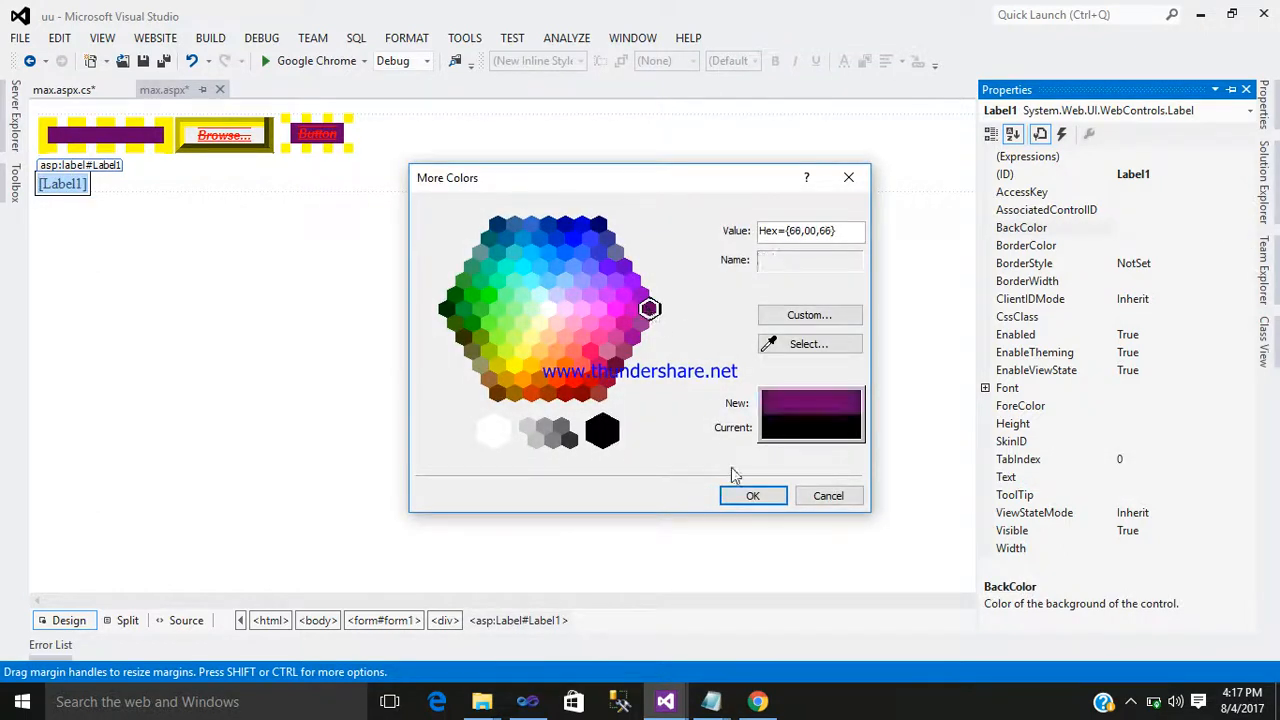
{"action": "left_click", "coordinate": [753, 495]}
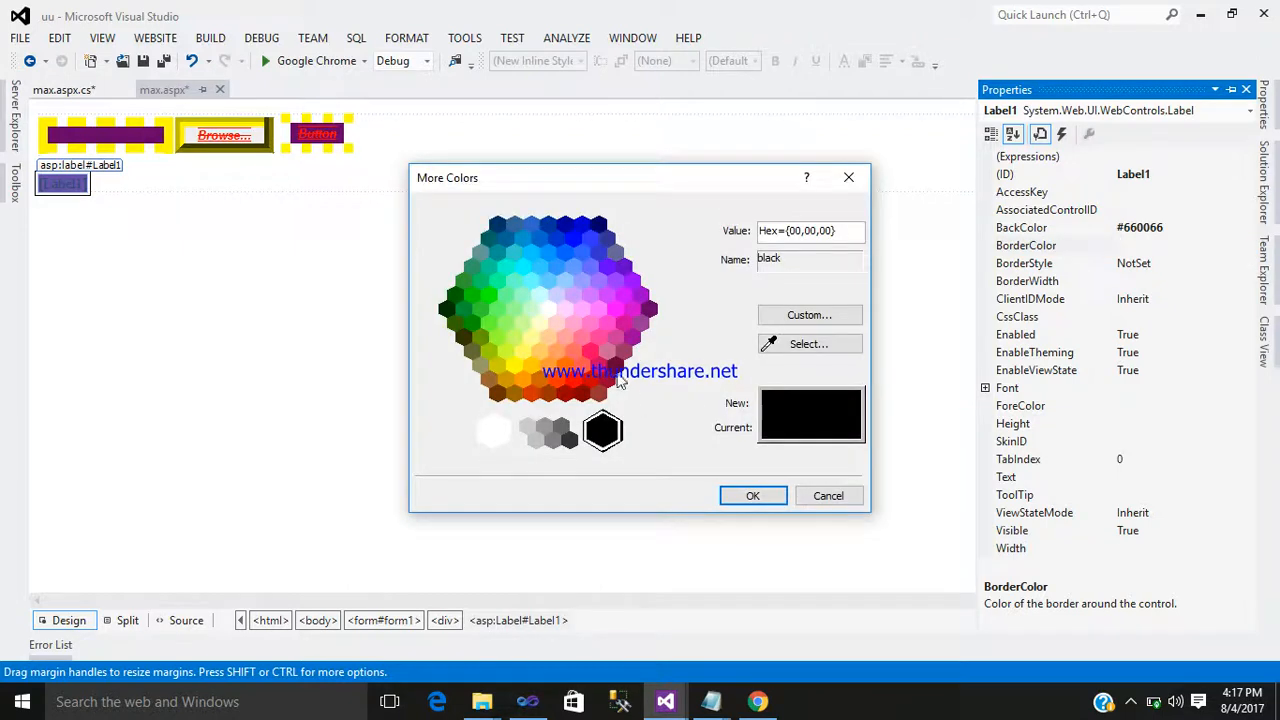
{"action": "left_click", "coordinate": [752, 495]}
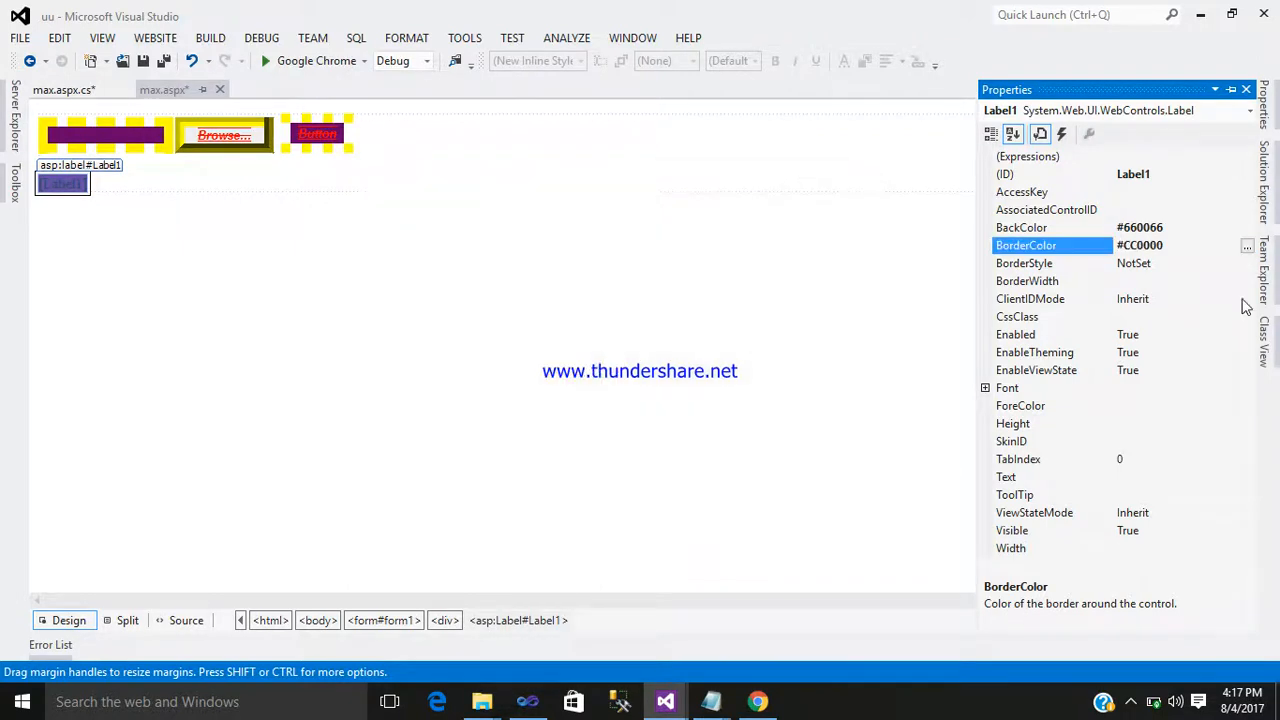
{"action": "left_click", "coordinate": [1050, 263]}
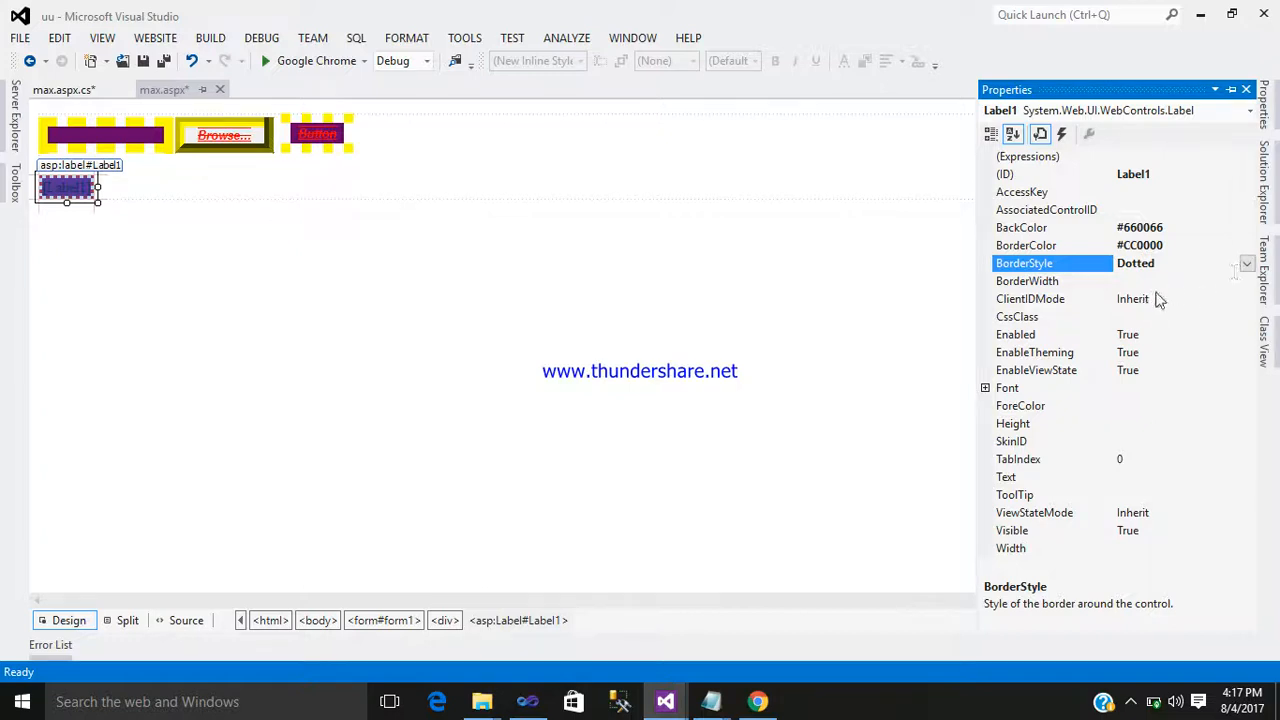
Step: Make Label1's font bold, italic, overlined, struck-through and underlined
{"action": "left_click", "coordinate": [1050, 281]}
{"action": "type", "text": "10"}
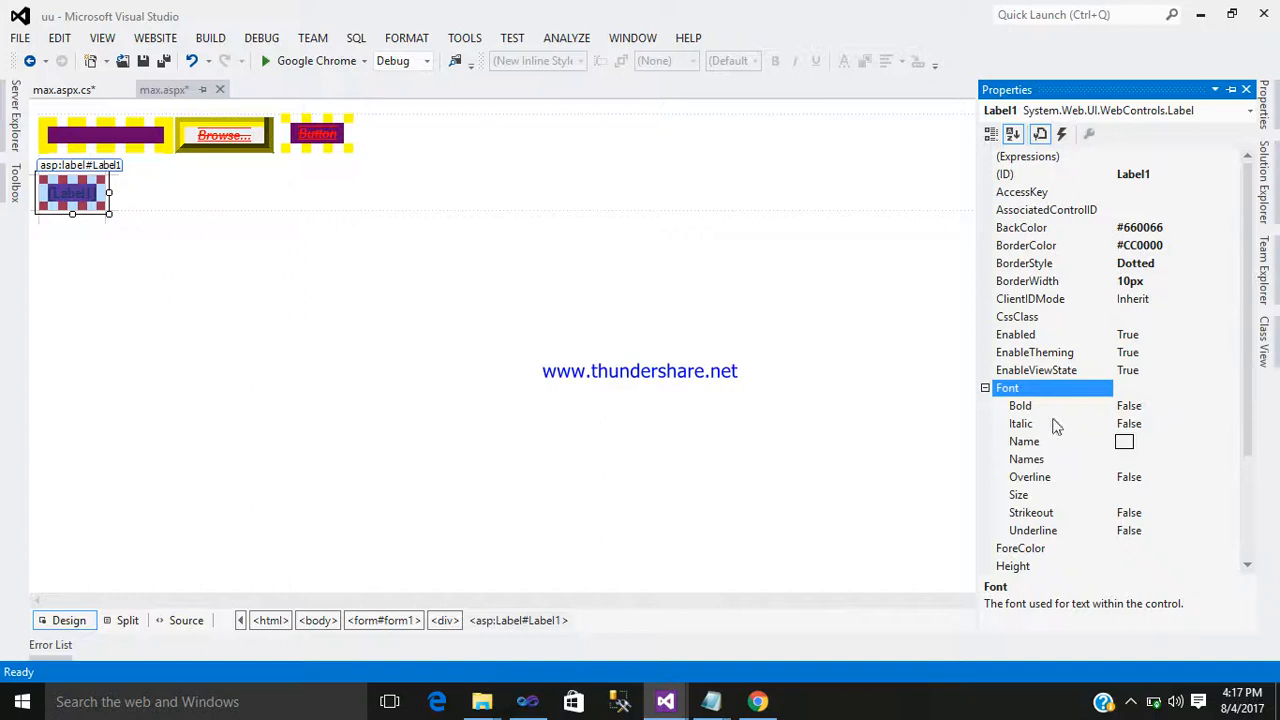
{"action": "left_click", "coordinate": [1020, 405]}
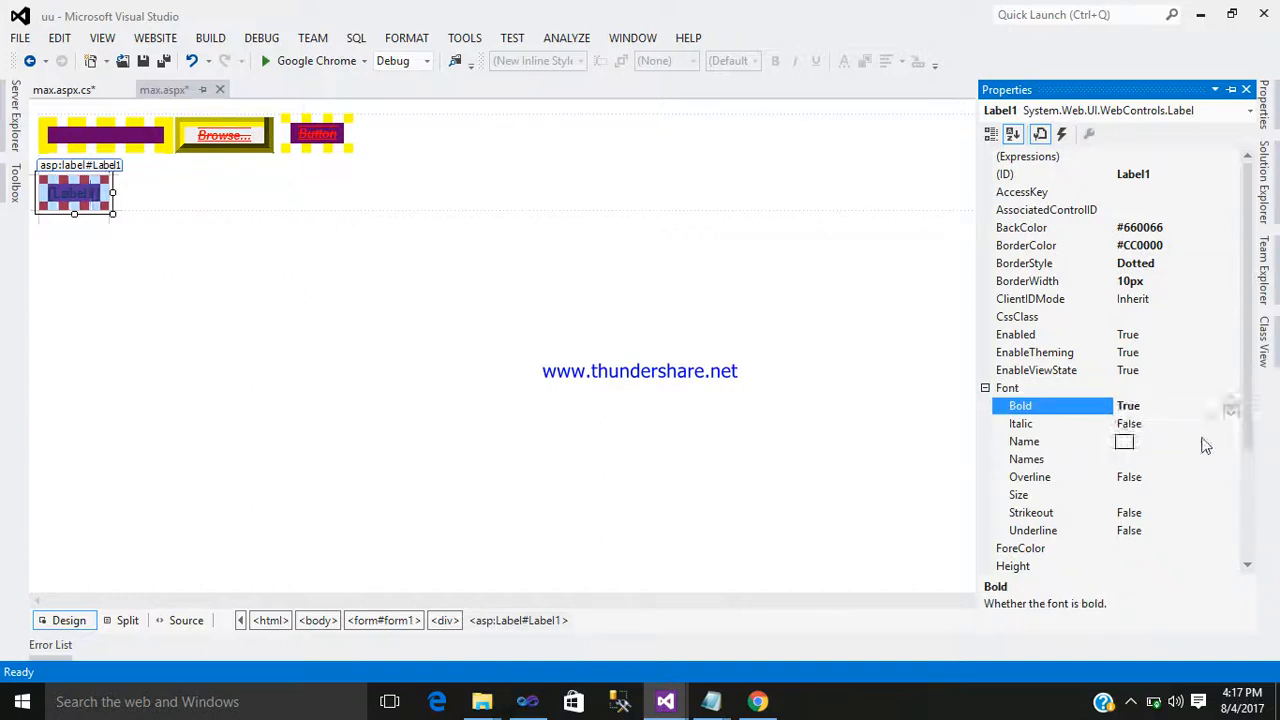
{"action": "left_click", "coordinate": [1231, 423]}
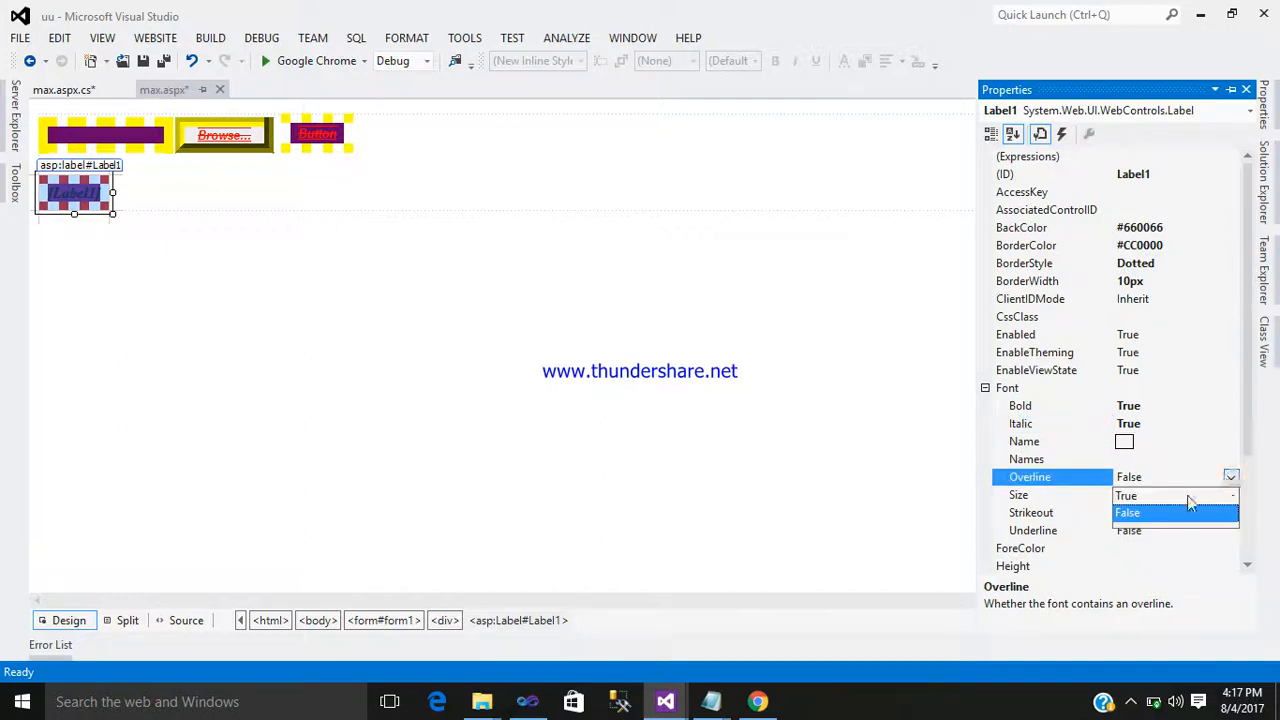
{"action": "left_click", "coordinate": [1126, 495]}
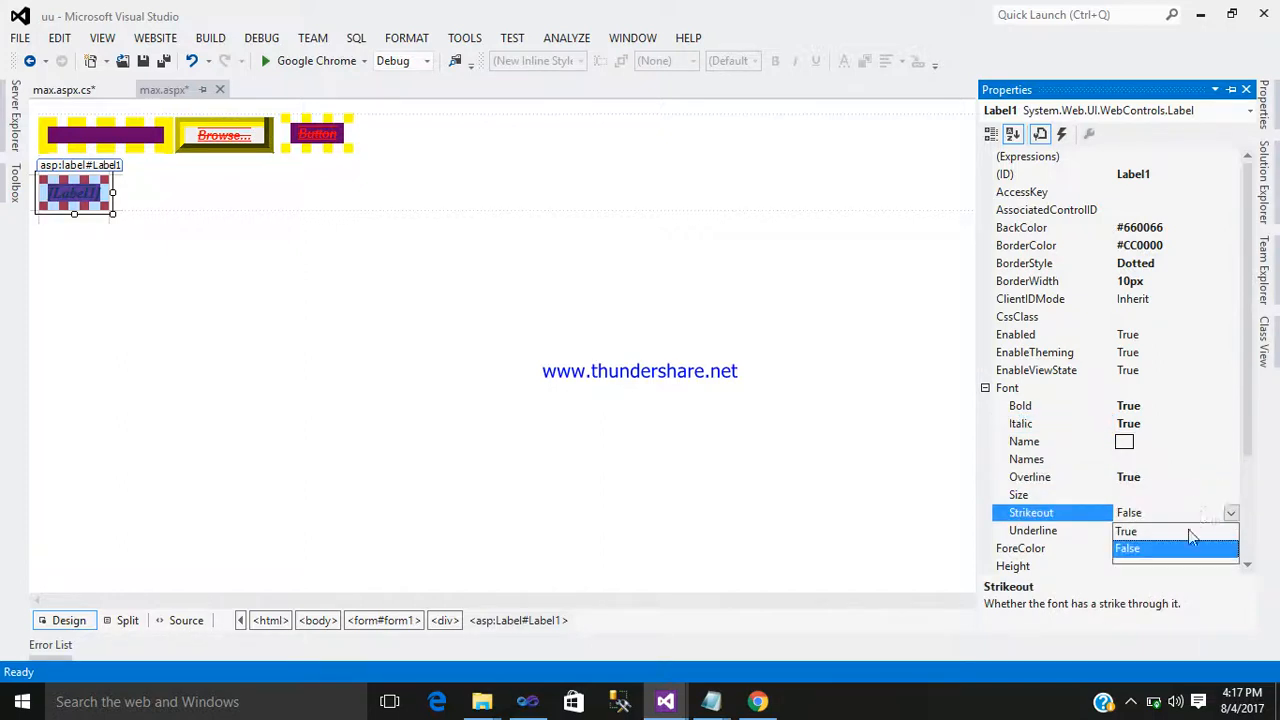
{"action": "left_click", "coordinate": [1125, 531]}
{"action": "type", "text": "G"}
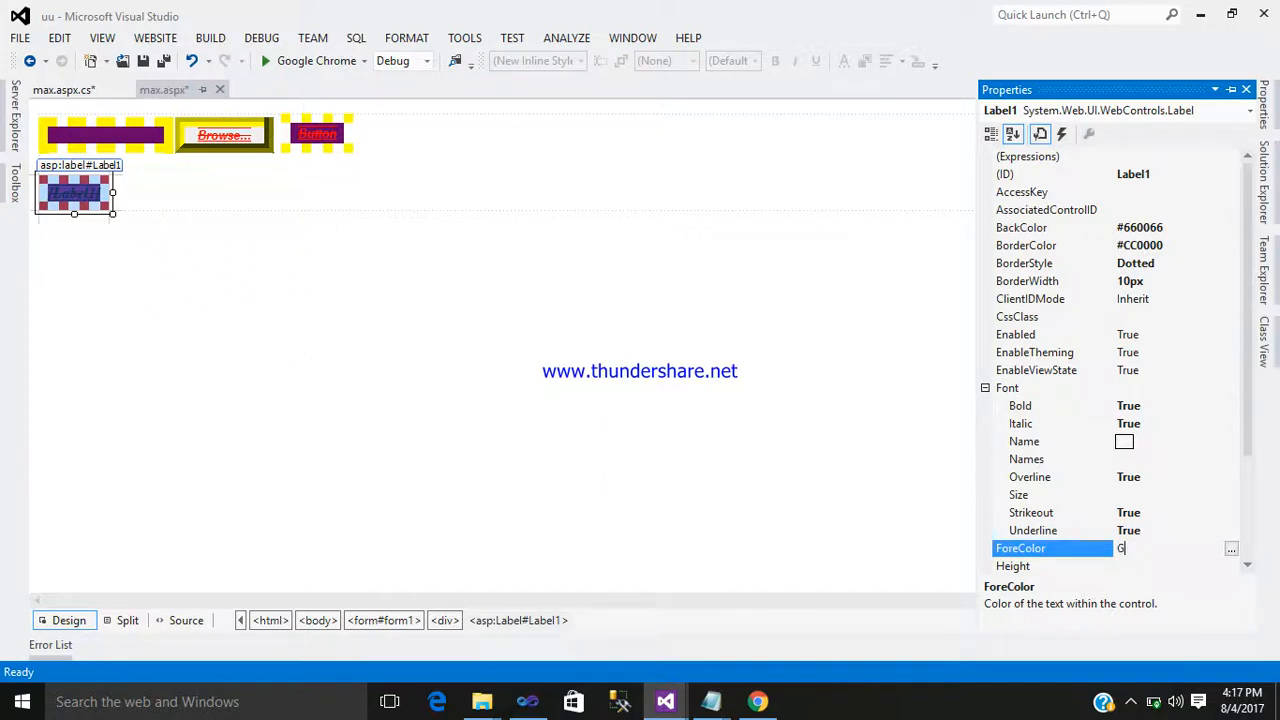
{"action": "type", "text": "REEN"}
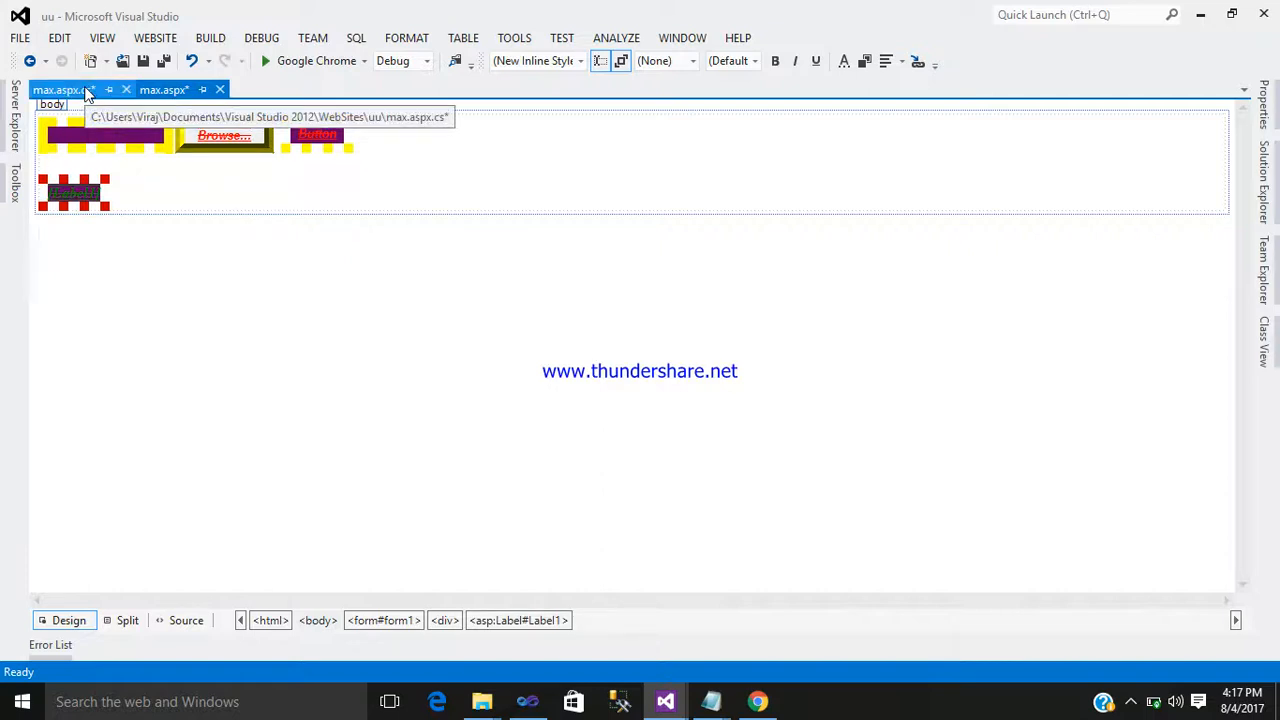
Step: In Button1_Click, set Label1.Text = "SUCESSFULLY UPLOADED" instead of writing the response
{"action": "left_click", "coordinate": [63, 90]}
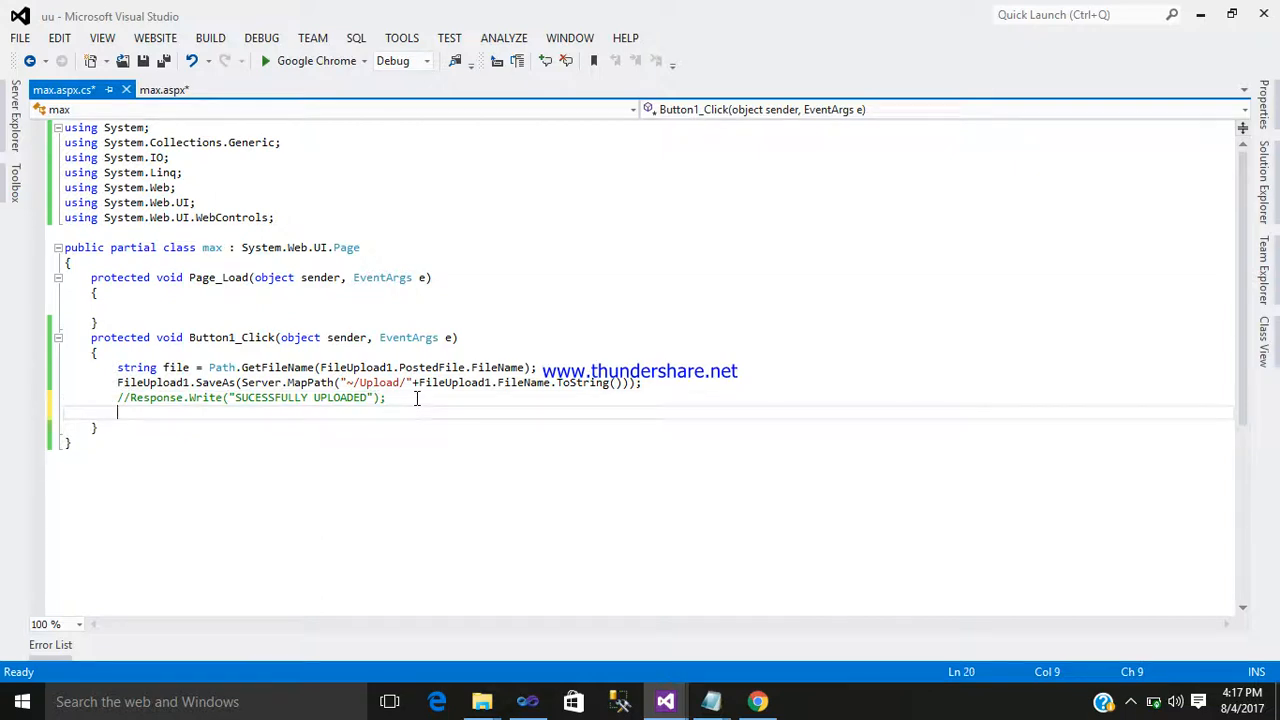
{"action": "type", "text": "Label1"}
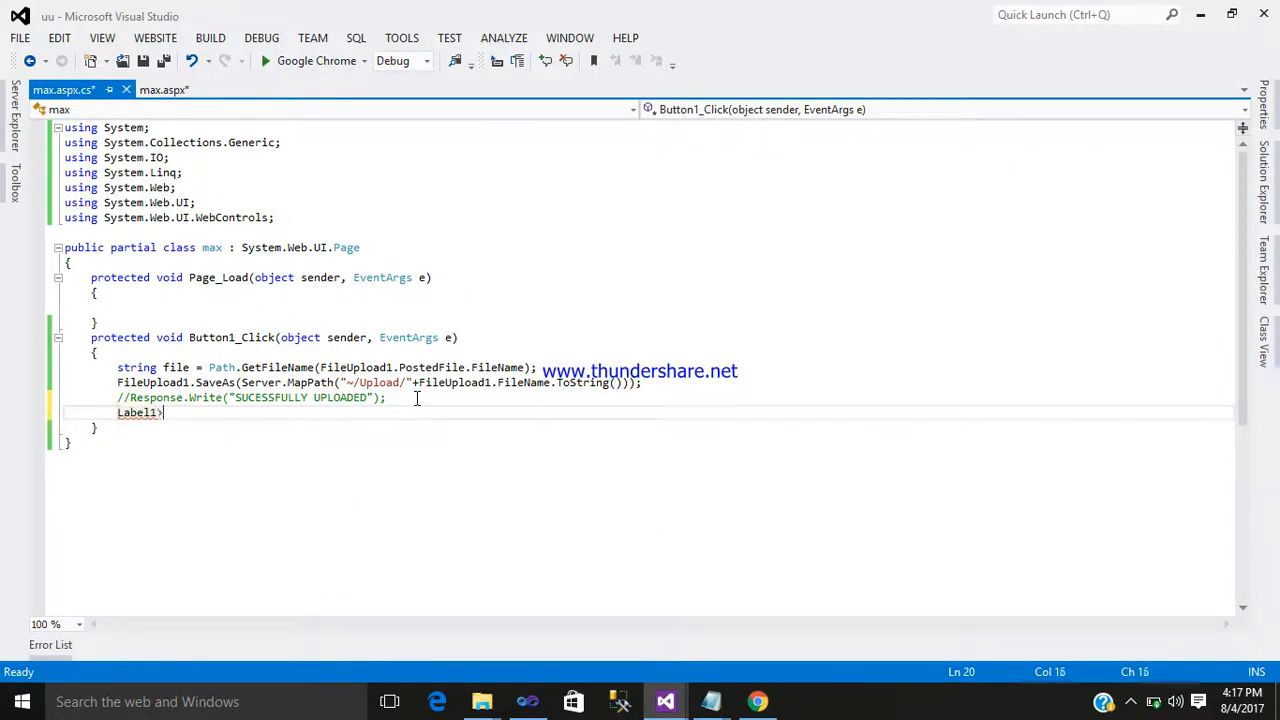
{"action": "type", "text": ".Text="}
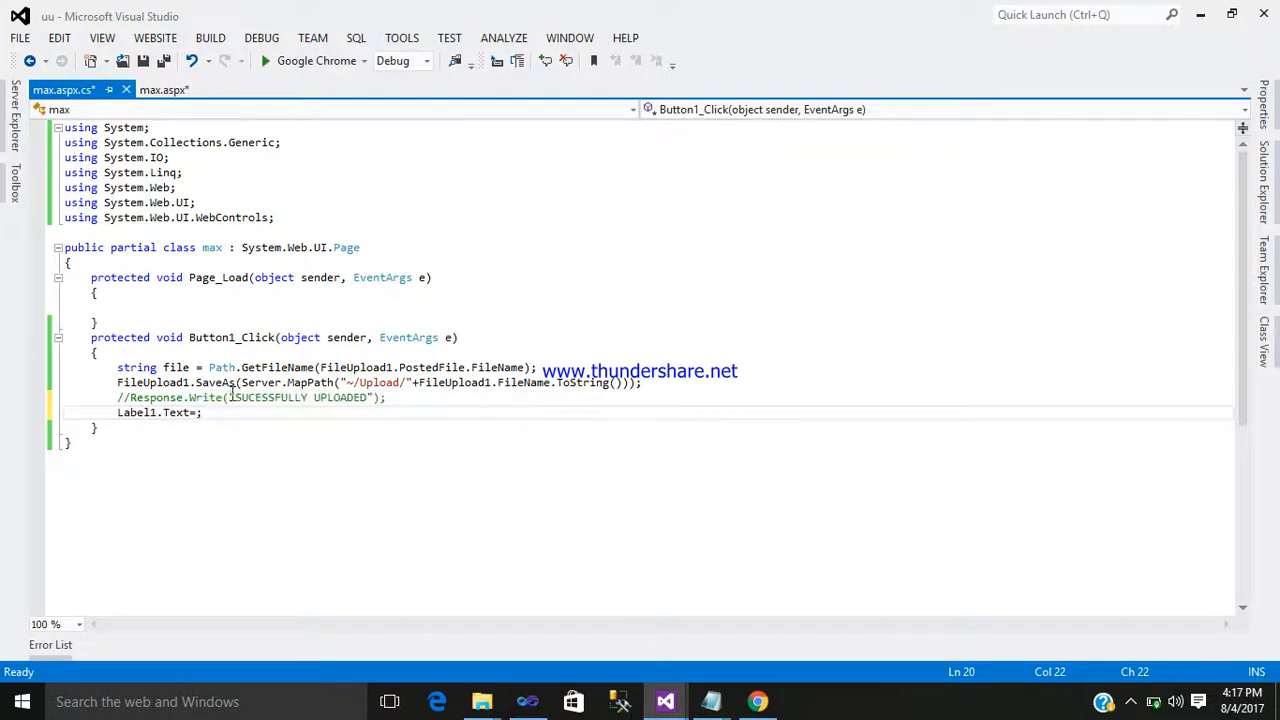
{"action": "double_click", "coordinate": [298, 397]}
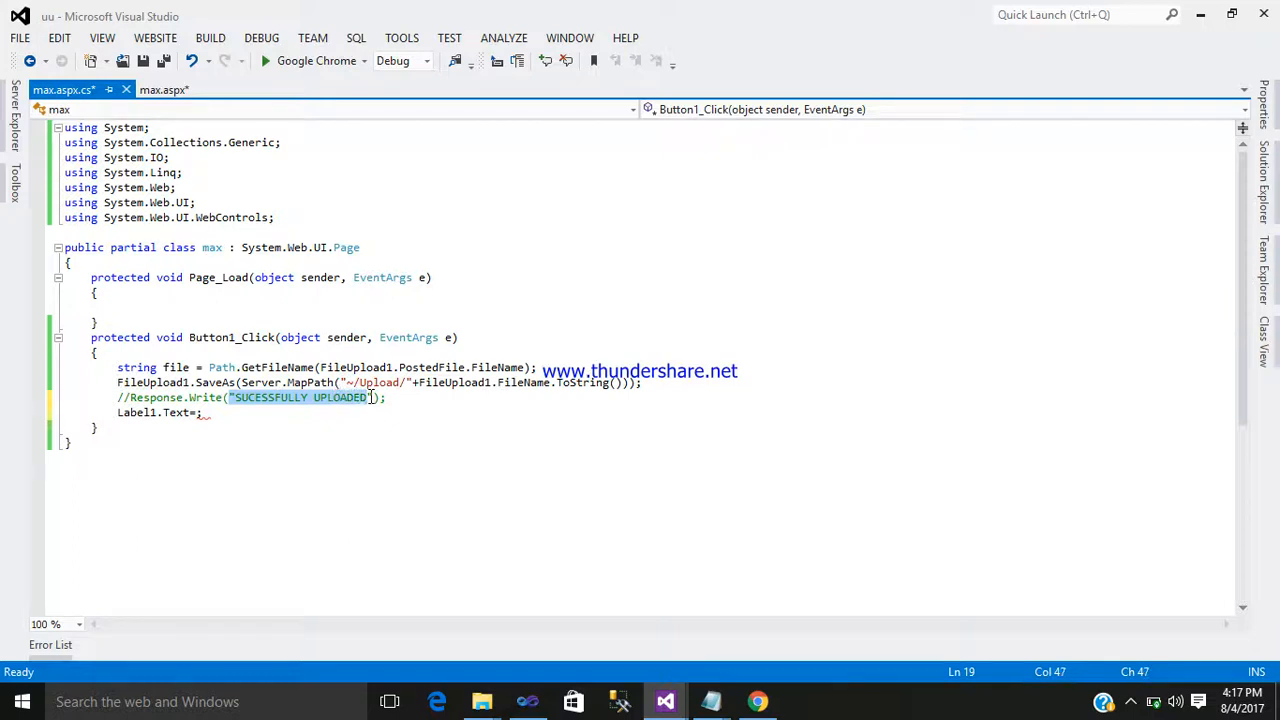
{"action": "type", "text": "'"}
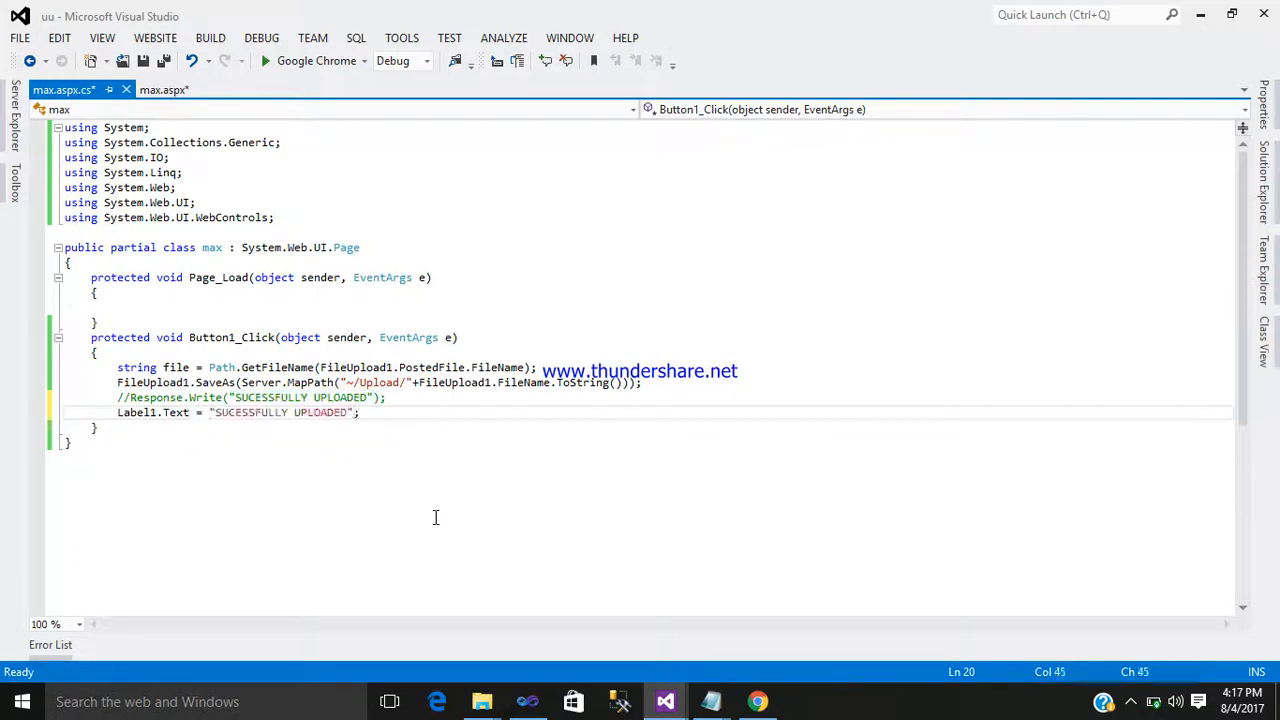
{"action": "left_click", "coordinate": [160, 90]}
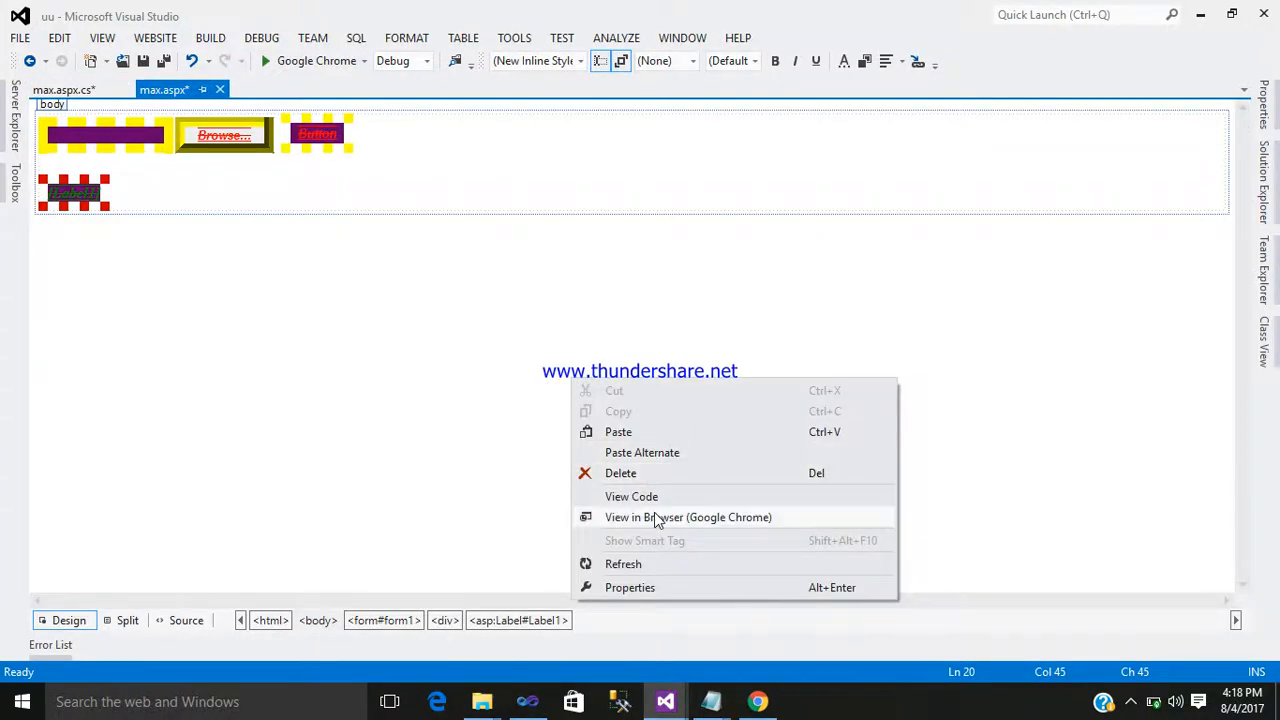
Step: Preview the page in Chrome and upload gmail, showing SUCESSFULLY UPLOADED in the label
{"action": "left_click", "coordinate": [688, 517]}
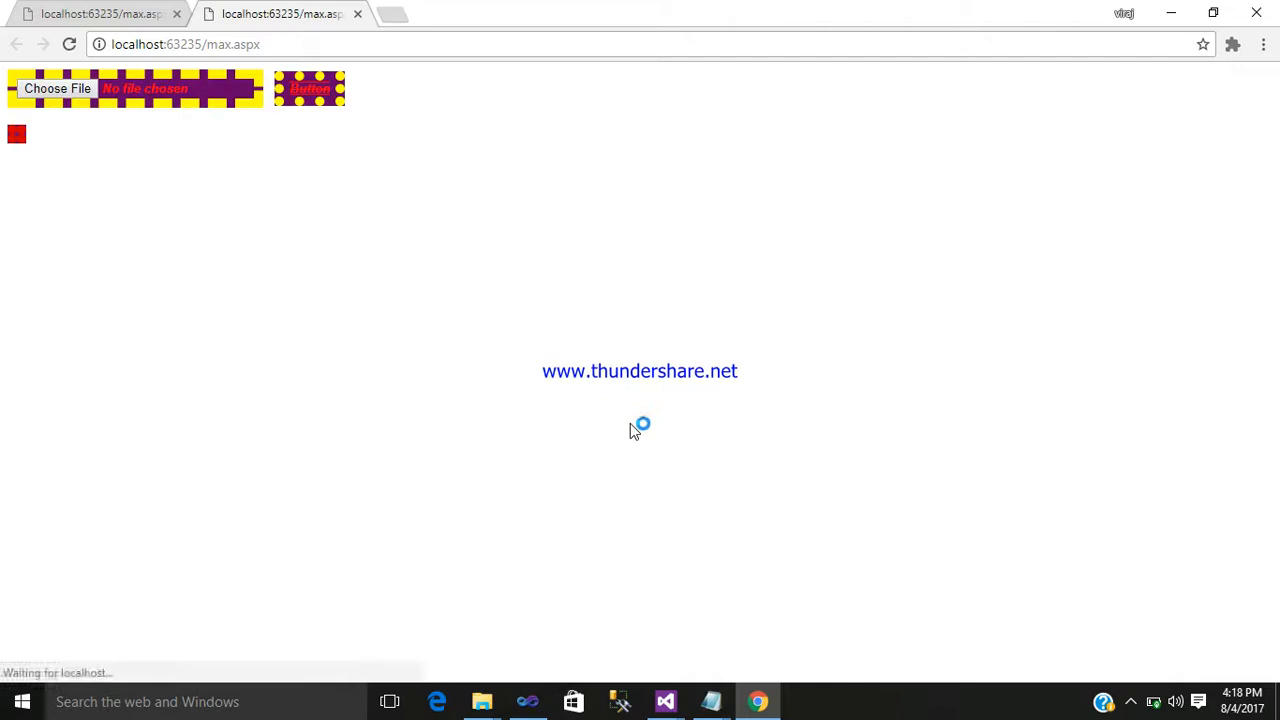
{"action": "left_click", "coordinate": [56, 88]}
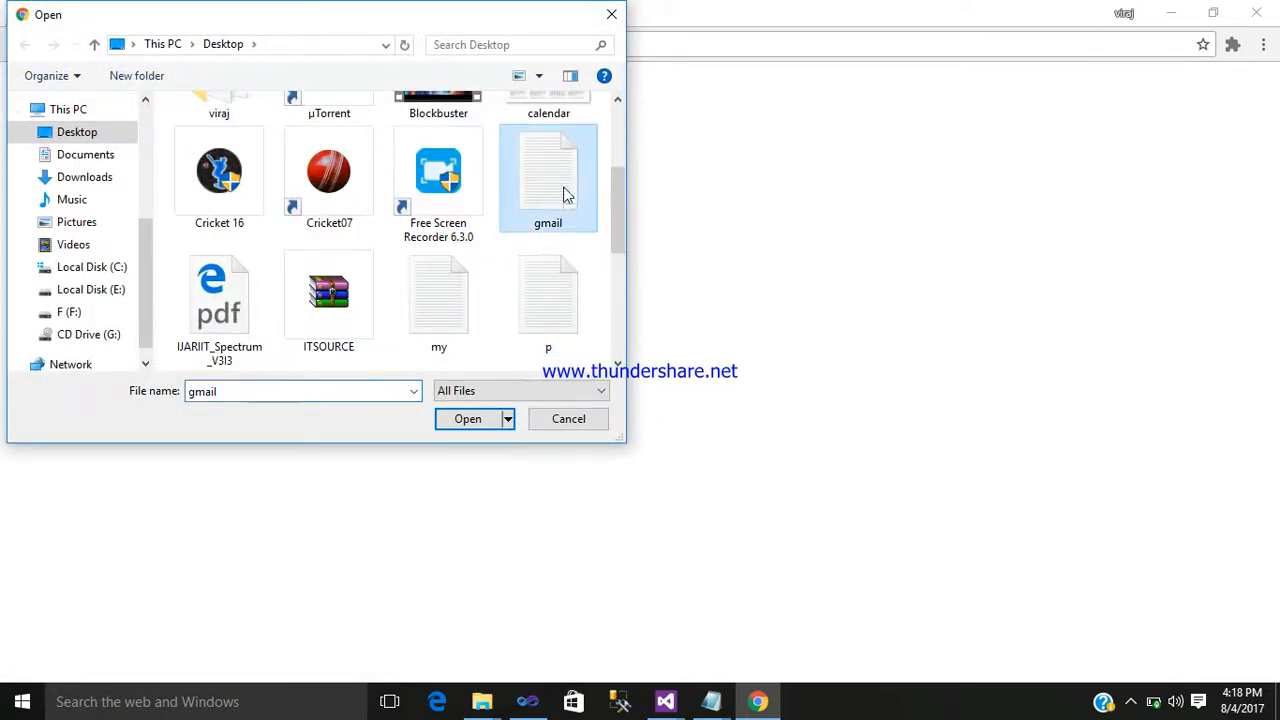
{"action": "left_click", "coordinate": [467, 418]}
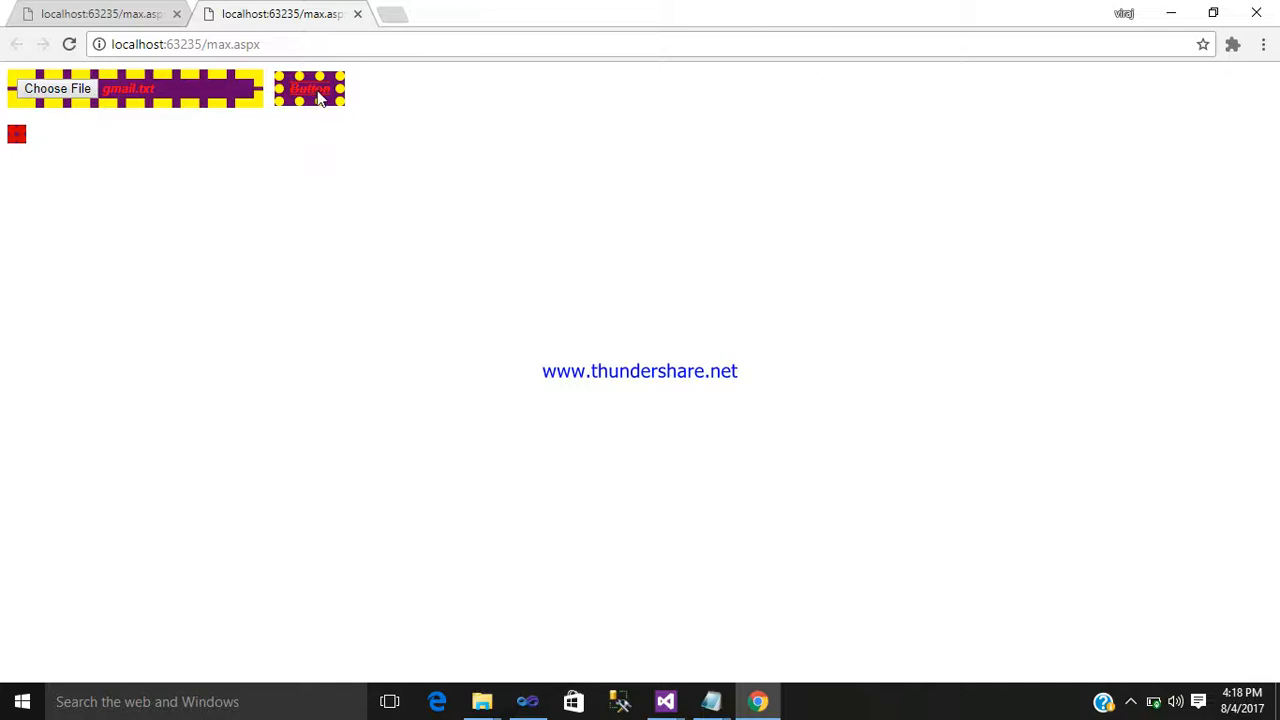
{"action": "left_click", "coordinate": [310, 88]}
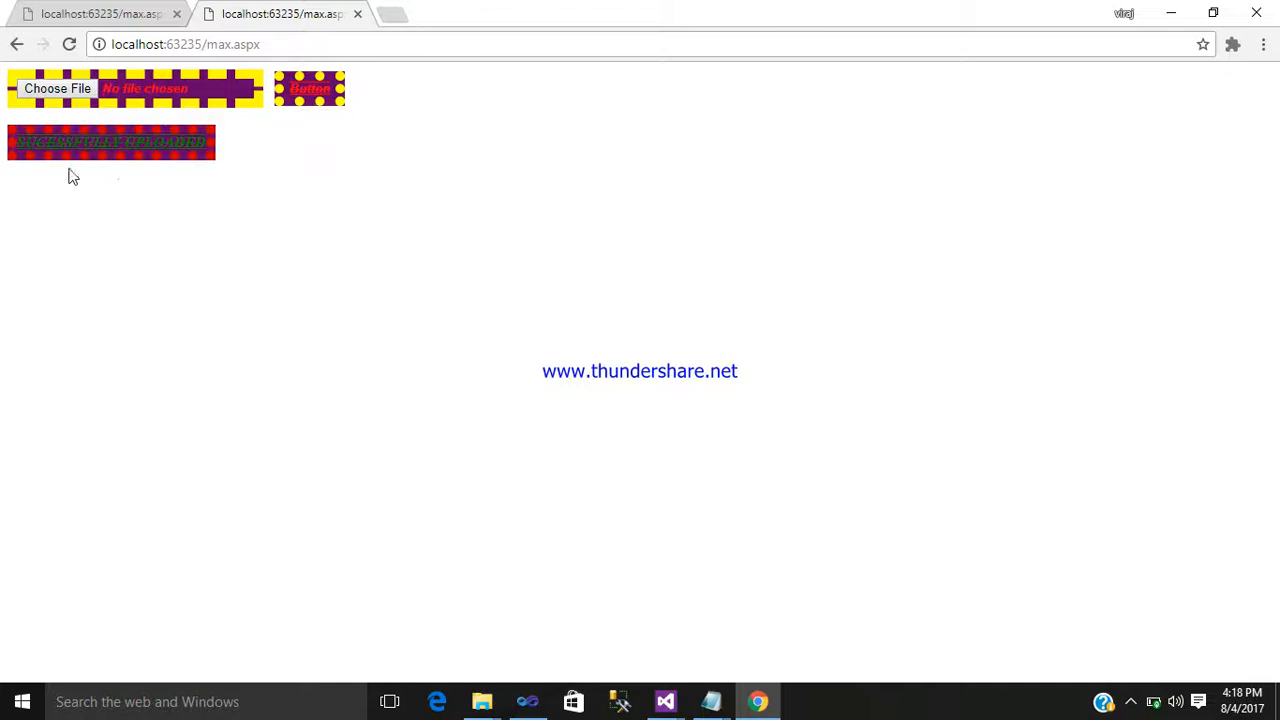
{"action": "mouse_move", "coordinate": [197, 143]}
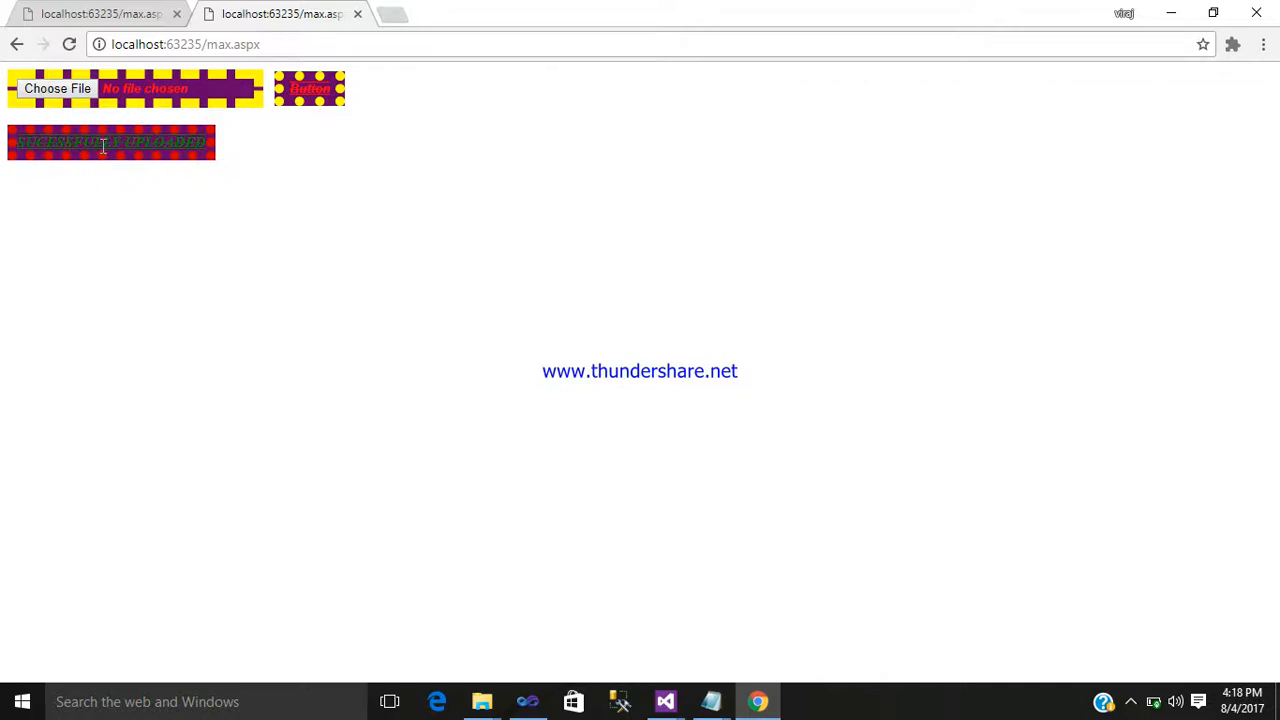
{"action": "left_click", "coordinate": [665, 701]}
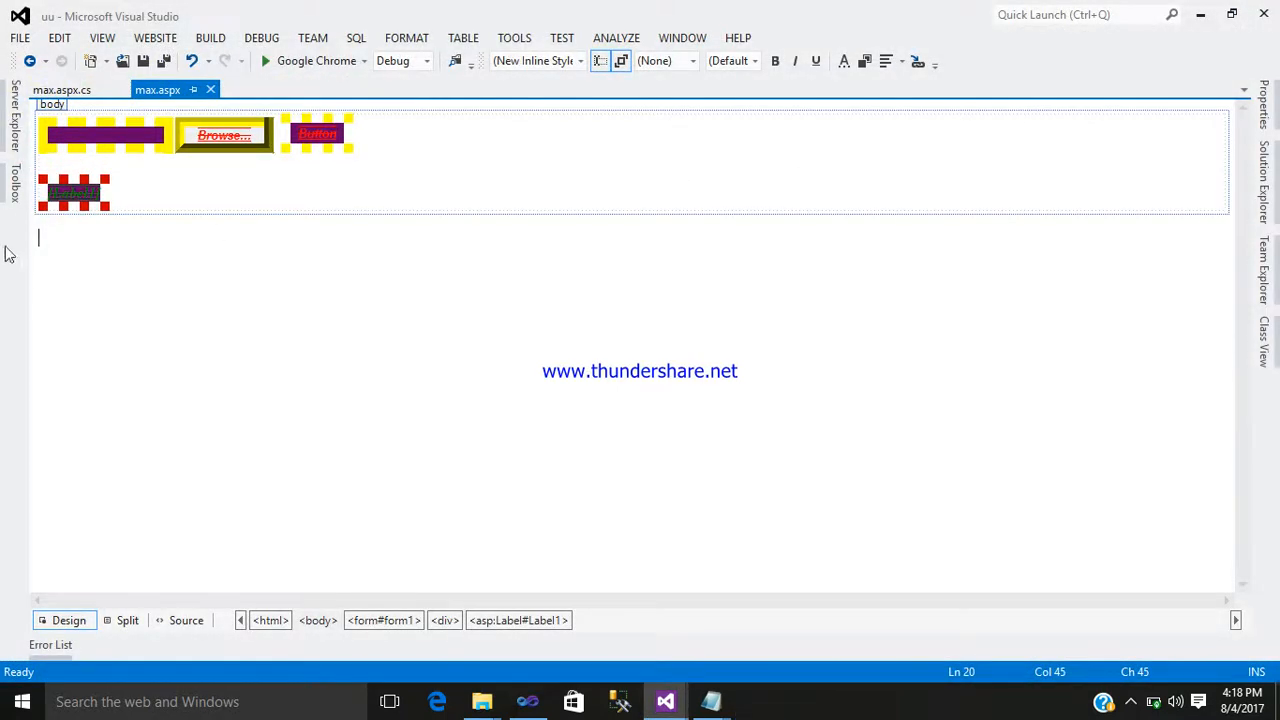
Step: Clear Label1's background and border colours and set its BorderStyle to NotSet
{"action": "left_click", "coordinate": [73, 191]}
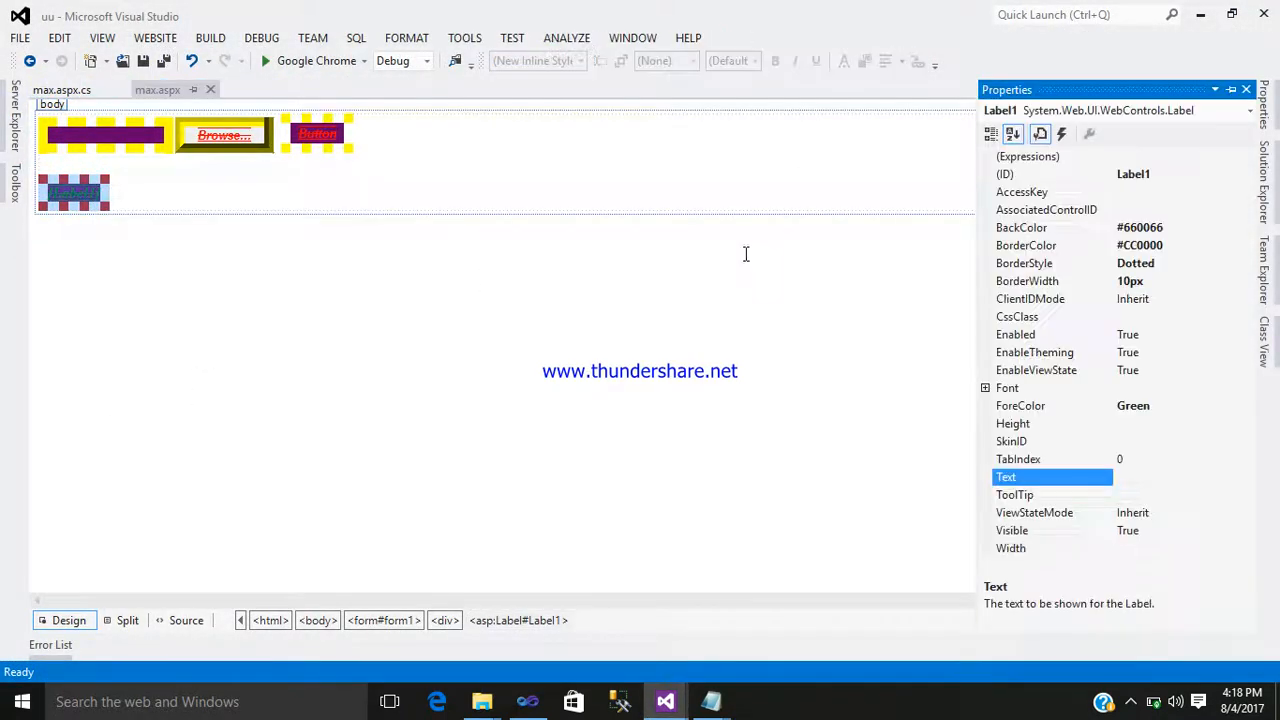
{"action": "left_click", "coordinate": [1050, 227]}
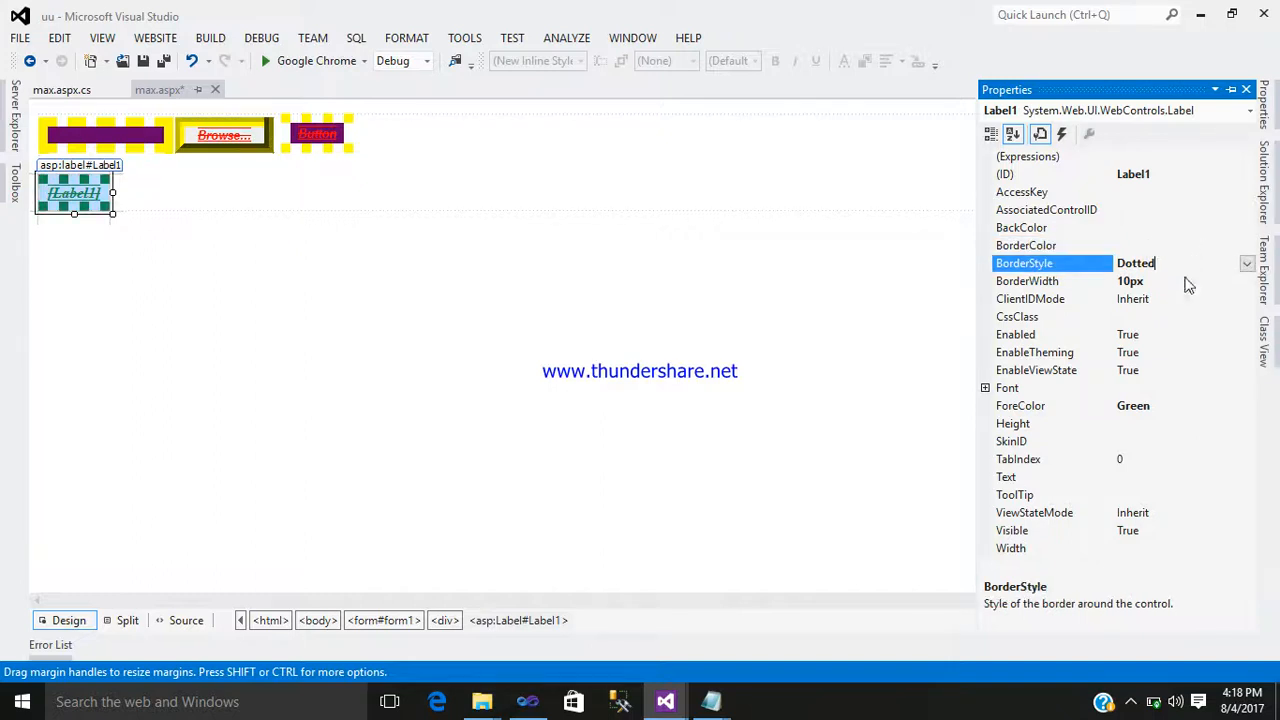
{"action": "left_click", "coordinate": [1246, 263]}
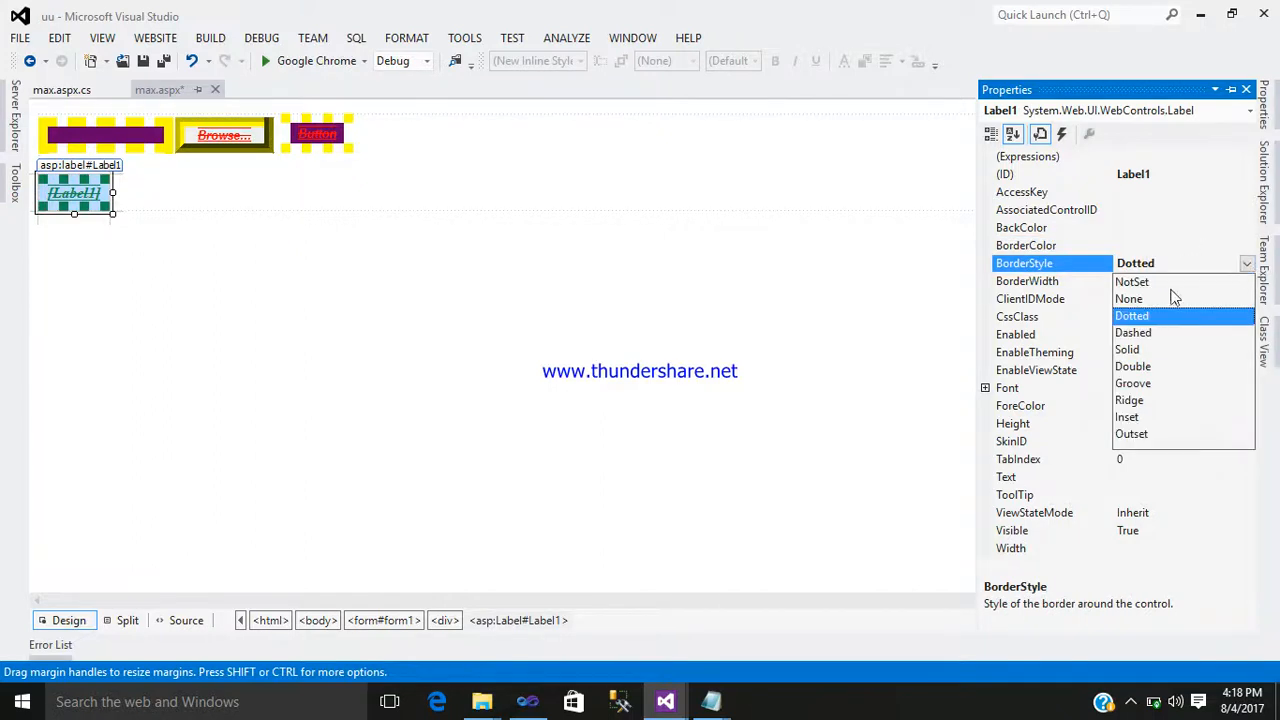
{"action": "left_click", "coordinate": [1131, 298]}
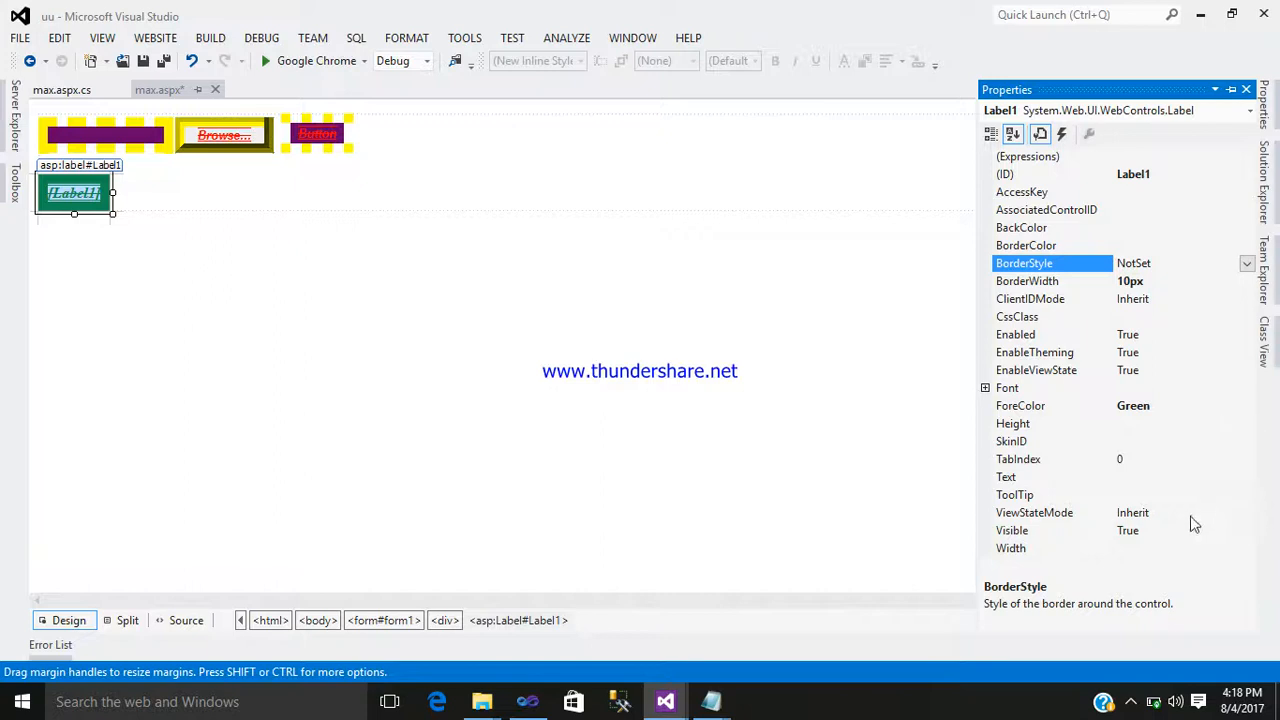
{"action": "mouse_move", "coordinate": [915, 517]}
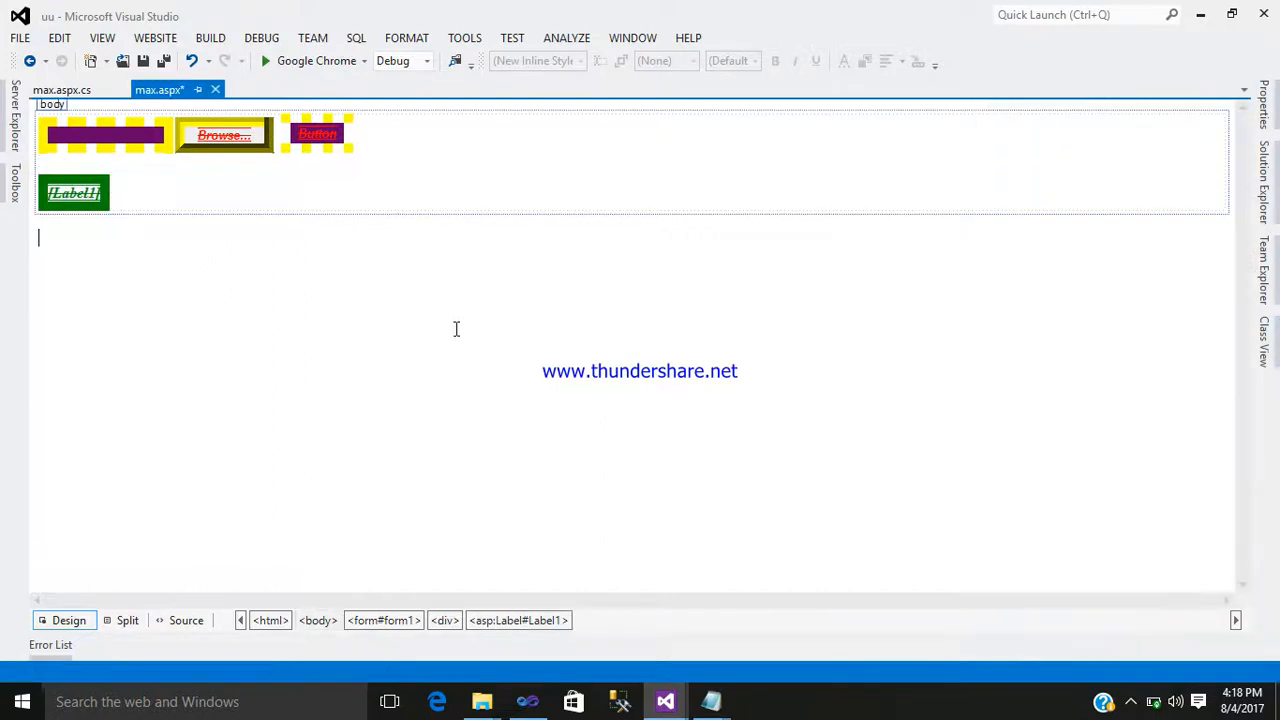
Step: Turn off Label1's italic, overline, strikeout and underline, leaving only bold
{"action": "left_click", "coordinate": [74, 193]}
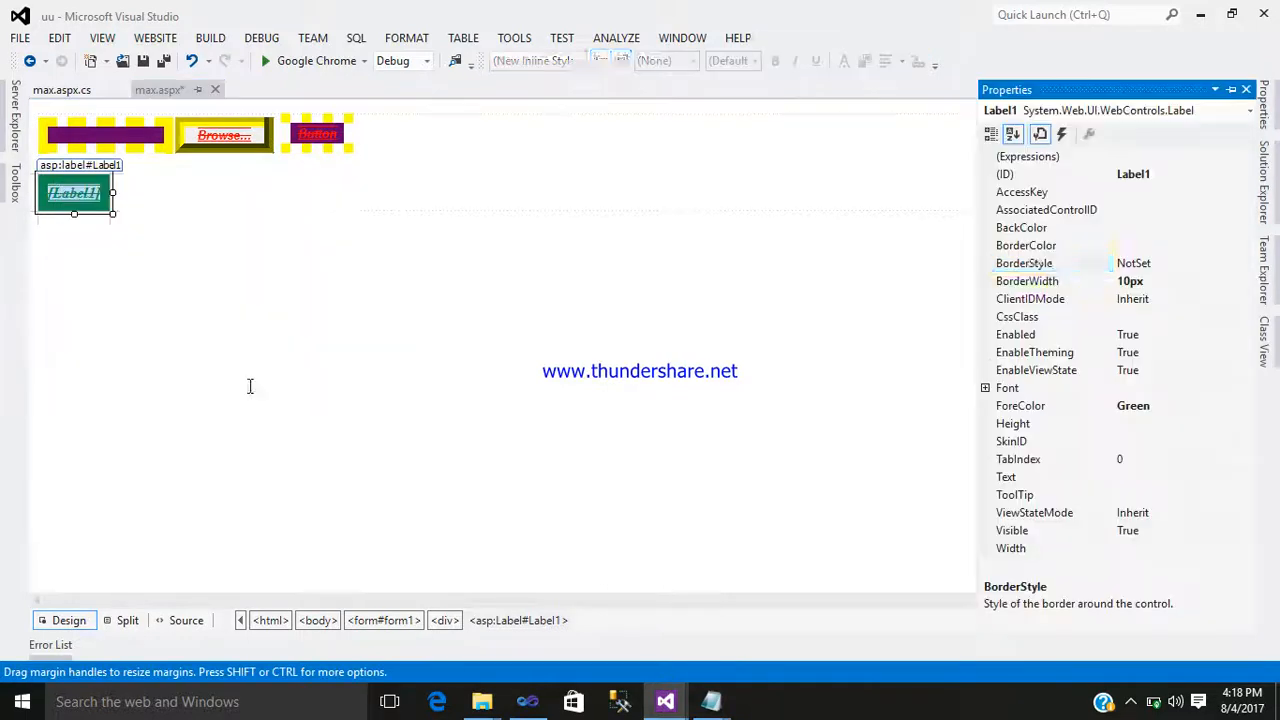
{"action": "left_click", "coordinate": [985, 387]}
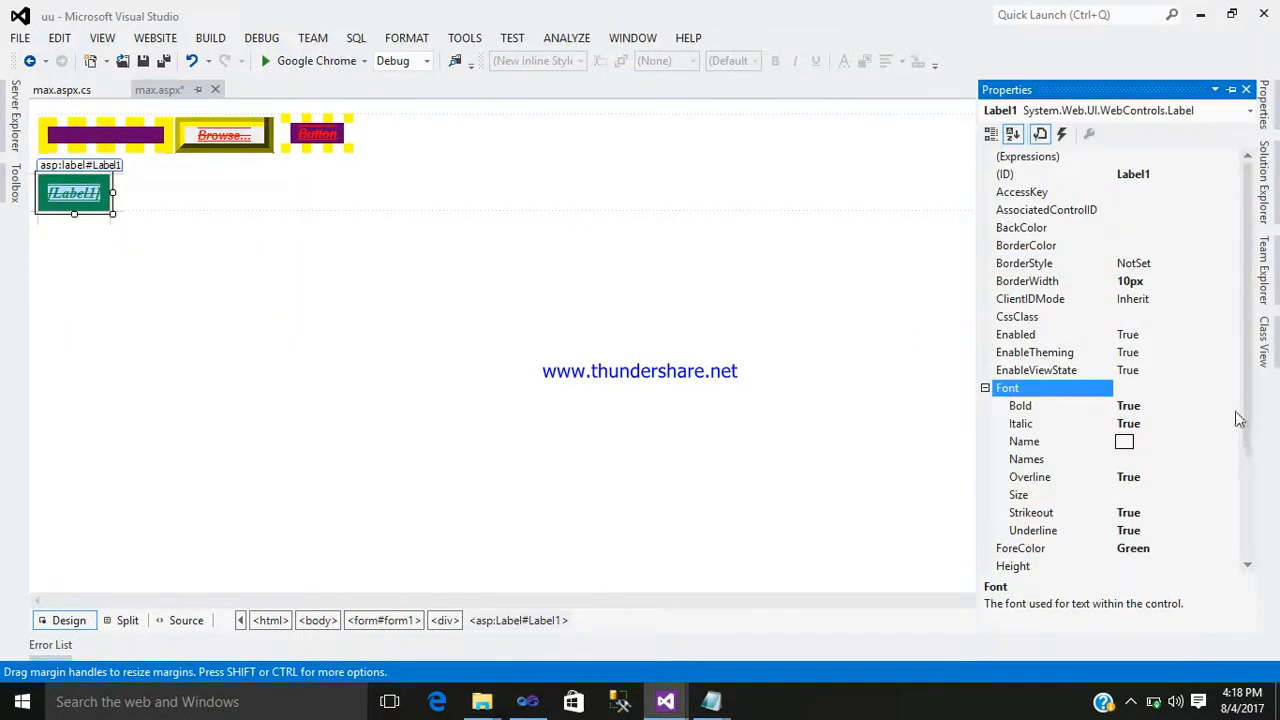
{"action": "left_click", "coordinate": [1231, 423]}
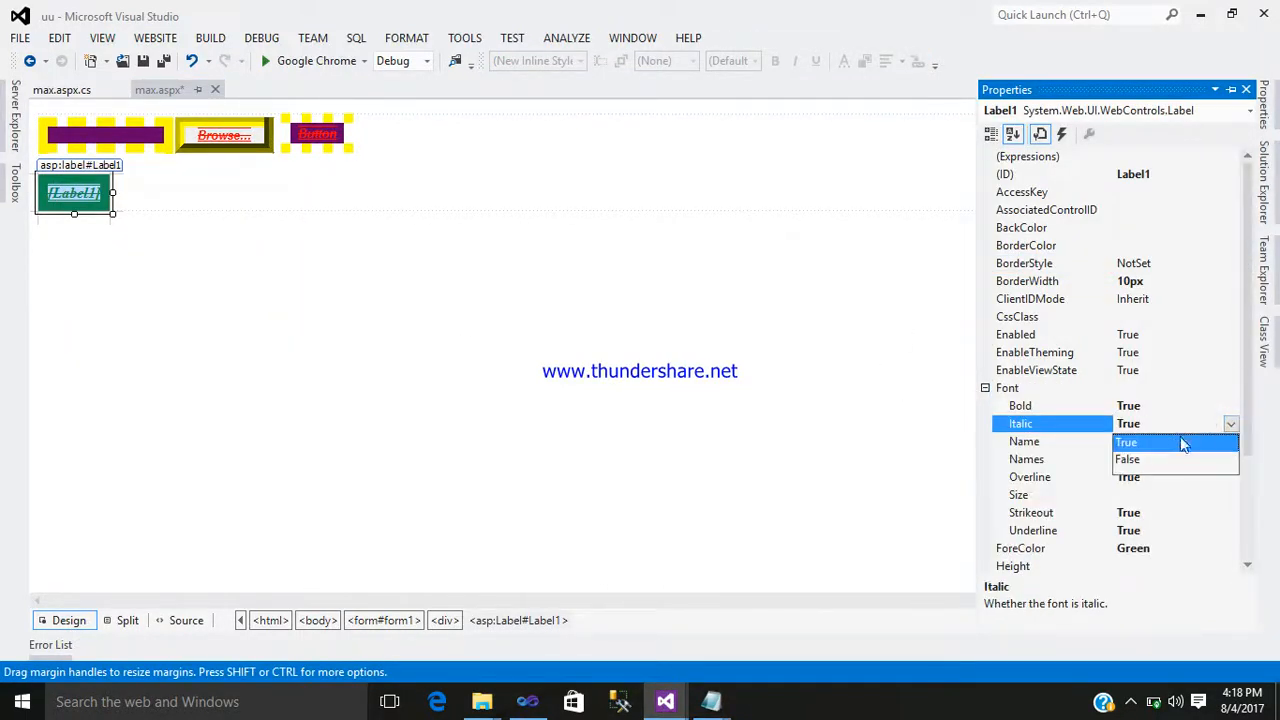
{"action": "left_click", "coordinate": [1127, 459]}
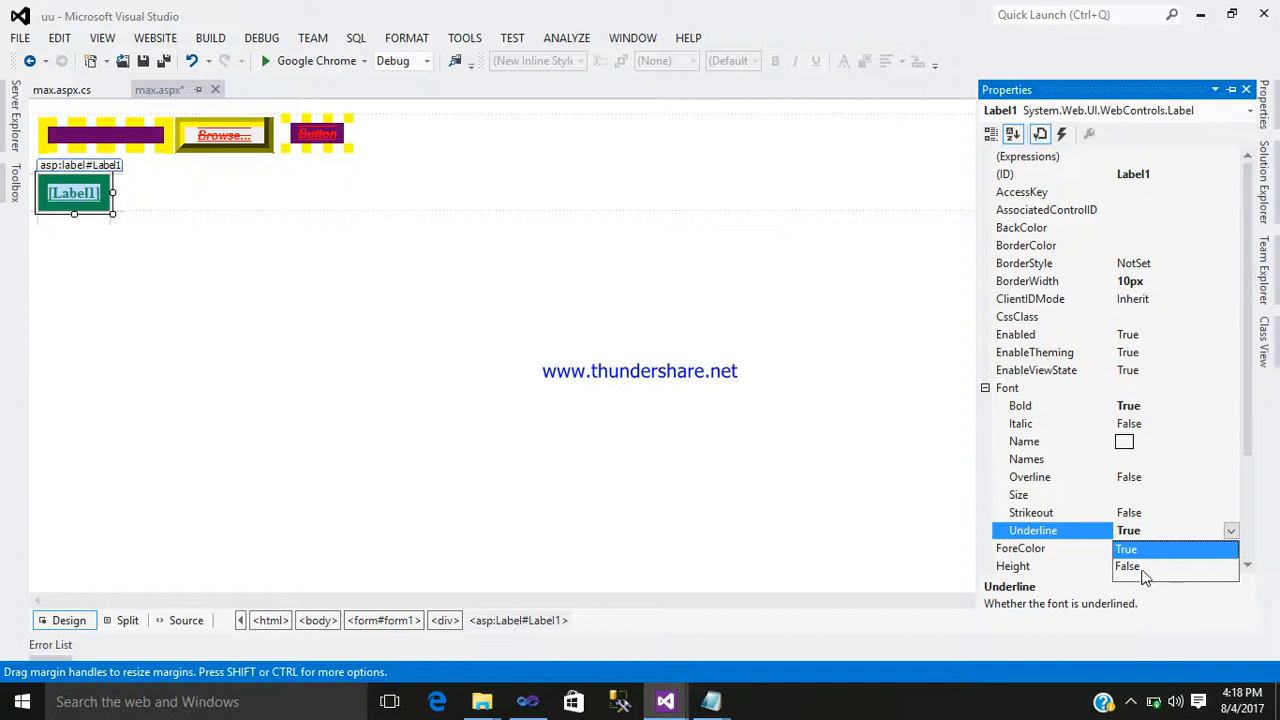
{"action": "left_click", "coordinate": [1128, 566]}
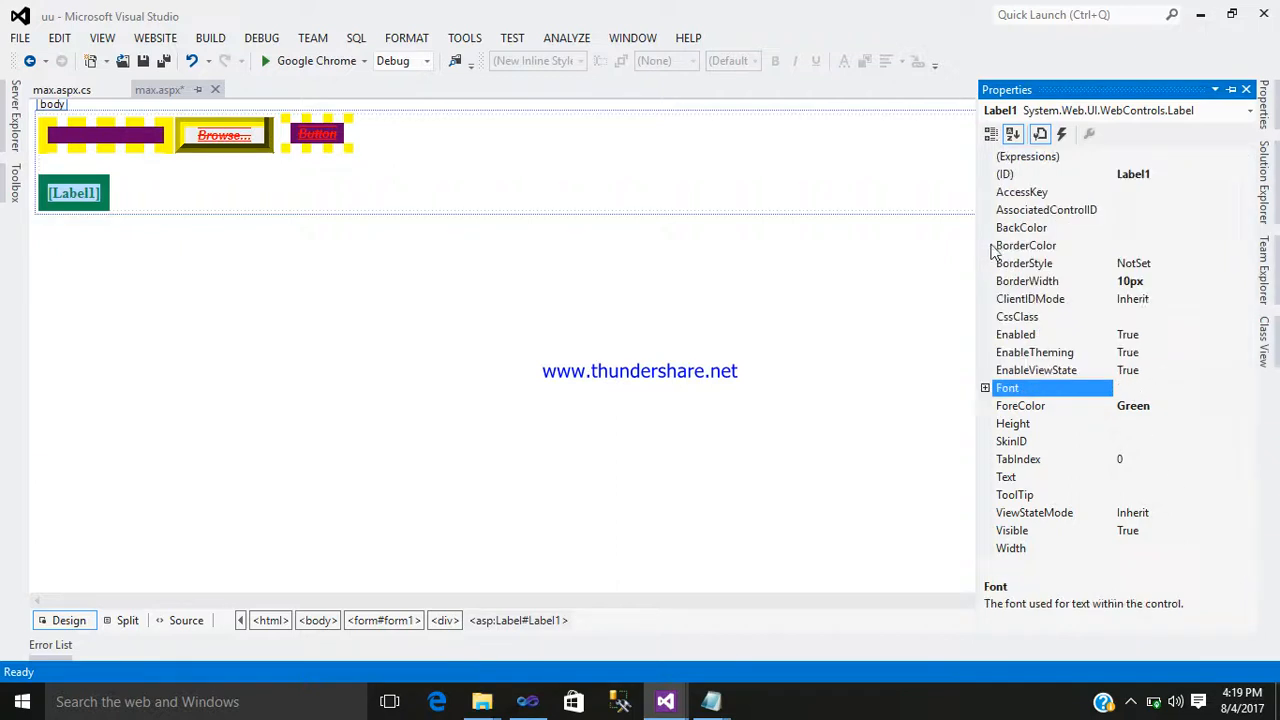
{"action": "left_click", "coordinate": [1027, 281]}
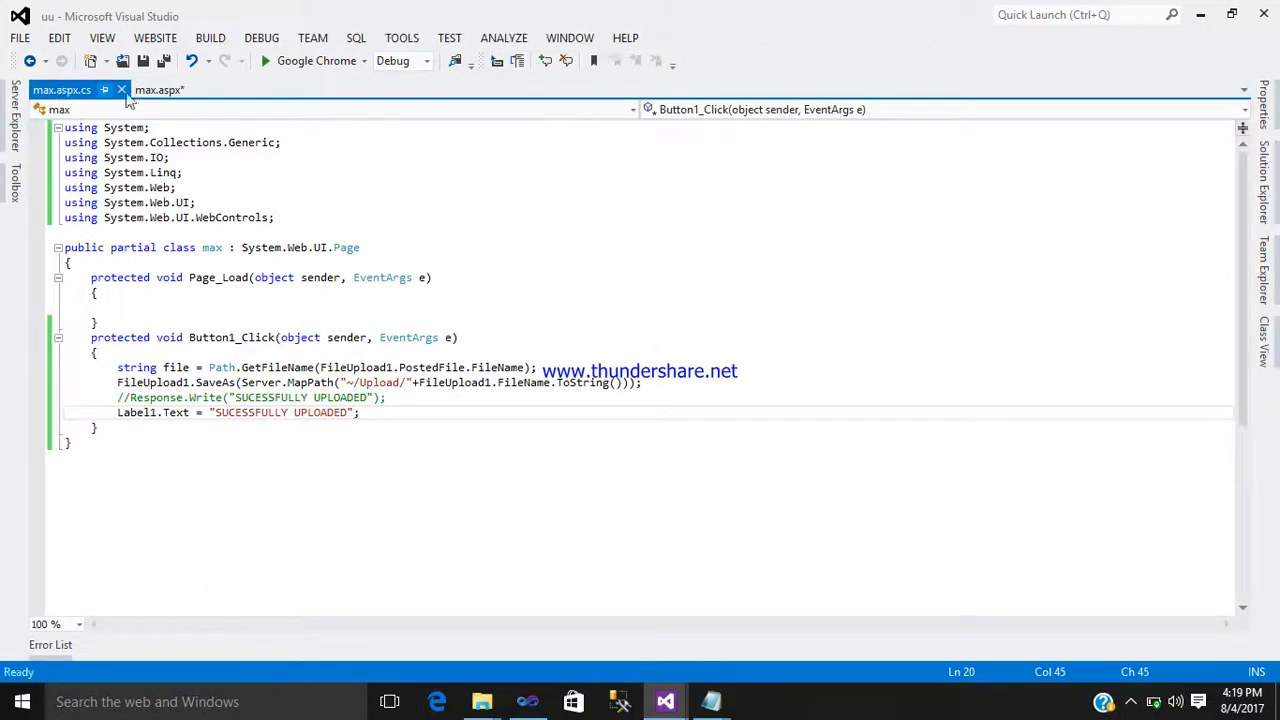
Step: Run the page in Chrome and upload the calendar file, getting SUCESSFULLY UPLOADED
{"action": "left_click", "coordinate": [157, 90]}
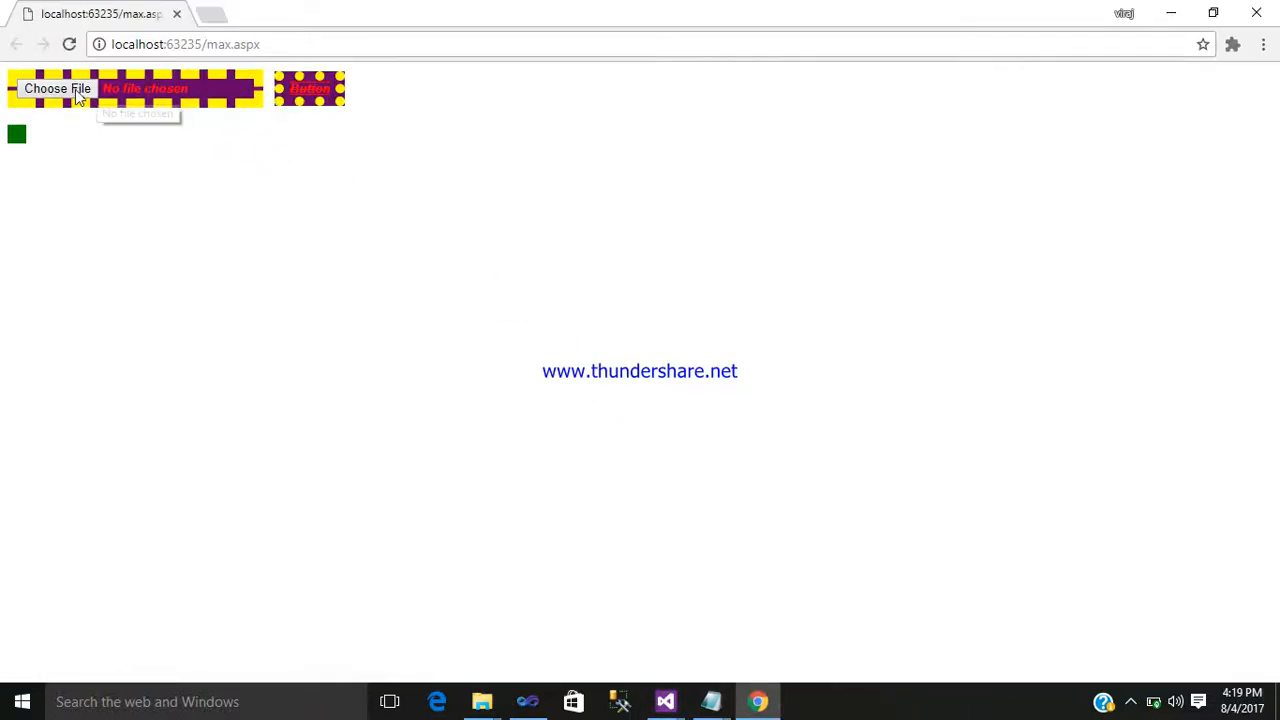
{"action": "left_click", "coordinate": [57, 88]}
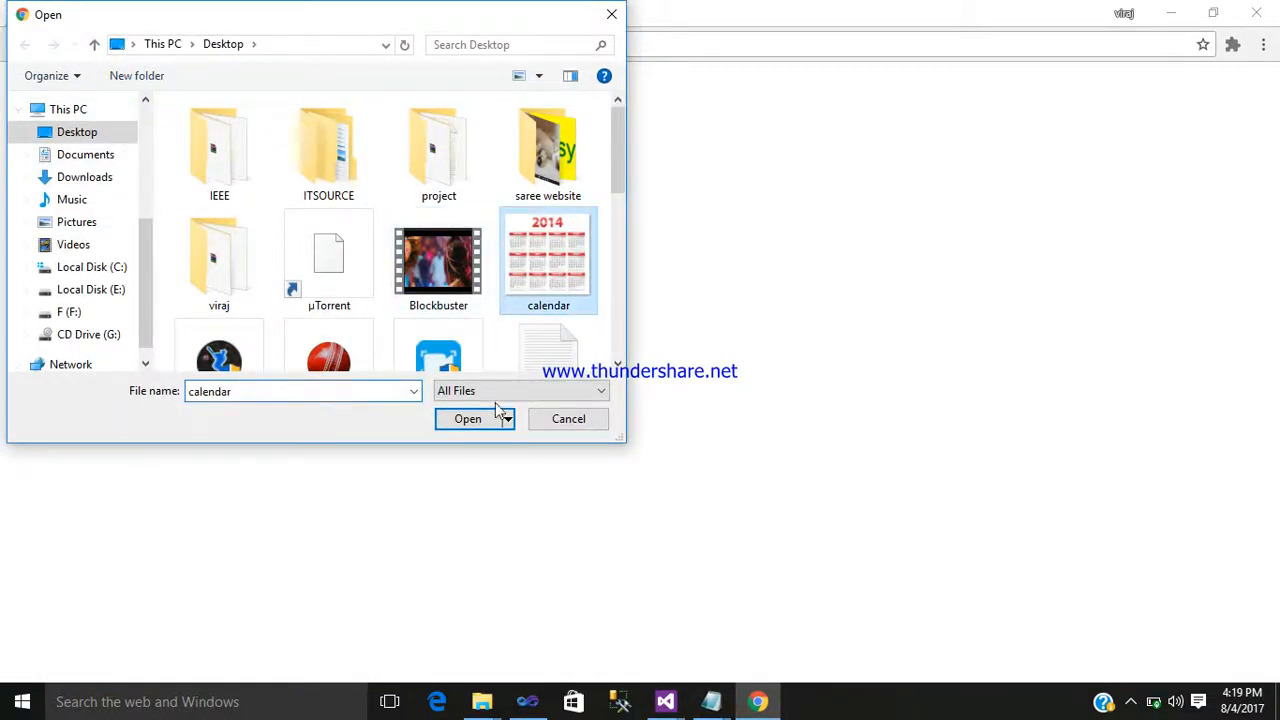
{"action": "left_click", "coordinate": [467, 418]}
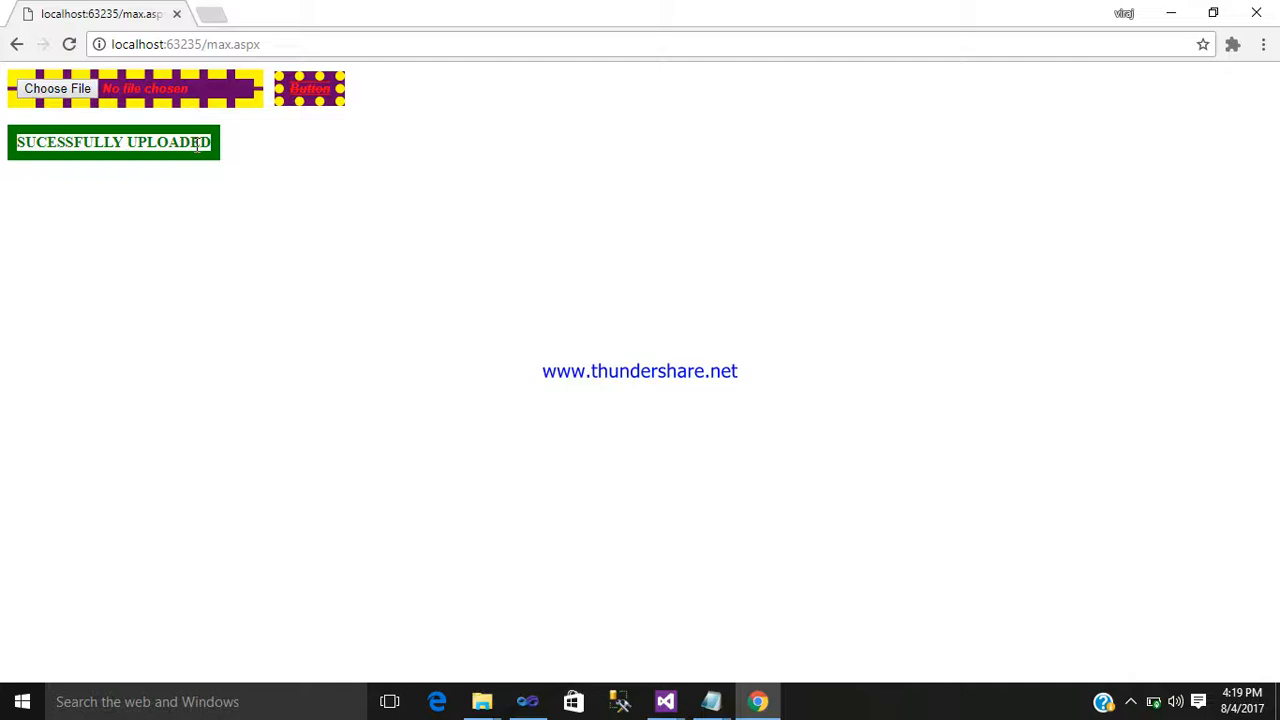
{"action": "left_click", "coordinate": [665, 701]}
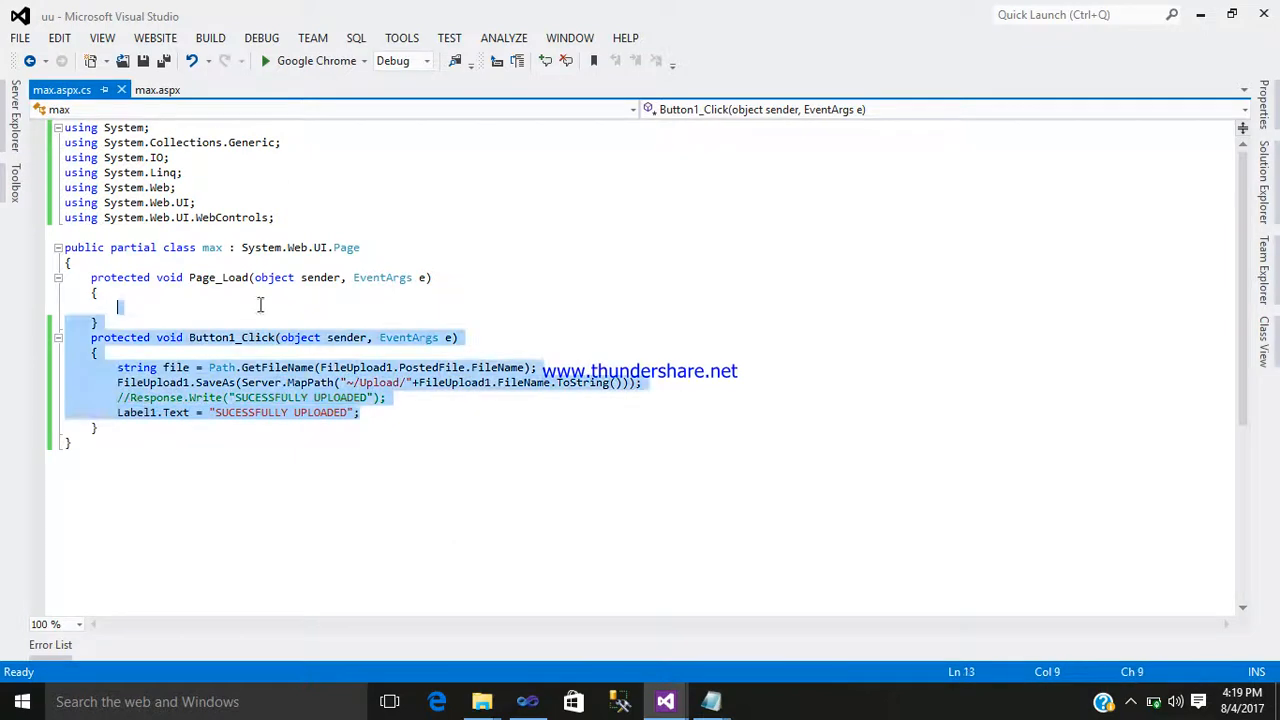
Step: Comment out the Label1.Text line and start typing Page.ClientScript. on a new line
{"action": "left_click", "coordinate": [140, 412]}
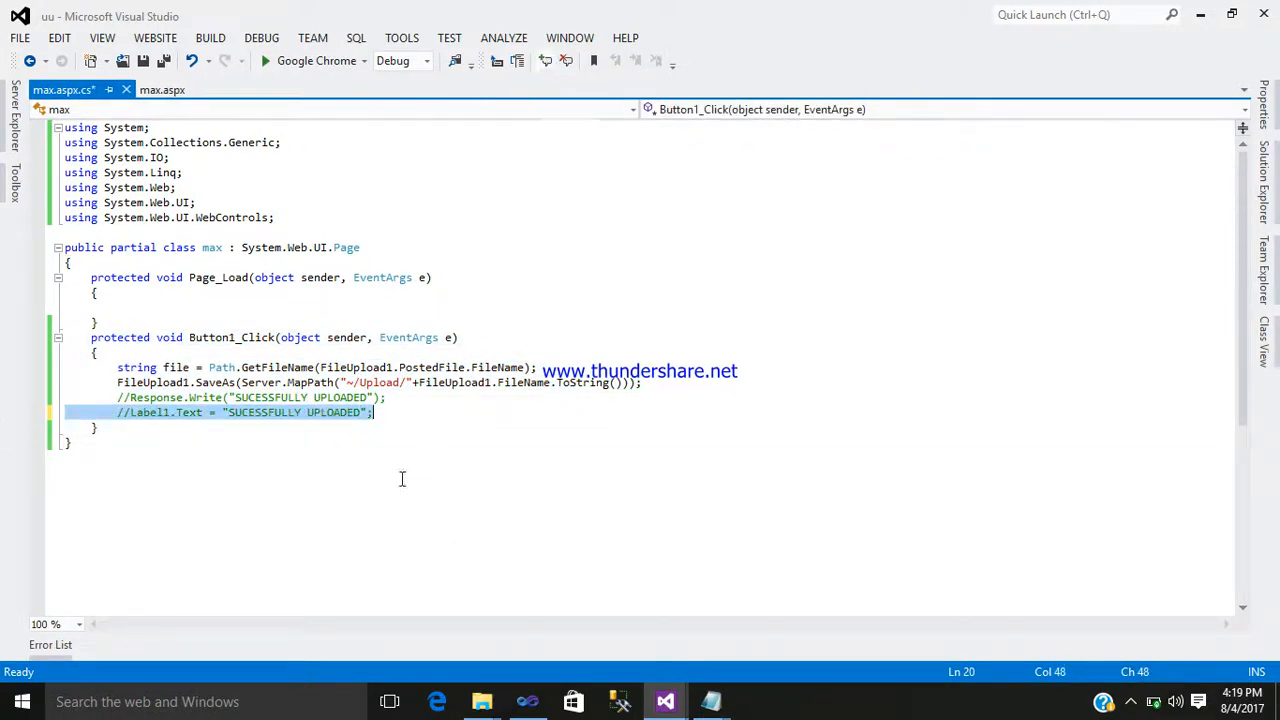
{"action": "left_click", "coordinate": [385, 412]}
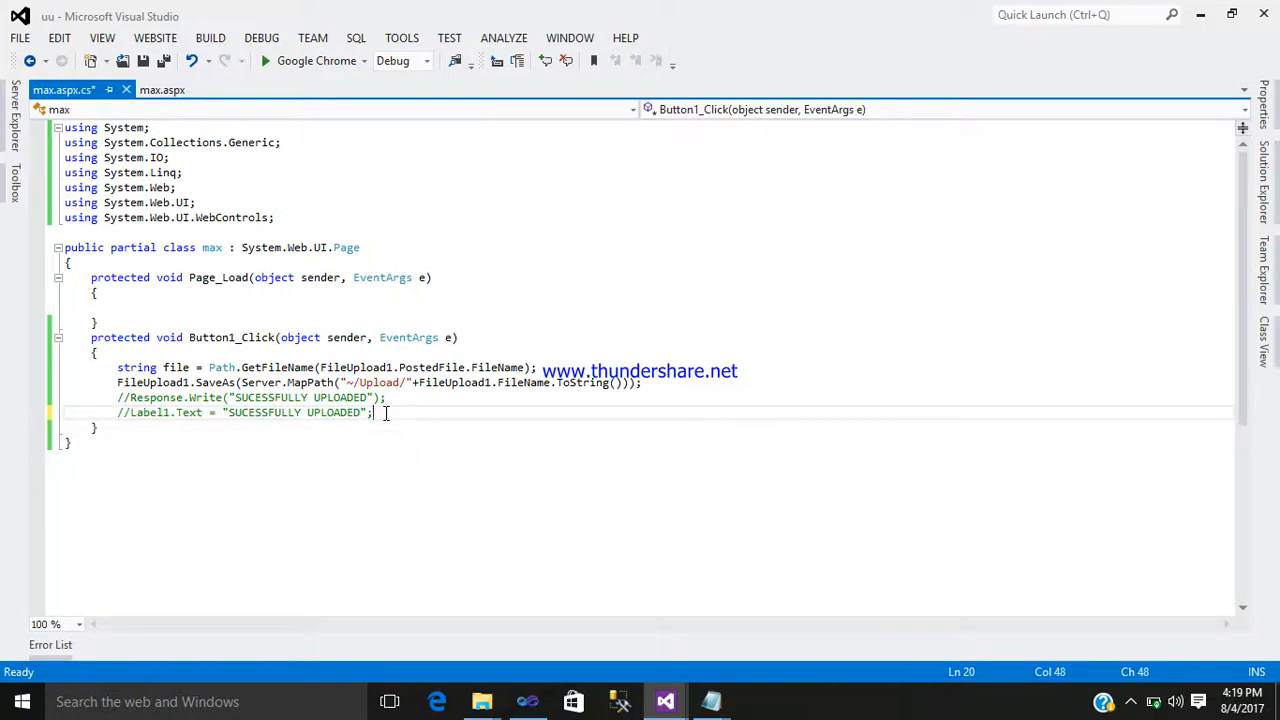
{"action": "type", "text": "Page"}
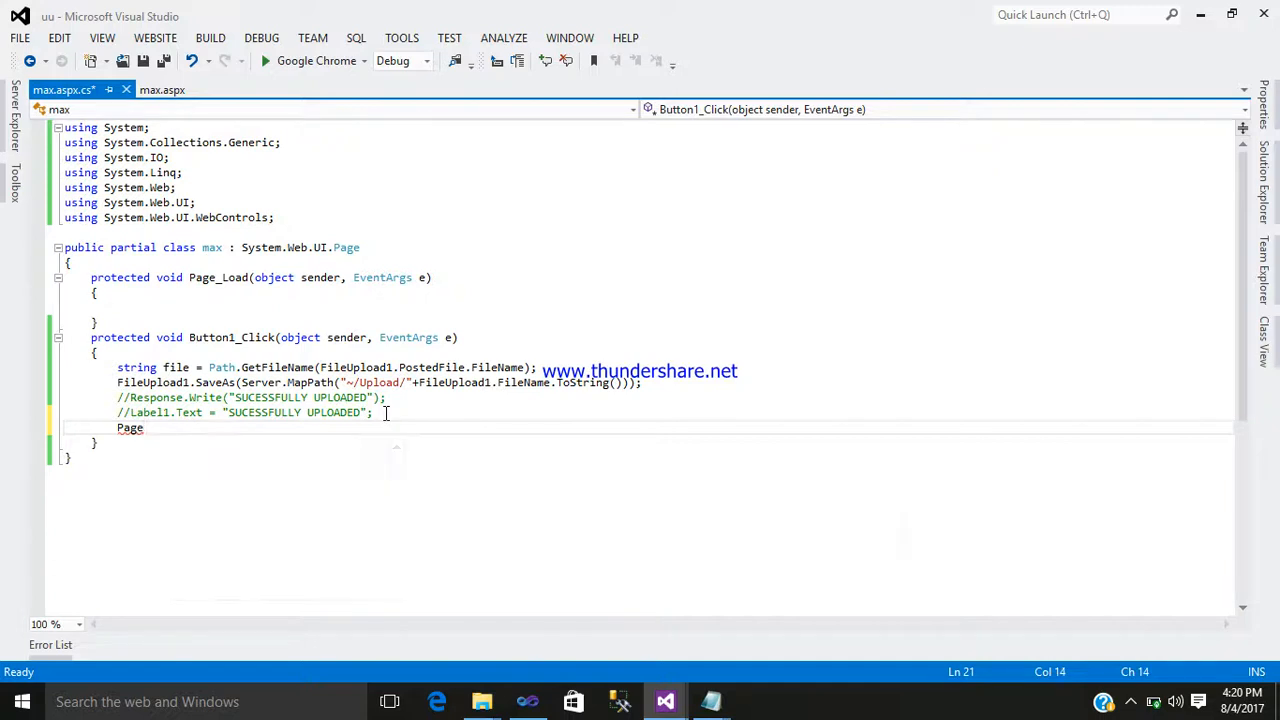
{"action": "type", "text": "."}
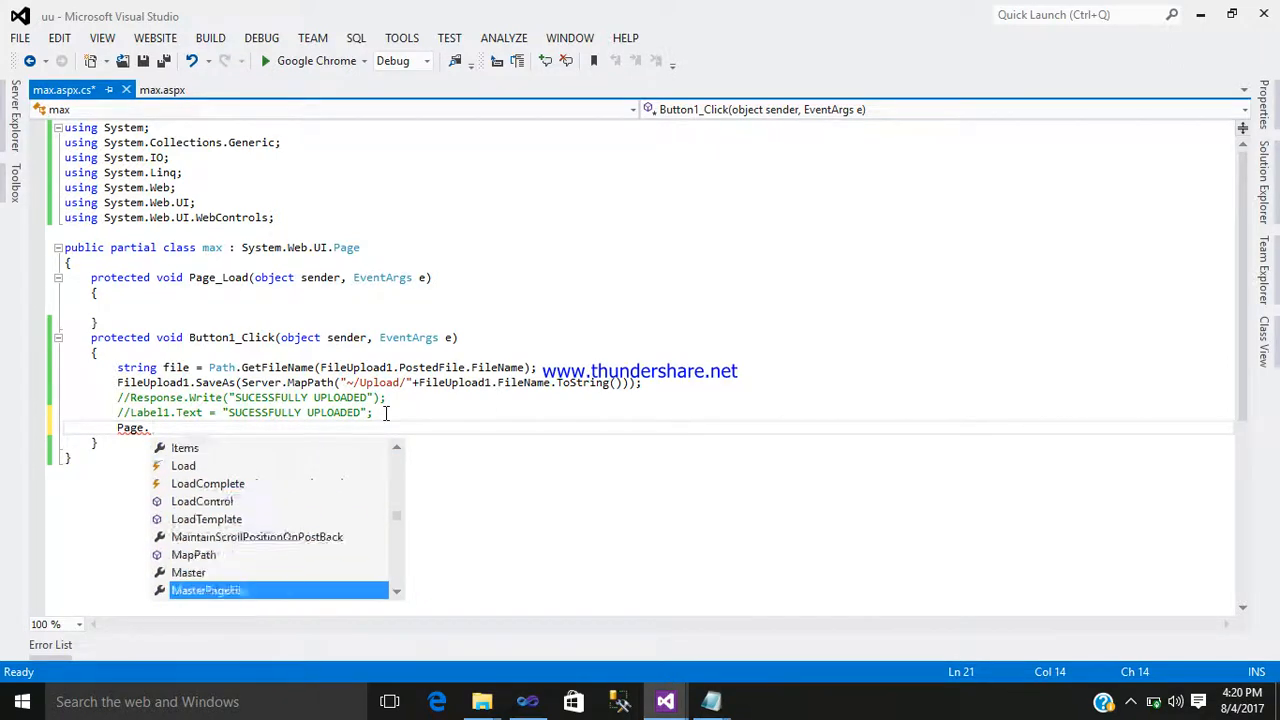
{"action": "scroll", "scroll_direction": "down", "scroll_amount": 3}
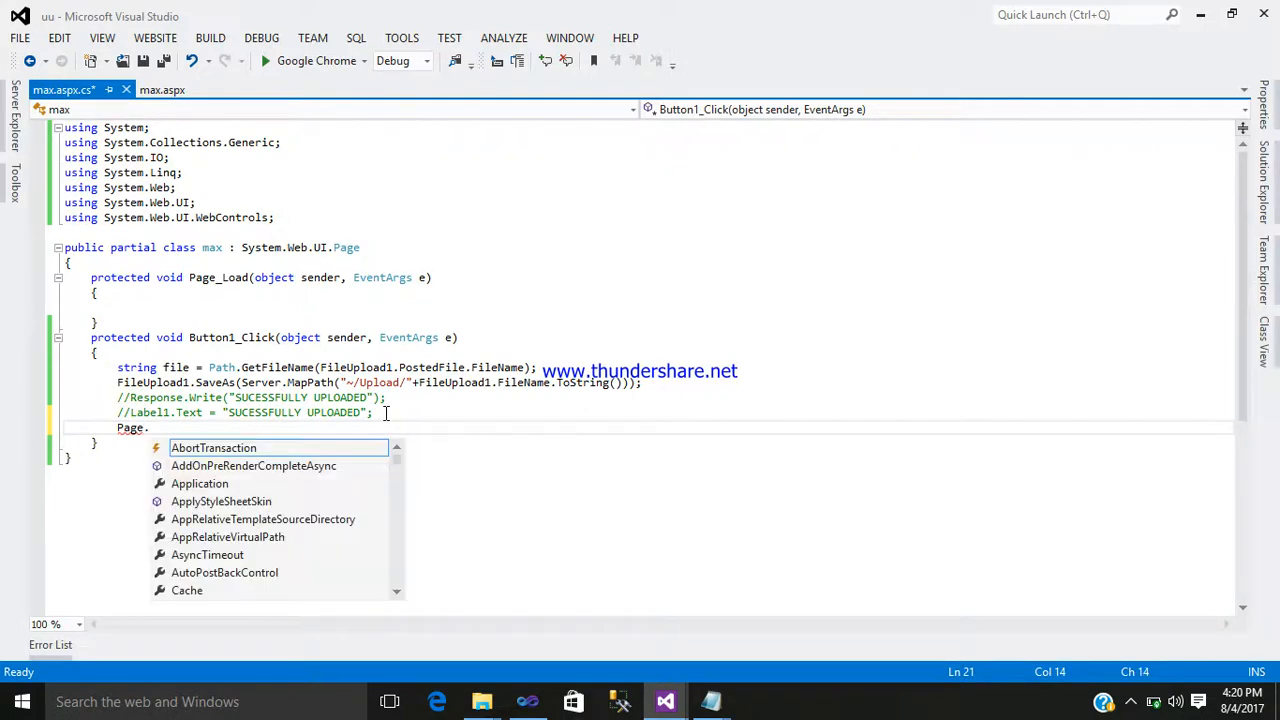
{"action": "type", "text": "ClientScript"}
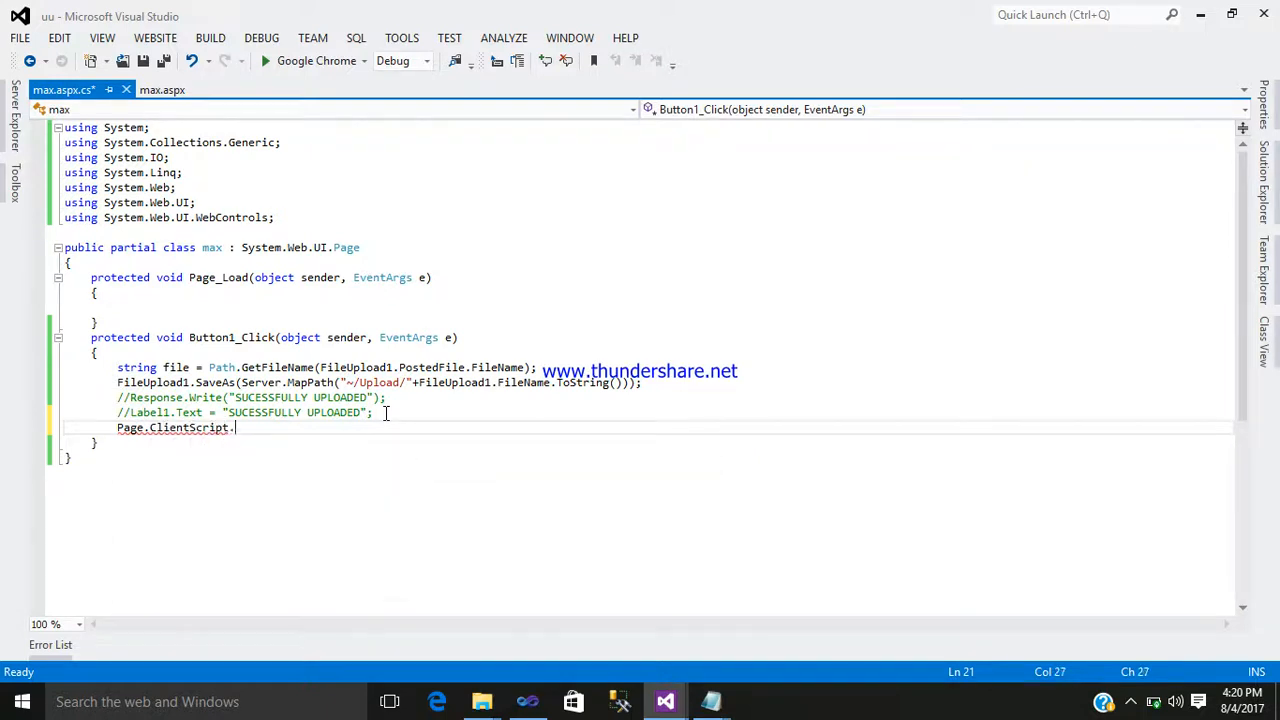
{"action": "type", "text": "."}
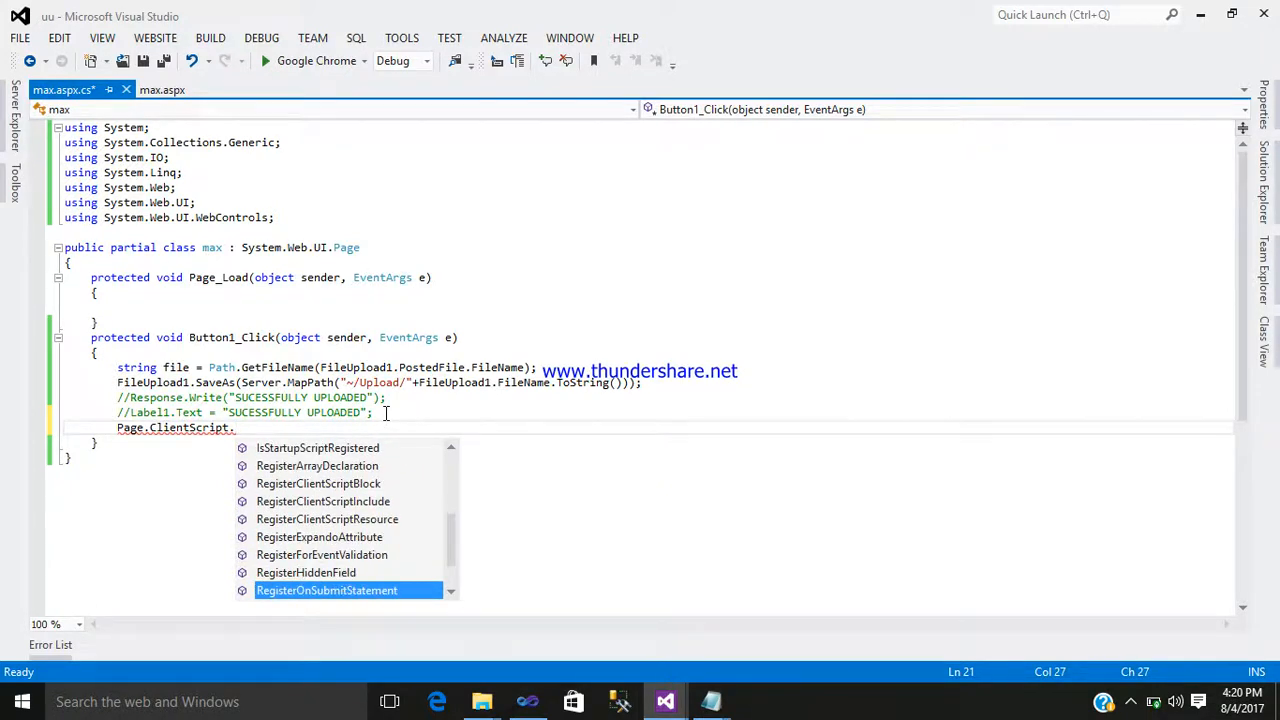
Step: Type RegisterStartupScript(GetType(), "msgtype" as the start of the ClientScript call
{"action": "type", "text": "RegisterStartupScript"}
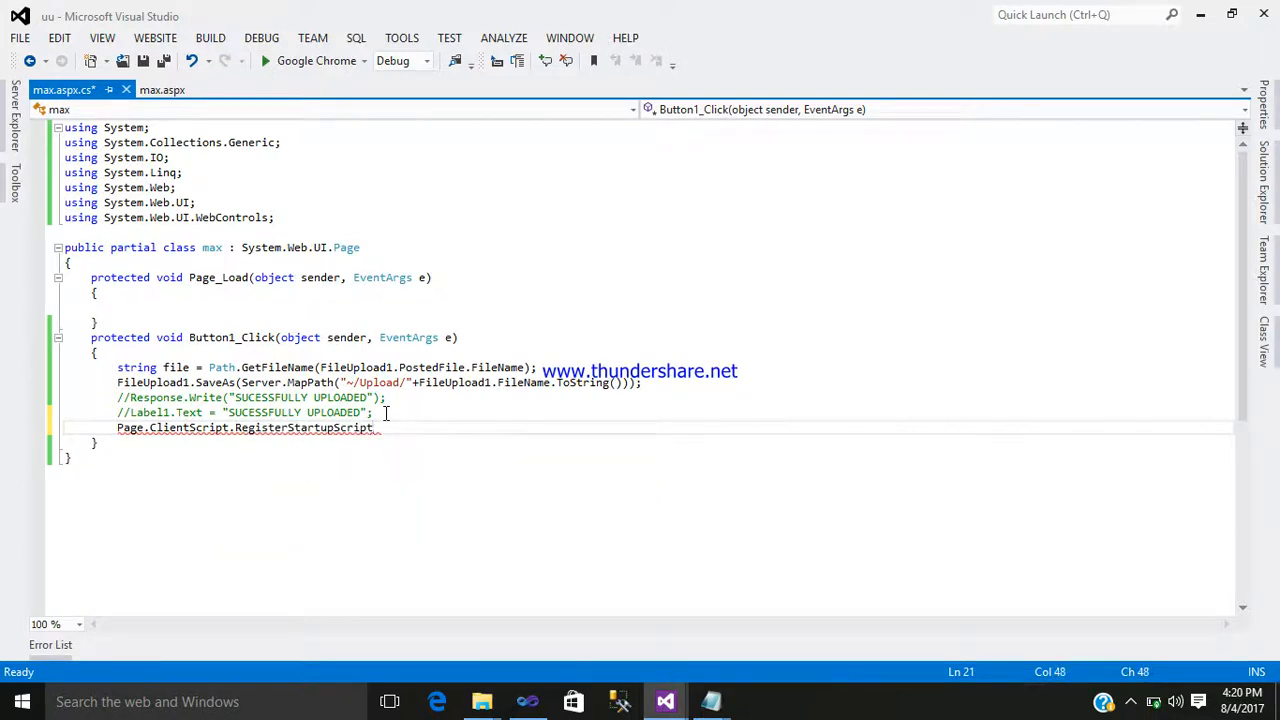
{"action": "type", "text": "()"}
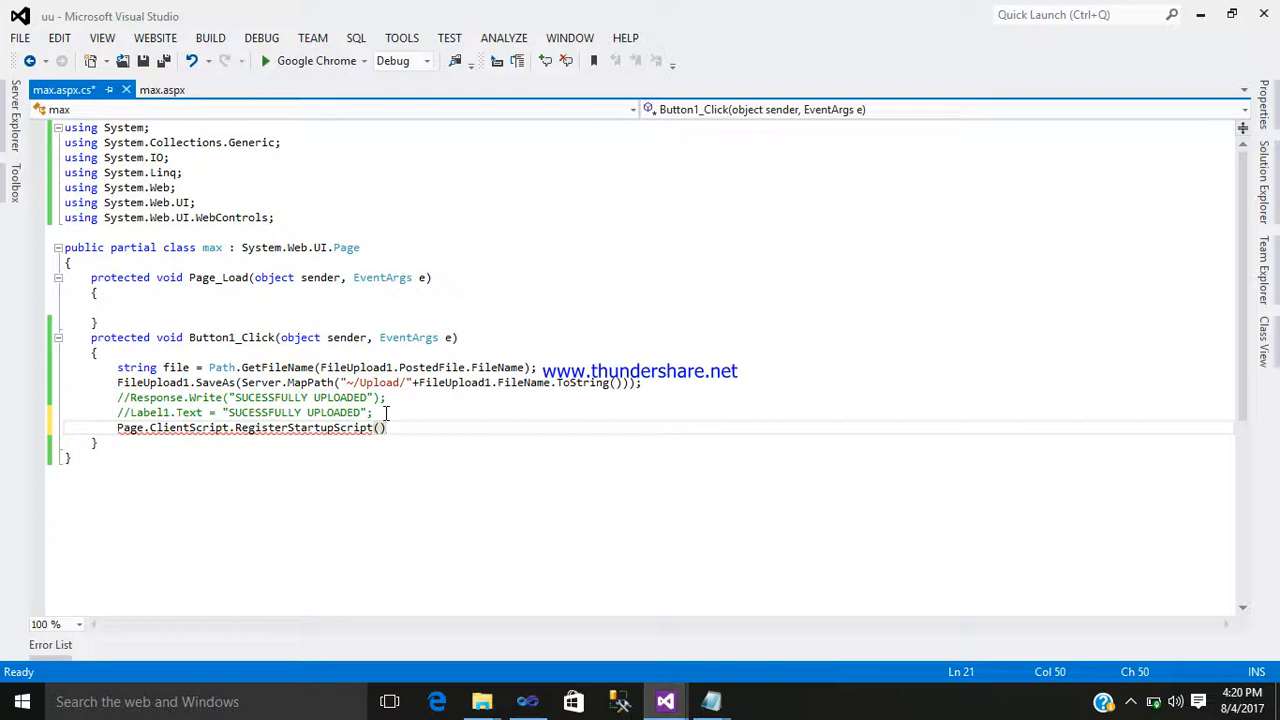
{"action": "type", "text": "("}
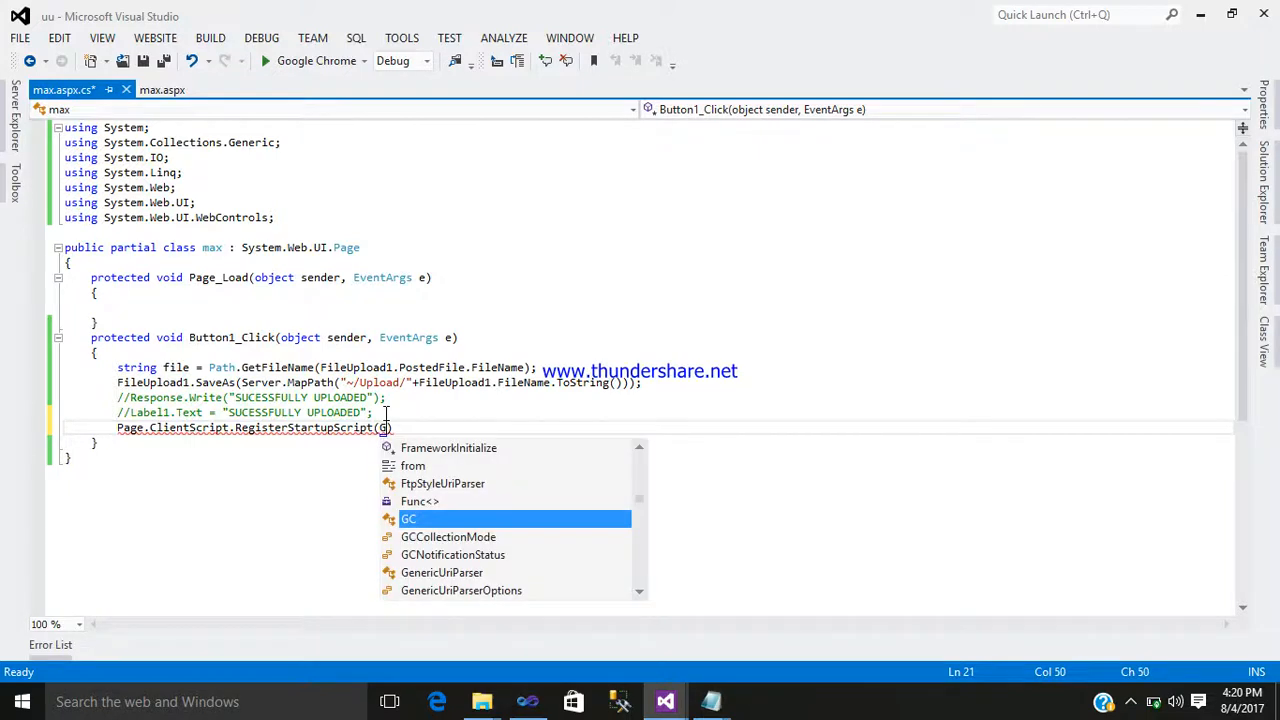
{"action": "type", "text": "etType("}
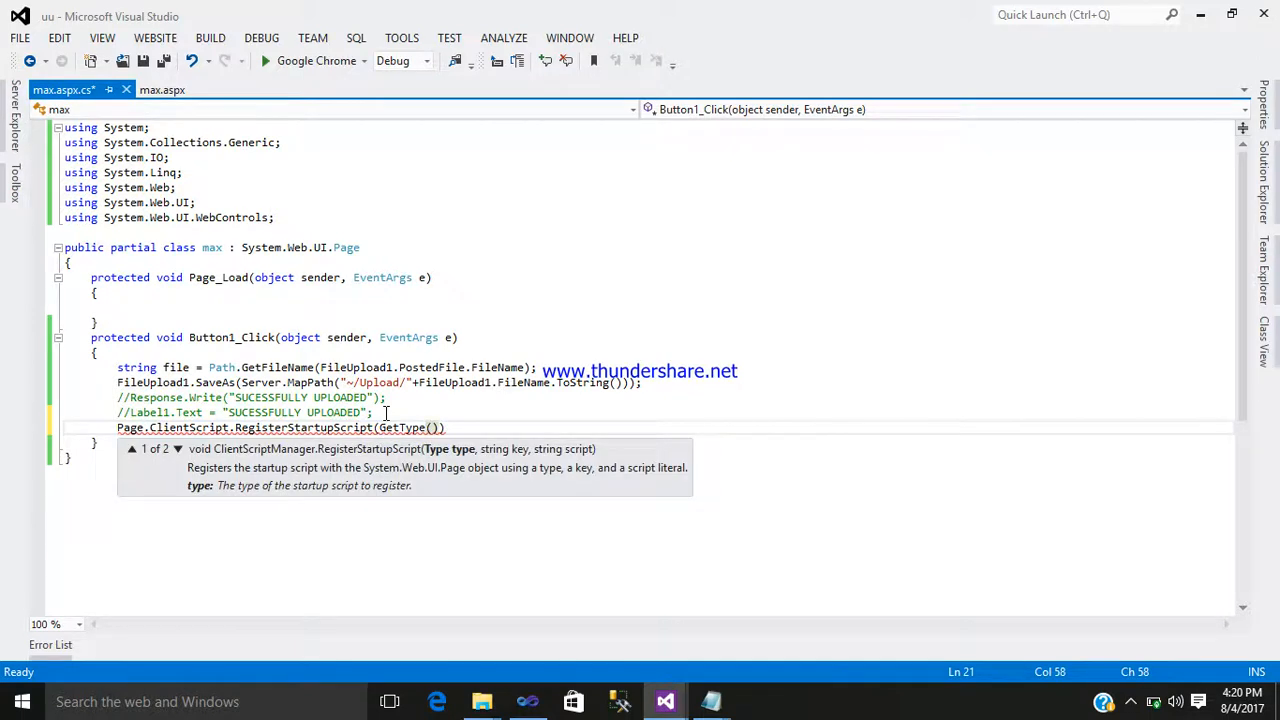
{"action": "type", "text": ","}
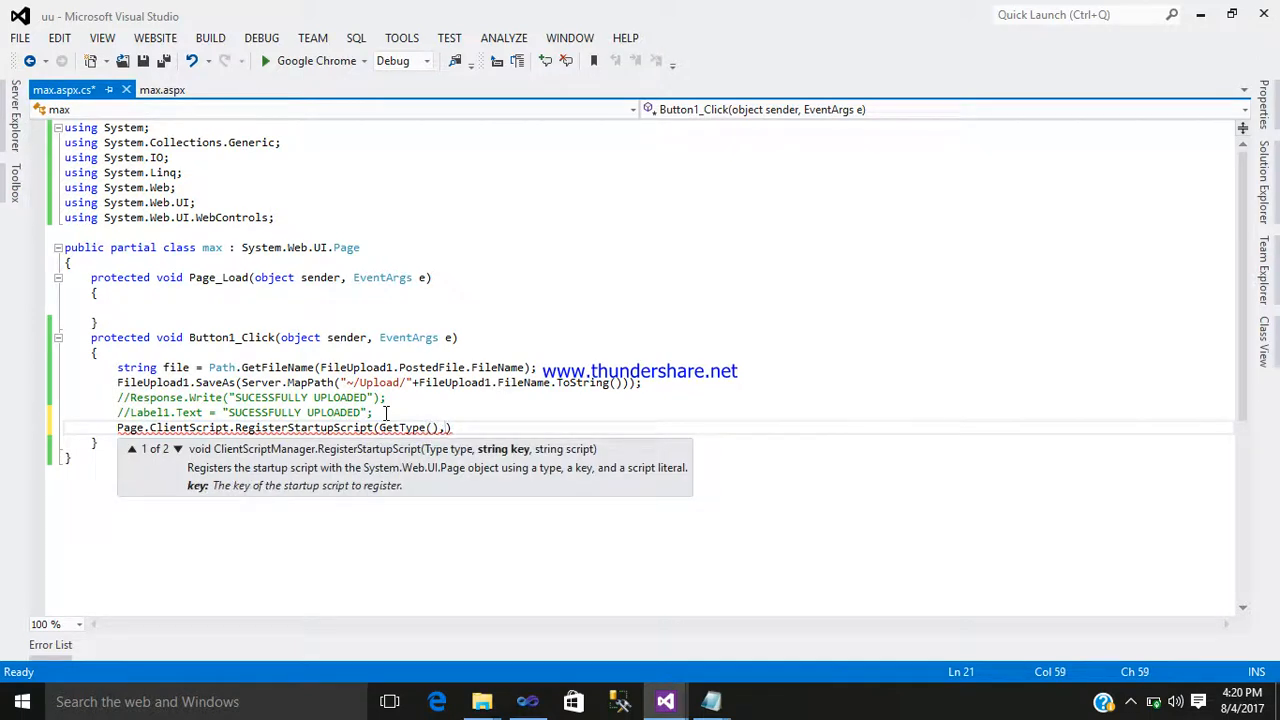
{"action": "type", "text": "al"}
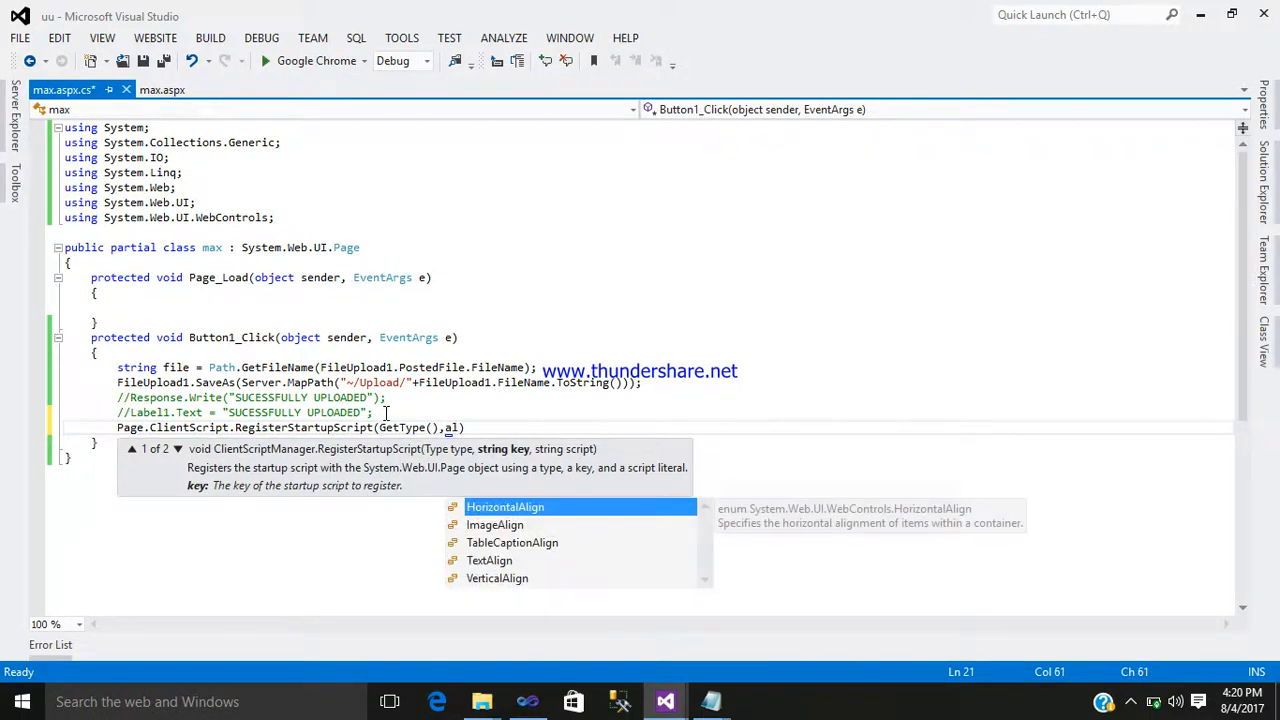
{"action": "type", "text": "\"\""}
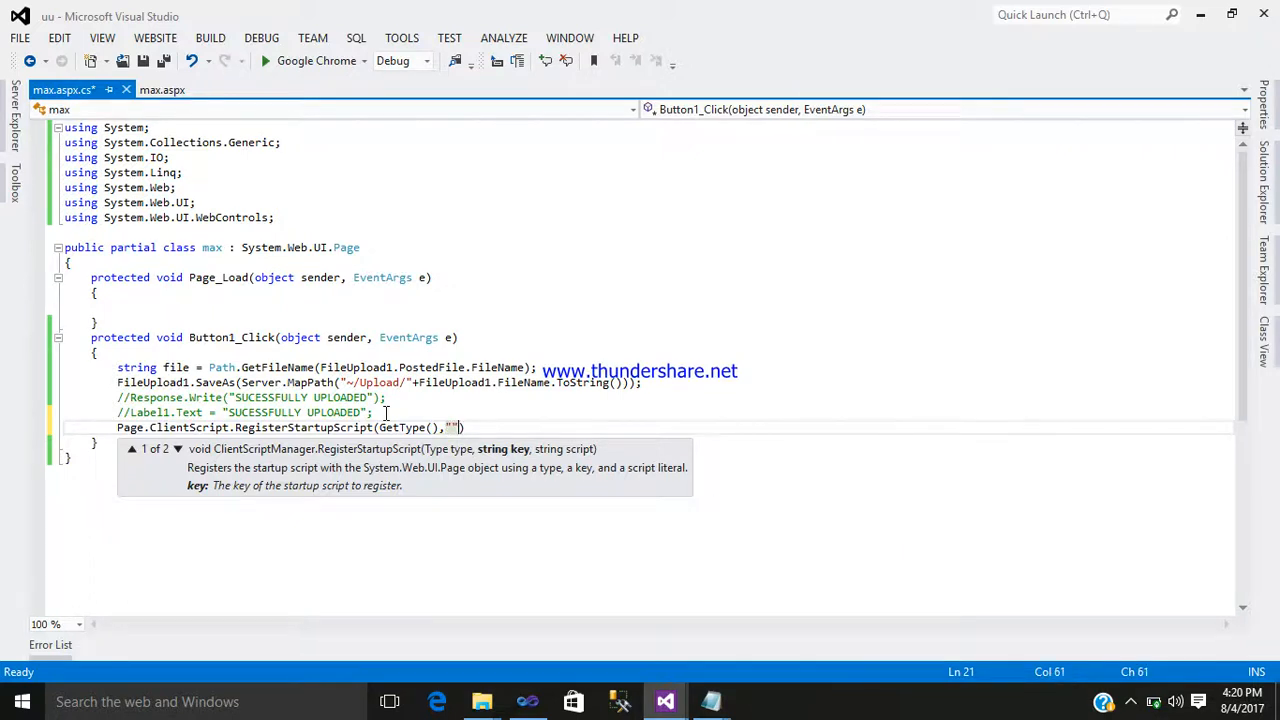
{"action": "type", "text": "Al"}
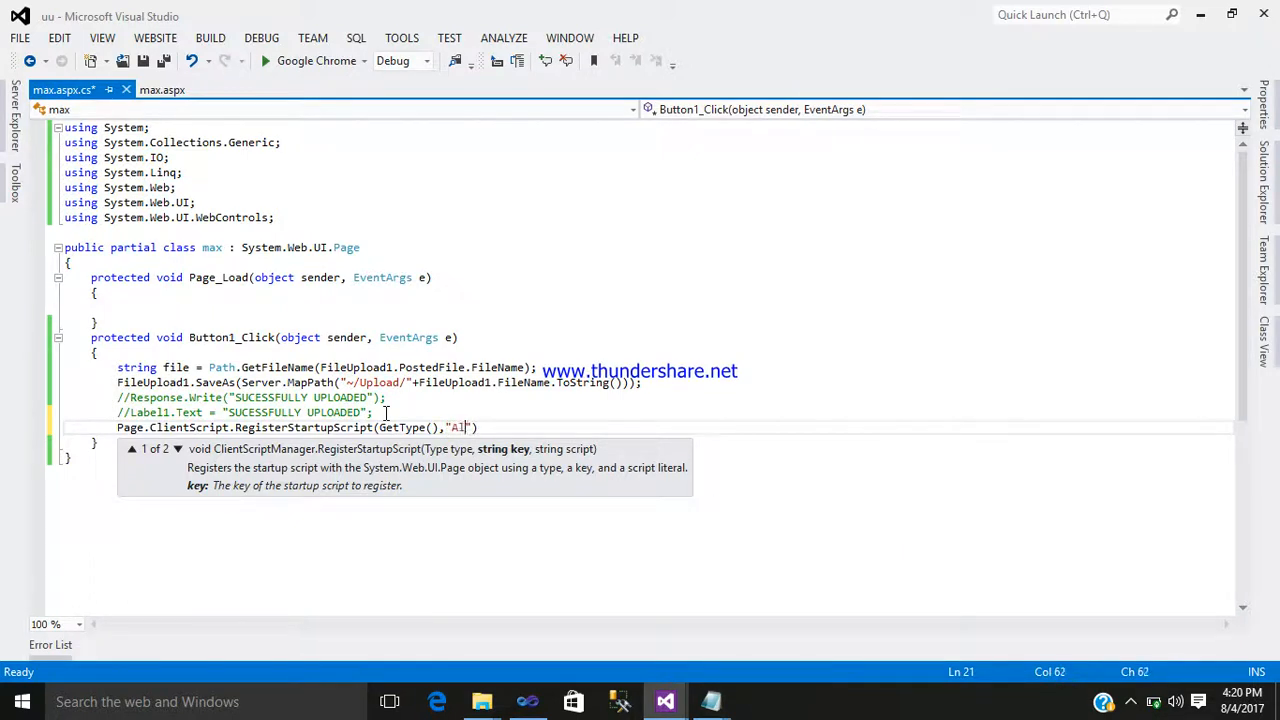
{"action": "key", "text": "BackSpace"}
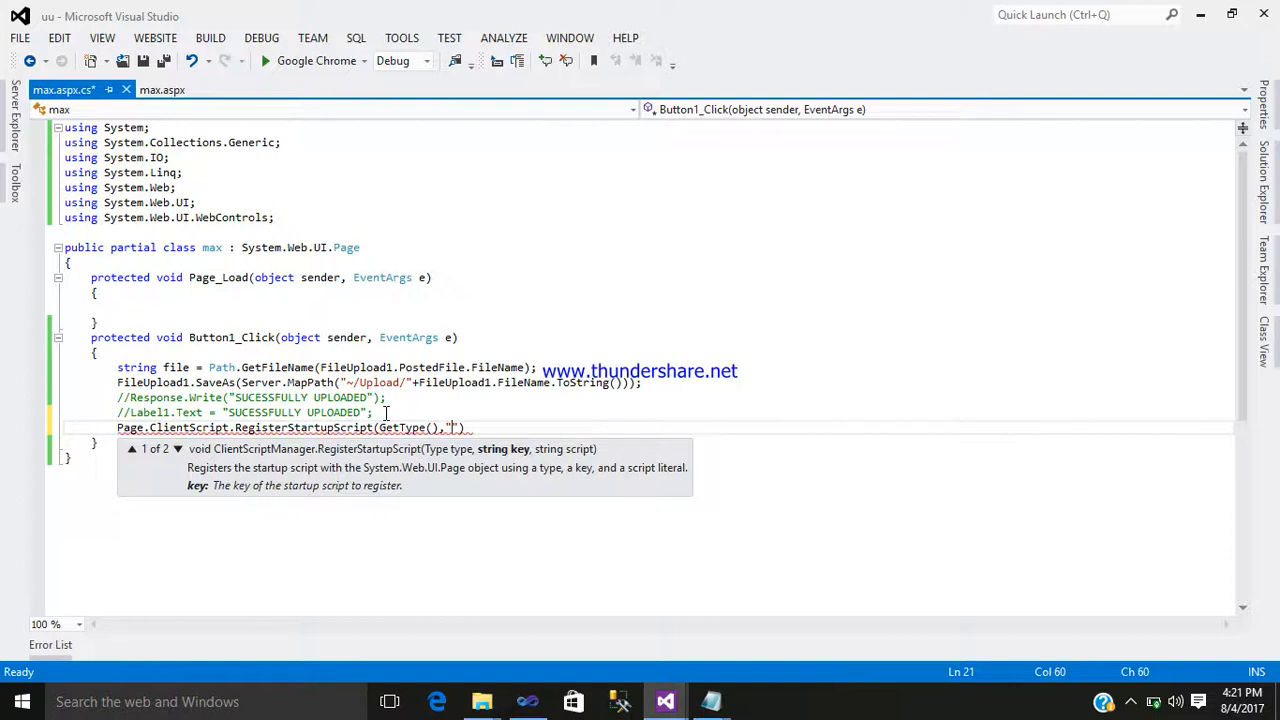
{"action": "type", "text": "ms"}
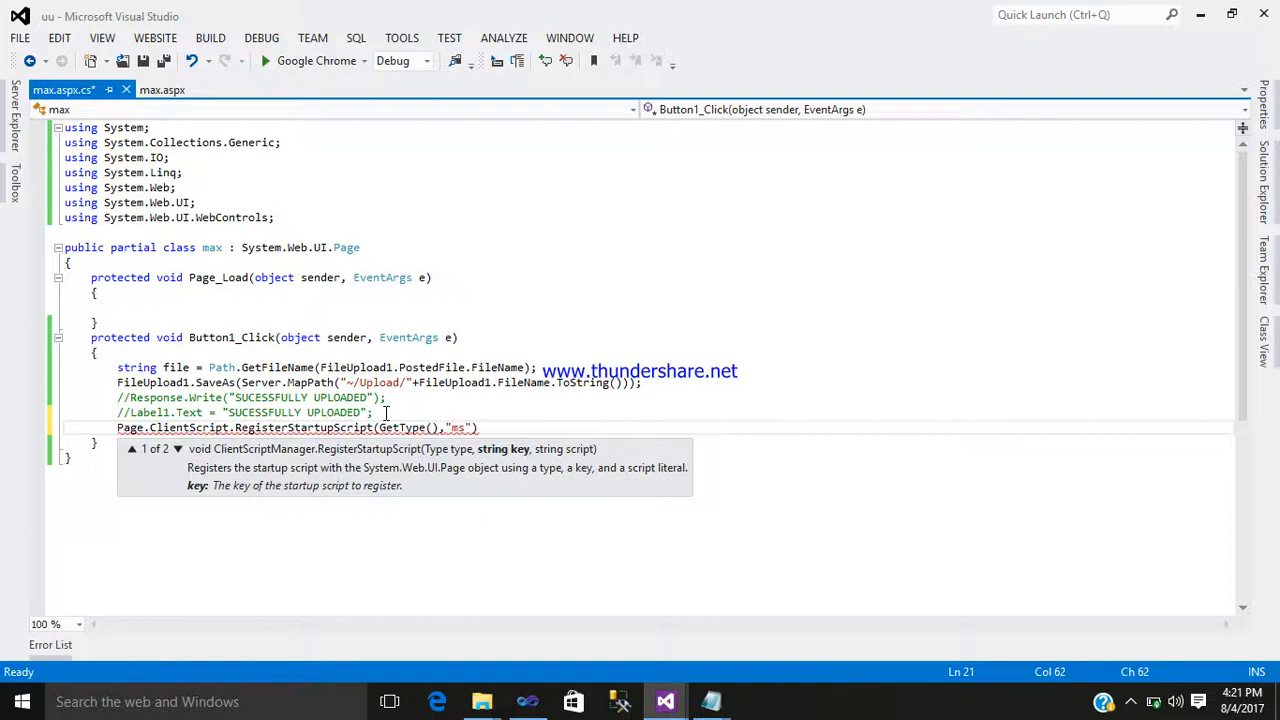
{"action": "type", "text": "g"}
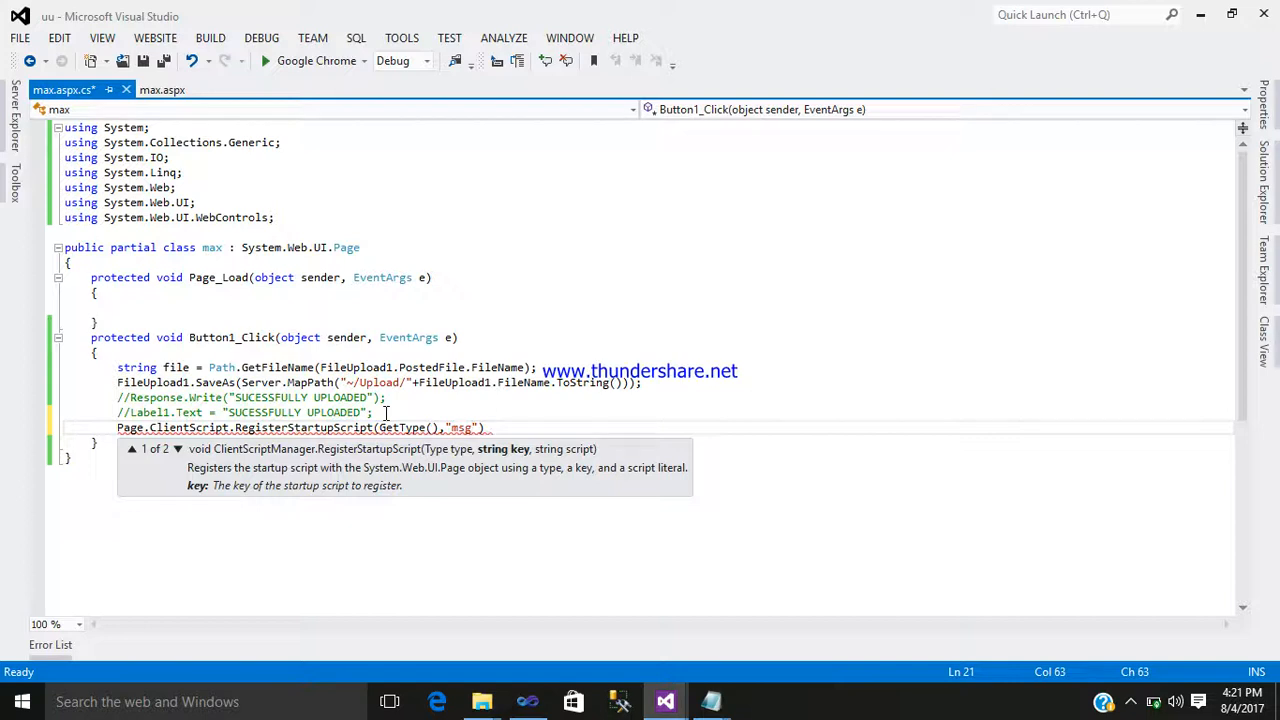
{"action": "type", "text": "type"}
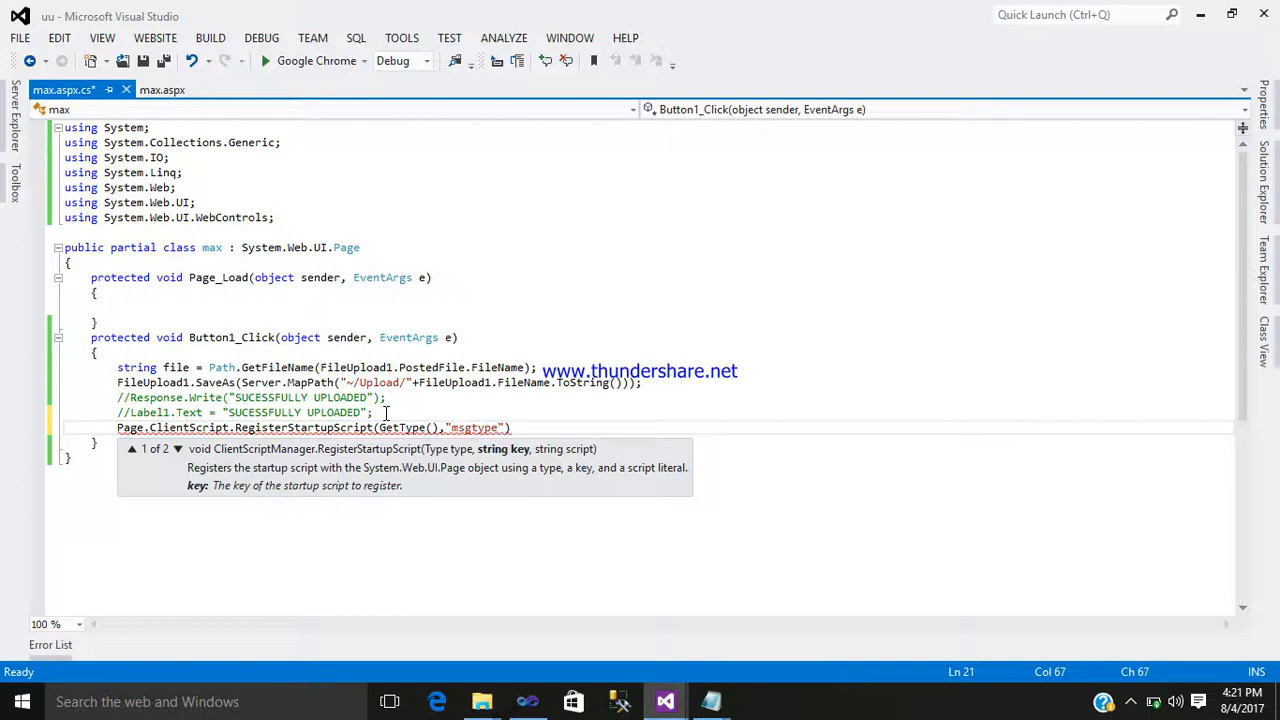
{"action": "type", "text": ")"}
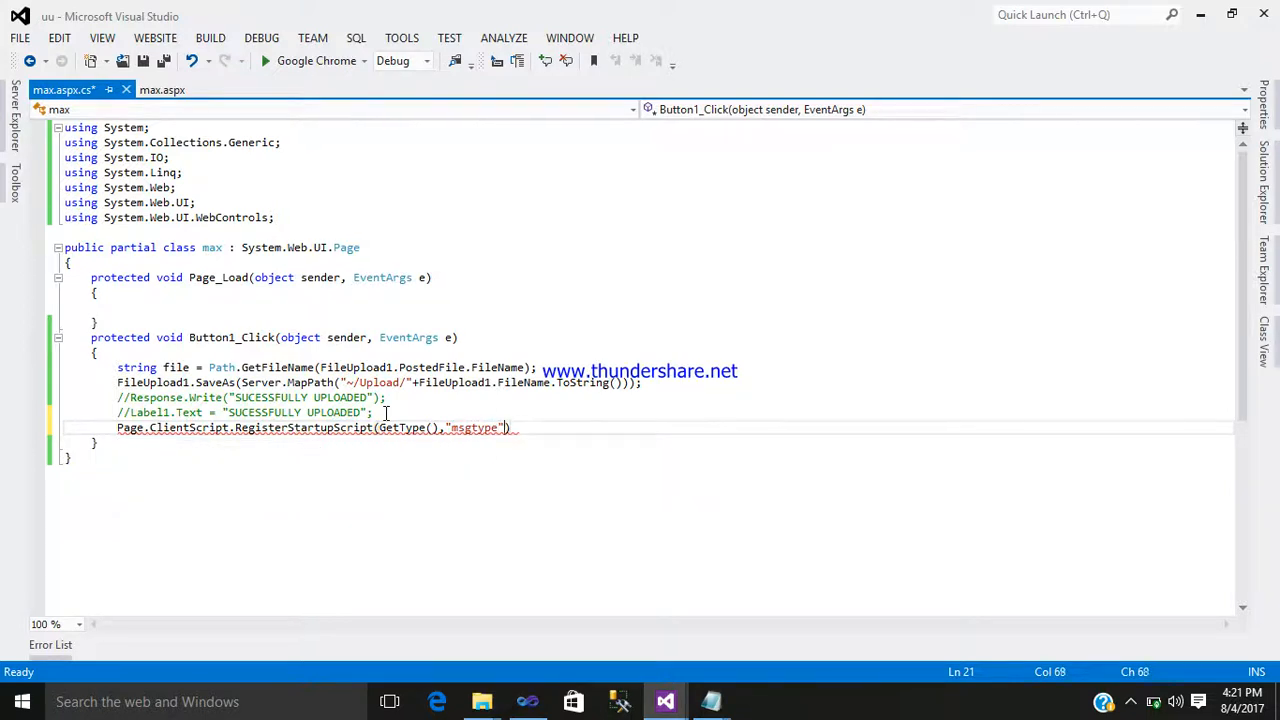
Step: Finish the call with alert('SUCESSFULLY UPLOADED........') and true, then save
{"action": "type", "text": ","}
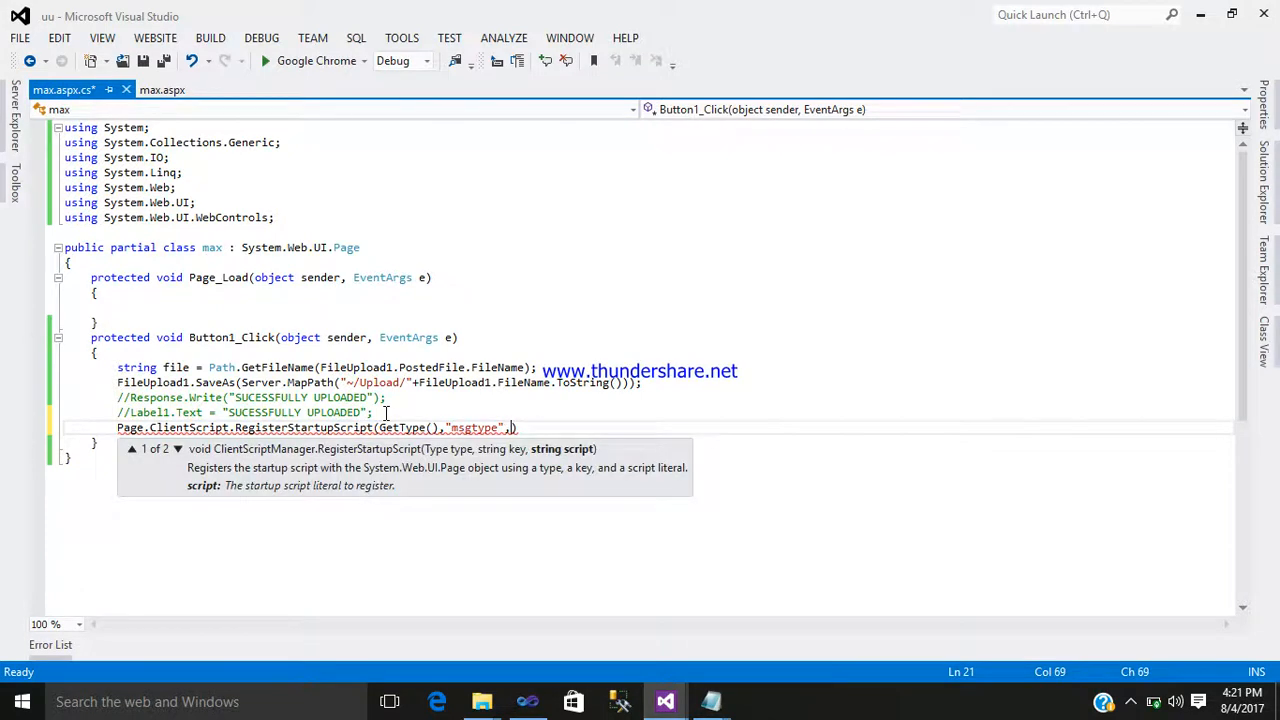
{"action": "type", "text": "\"\""}
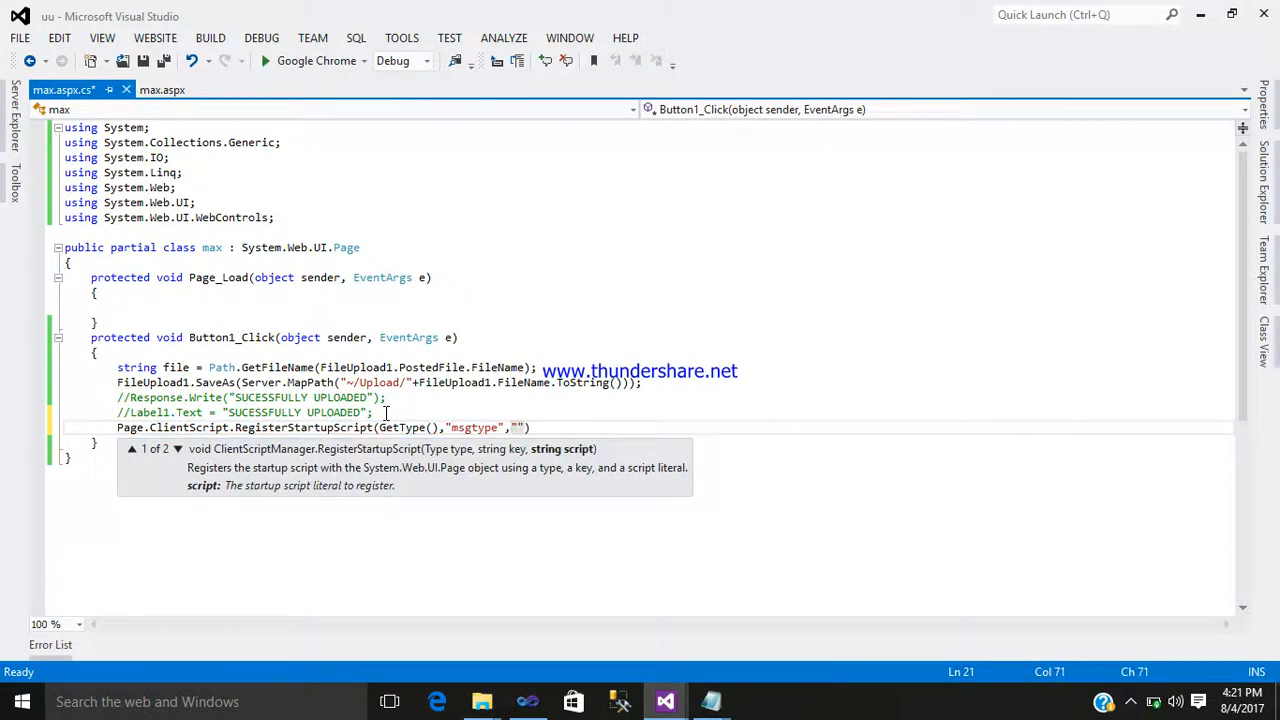
{"action": "type", "text": ","}
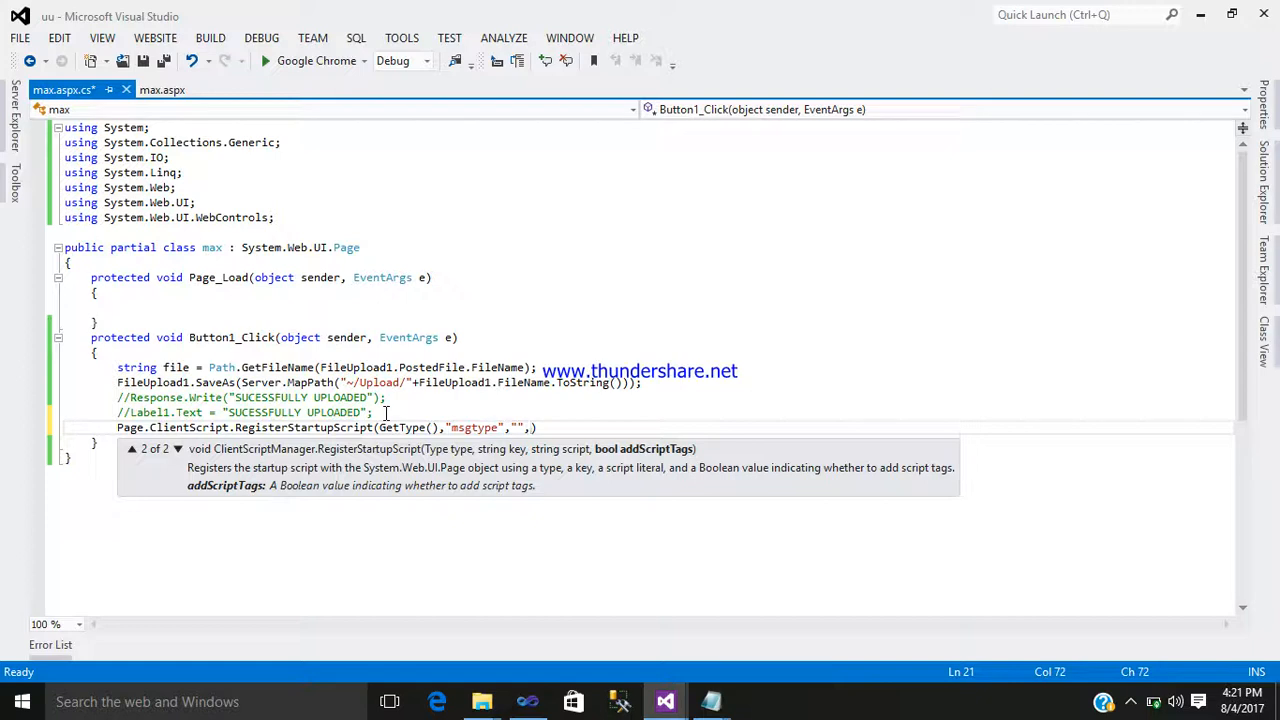
{"action": "type", "text": "true"}
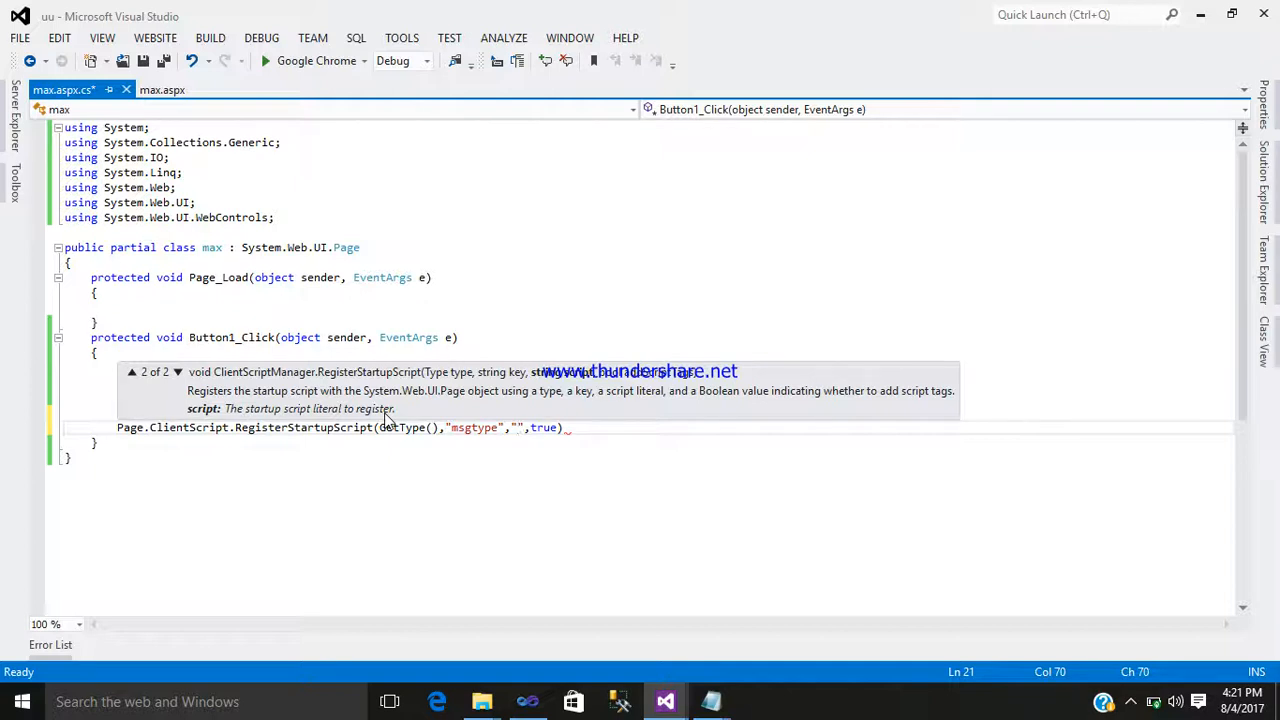
{"action": "type", "text": "alert"}
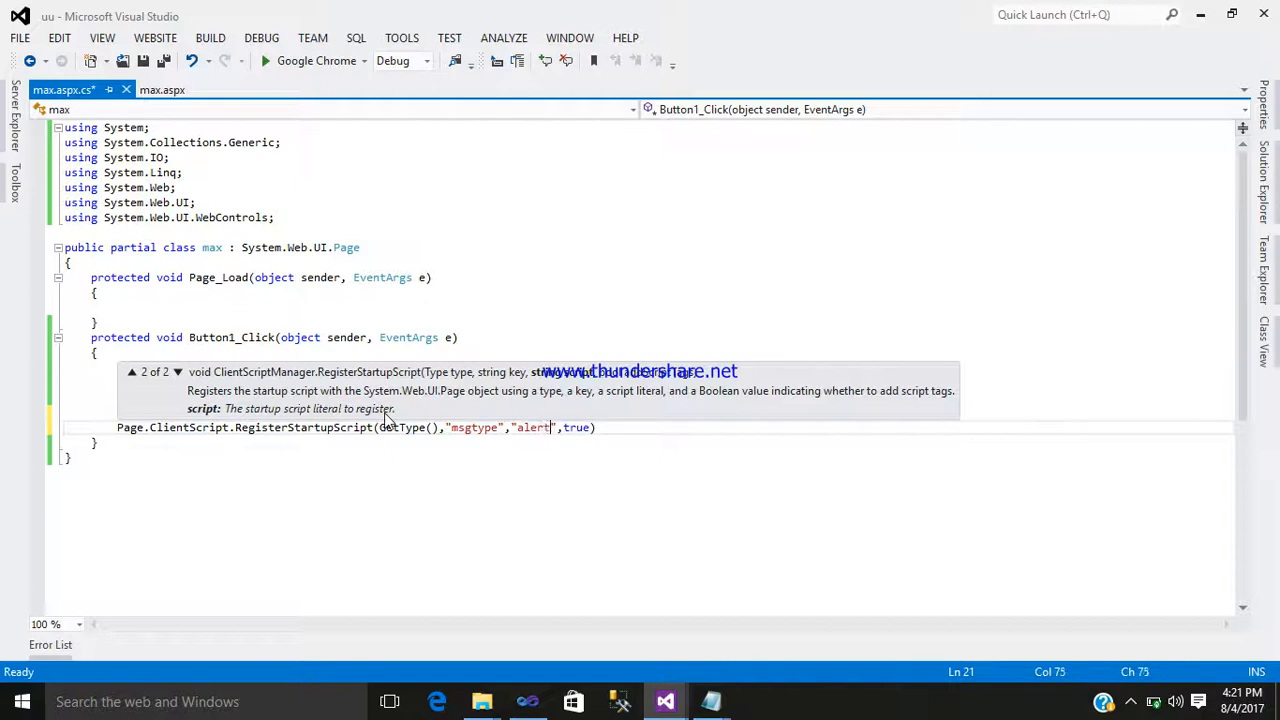
{"action": "type", "text": "()"}
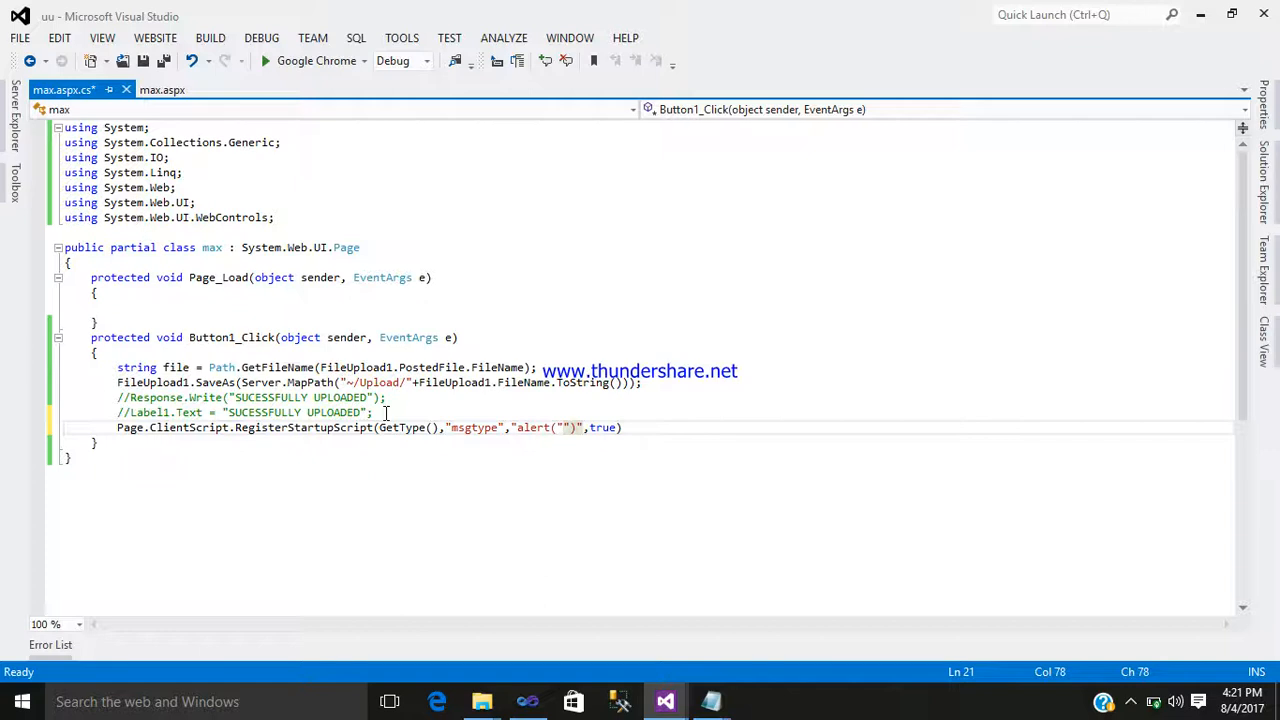
{"action": "type", "text": "''"}
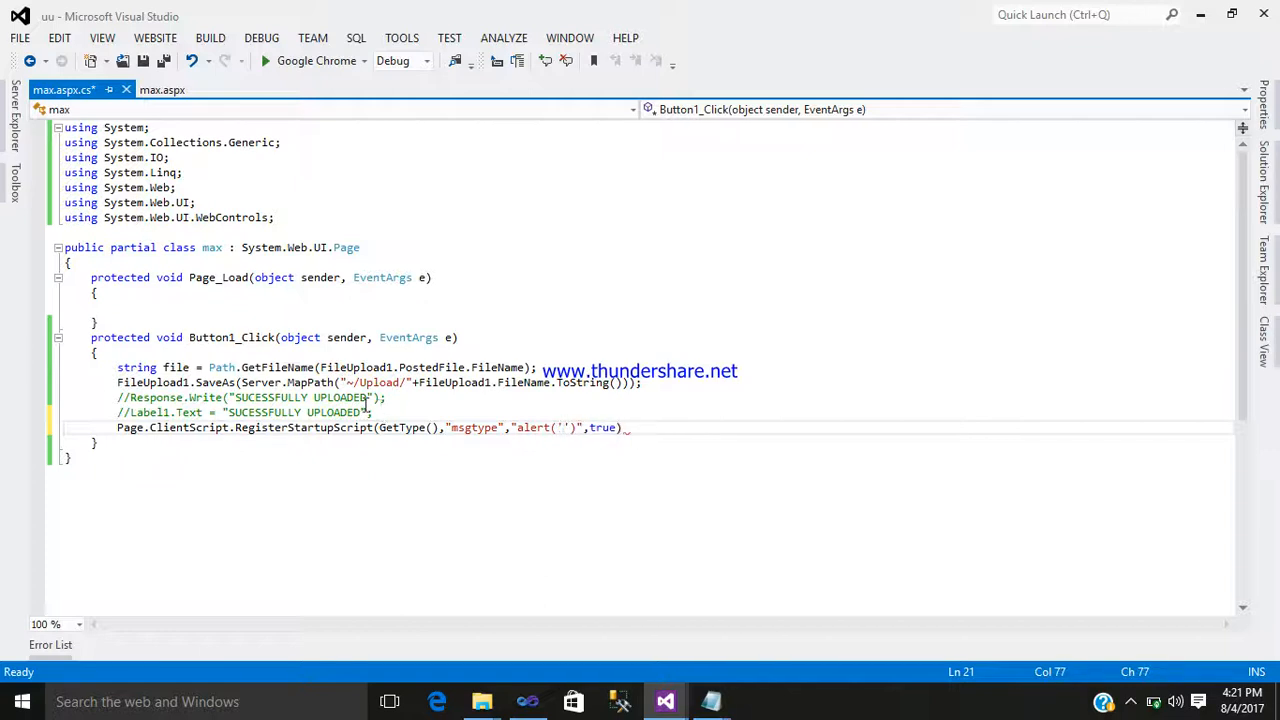
{"action": "double_click", "coordinate": [300, 412]}
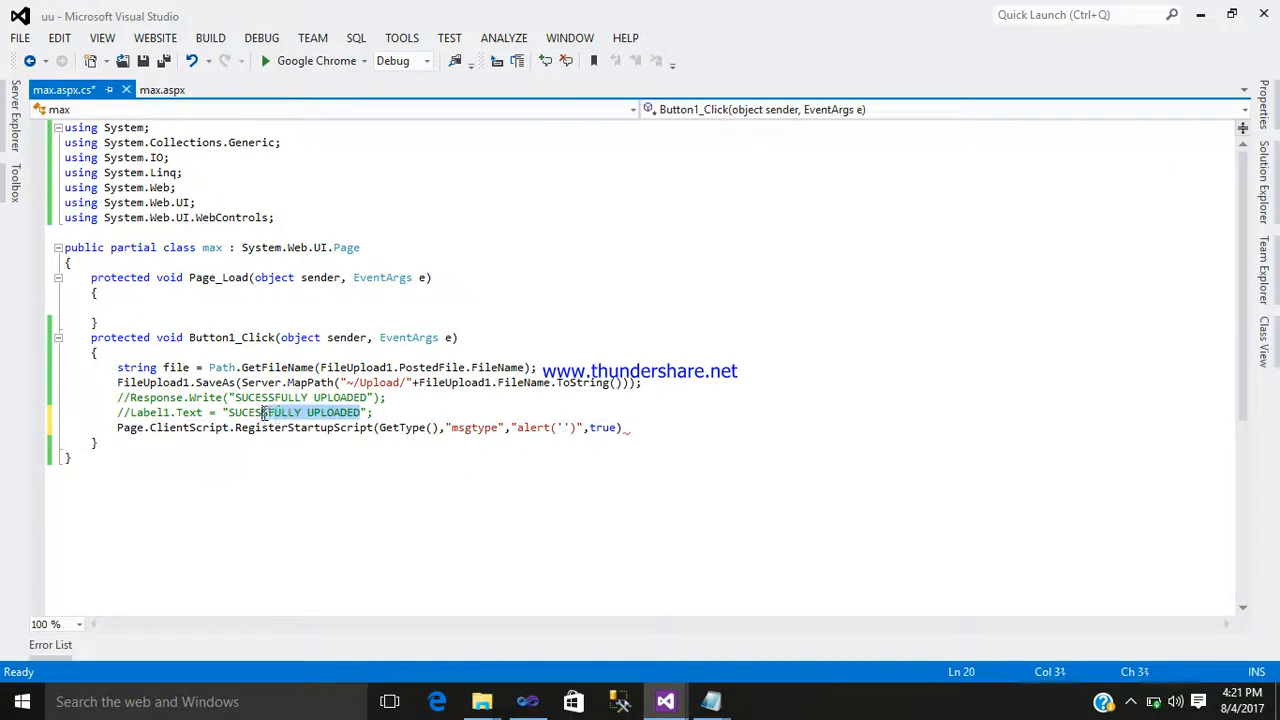
{"action": "right_click", "coordinate": [262, 412]}
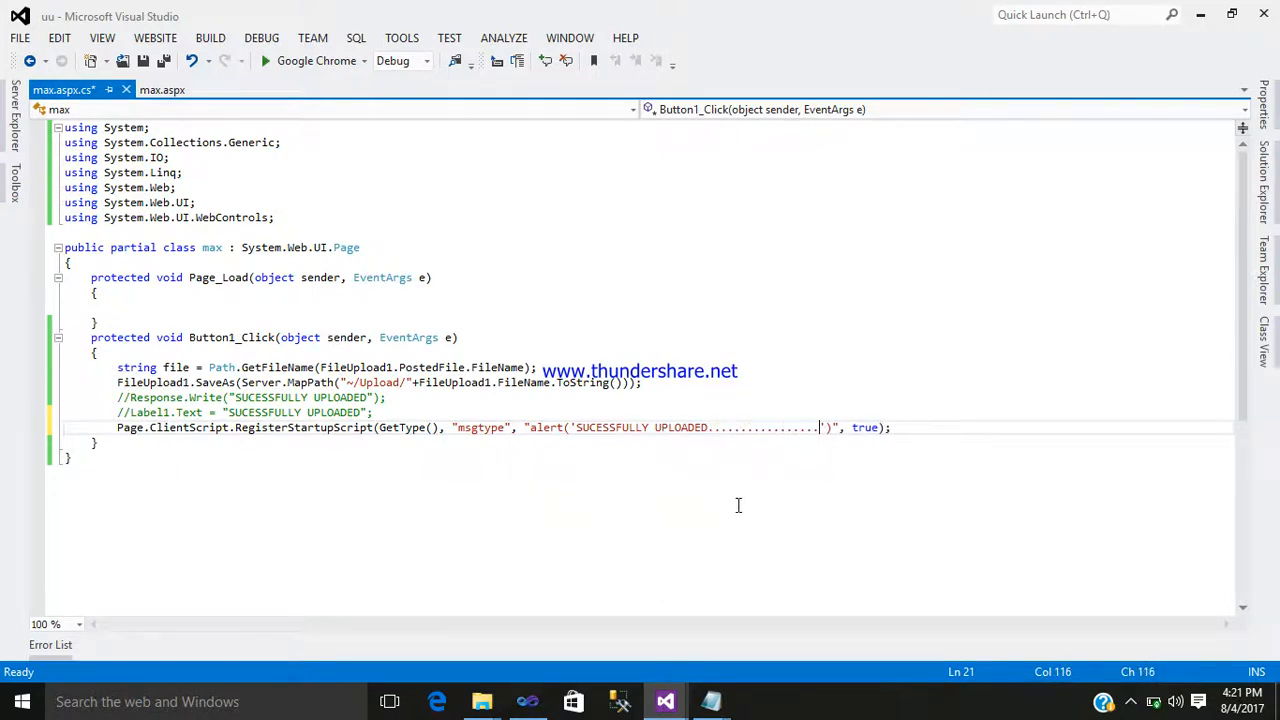
{"action": "key", "text": "ctrl+s"}
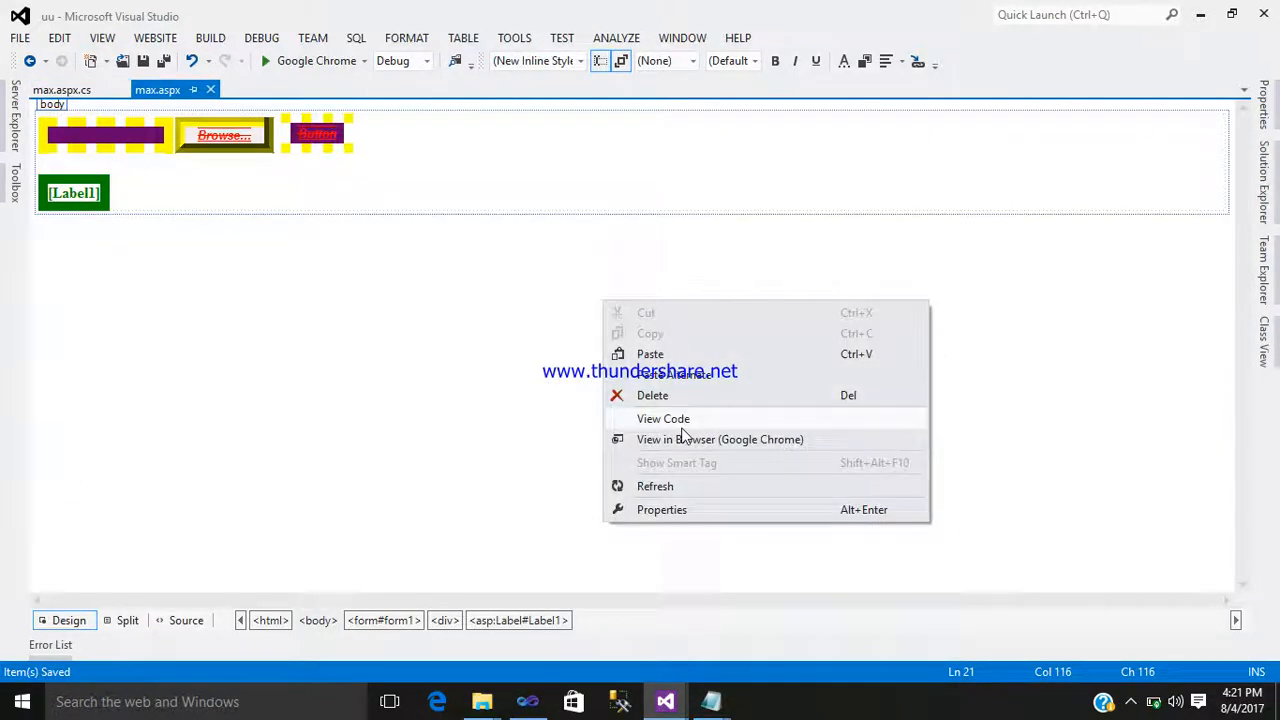
Step: Delete Label1, preview max.aspx in Google Chrome, and save changes when prompted
{"action": "right_click", "coordinate": [73, 193]}
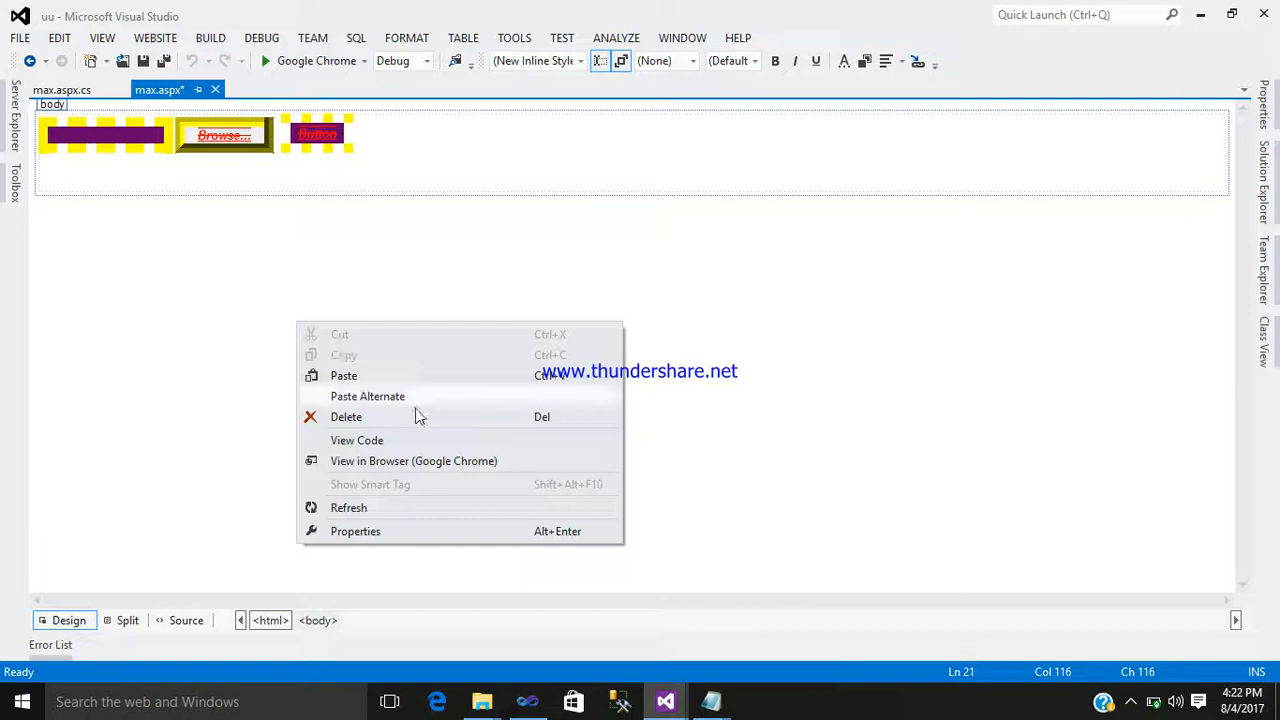
{"action": "left_click", "coordinate": [413, 460]}
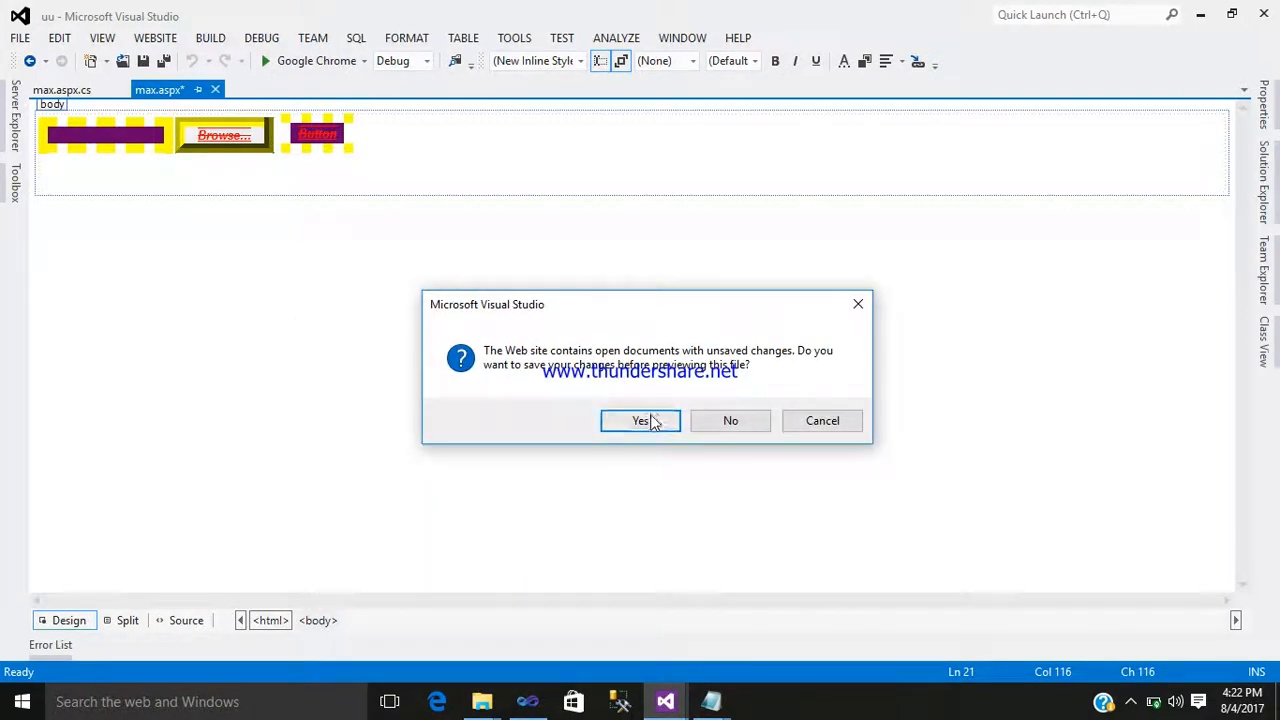
{"action": "left_click", "coordinate": [640, 420]}
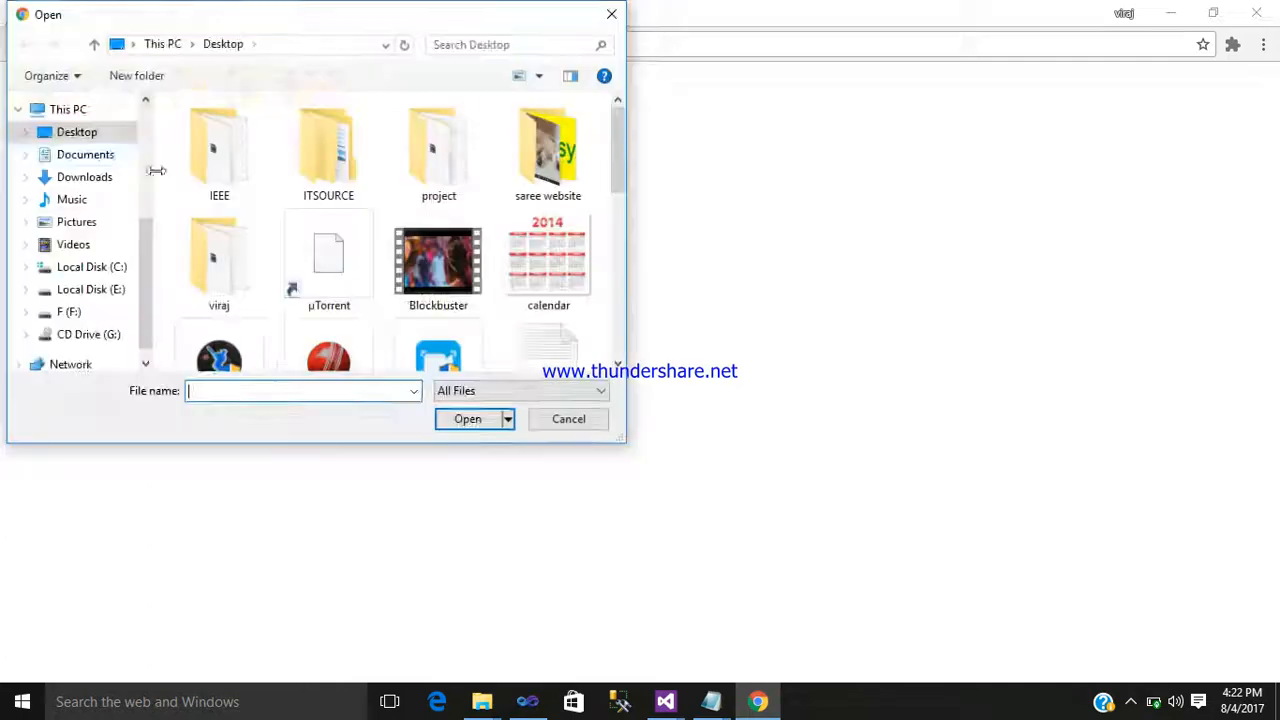
Step: Upload the chosen Desktop file and dismiss the SUCESSFULLY UPLOADED alert
{"action": "scroll", "scroll_direction": "down", "scroll_amount": 3}
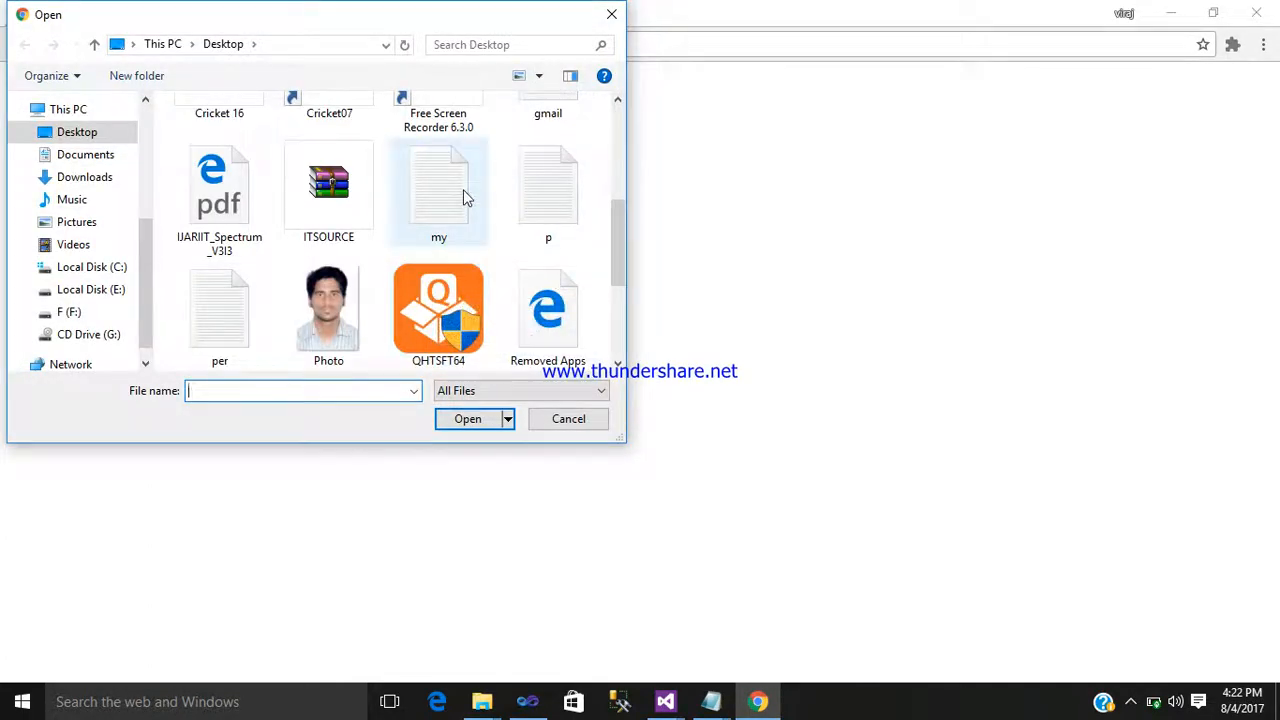
{"action": "left_click", "coordinate": [568, 418]}
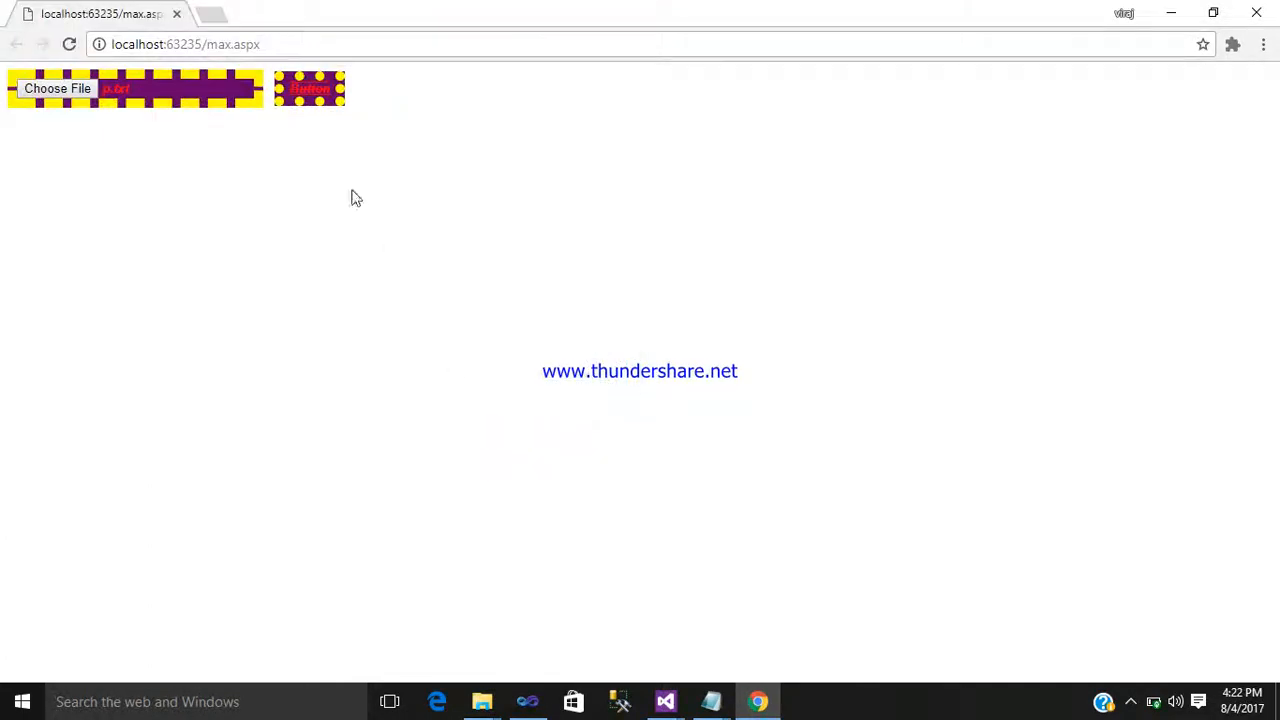
{"action": "left_click", "coordinate": [309, 88]}
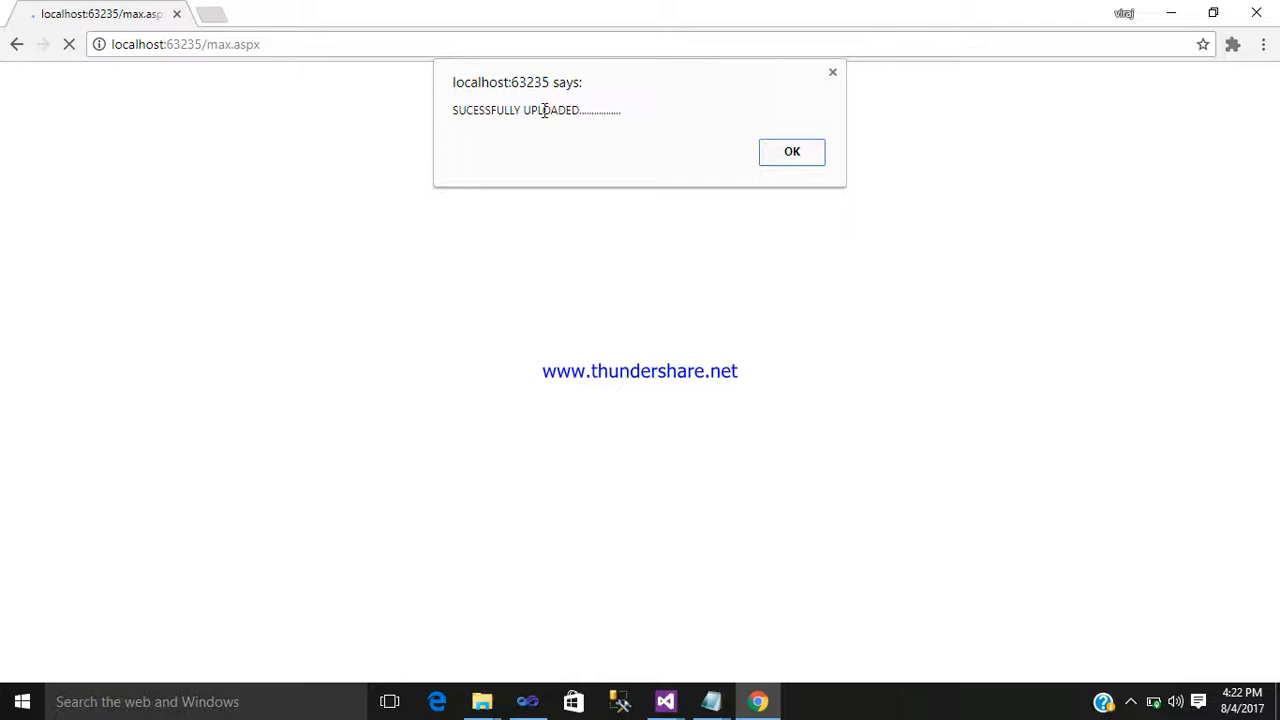
{"action": "left_click", "coordinate": [792, 151]}
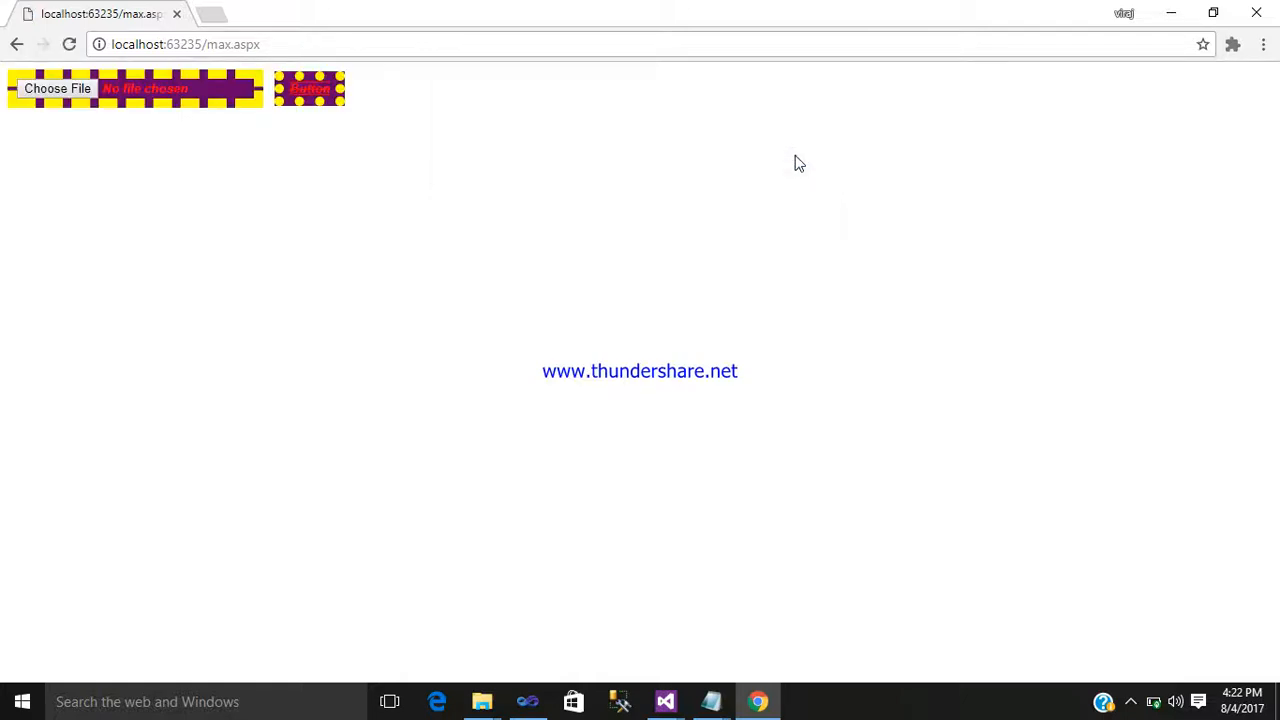